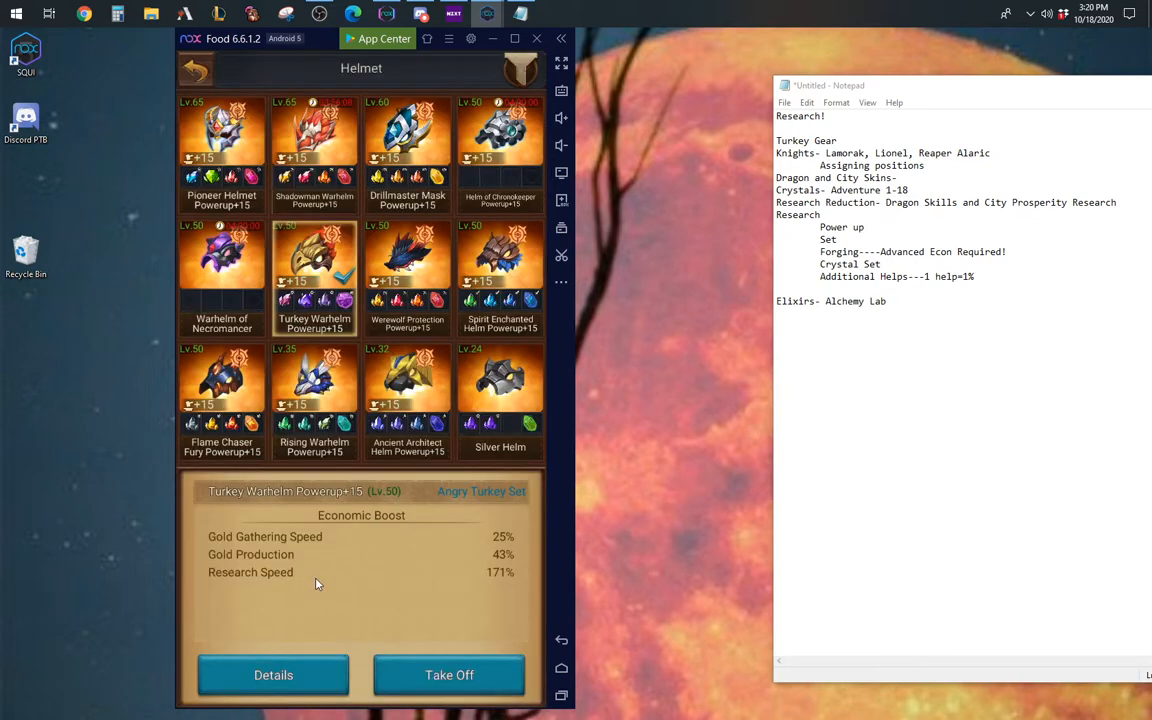
pyautogui.moveTo(356, 400)
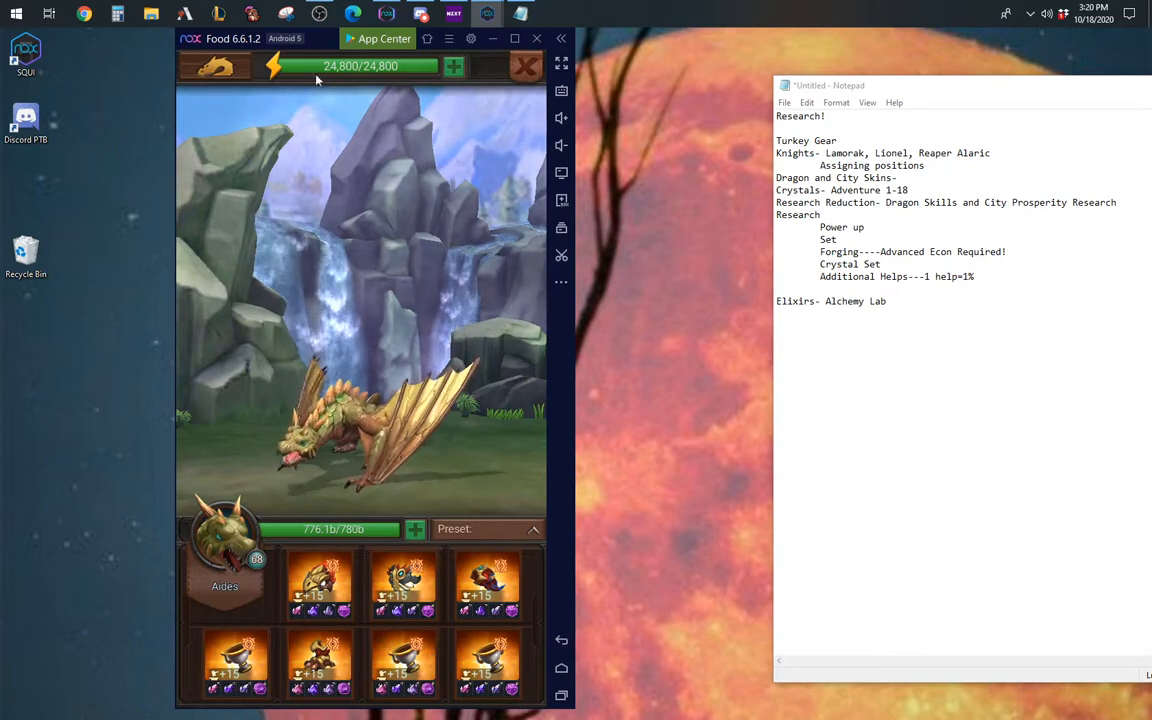
# Step: Review the ResearchSAC dragon preset's Total Boost (Research Speed 1389%) and return to the city
pyautogui.click(488, 528)
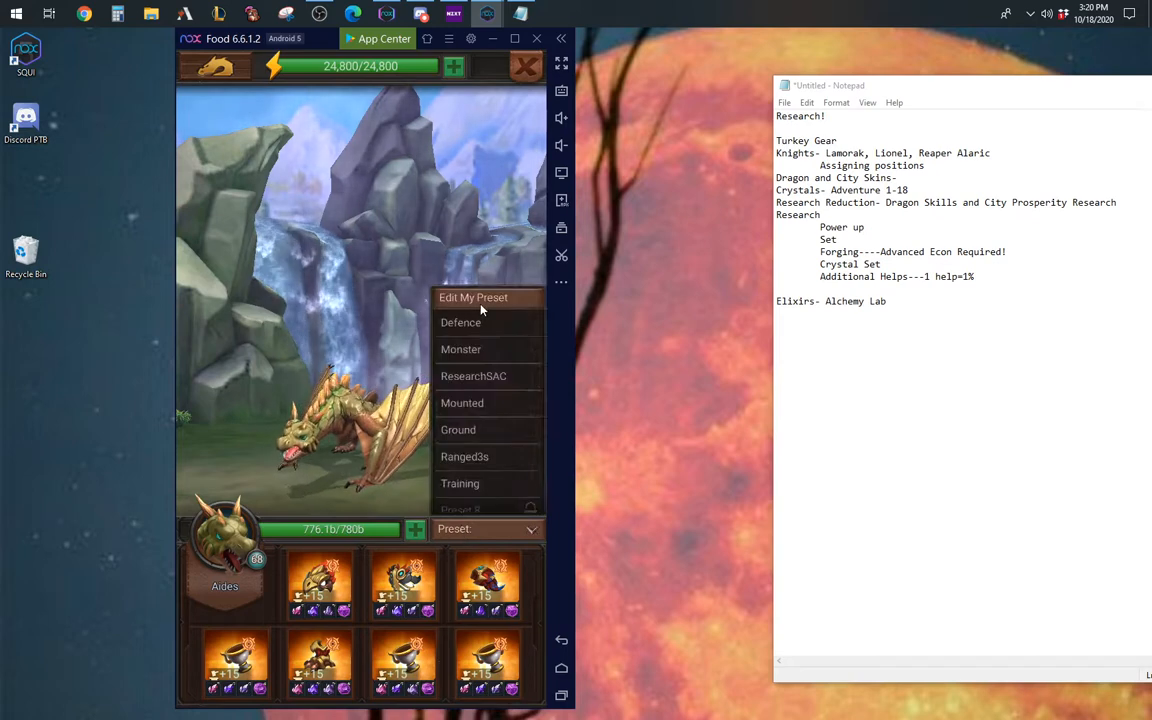
pyautogui.click(474, 296)
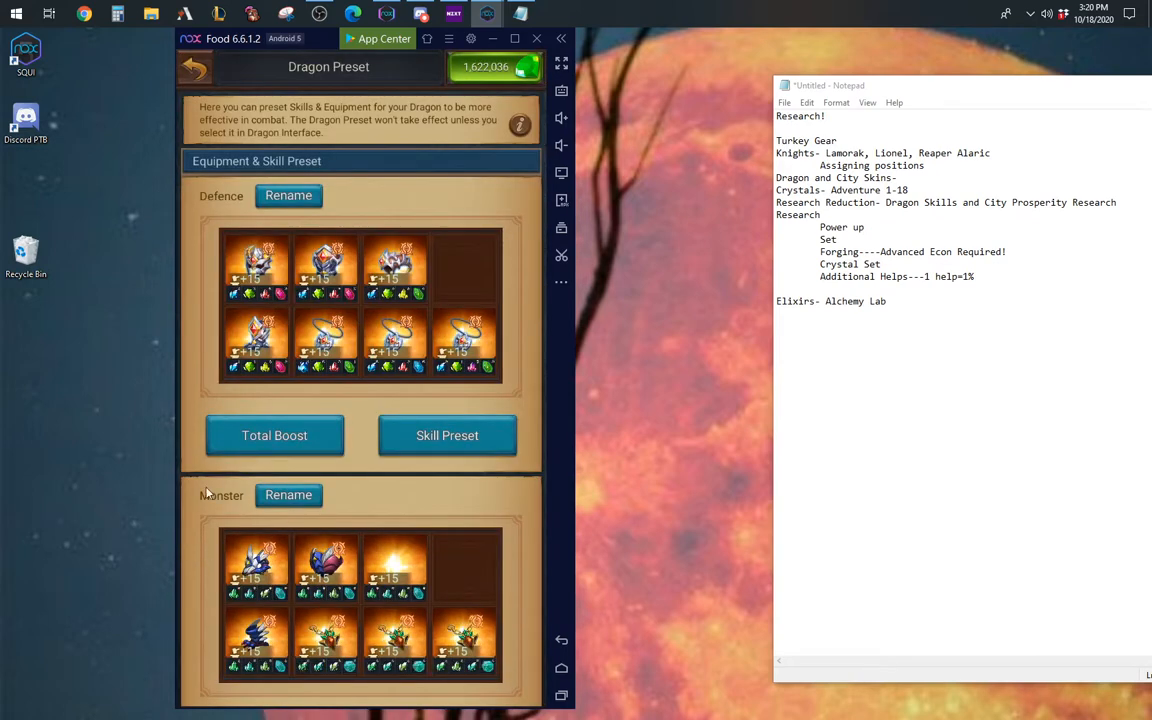
pyautogui.scroll(-3)
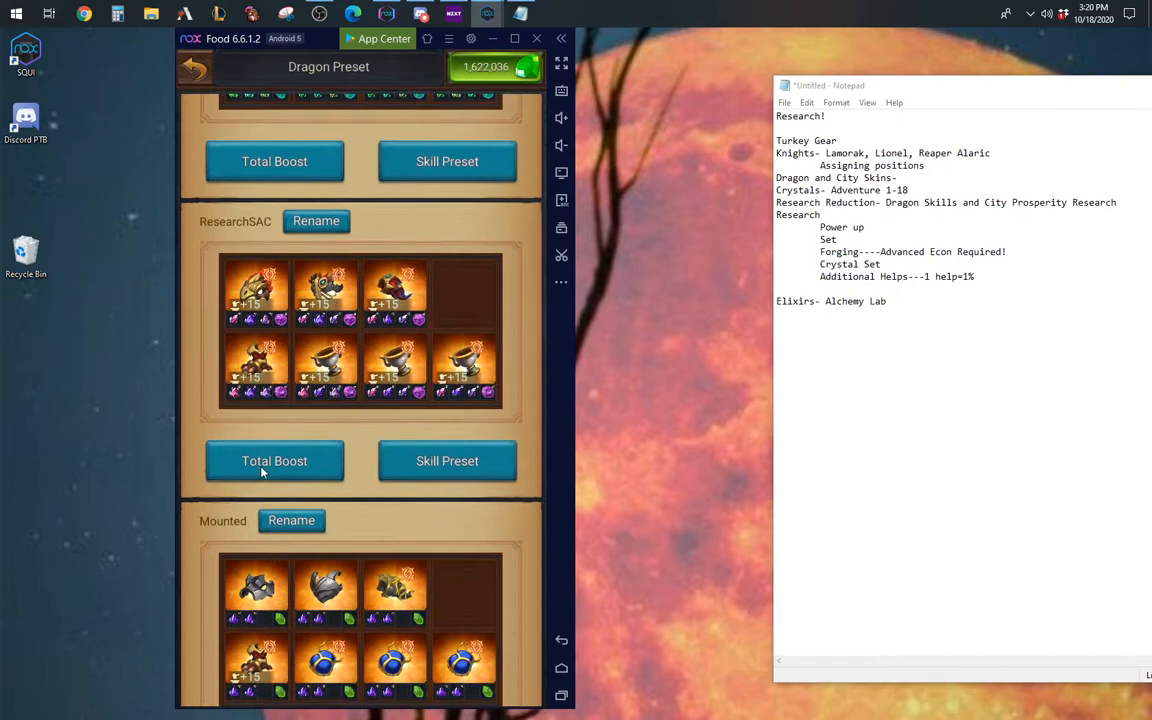
pyautogui.click(274, 460)
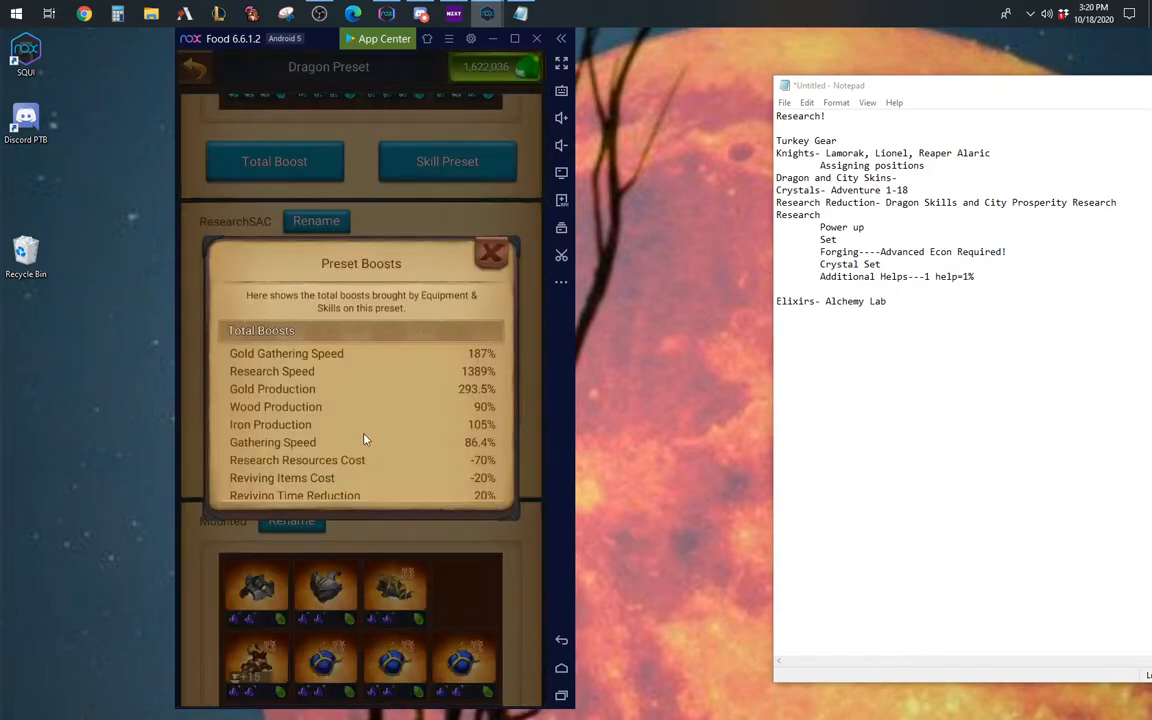
pyautogui.moveTo(472, 384)
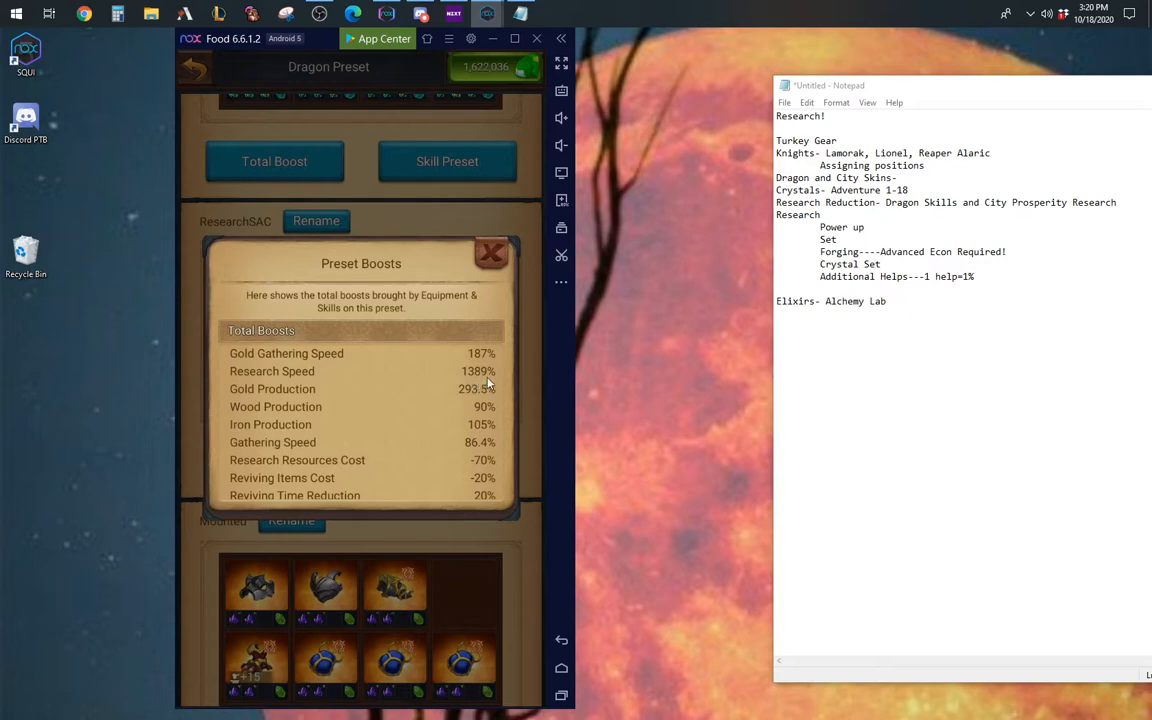
pyautogui.moveTo(484, 384)
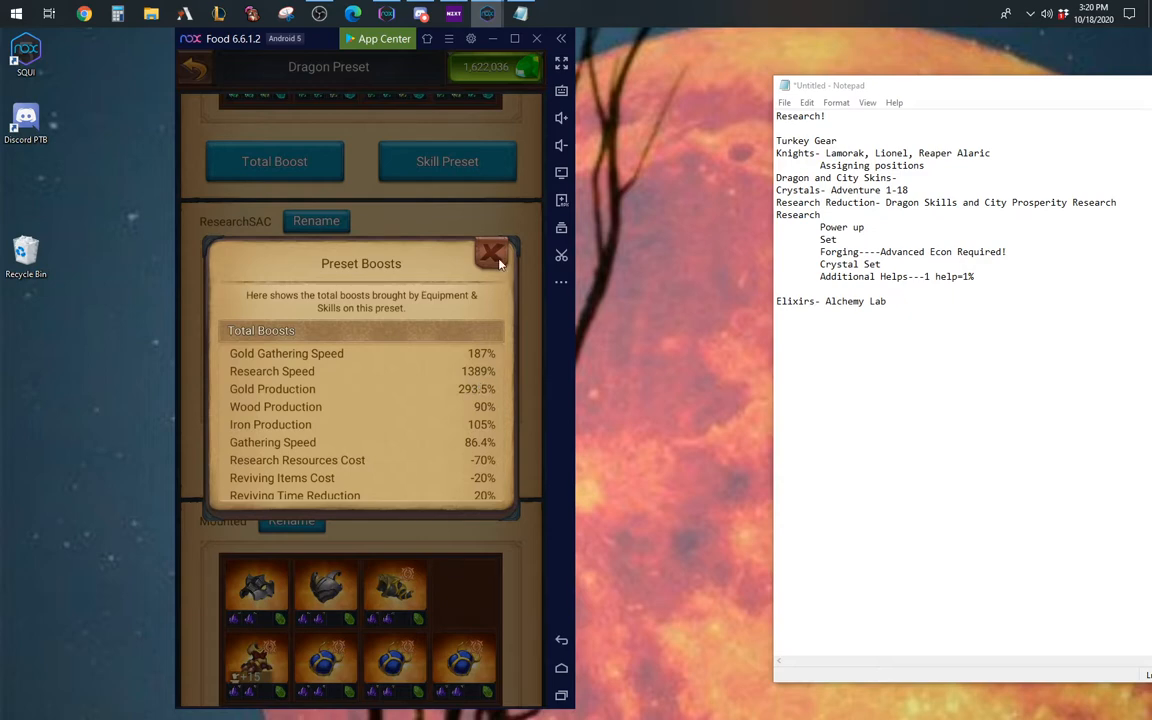
pyautogui.click(492, 252)
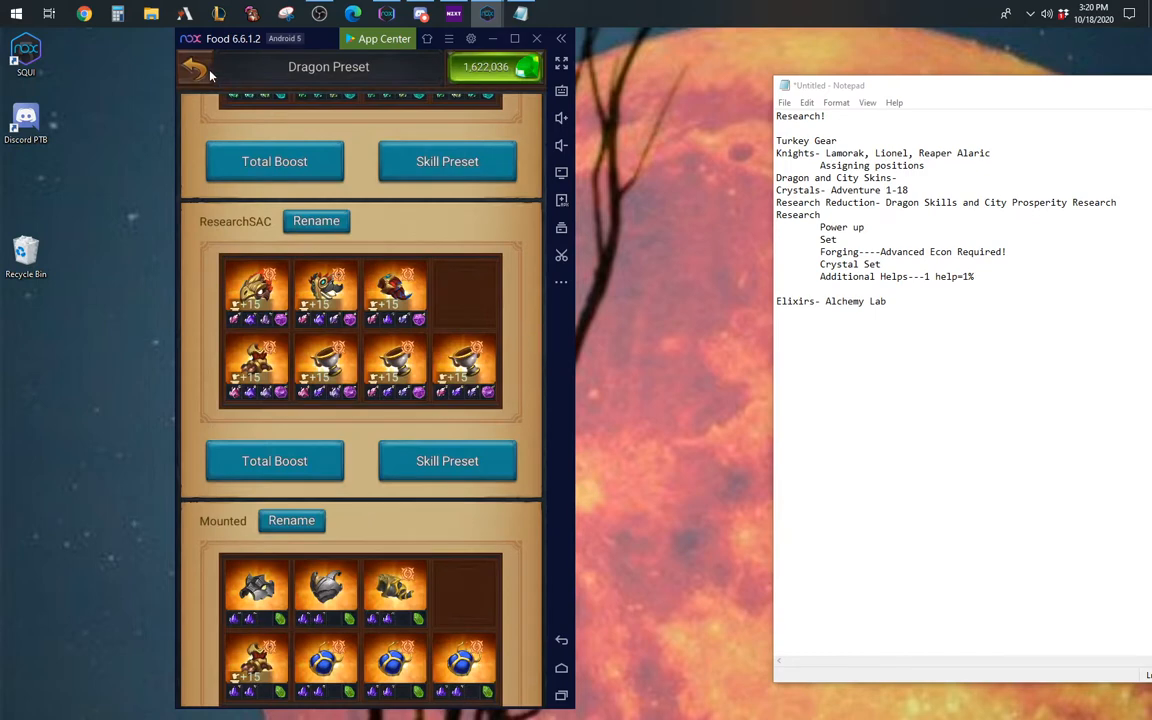
pyautogui.click(196, 66)
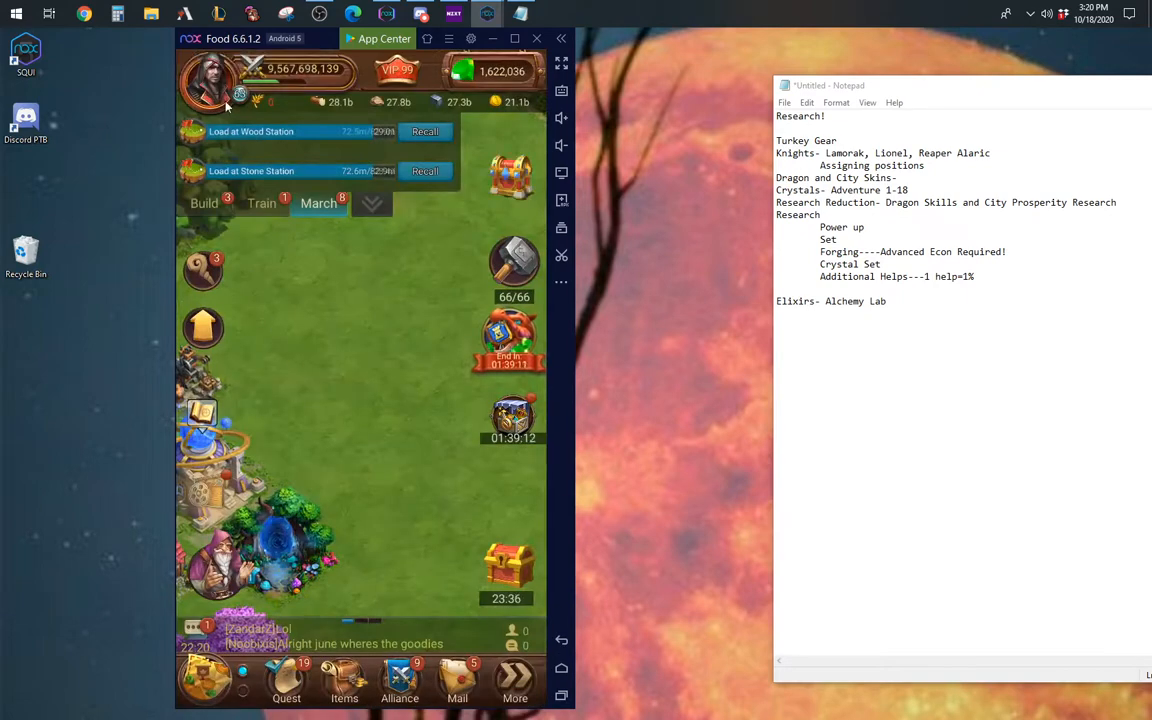
# Step: View the lord's economic boosts in Lord's Details (Research Speed 2407.27%) and go back
pyautogui.click(208, 82)
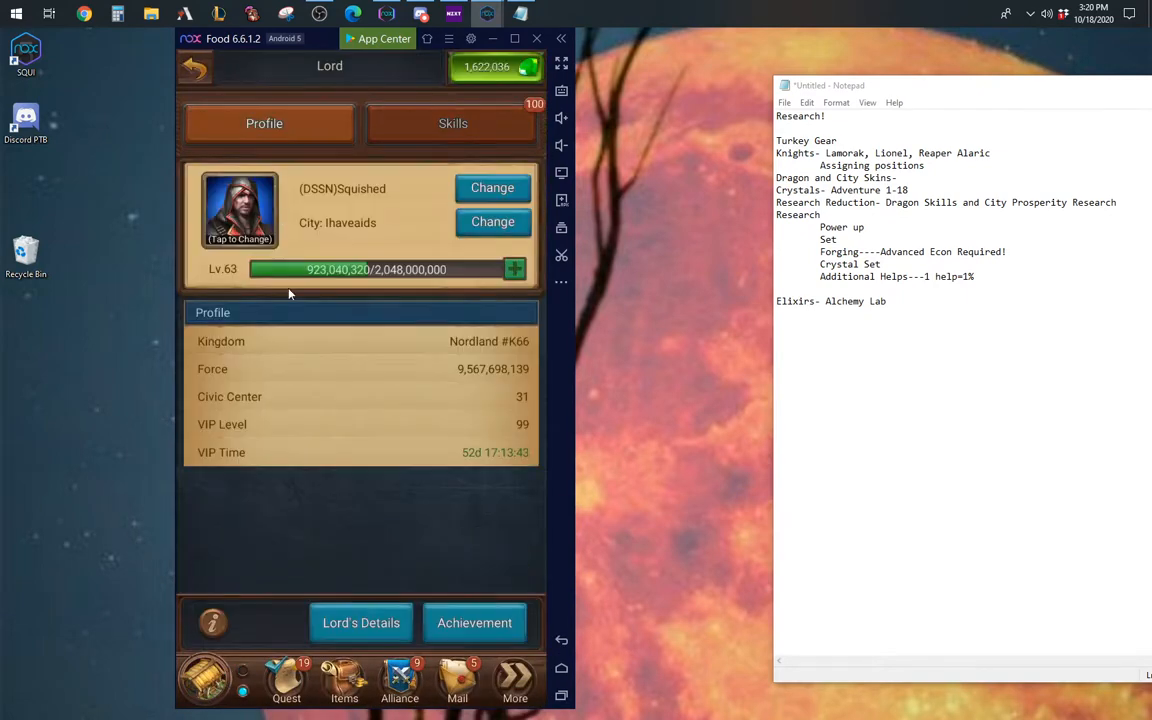
pyautogui.click(360, 622)
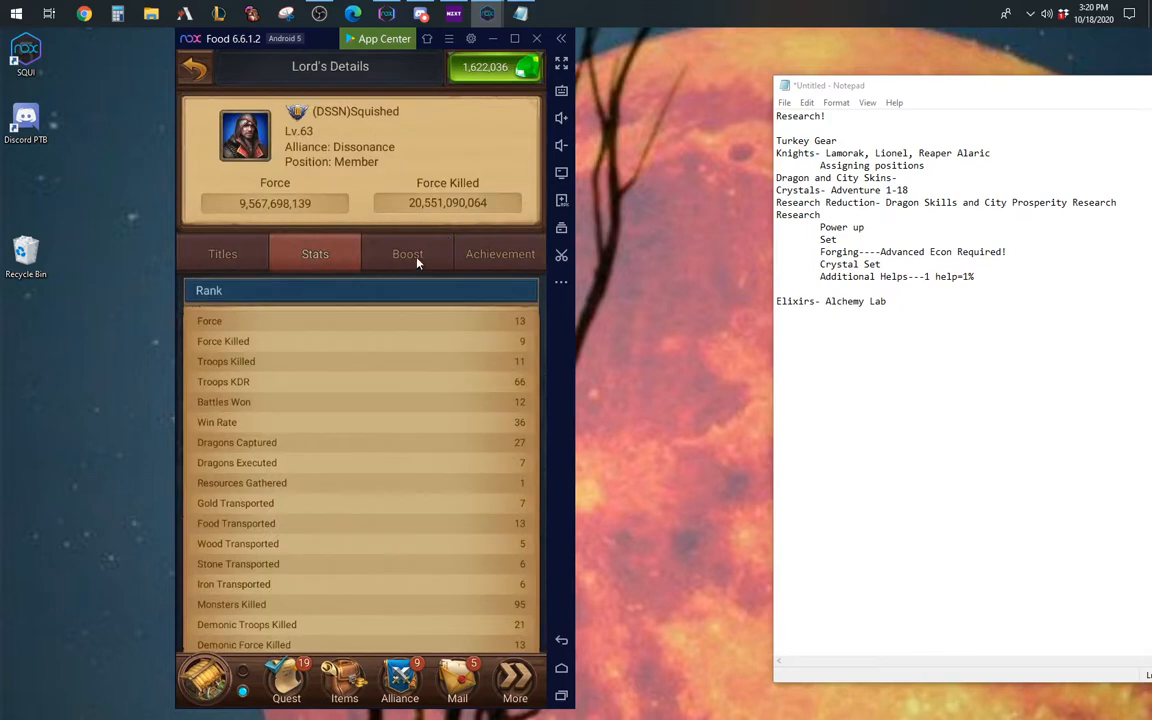
pyautogui.click(408, 252)
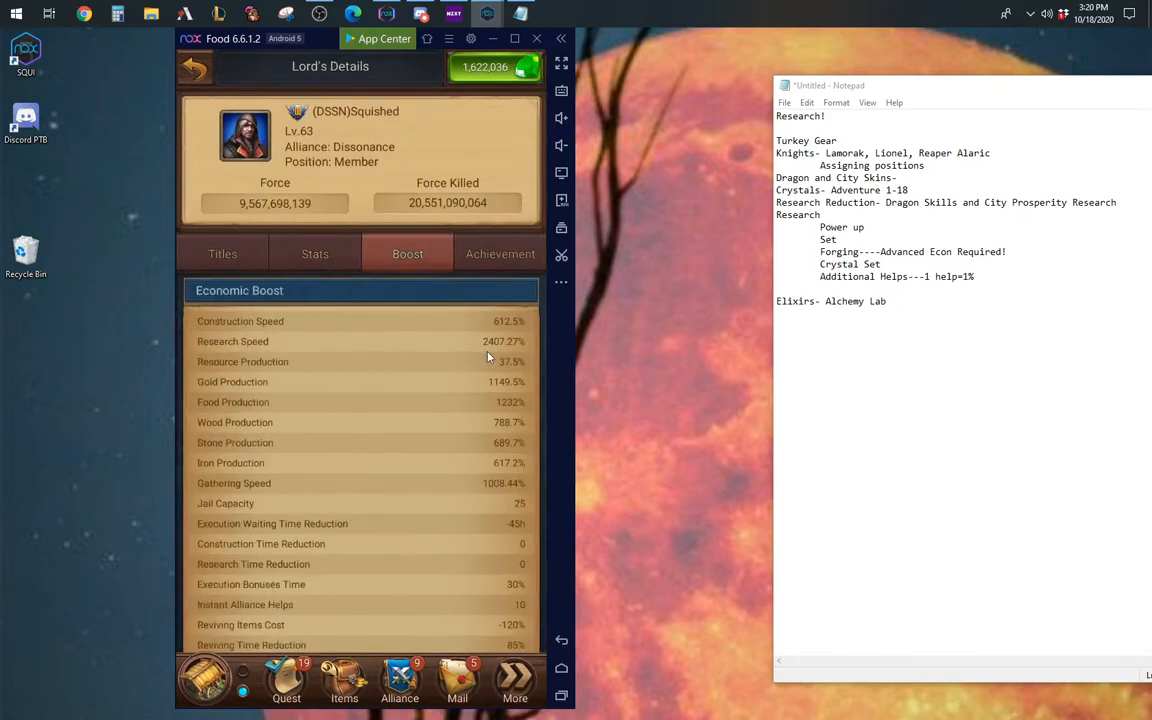
pyautogui.moveTo(490, 356)
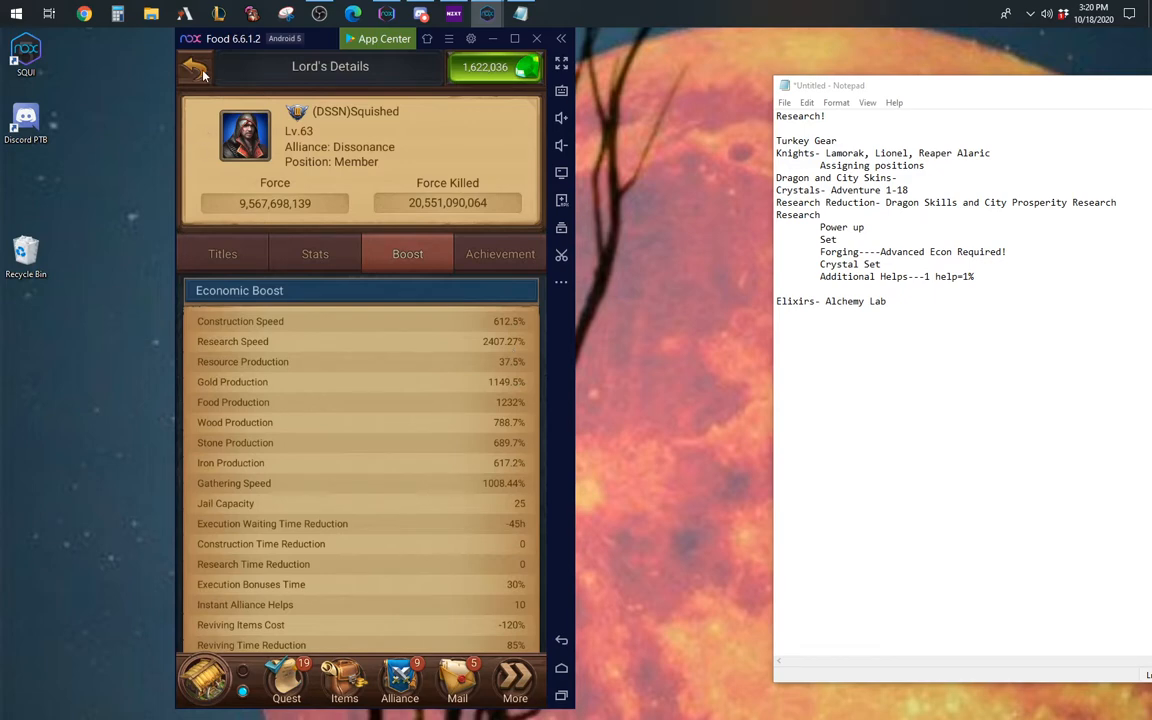
pyautogui.click(196, 66)
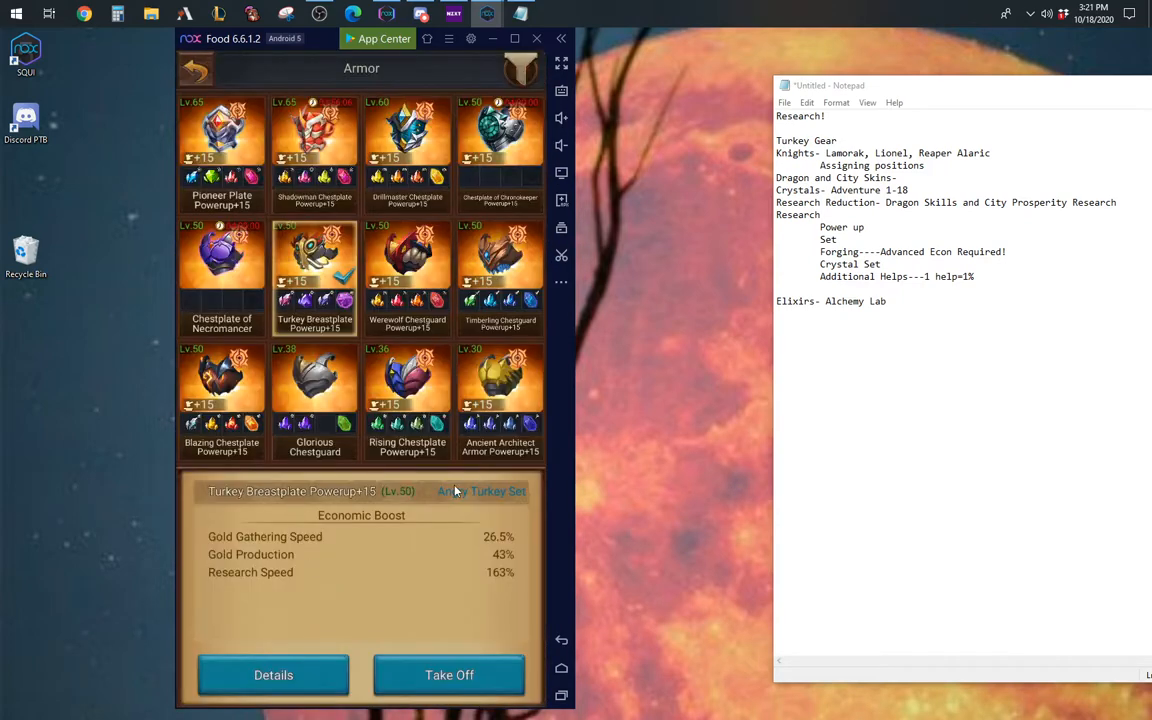
# Step: Check the Angry Turkey gear set bonus, including +180% research speed, and close it
pyautogui.click(480, 492)
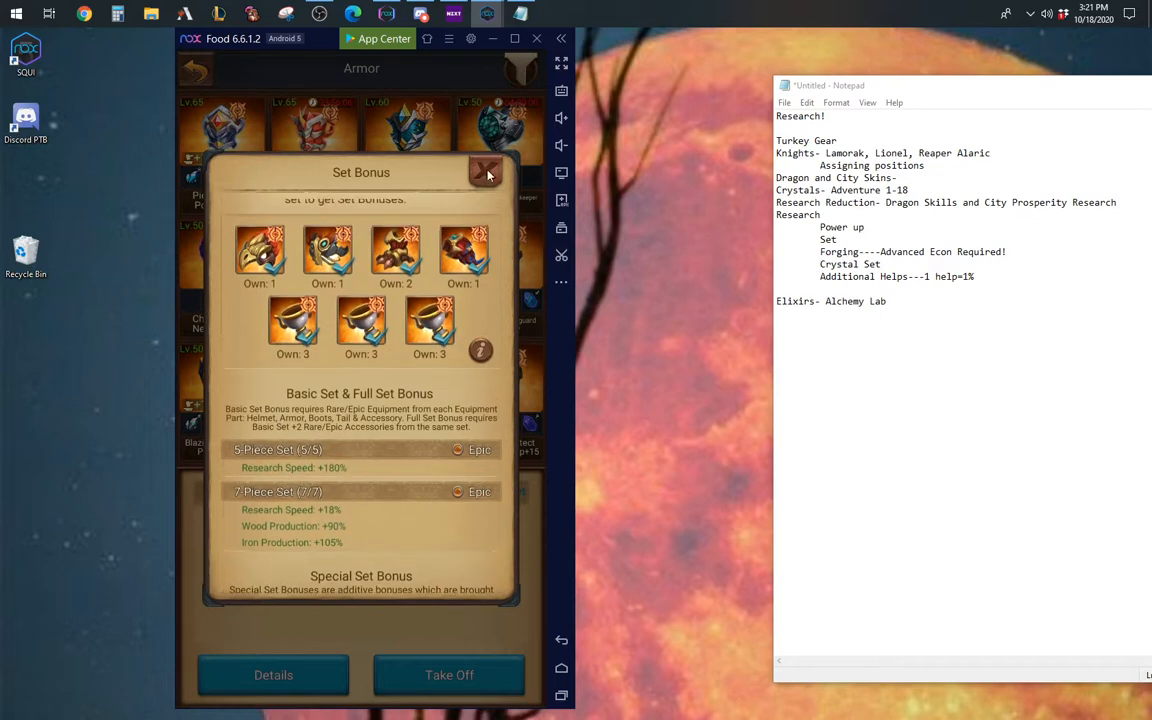
pyautogui.click(488, 172)
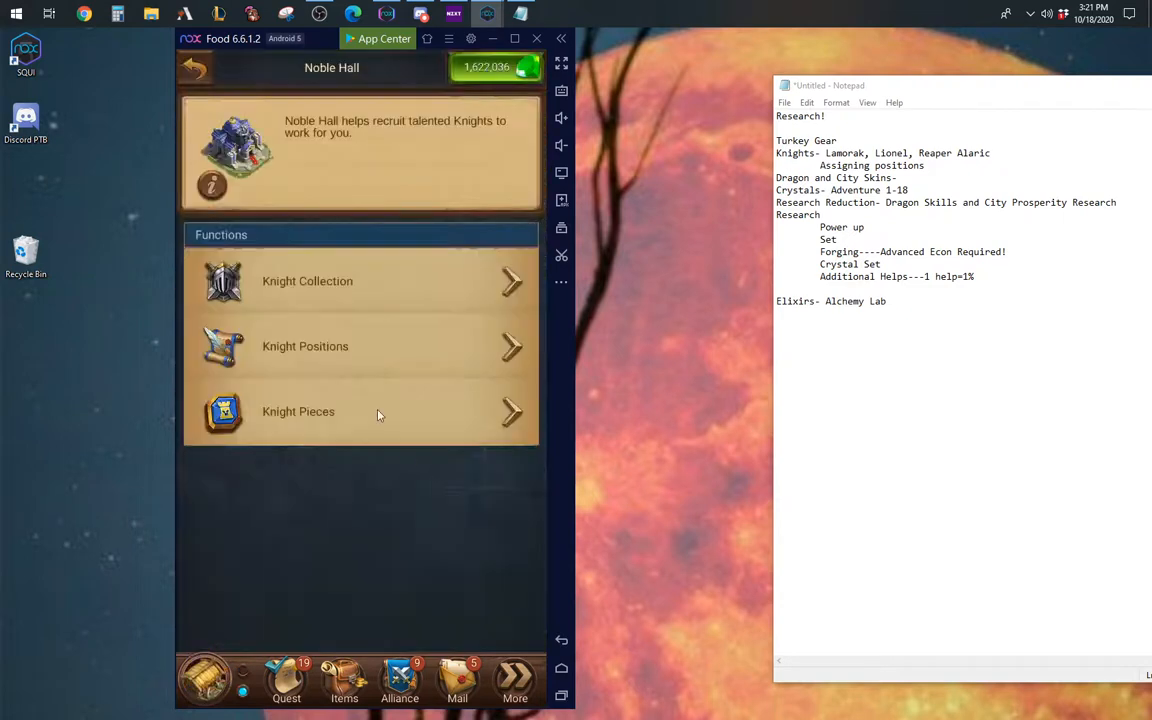
# Step: Open Reaper Alaric's page in the Knight Collection to see his Research Speed skill
pyautogui.click(308, 280)
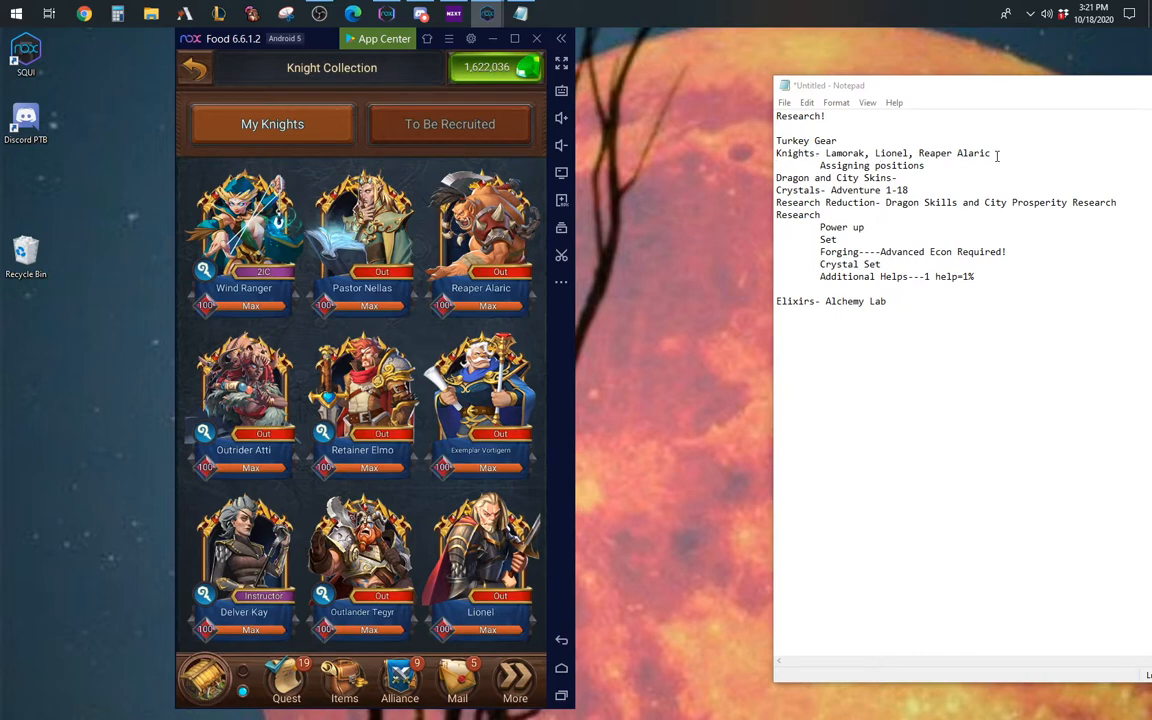
pyautogui.moveTo(992, 202)
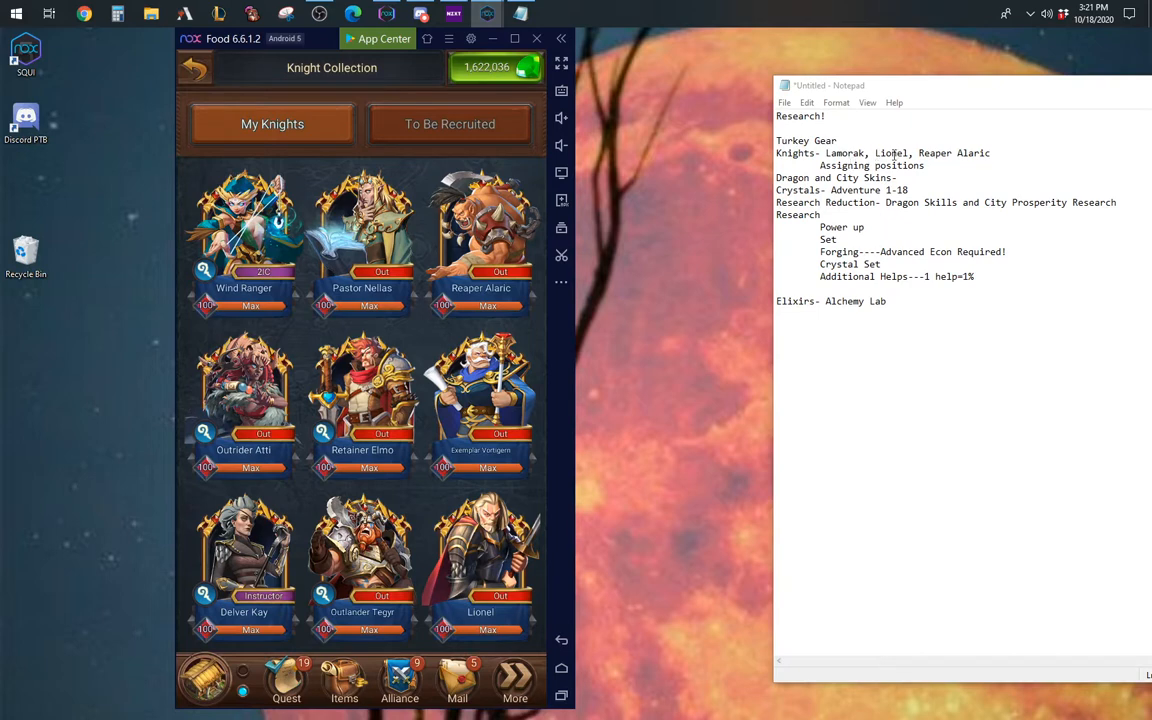
pyautogui.moveTo(258, 382)
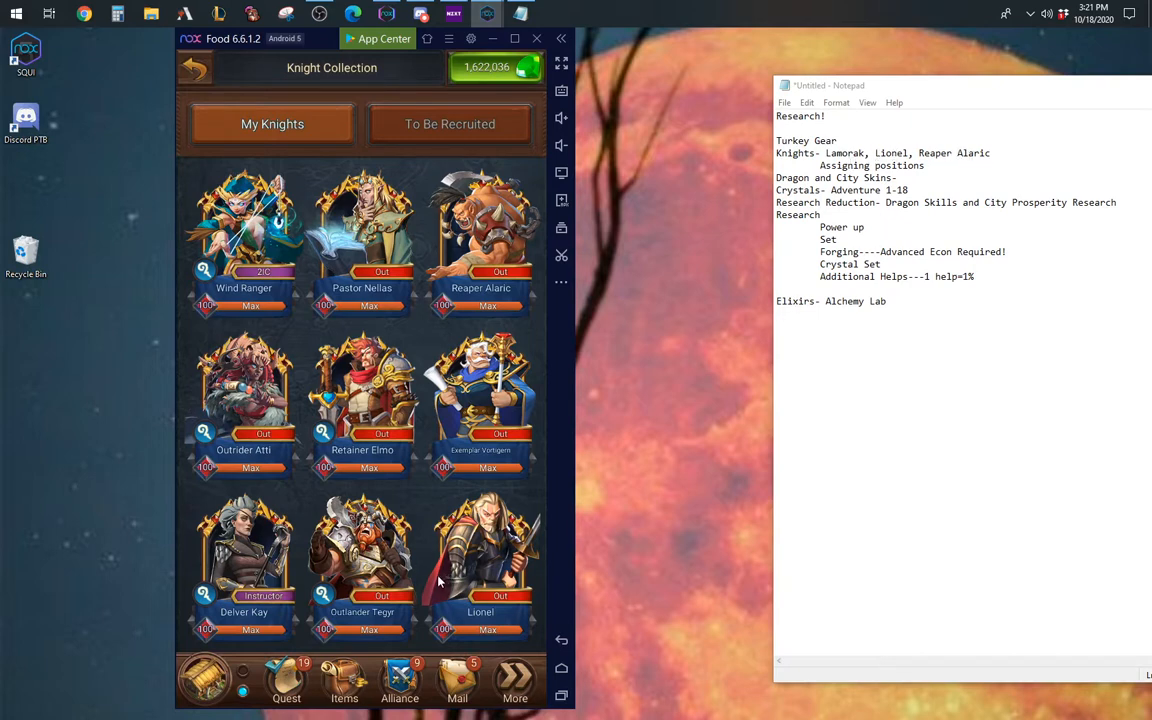
pyautogui.moveTo(416, 530)
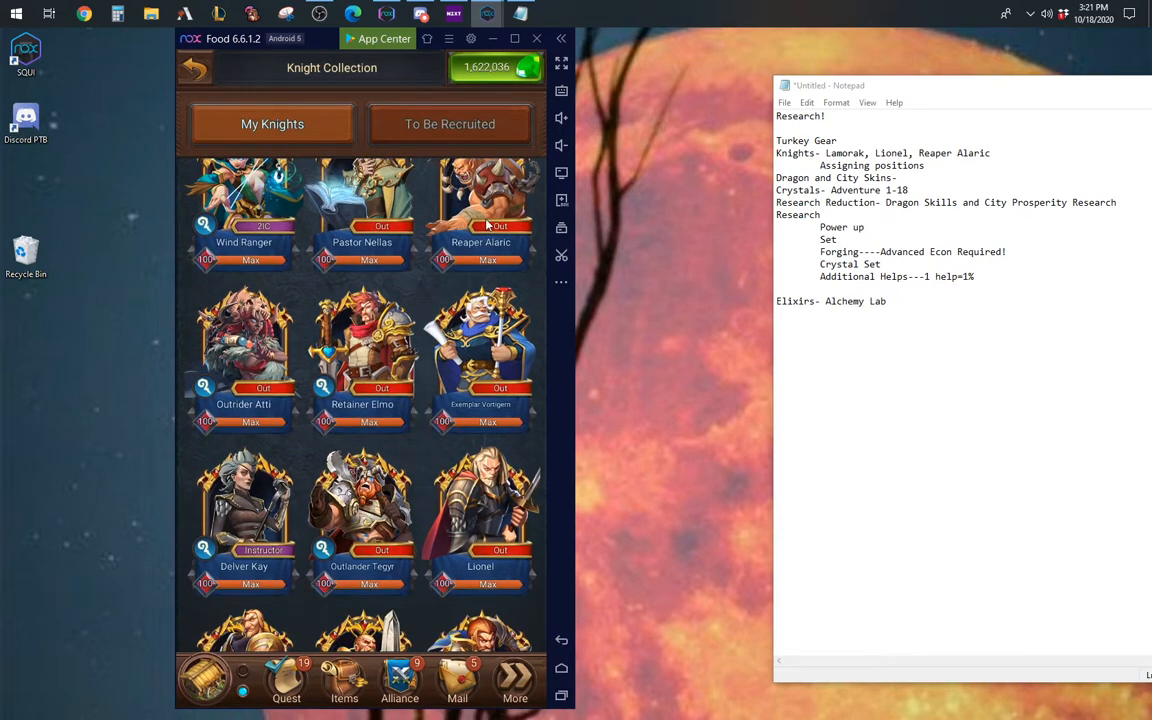
pyautogui.click(480, 200)
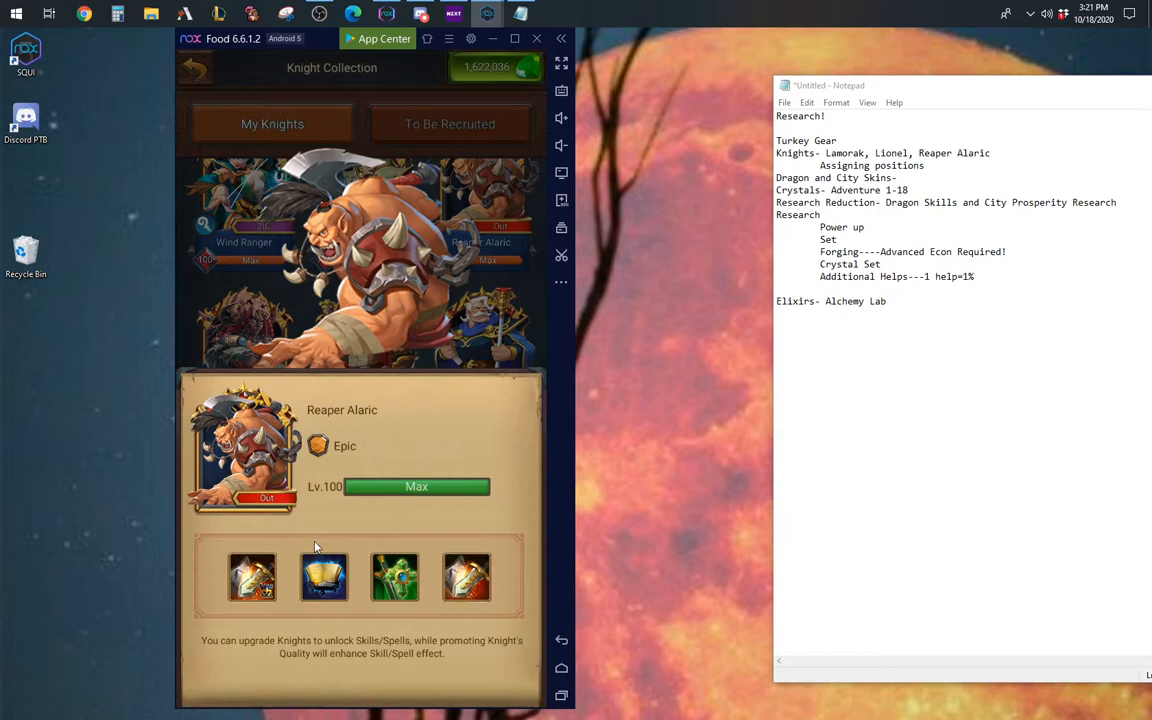
pyautogui.moveTo(324, 556)
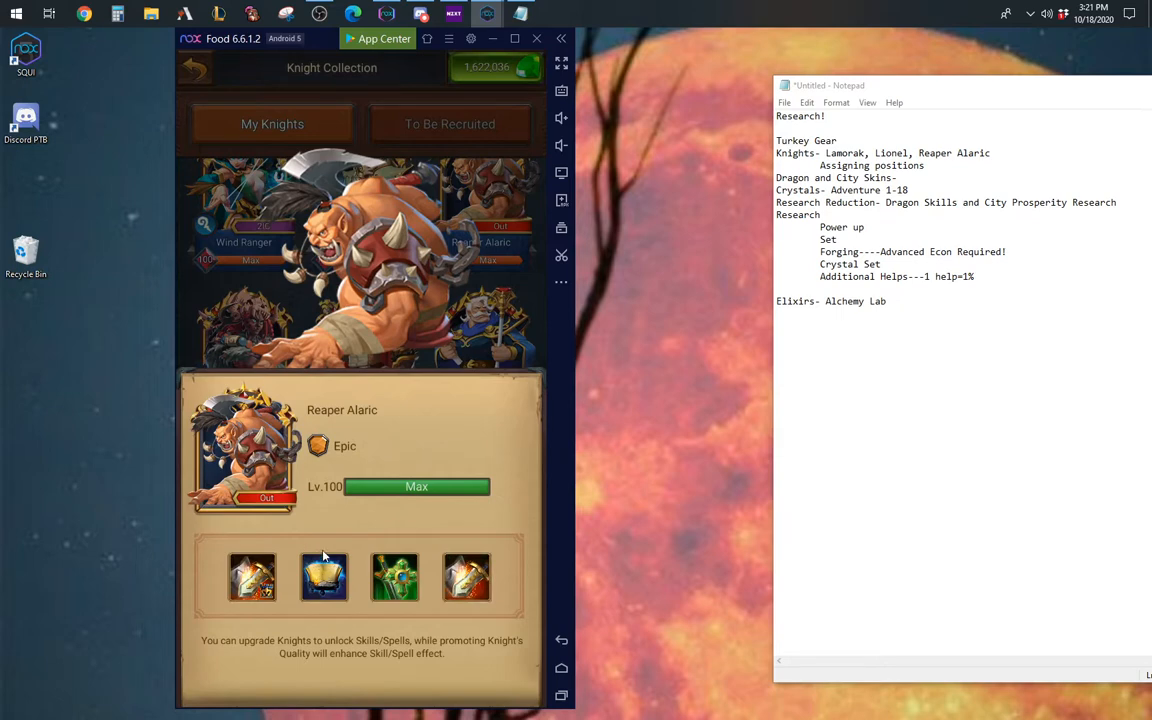
pyautogui.moveTo(328, 544)
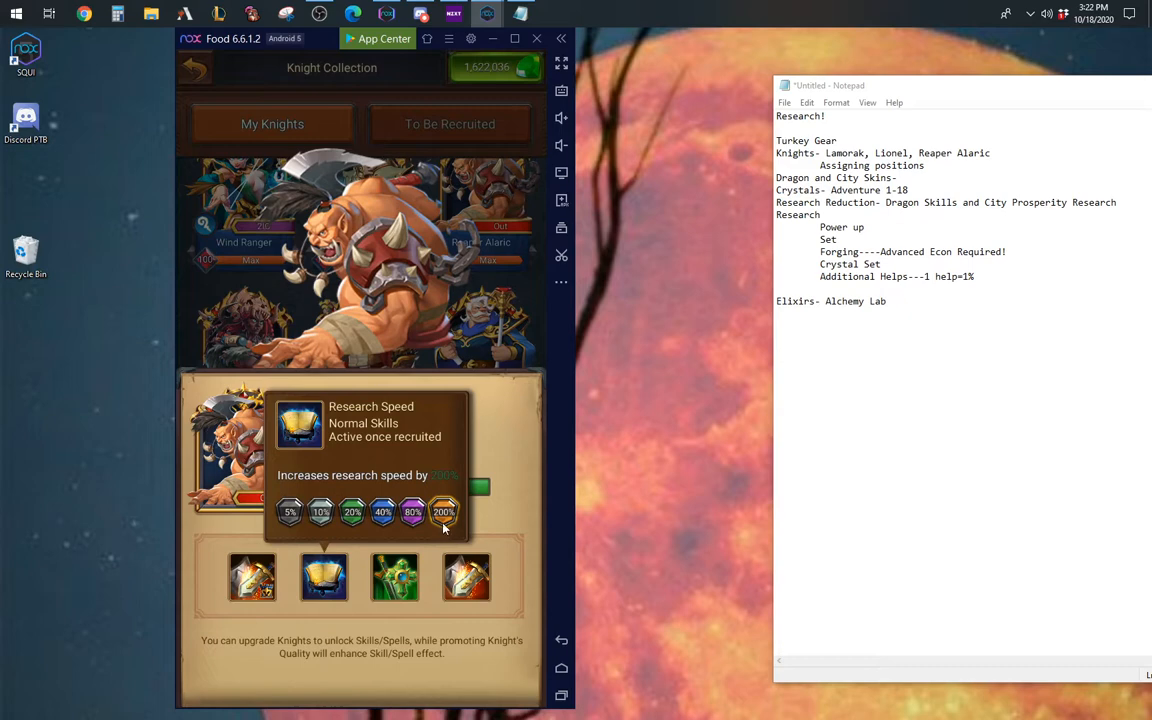
pyautogui.moveTo(488, 476)
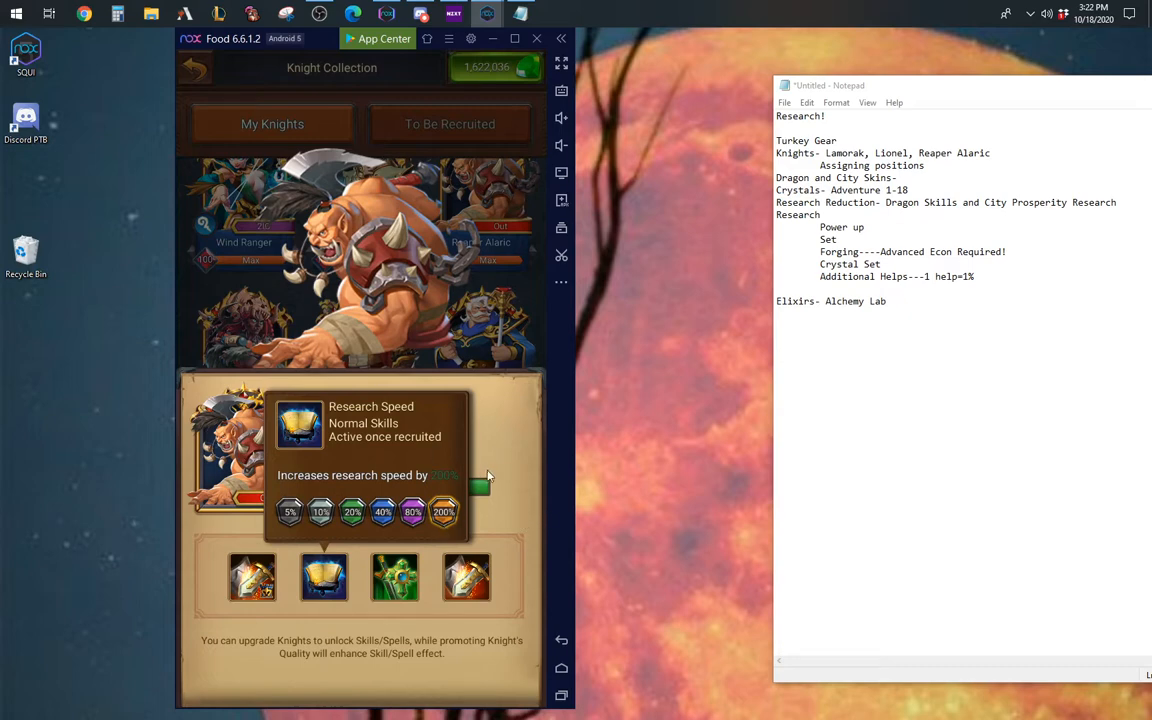
pyautogui.moveTo(412, 488)
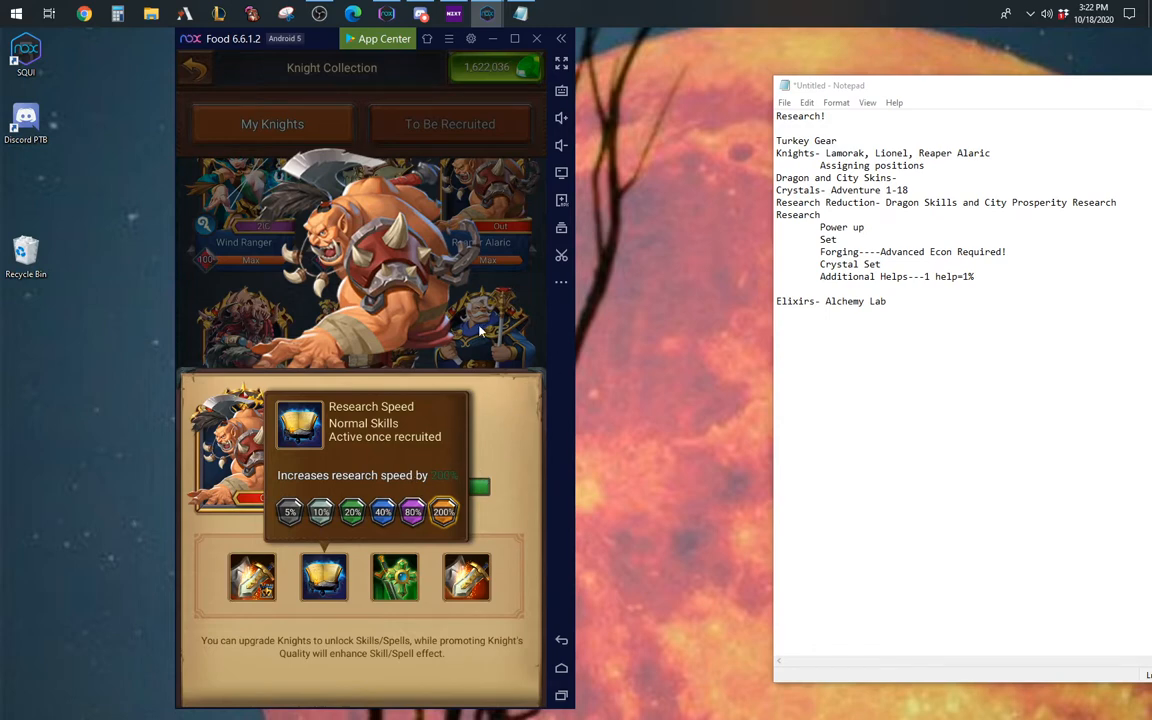
pyautogui.moveTo(338, 464)
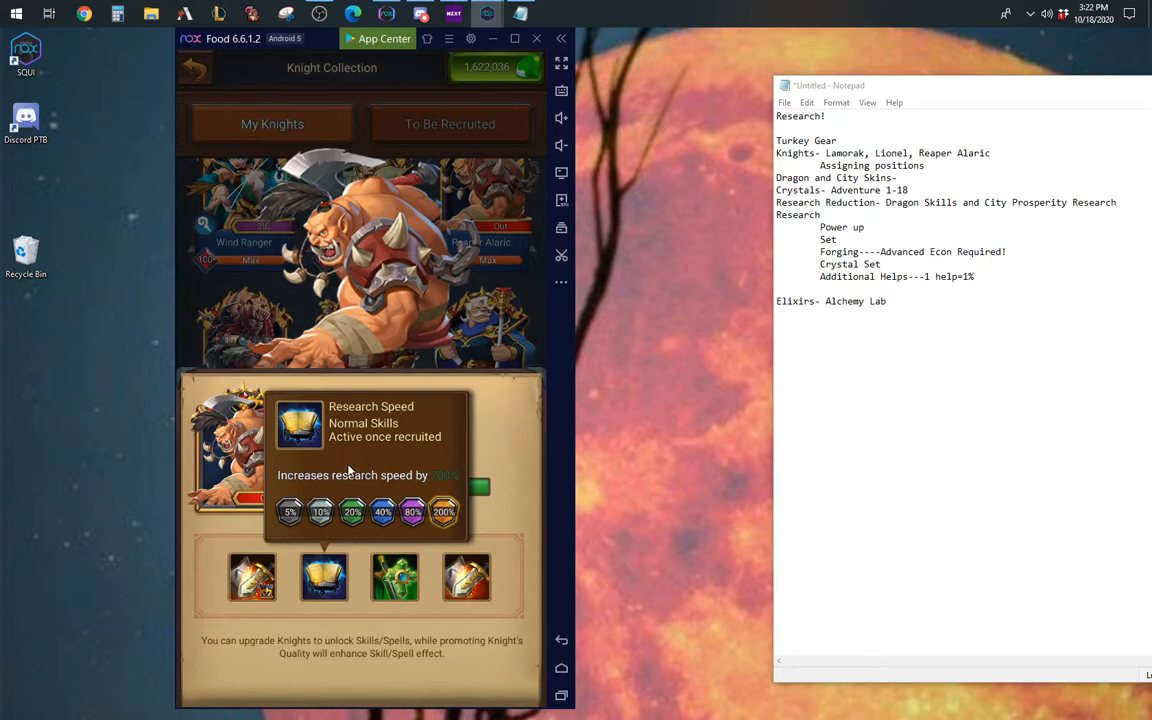
pyautogui.moveTo(344, 450)
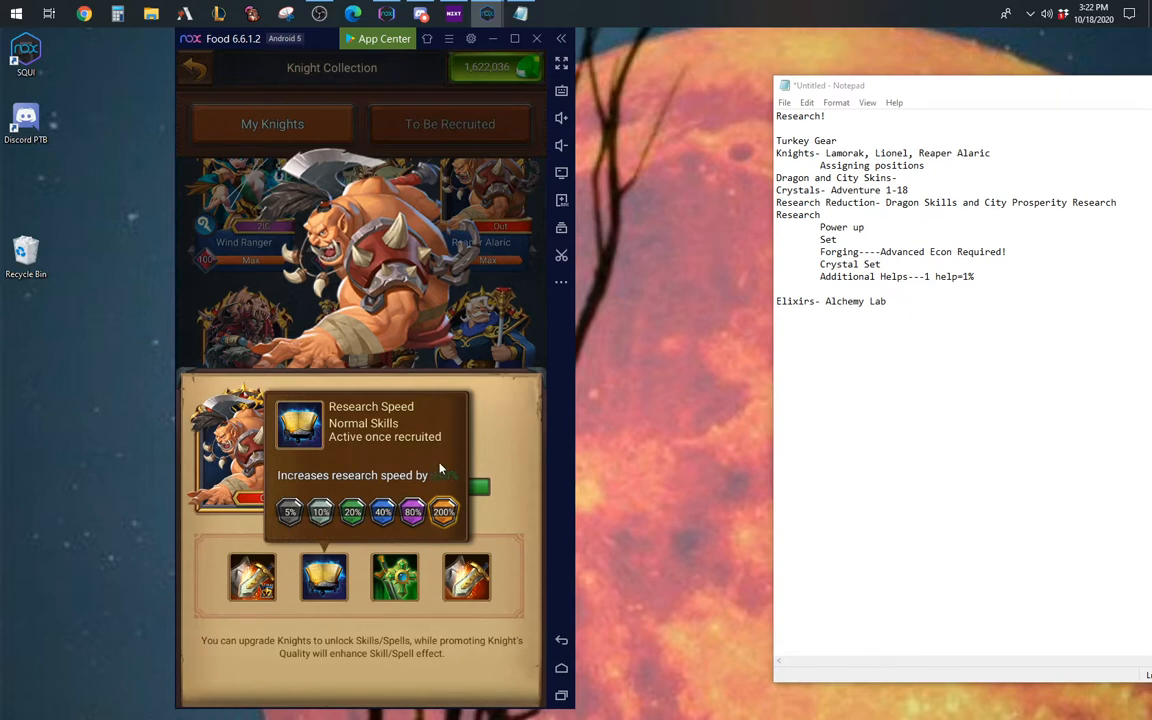
pyautogui.moveTo(388, 312)
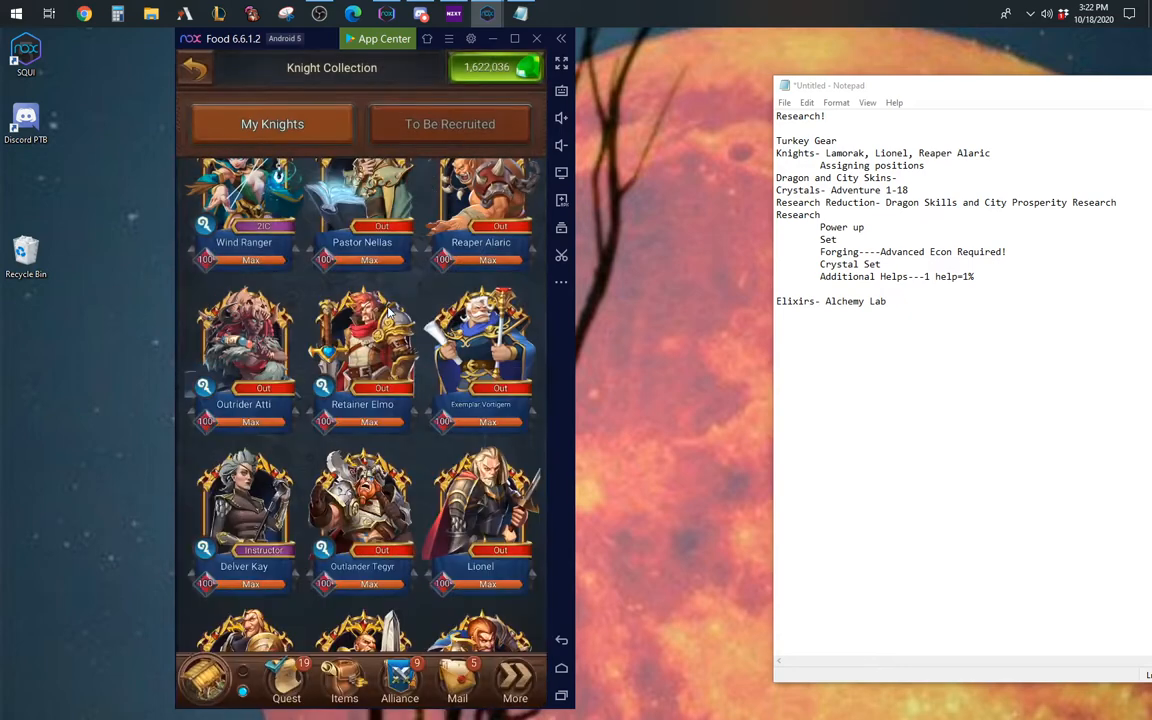
# Step: Read the knight's Research Speed skill tooltip
pyautogui.click(480, 510)
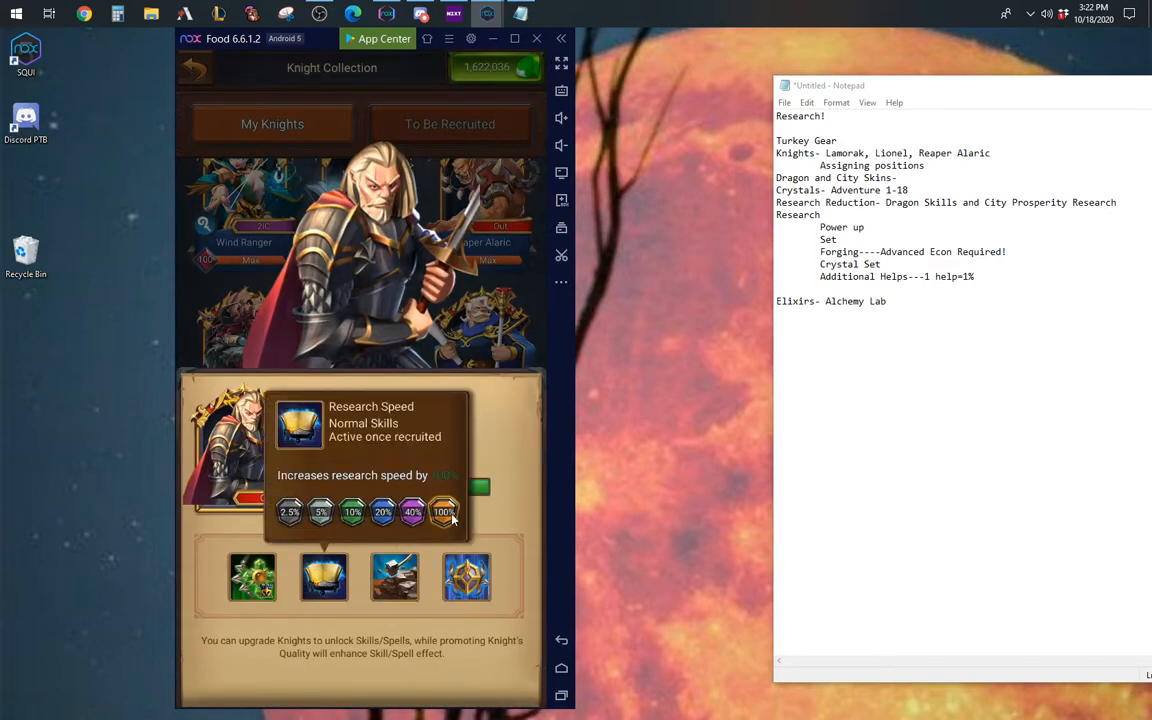
pyautogui.moveTo(444, 528)
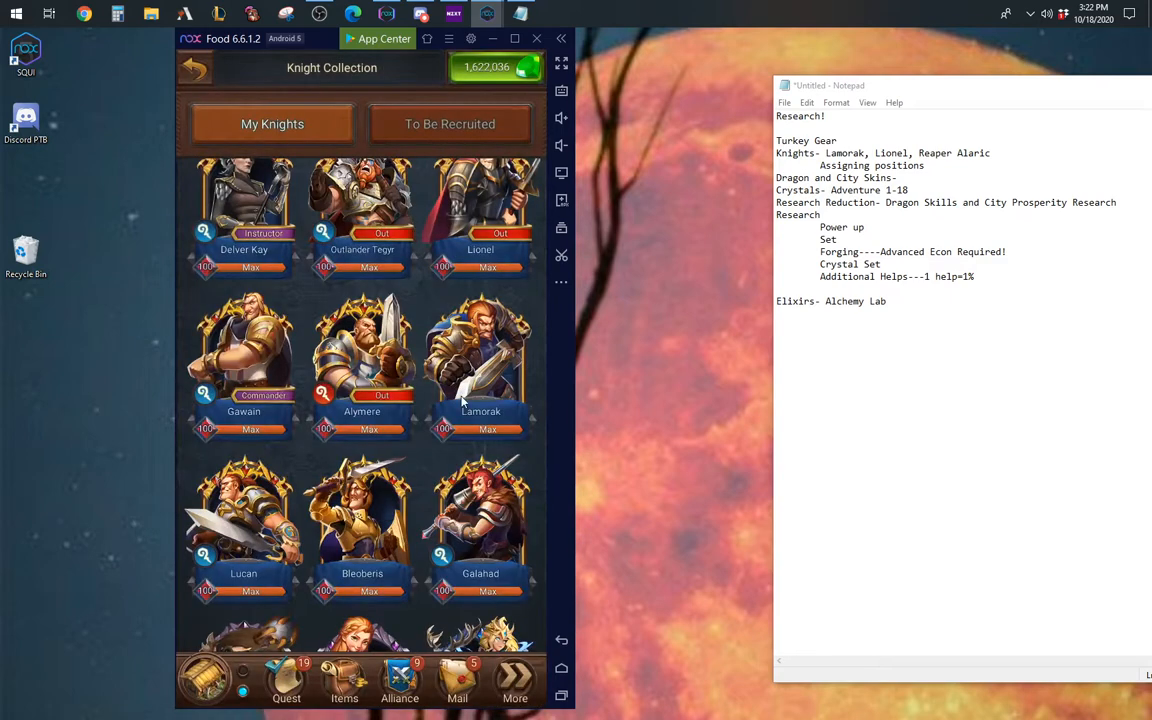
# Step: Switch Adventure to the Elven War - Master Mode chapter and view stage 2-18 Damnation's knight-piece rewards
pyautogui.click(480, 360)
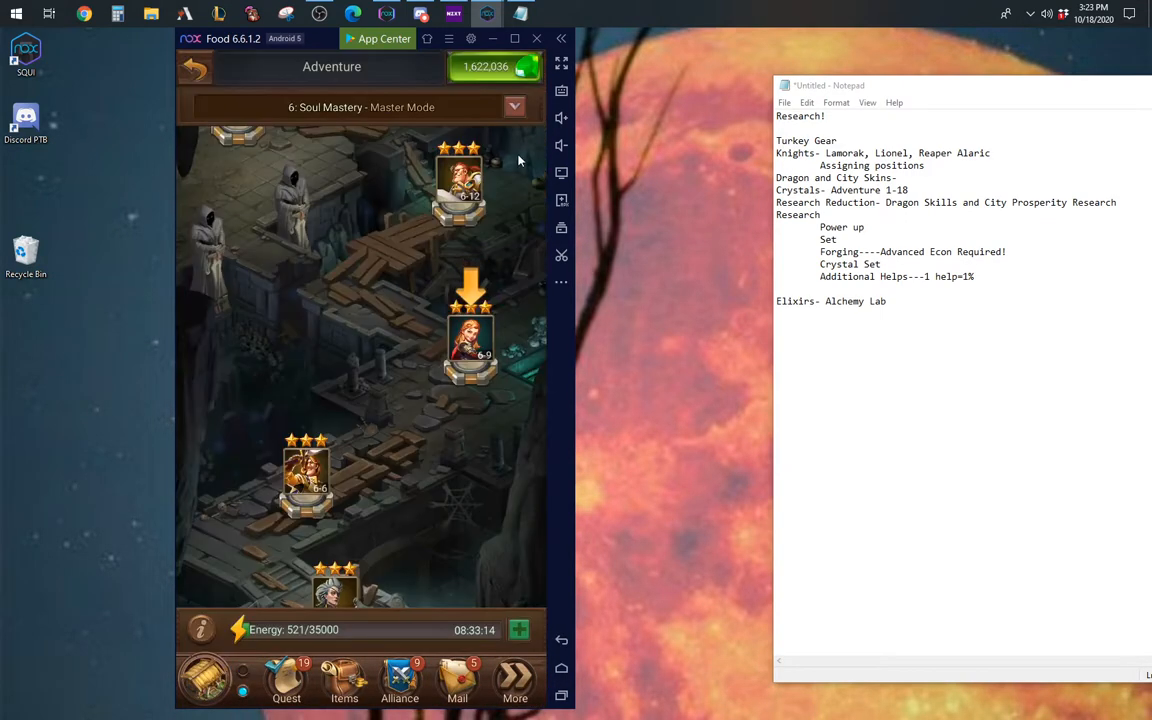
pyautogui.click(512, 108)
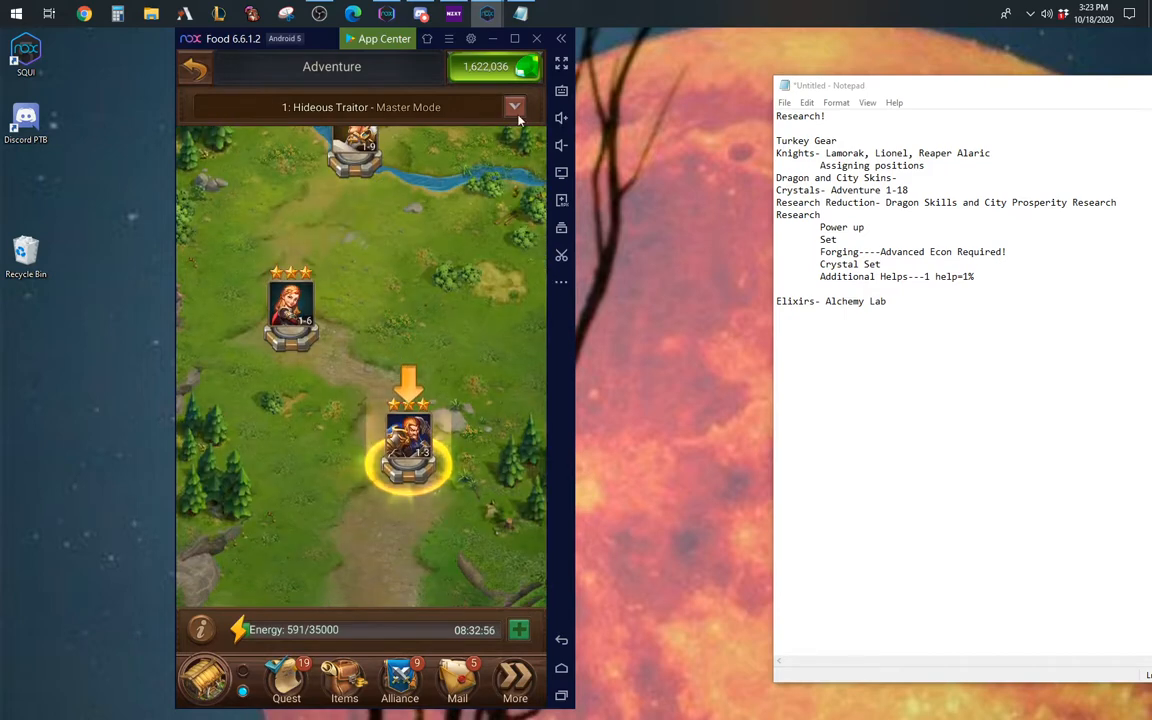
pyautogui.click(514, 108)
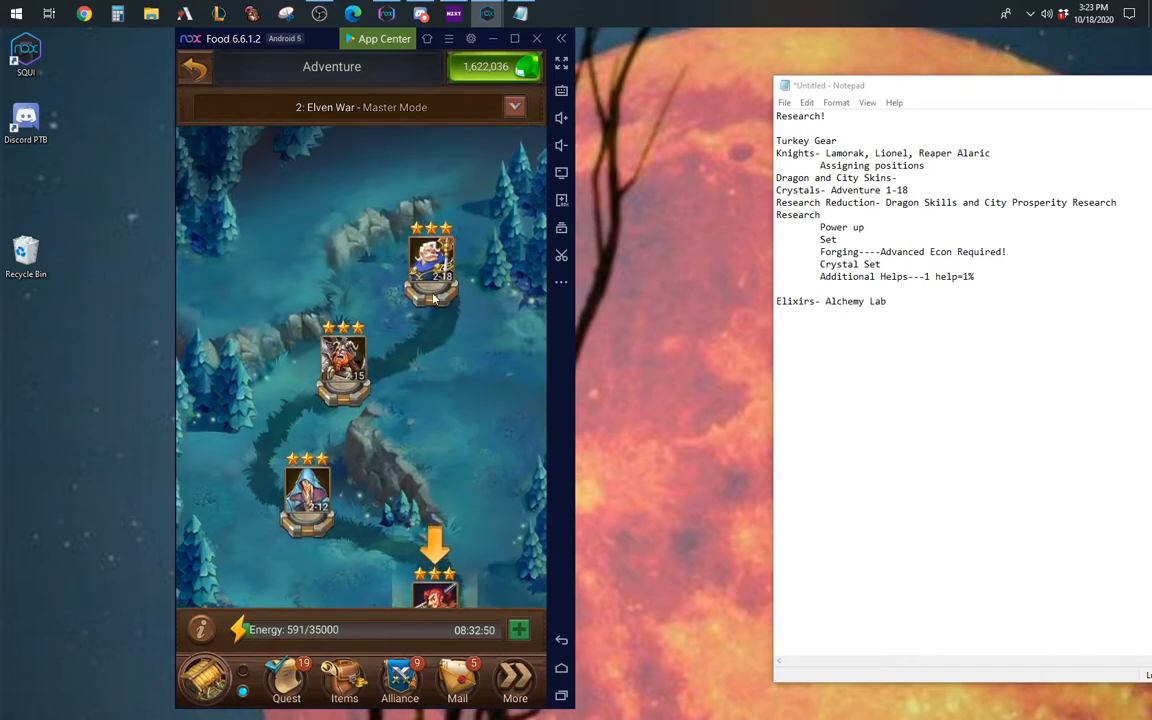
pyautogui.click(430, 260)
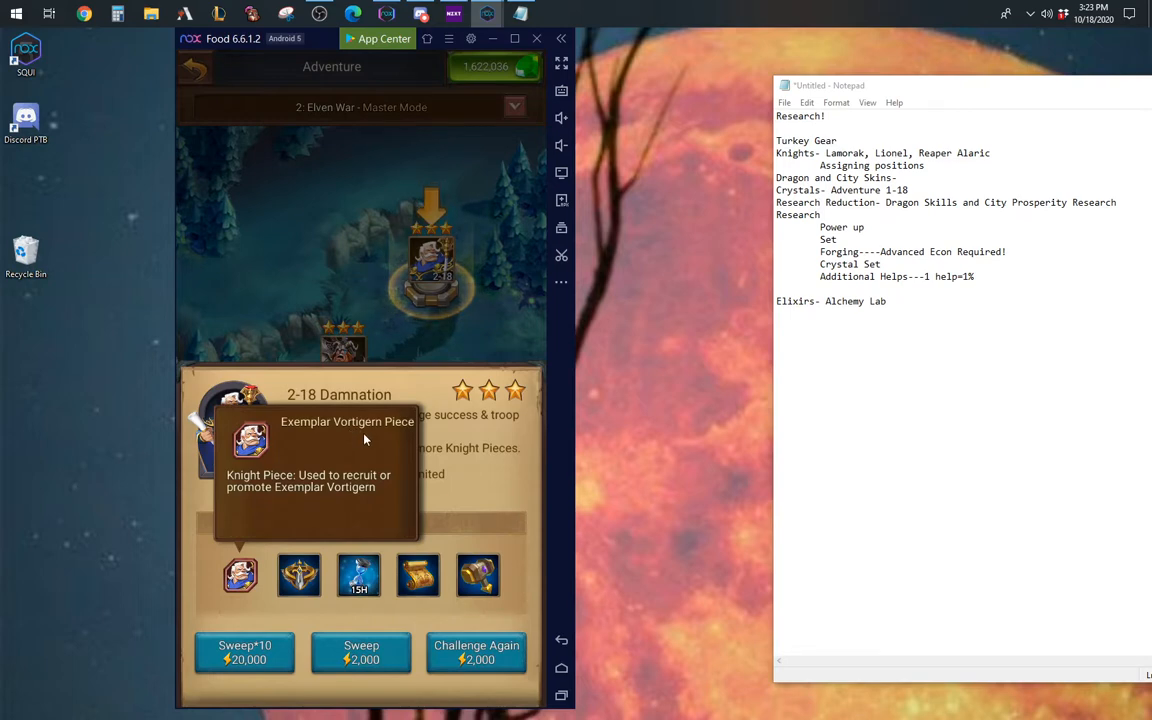
pyautogui.moveTo(382, 430)
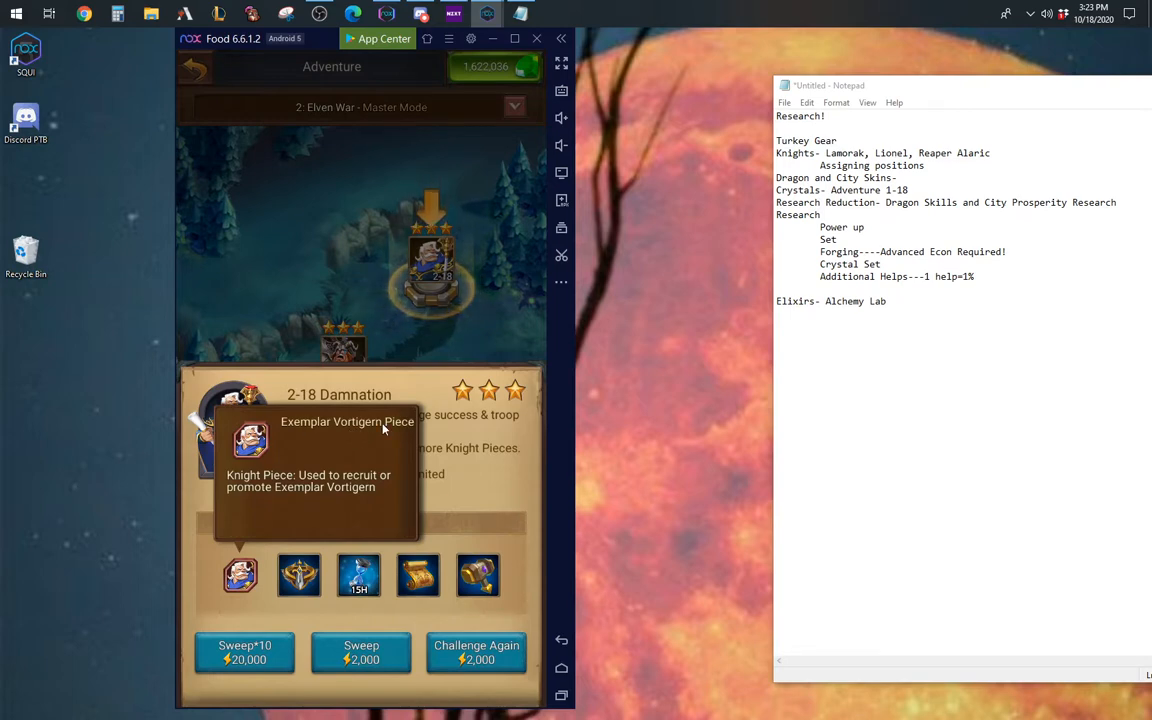
pyautogui.moveTo(402, 332)
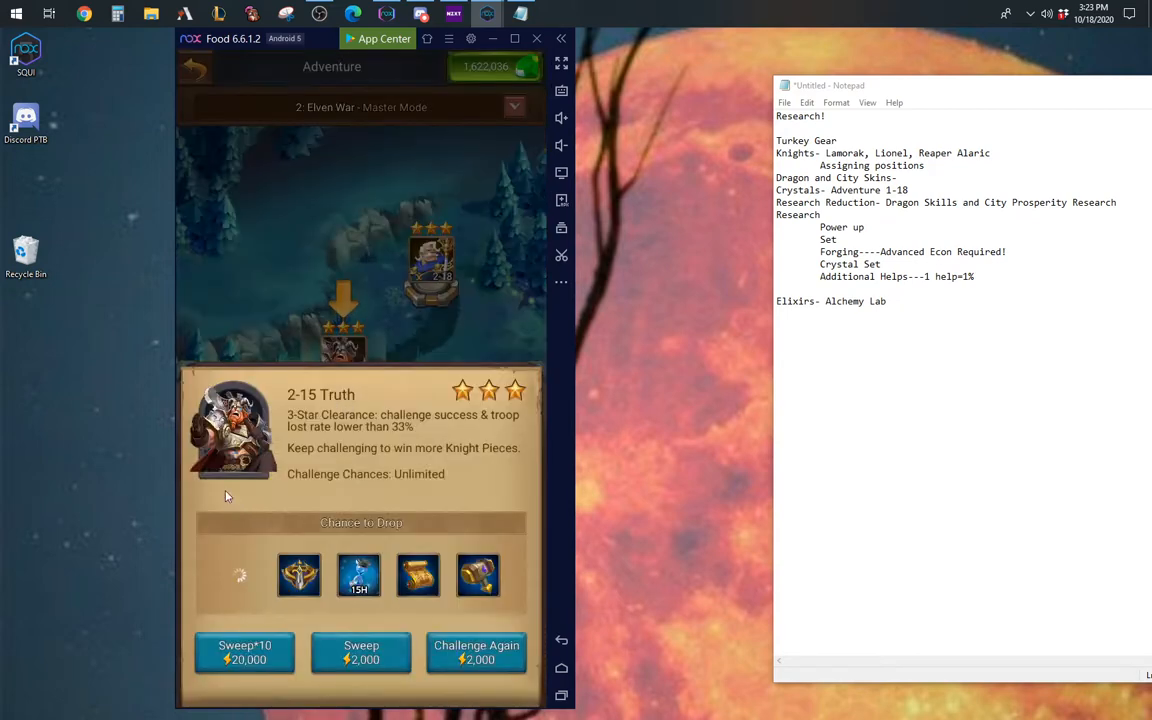
pyautogui.moveTo(240, 576)
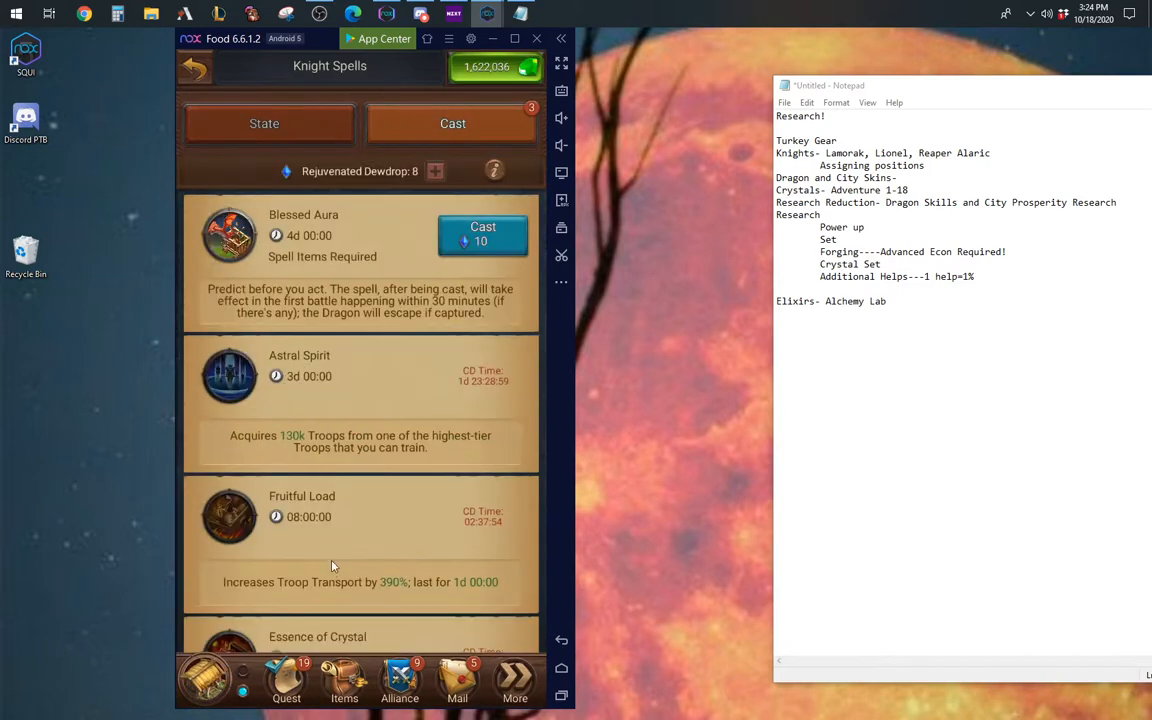
# Step: Scroll the Knight Spells list past Gems Shower to Tech Vision and Rome Empire
pyautogui.scroll(-3)
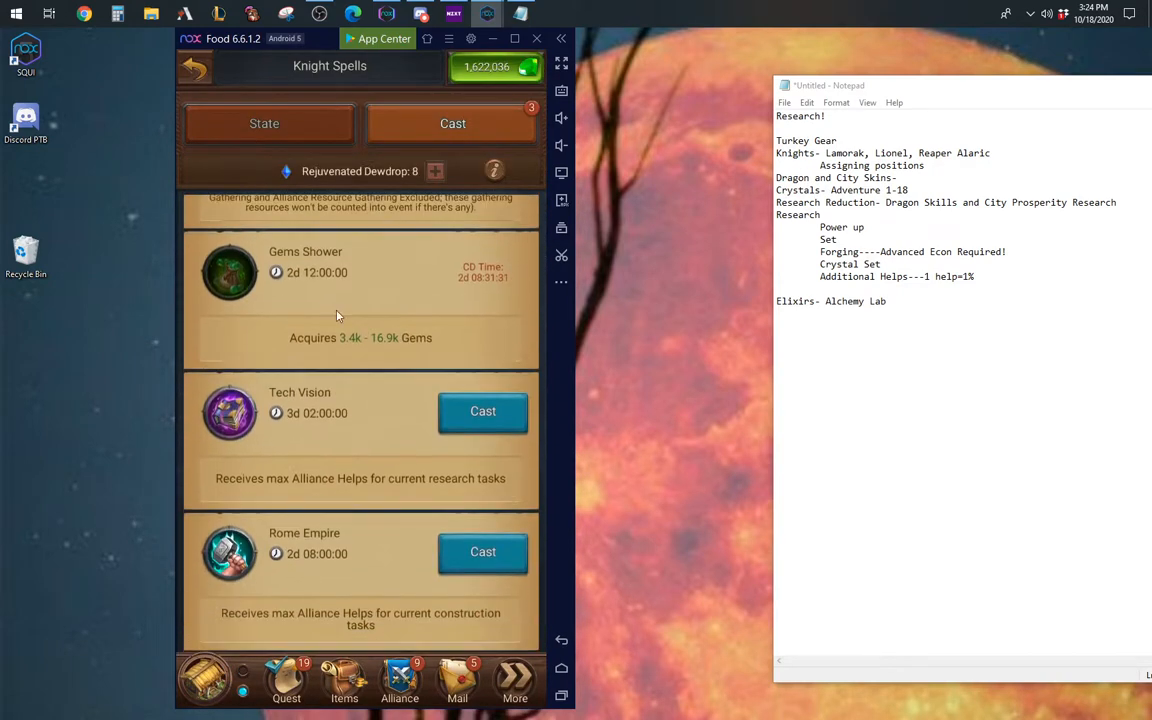
pyautogui.scroll(-3)
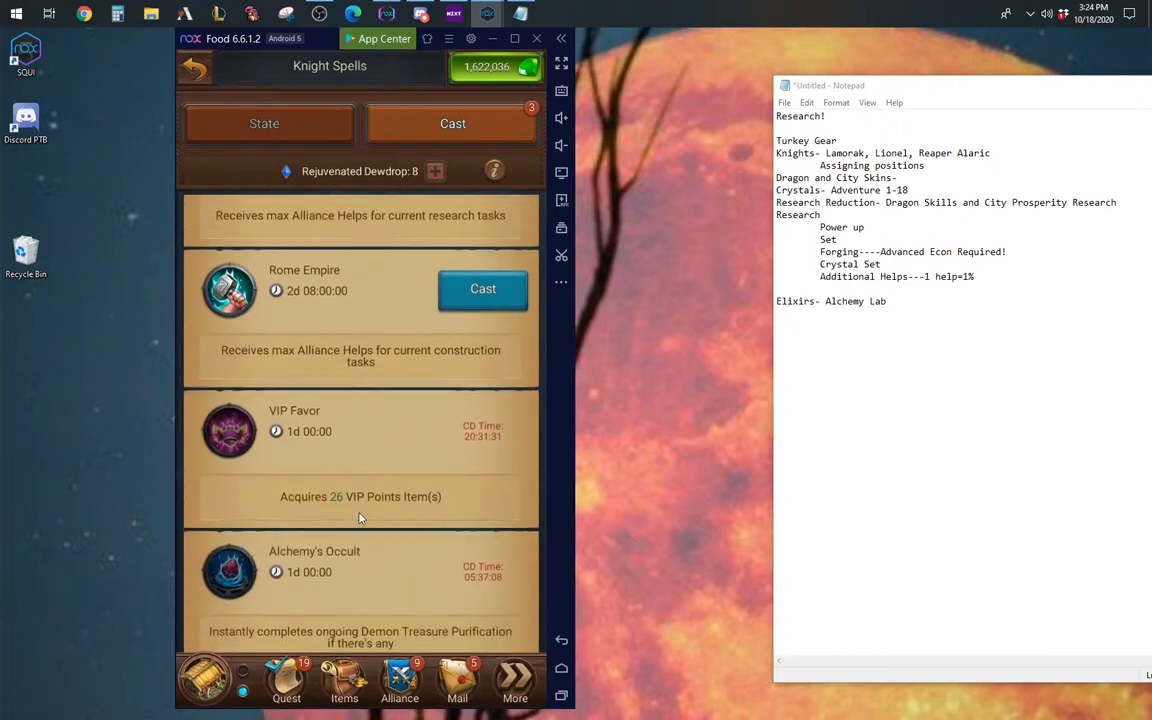
pyautogui.scroll(-3)
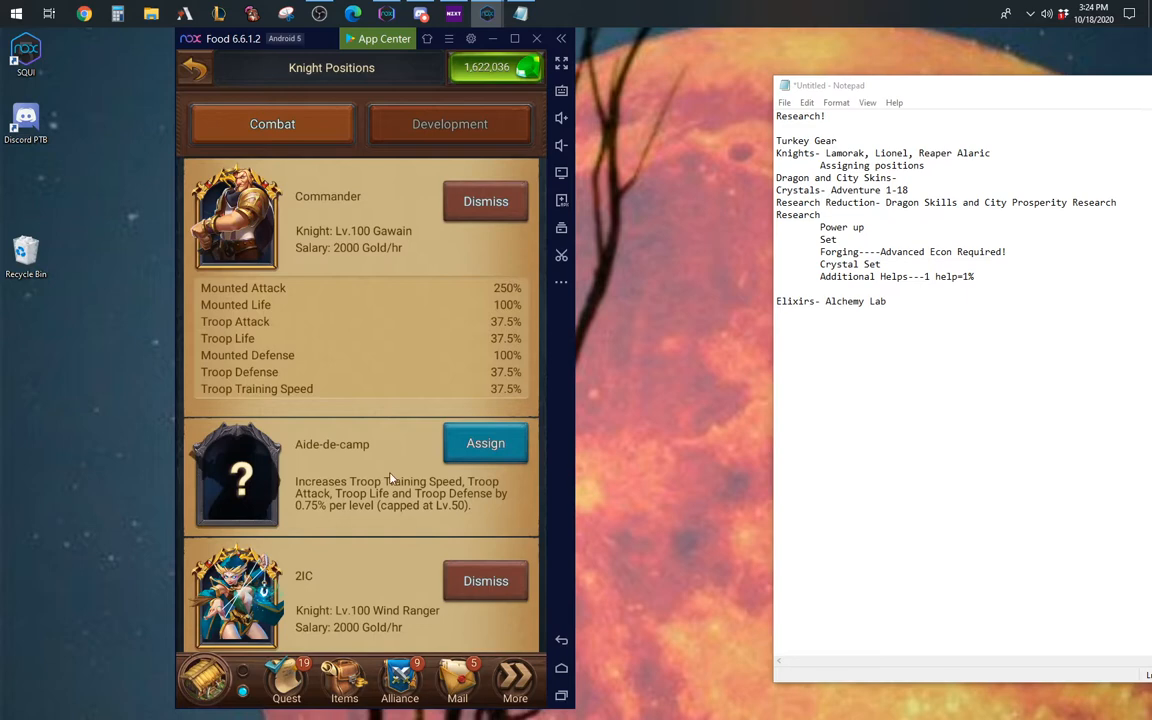
# Step: Browse the Aide-de-camp knight list, then dismiss Penthesilea from the Logistician position
pyautogui.click(484, 444)
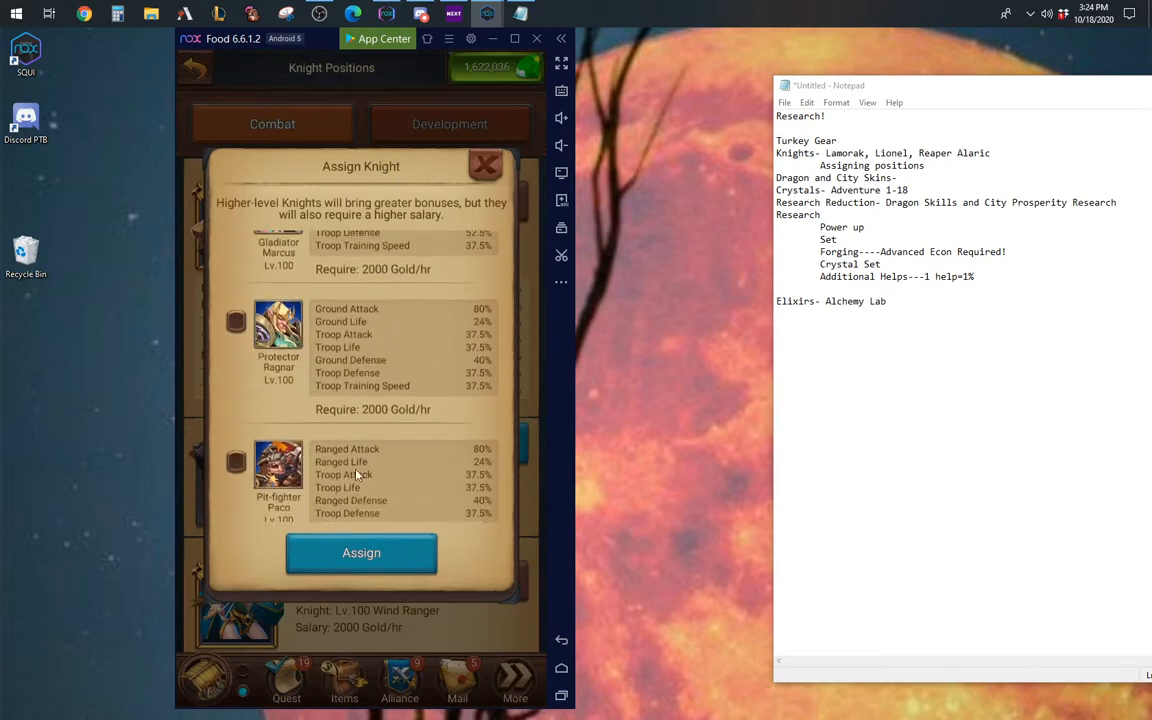
pyautogui.scroll(-3)
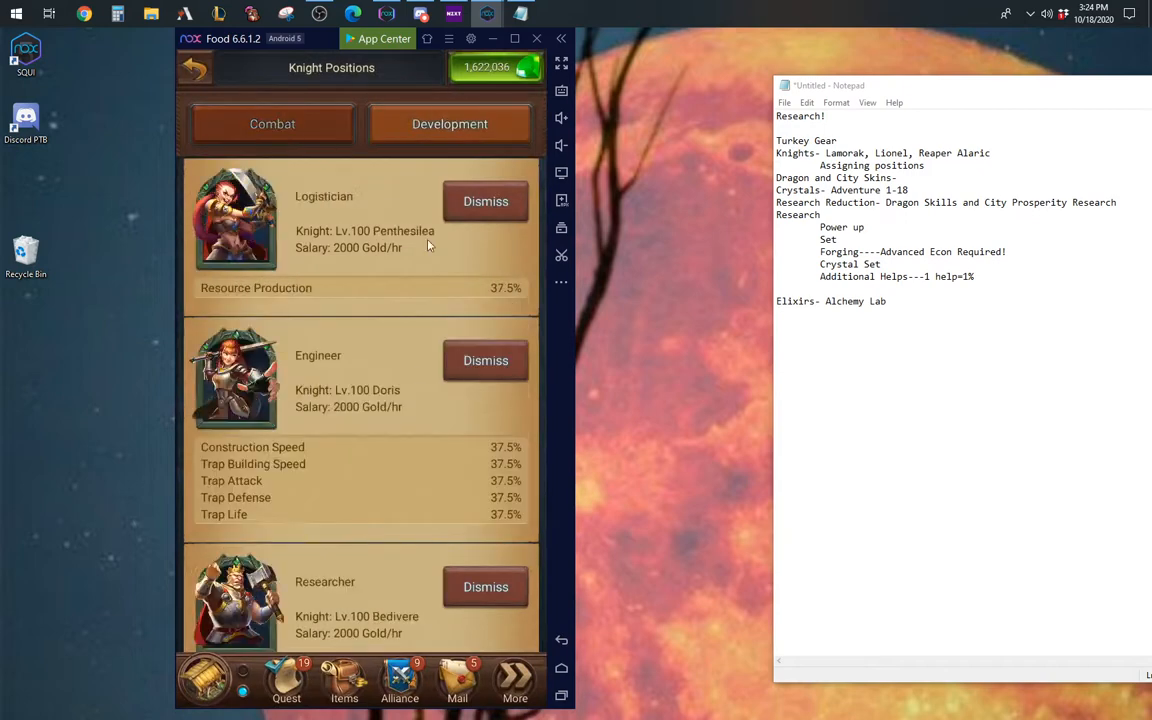
pyautogui.moveTo(398, 268)
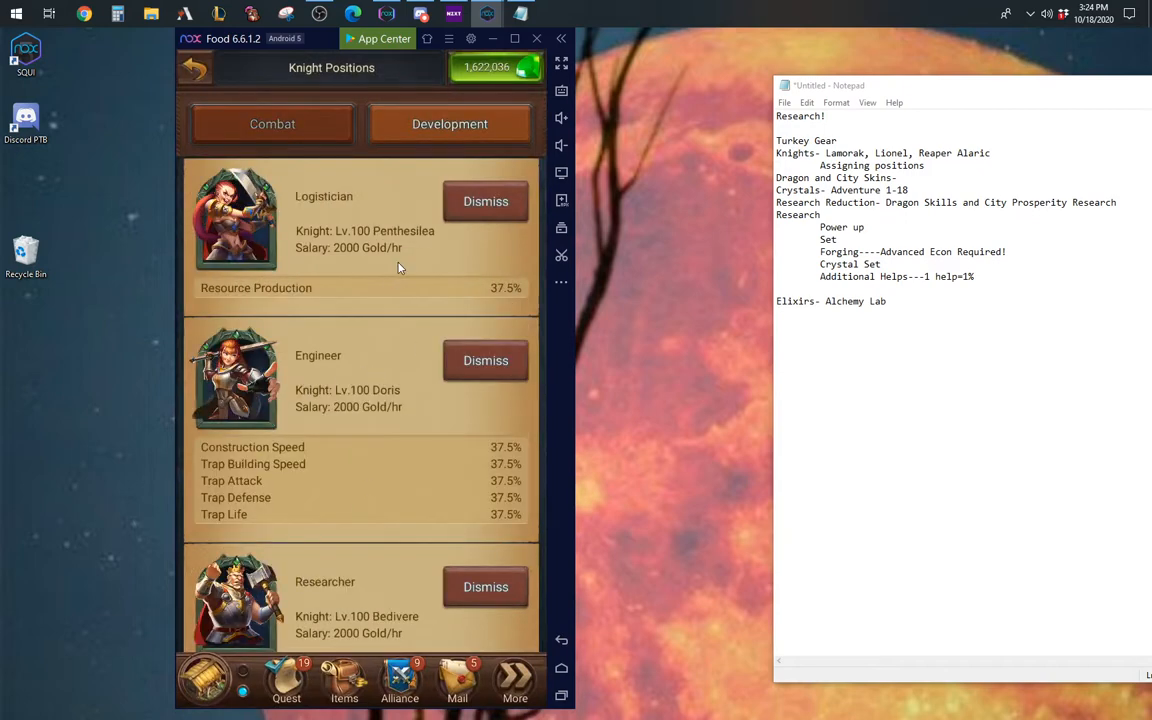
pyautogui.moveTo(362, 304)
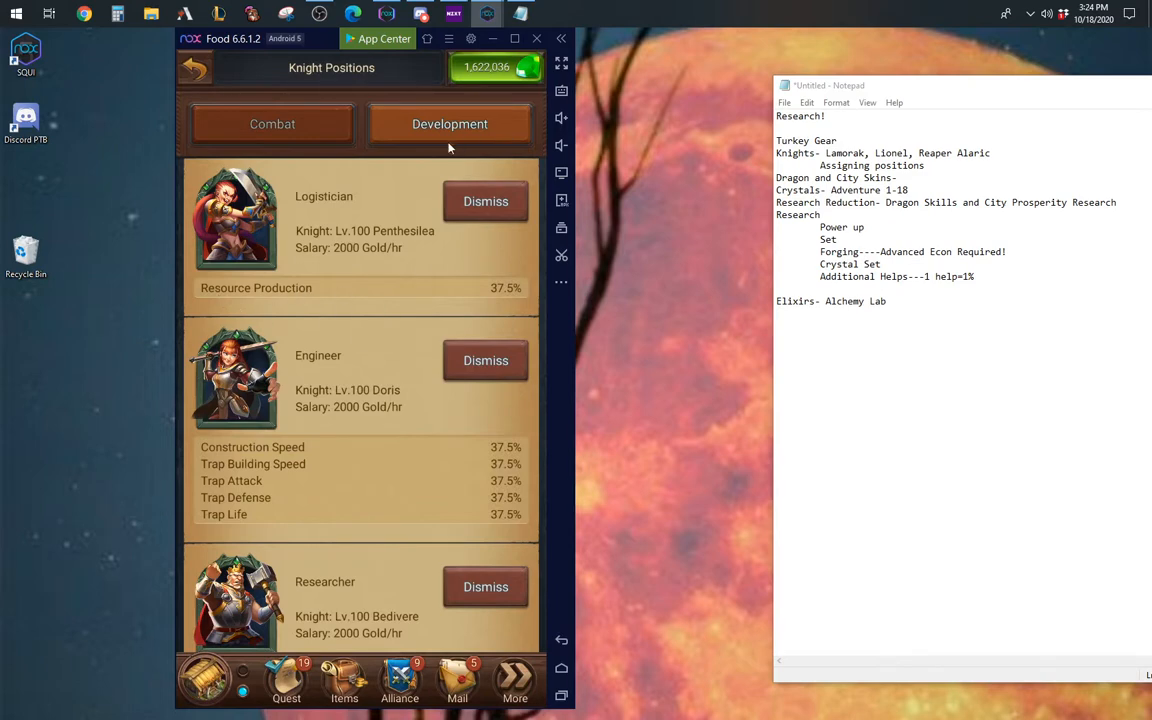
pyautogui.moveTo(458, 144)
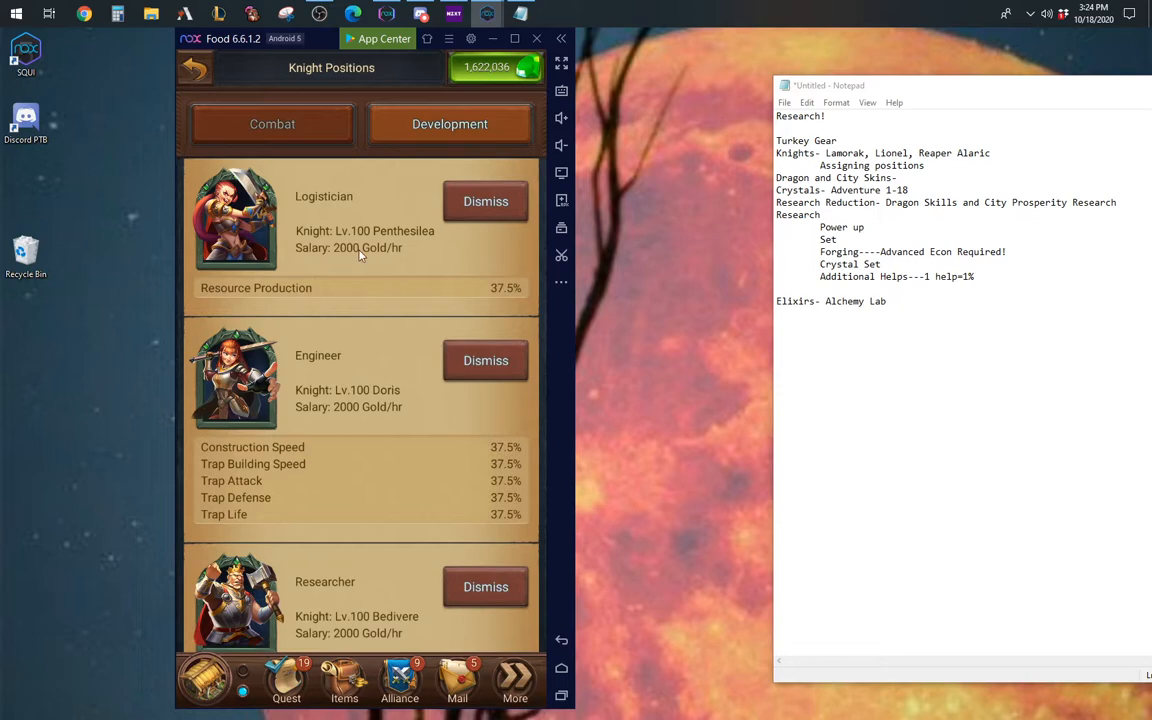
pyautogui.click(484, 200)
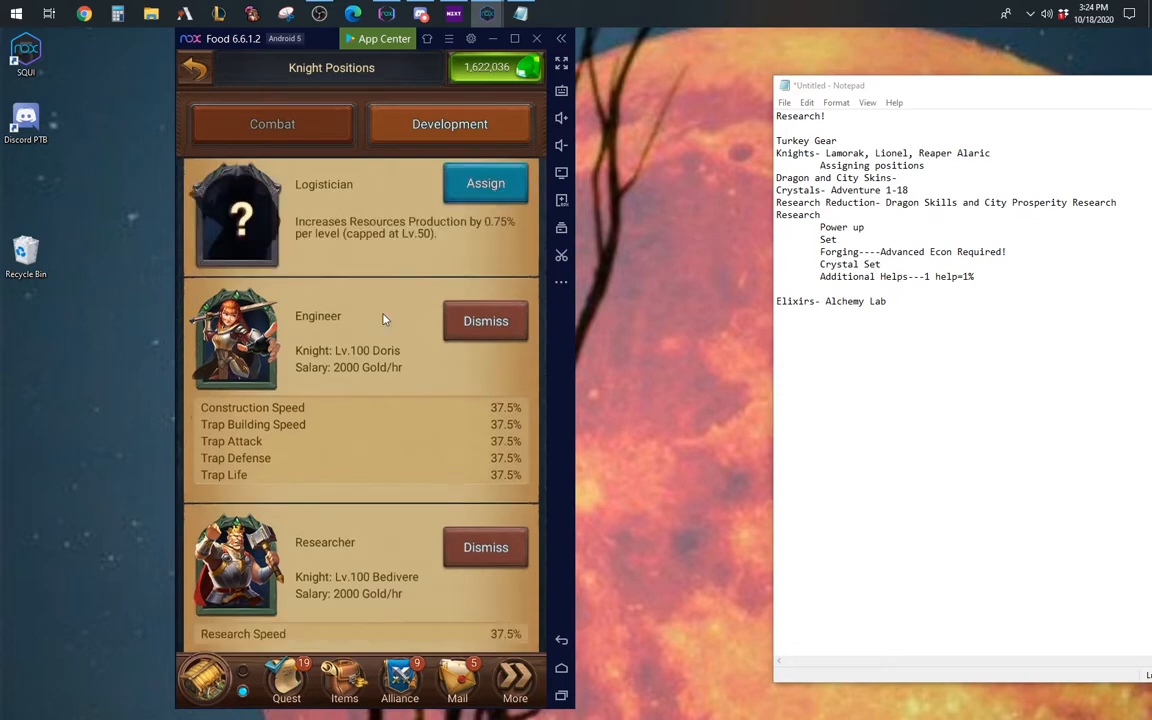
pyautogui.moveTo(372, 244)
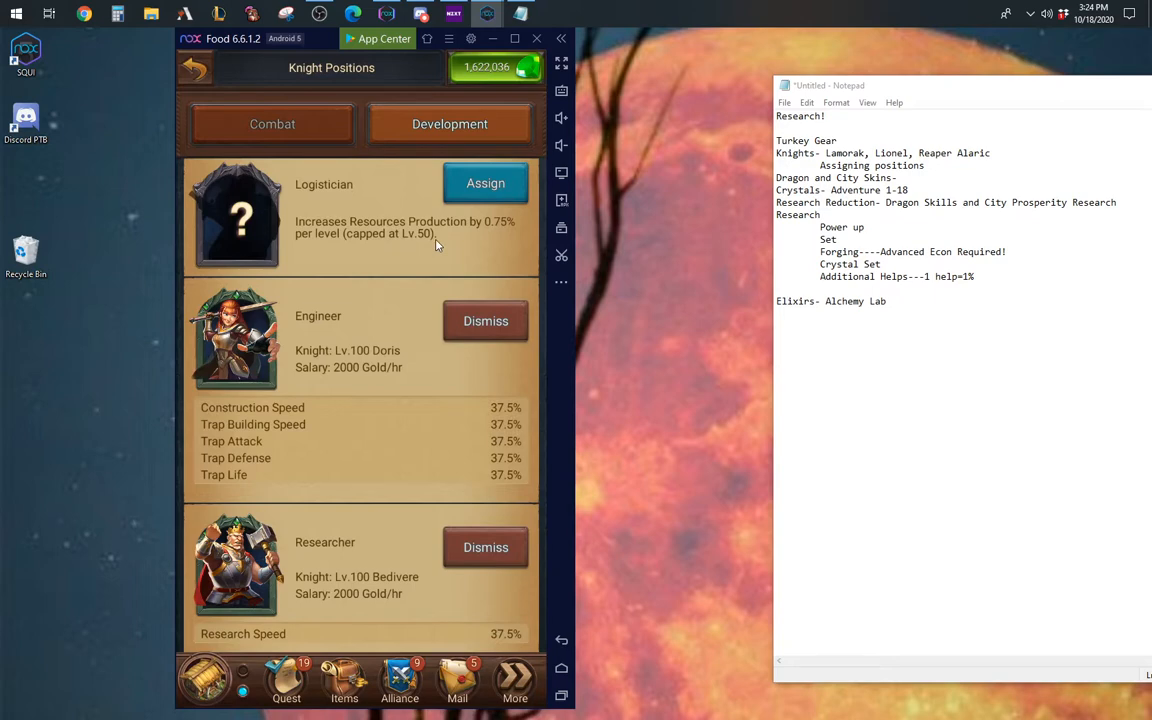
# Step: Reassign Penthesilea as Logistician, restoring the +37.5% Resource Production bonus
pyautogui.click(484, 184)
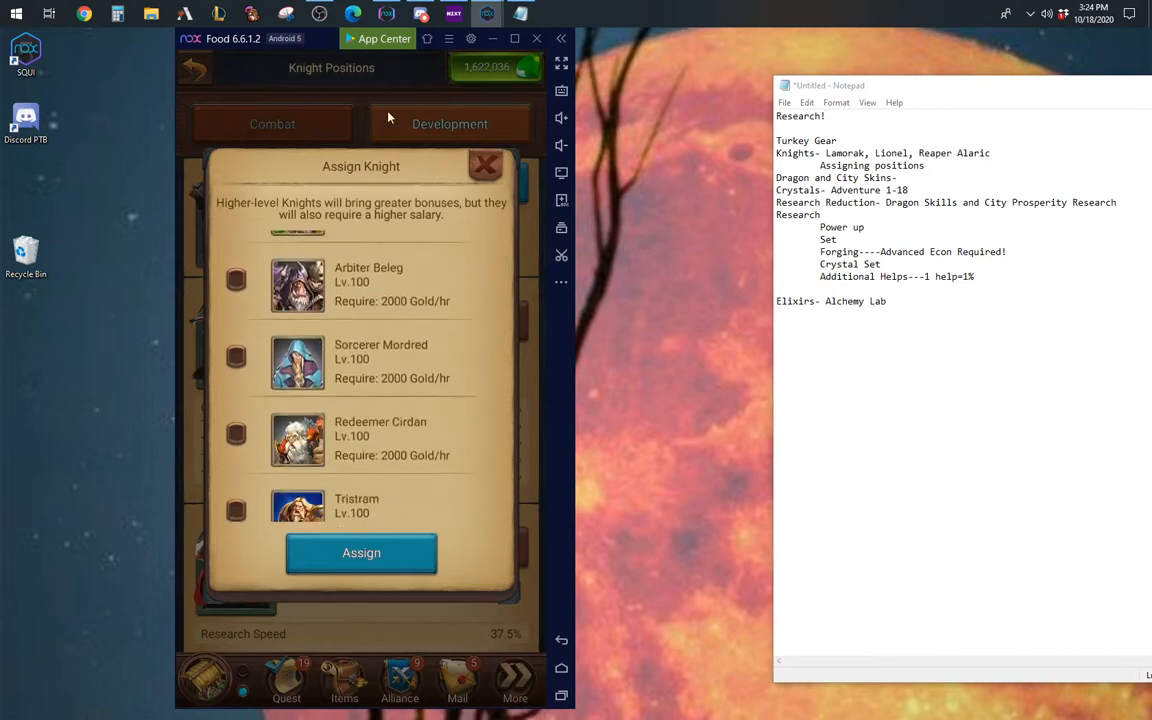
pyautogui.scroll(-3)
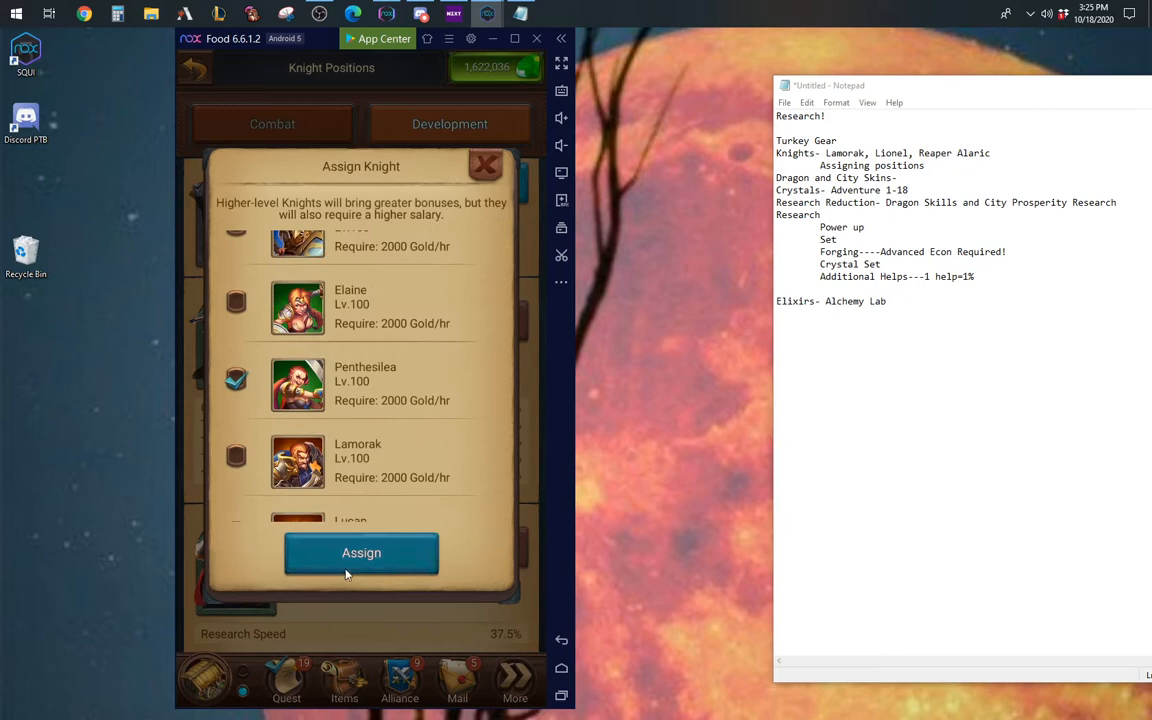
pyautogui.click(360, 552)
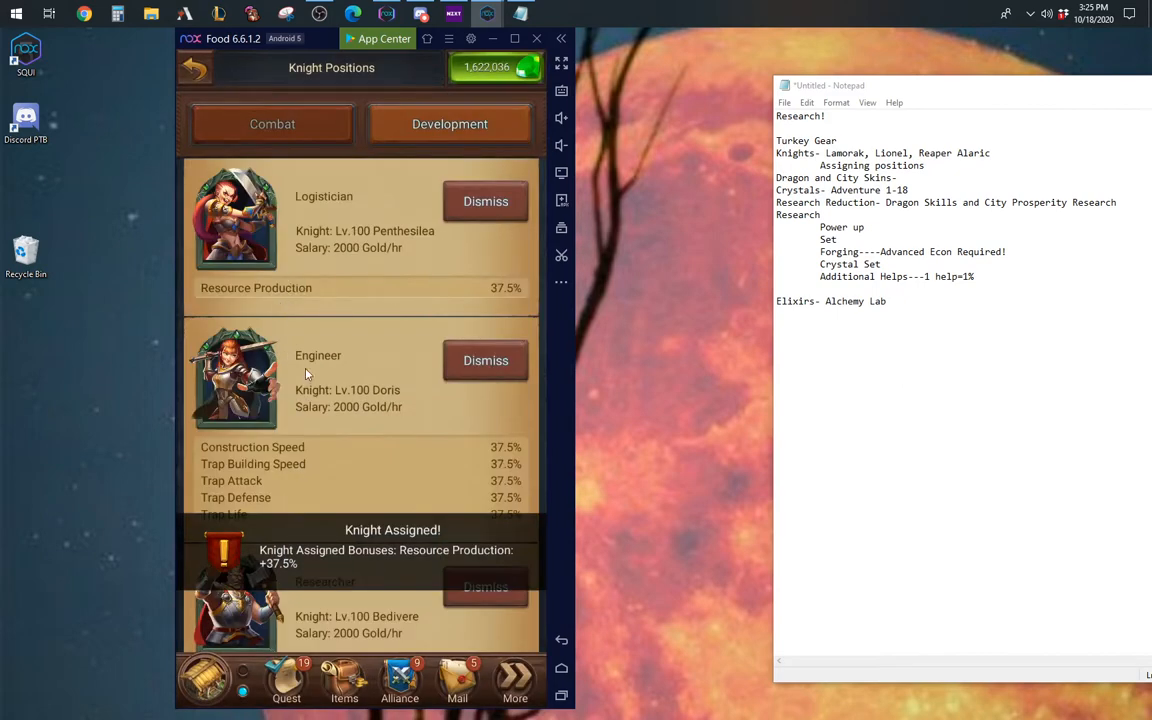
pyautogui.scroll(-3)
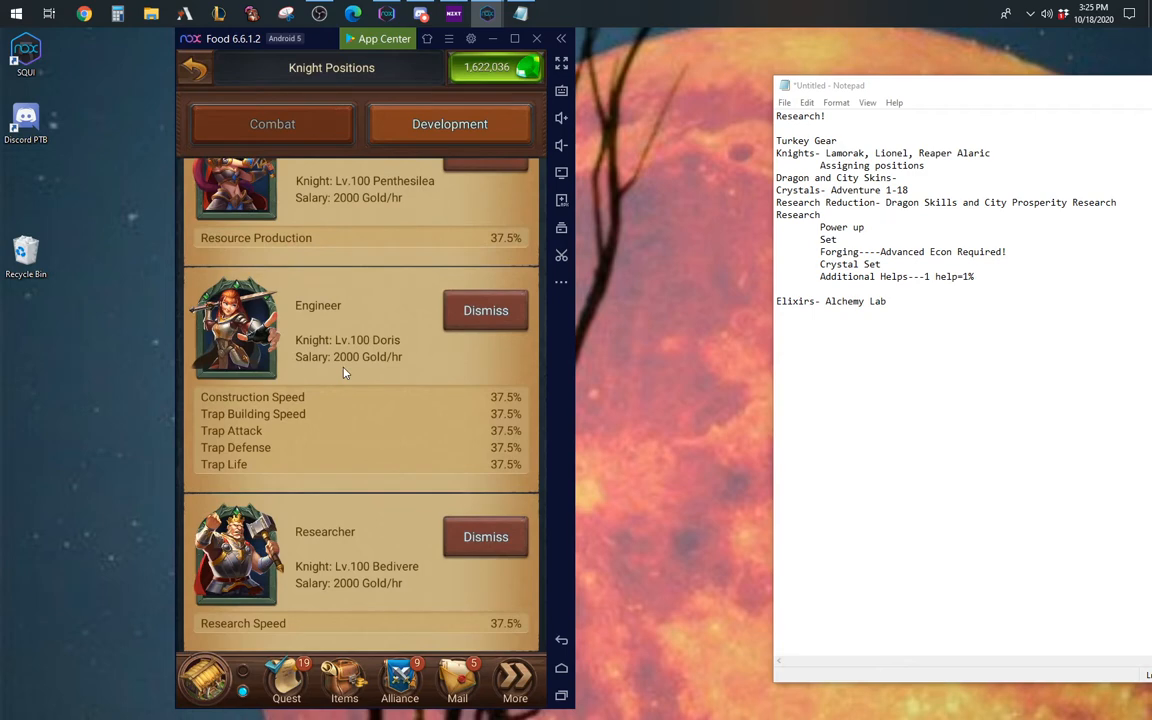
pyautogui.moveTo(350, 264)
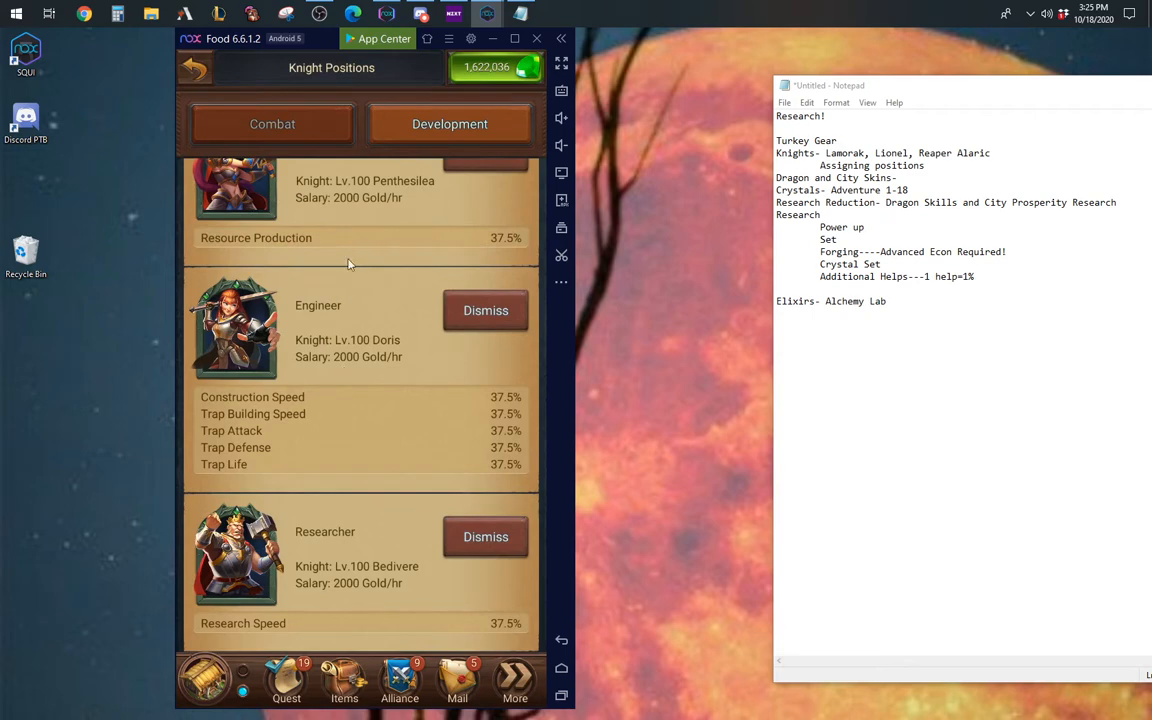
pyautogui.moveTo(328, 450)
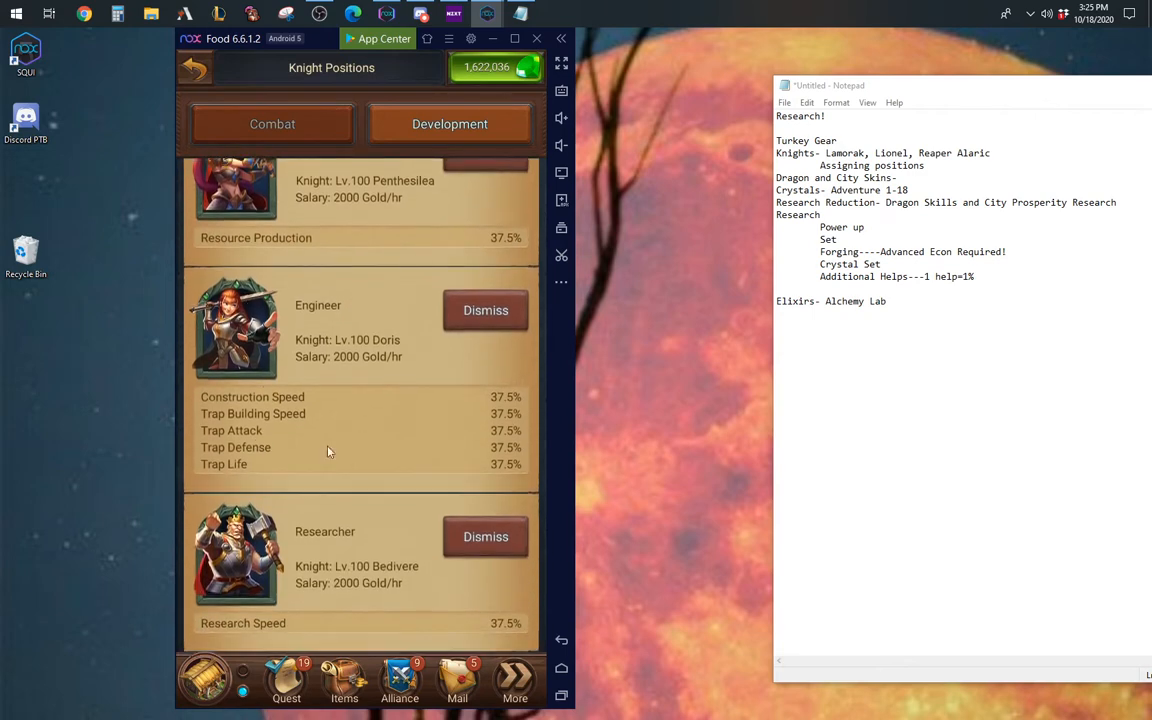
pyautogui.moveTo(406, 424)
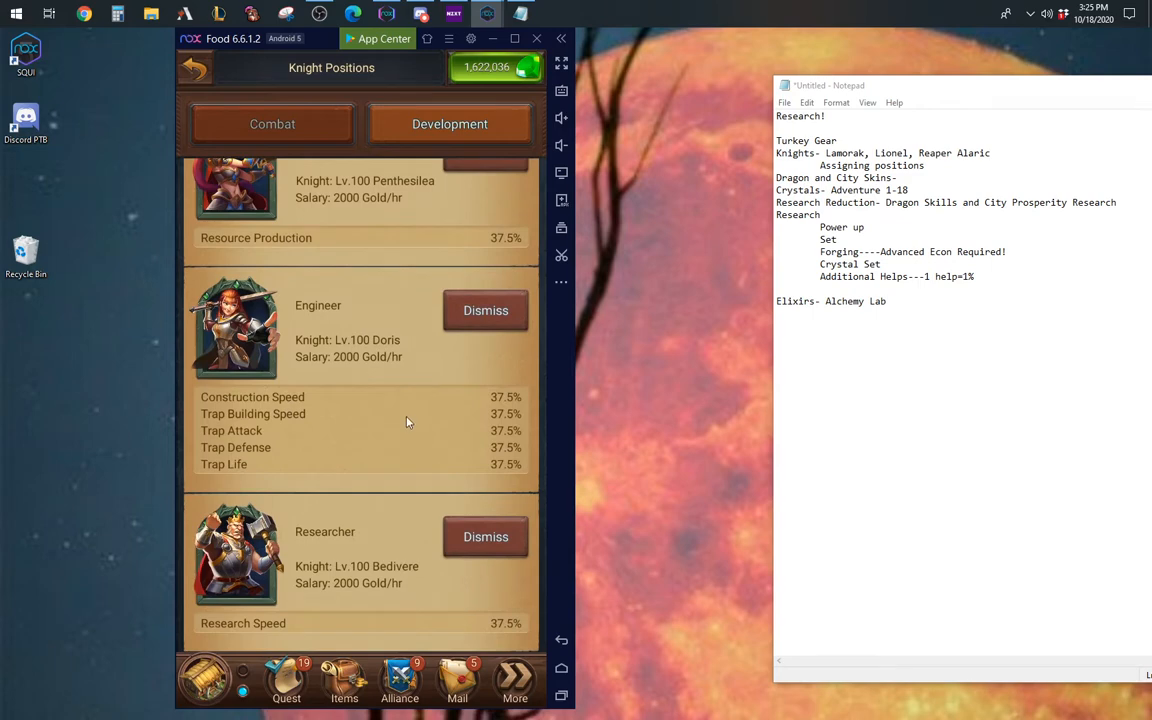
pyautogui.moveTo(320, 104)
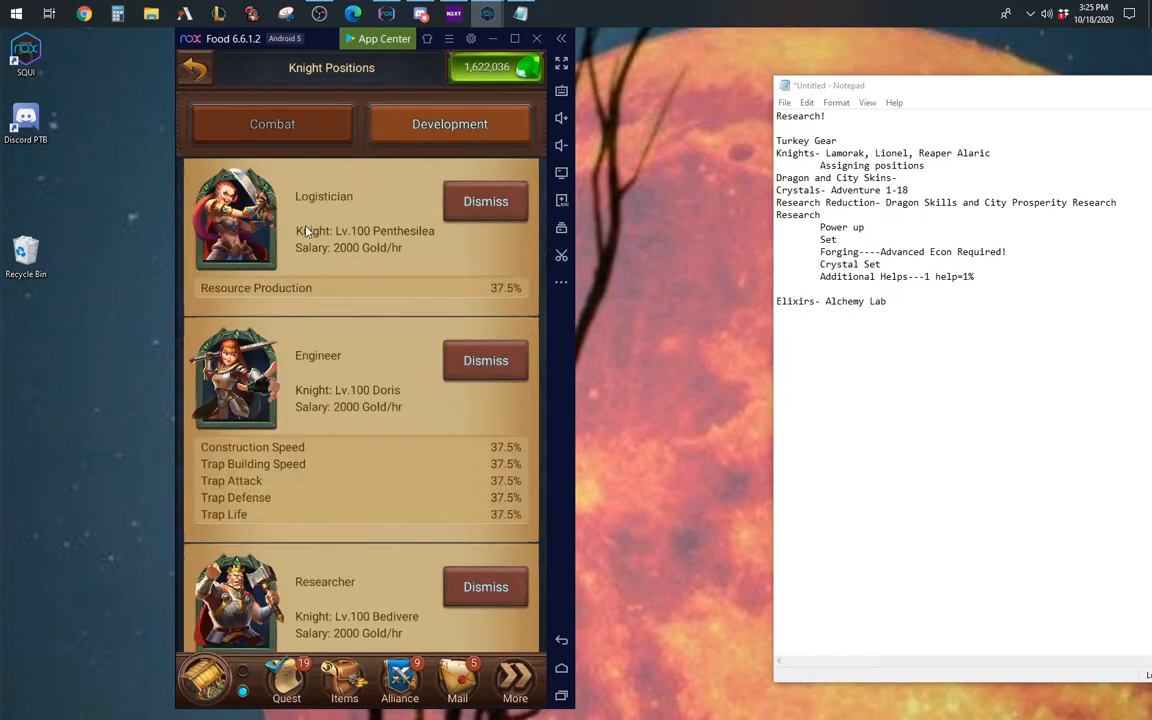
# Step: Scroll through the remaining combat knight position bonuses
pyautogui.scroll(-3)
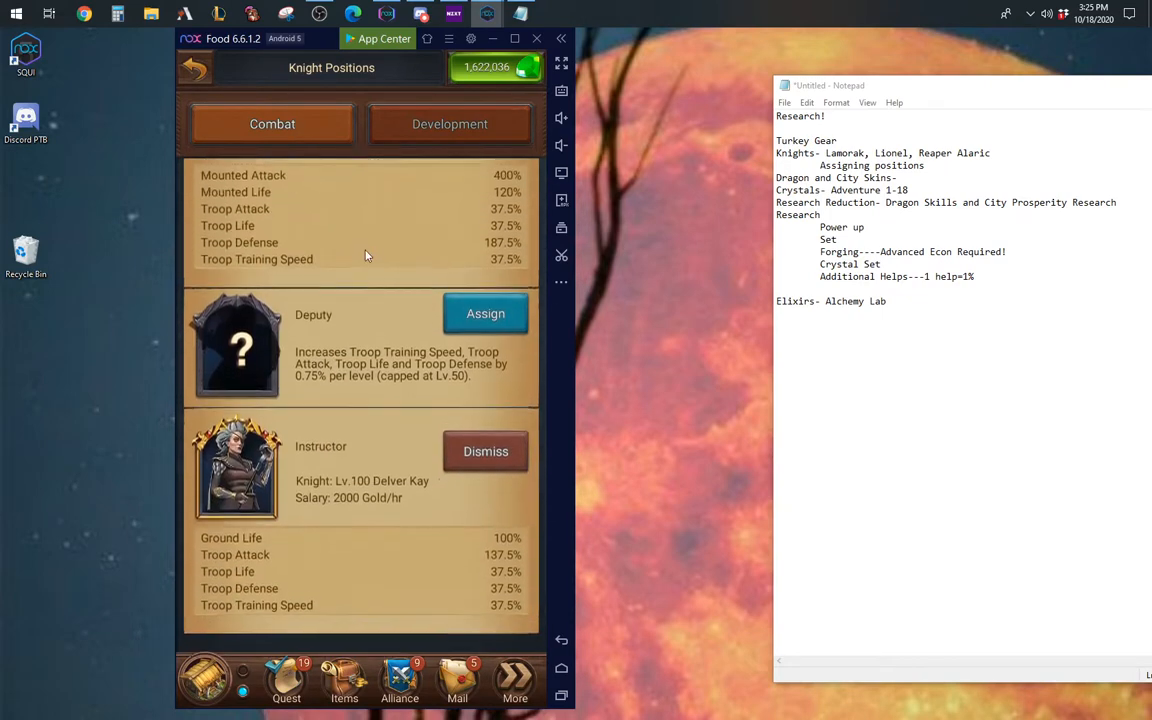
pyautogui.scroll(-3)
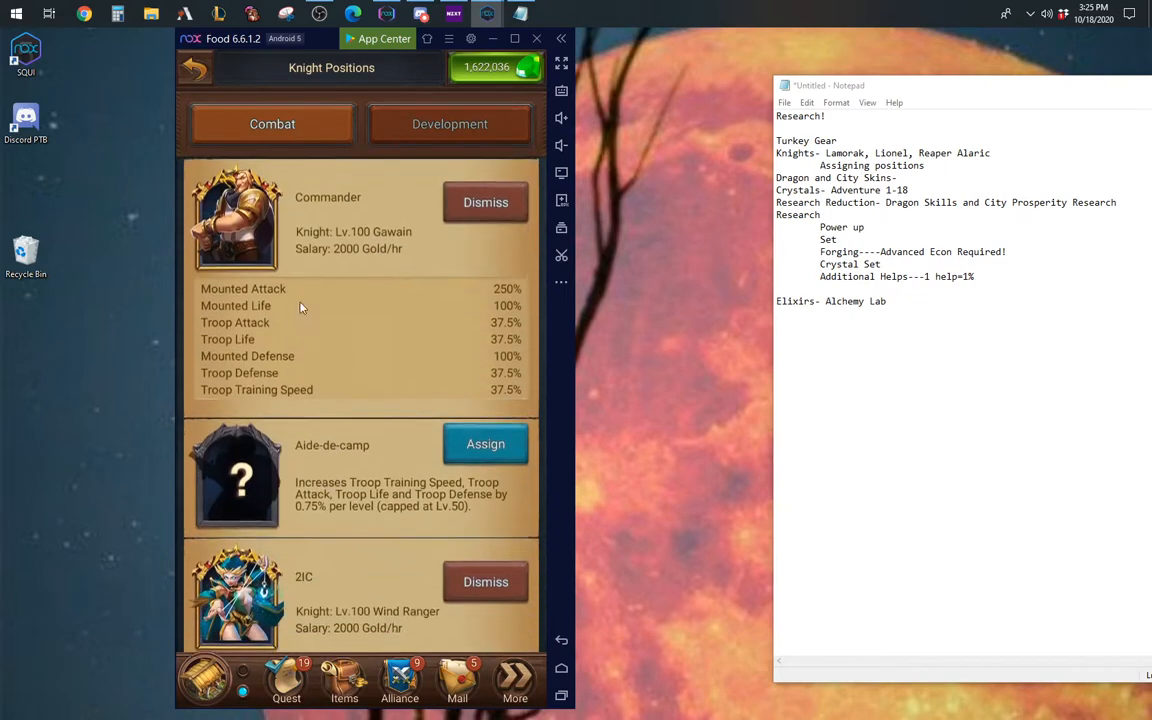
pyautogui.moveTo(368, 340)
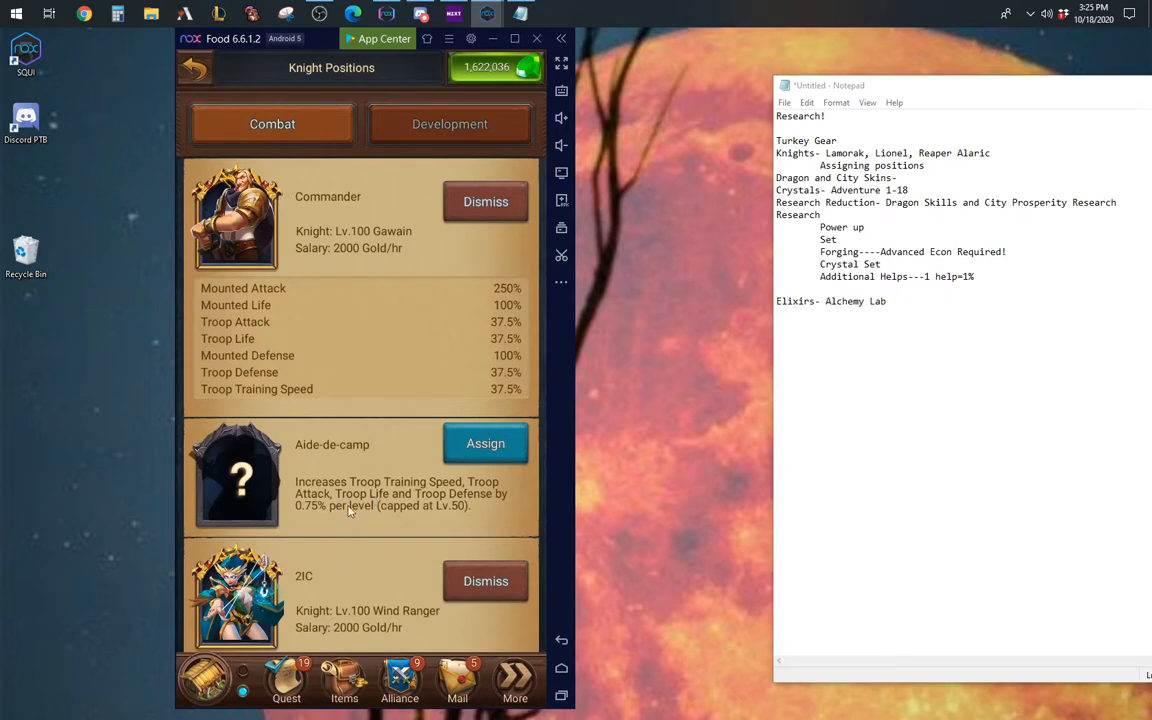
pyautogui.scroll(-3)
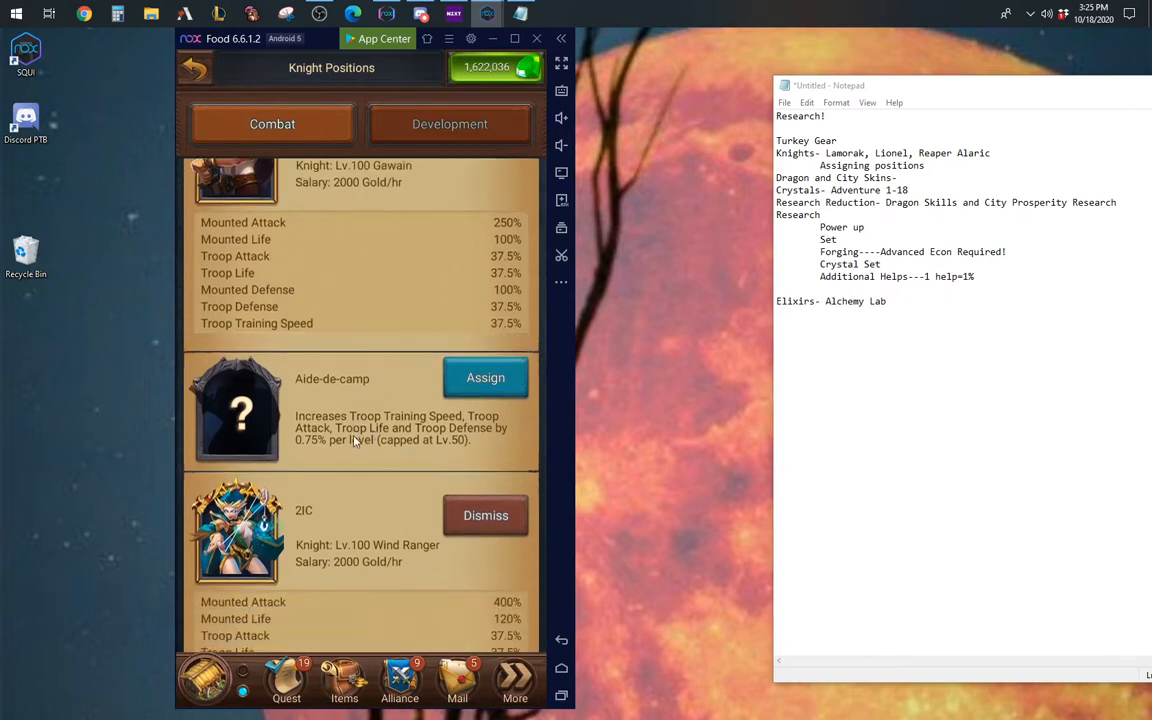
pyautogui.scroll(-3)
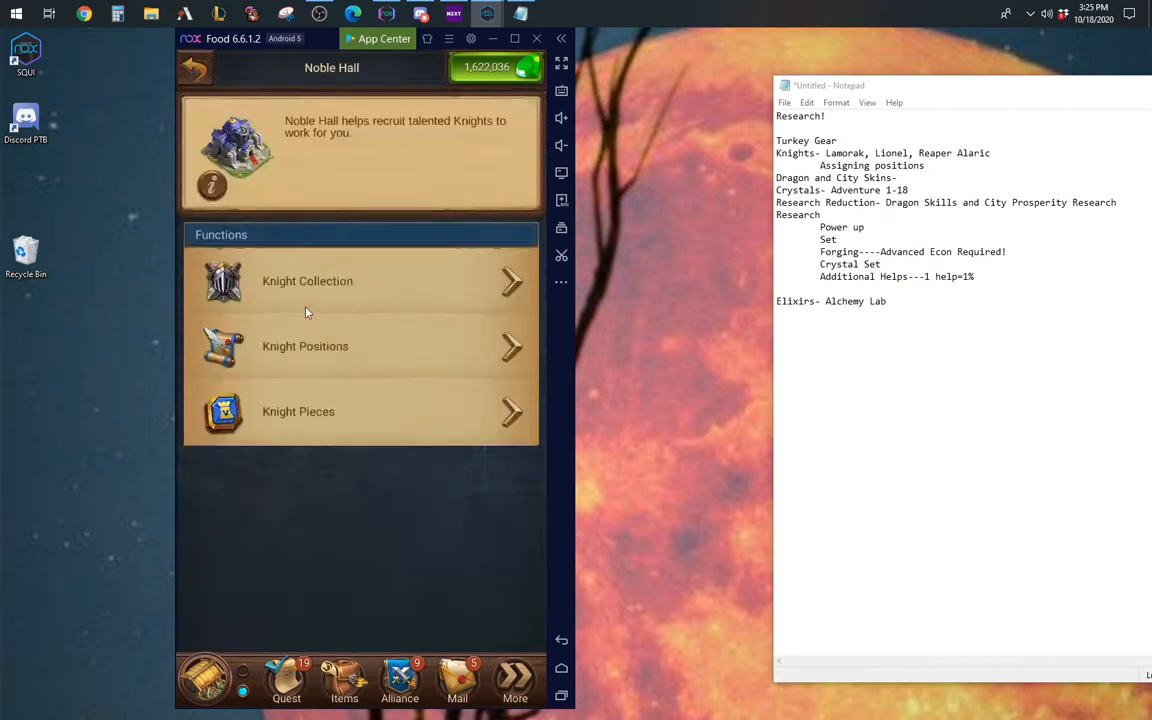
pyautogui.click(308, 280)
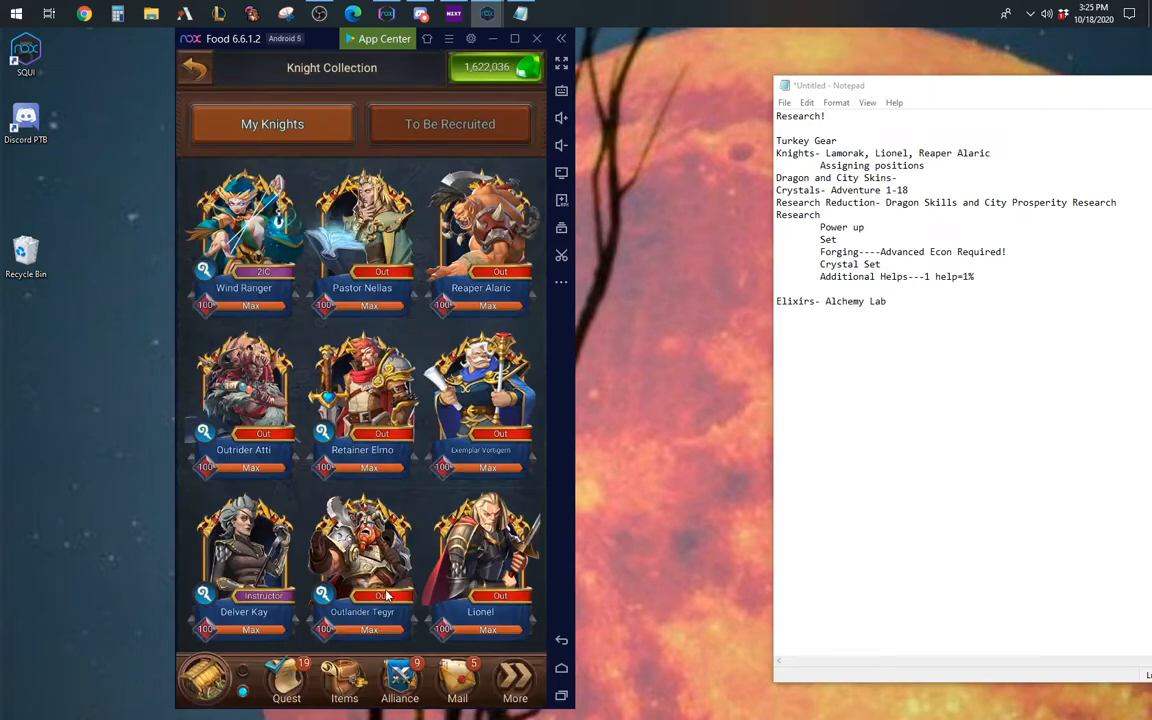
pyautogui.scroll(-3)
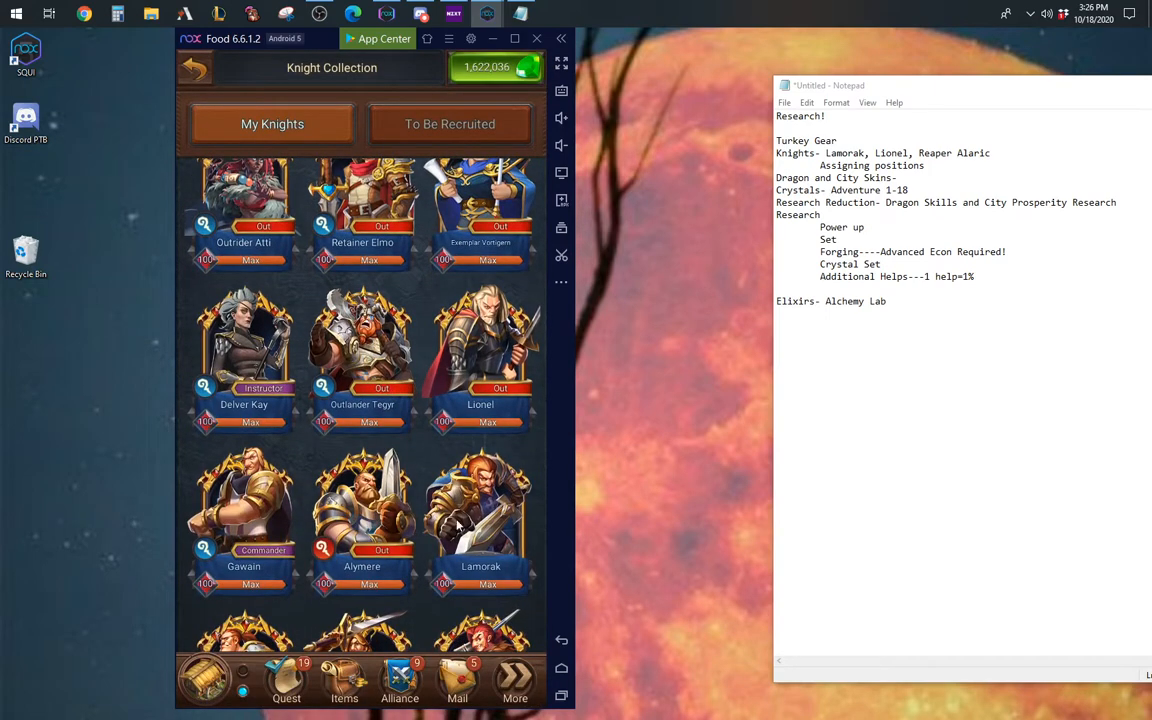
pyautogui.click(480, 500)
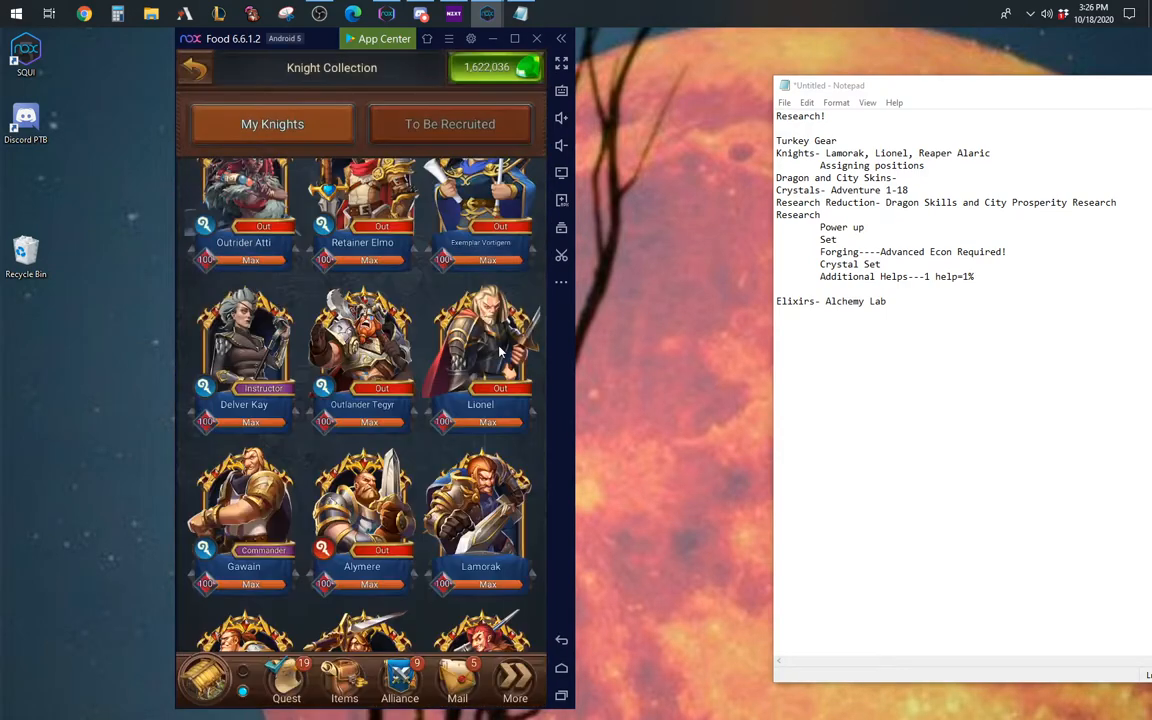
pyautogui.scroll(-3)
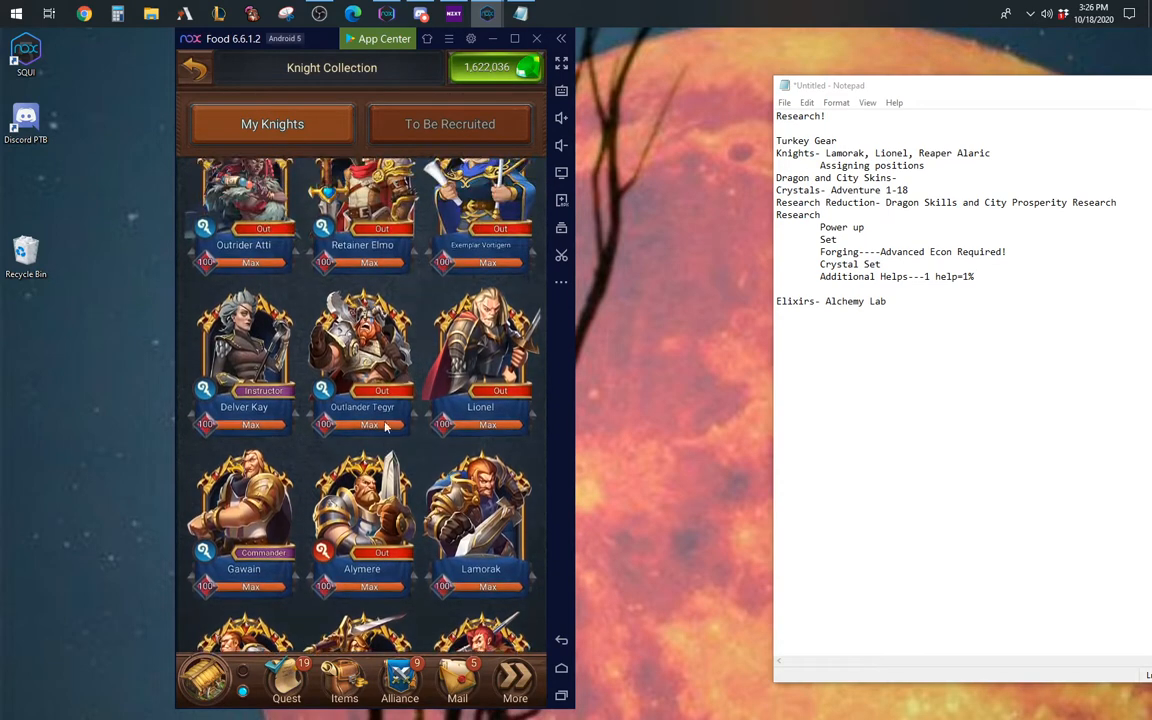
pyautogui.scroll(-3)
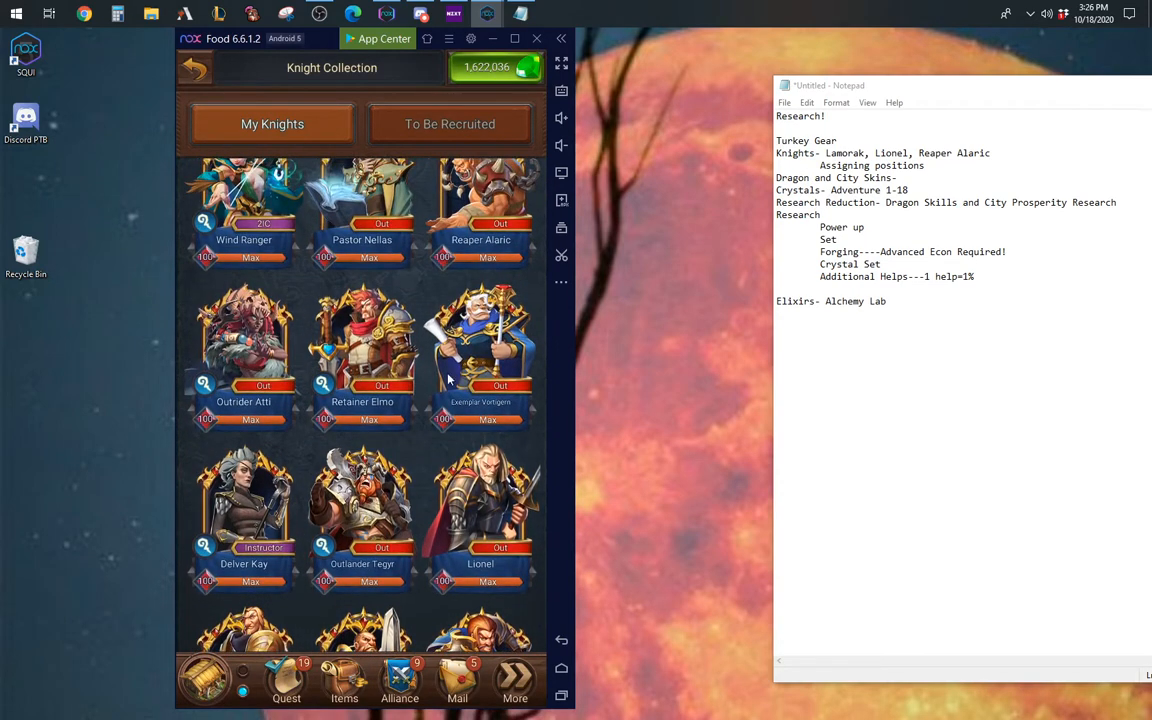
pyautogui.click(480, 344)
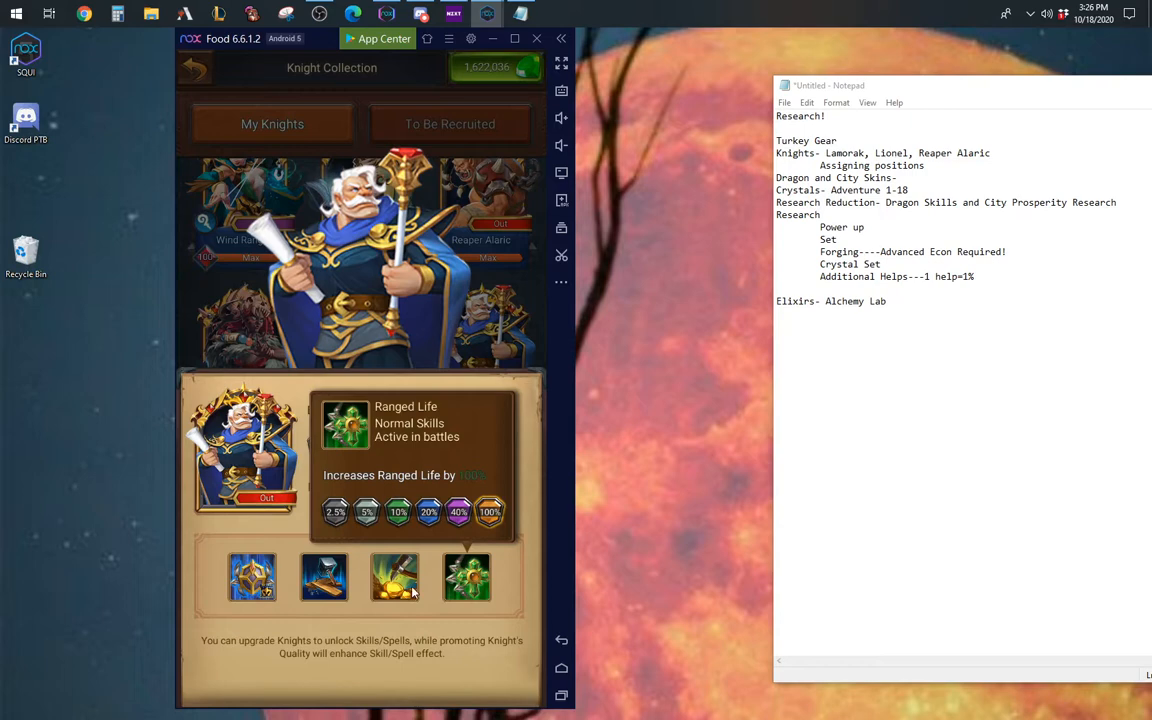
pyautogui.moveTo(456, 562)
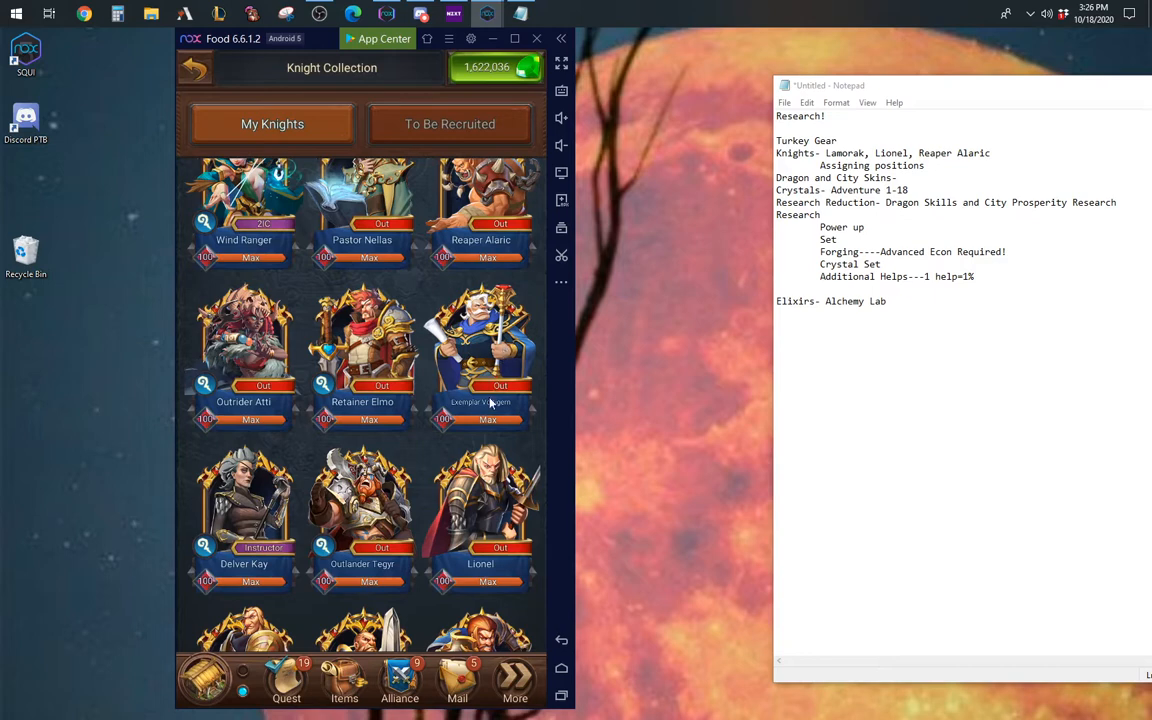
pyautogui.click(480, 500)
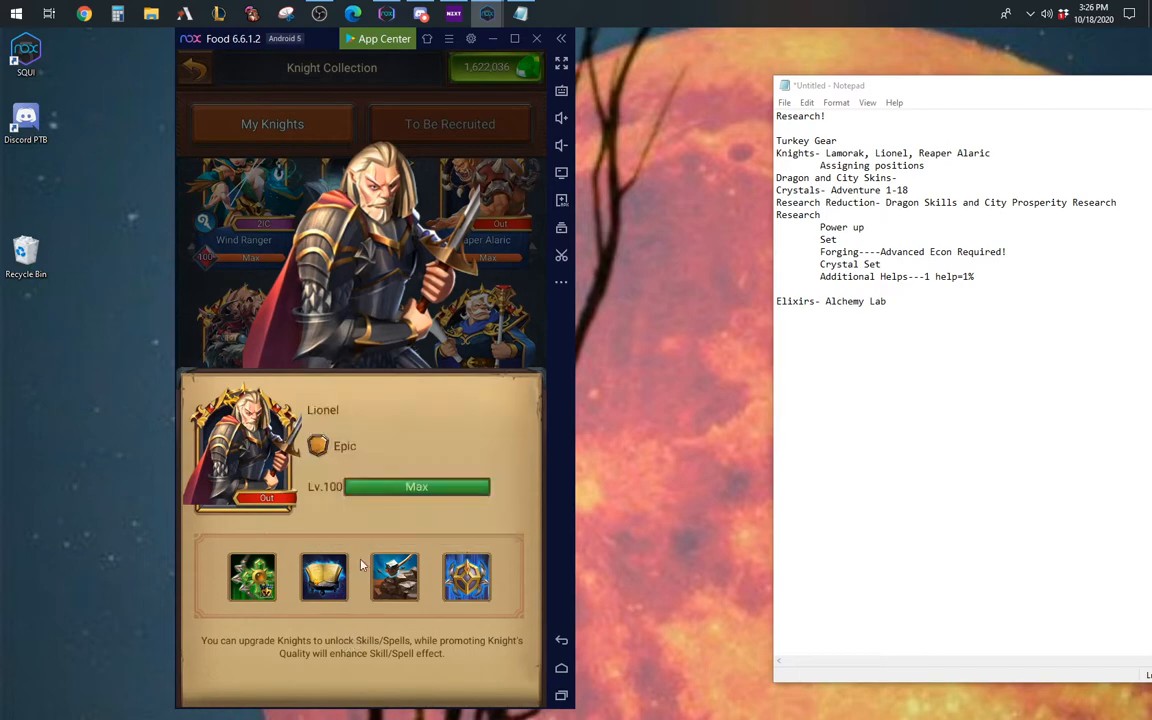
pyautogui.click(192, 68)
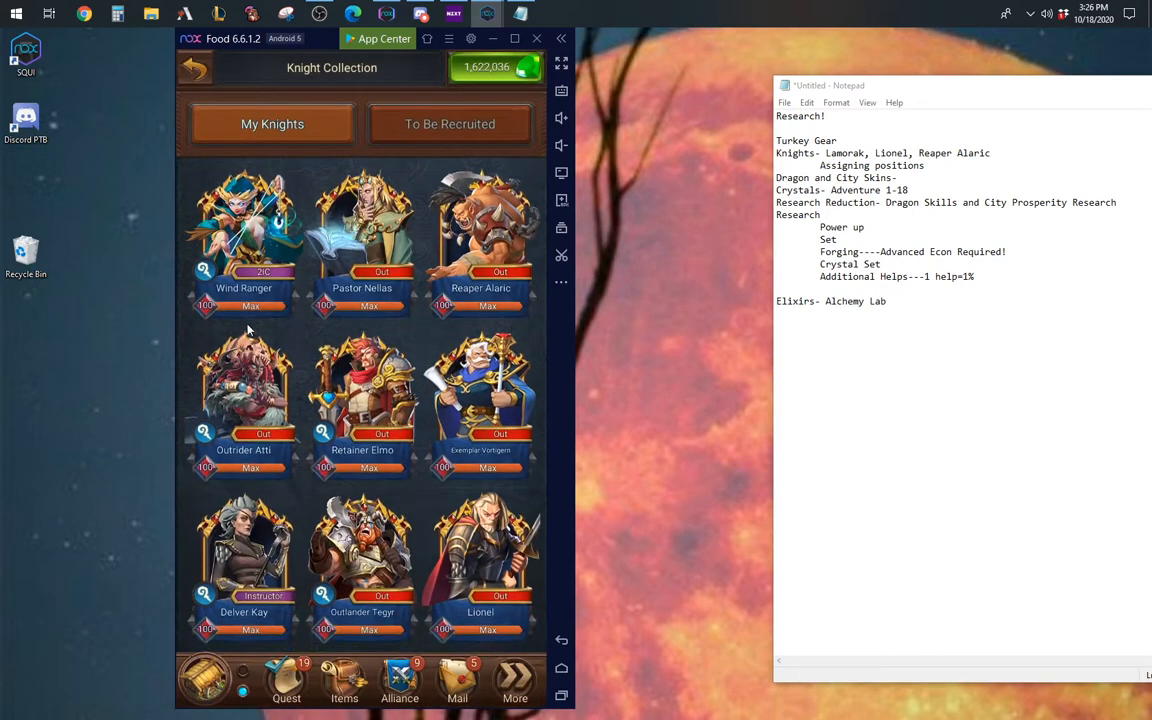
pyautogui.click(194, 68)
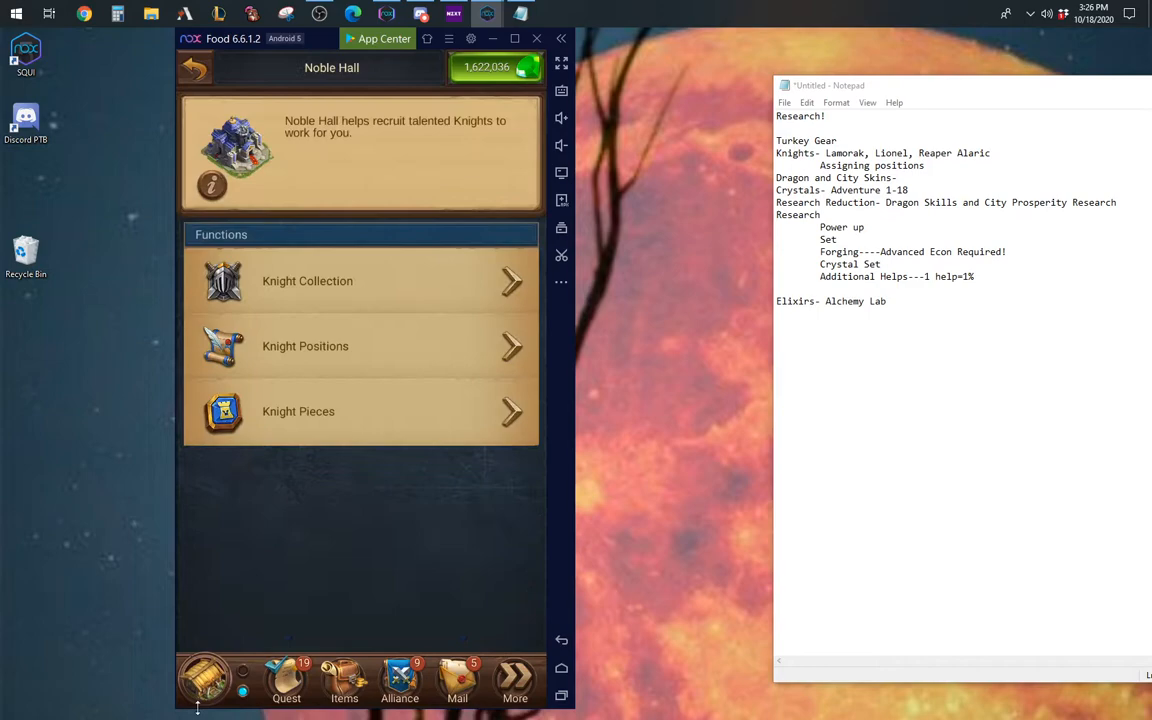
# Step: Browse the city skins, selecting Ice Castle, Island Cottage and the Xmas City Skin
pyautogui.click(194, 68)
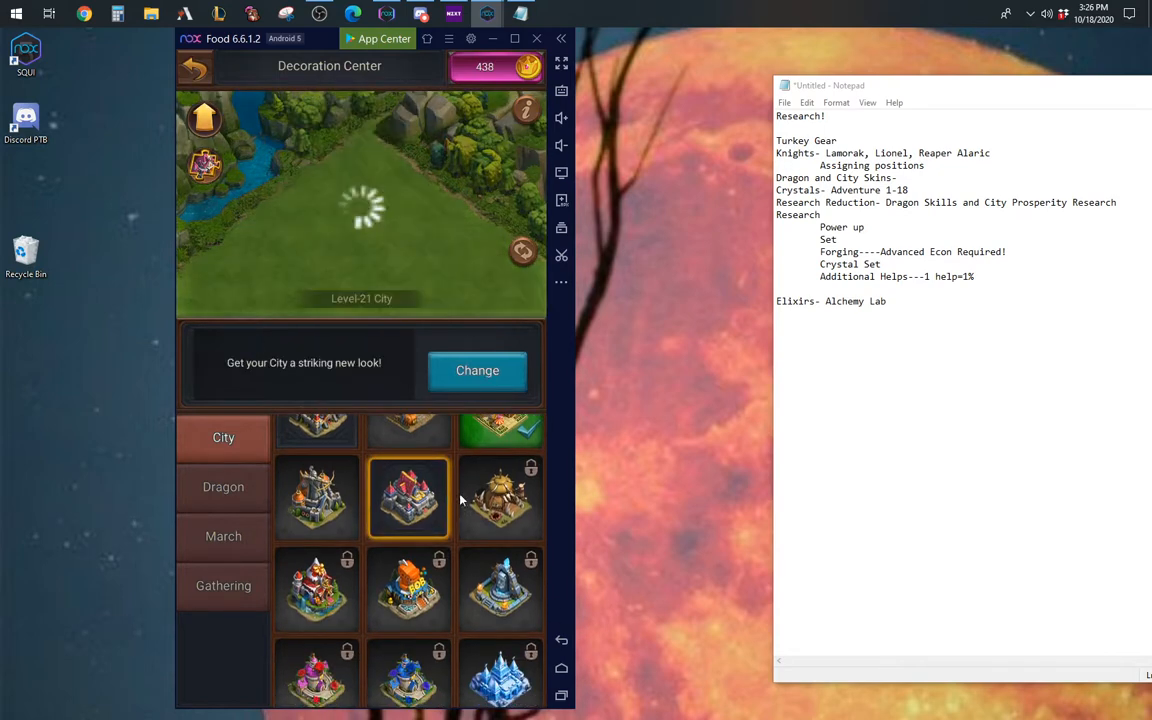
pyautogui.click(500, 636)
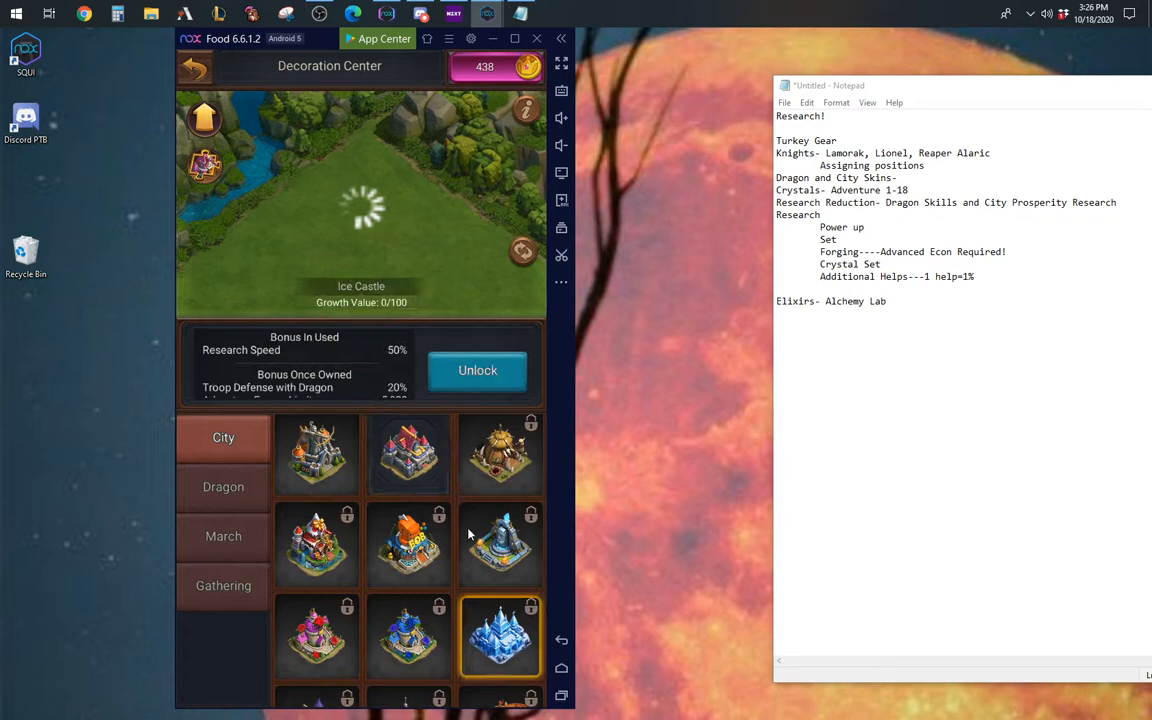
pyautogui.scroll(-3)
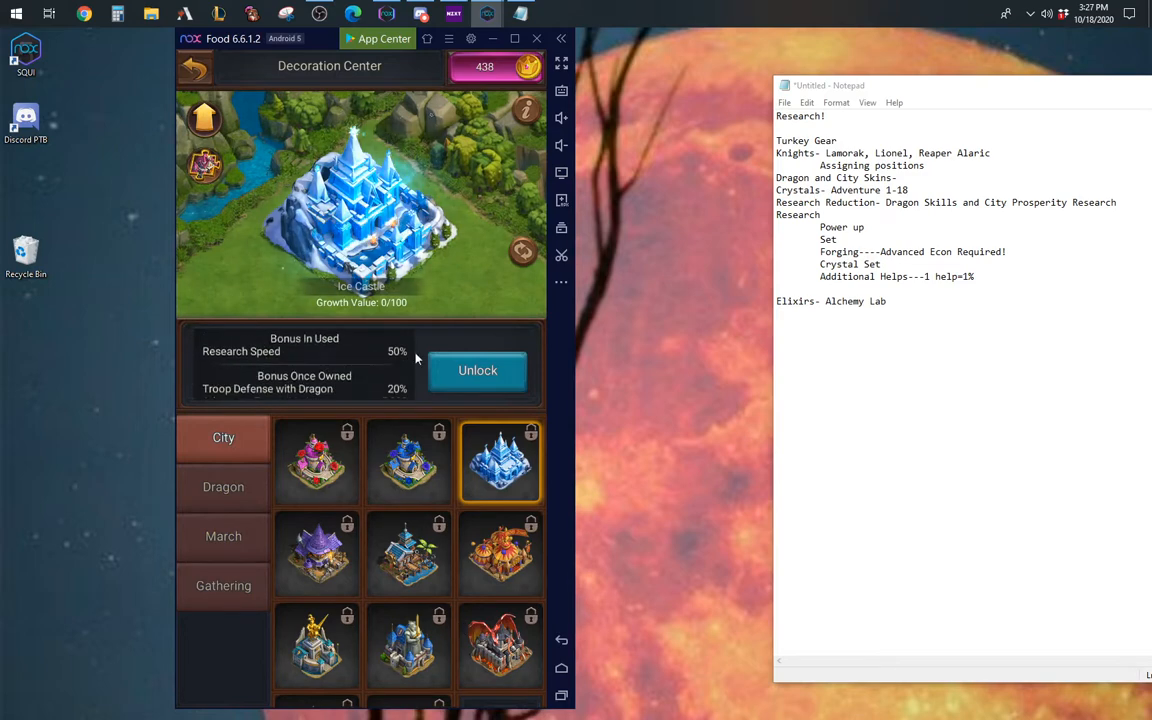
pyautogui.click(408, 462)
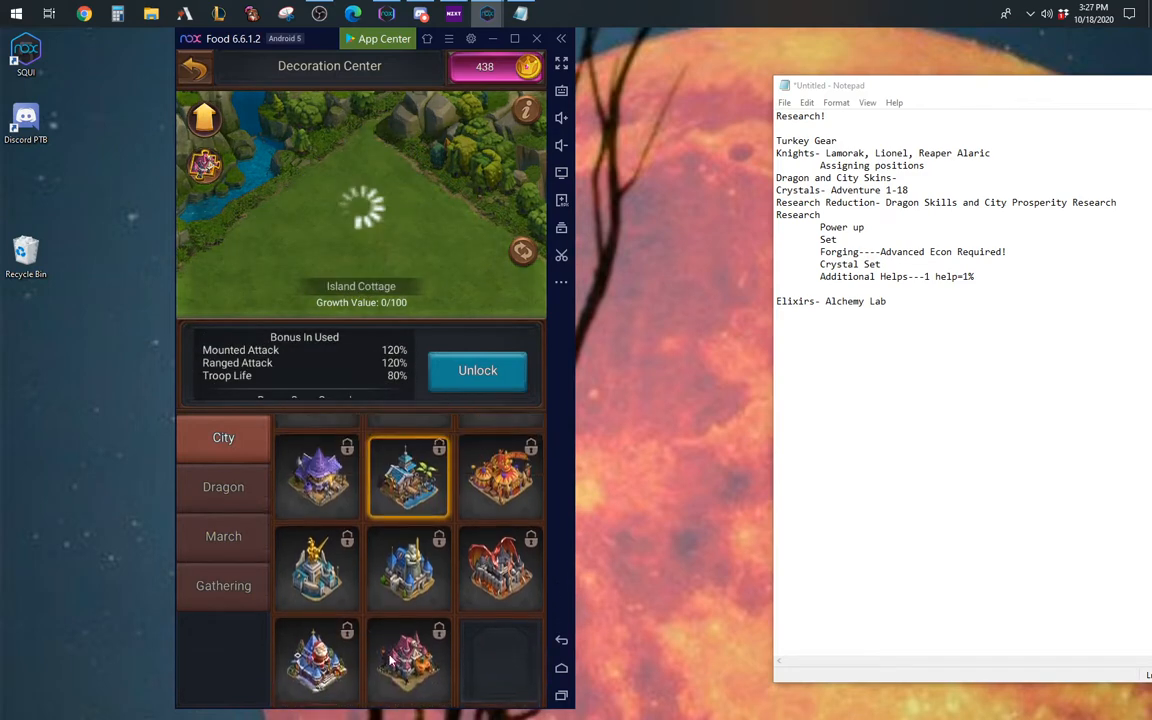
pyautogui.click(316, 662)
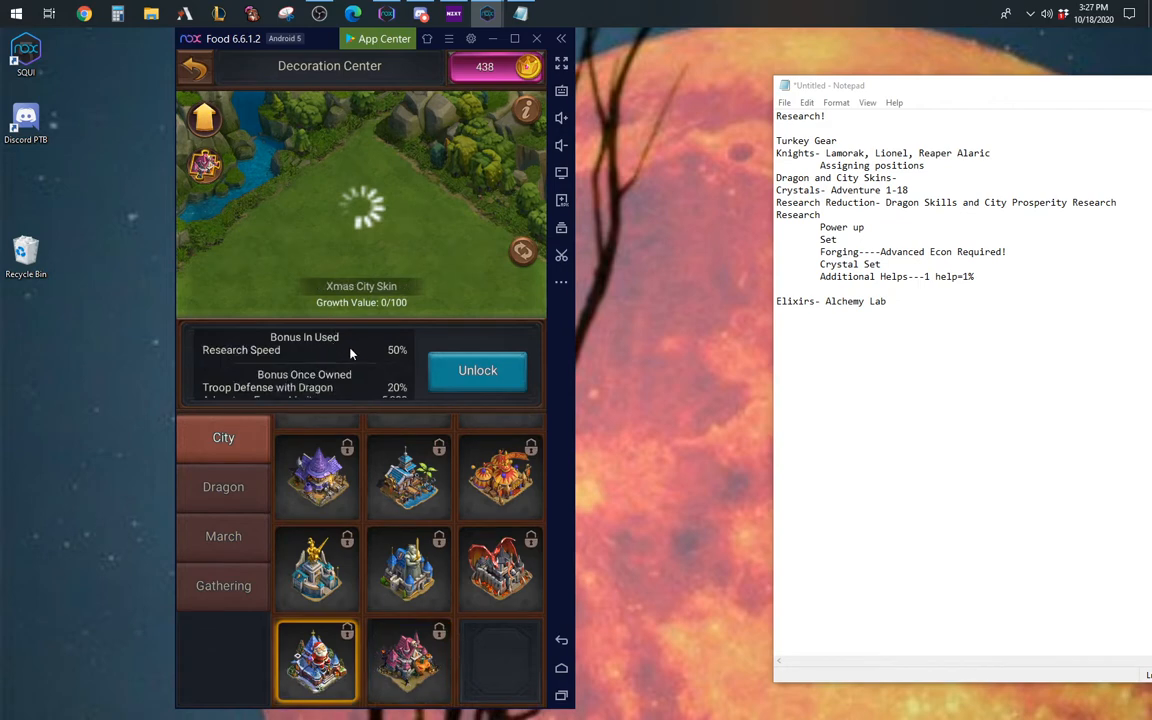
pyautogui.moveTo(344, 378)
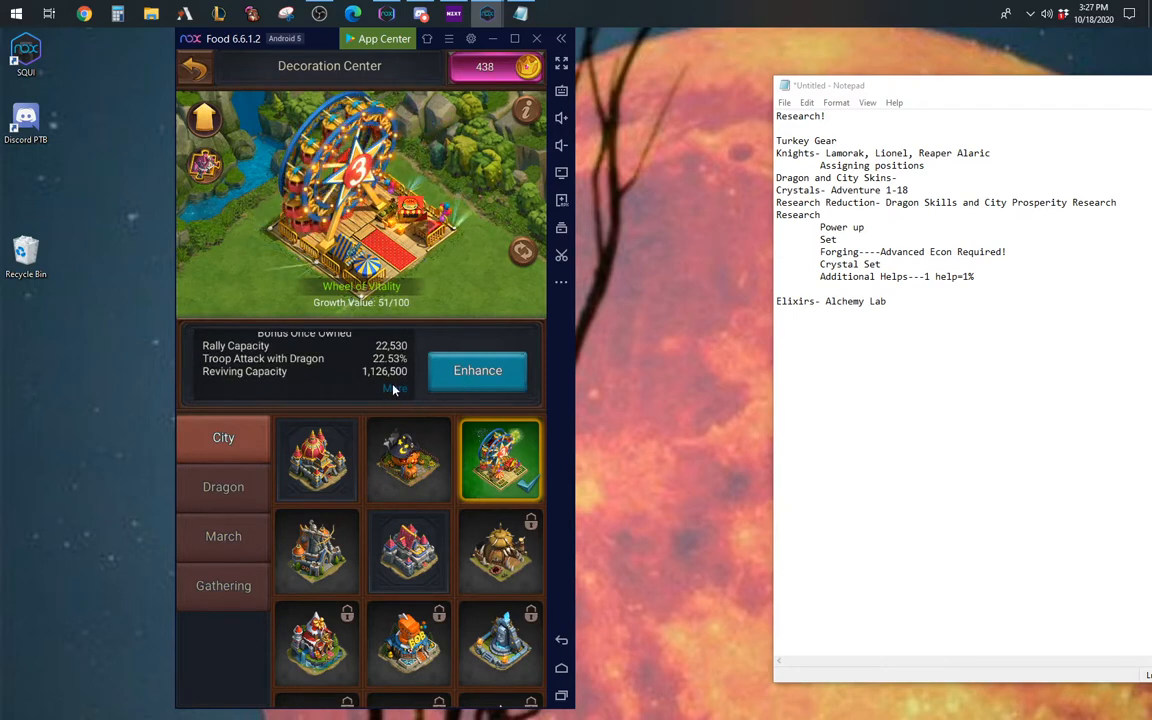
# Step: Check the skins' Bonus Details popups, including the bonuses at Epic quality
pyautogui.click(392, 388)
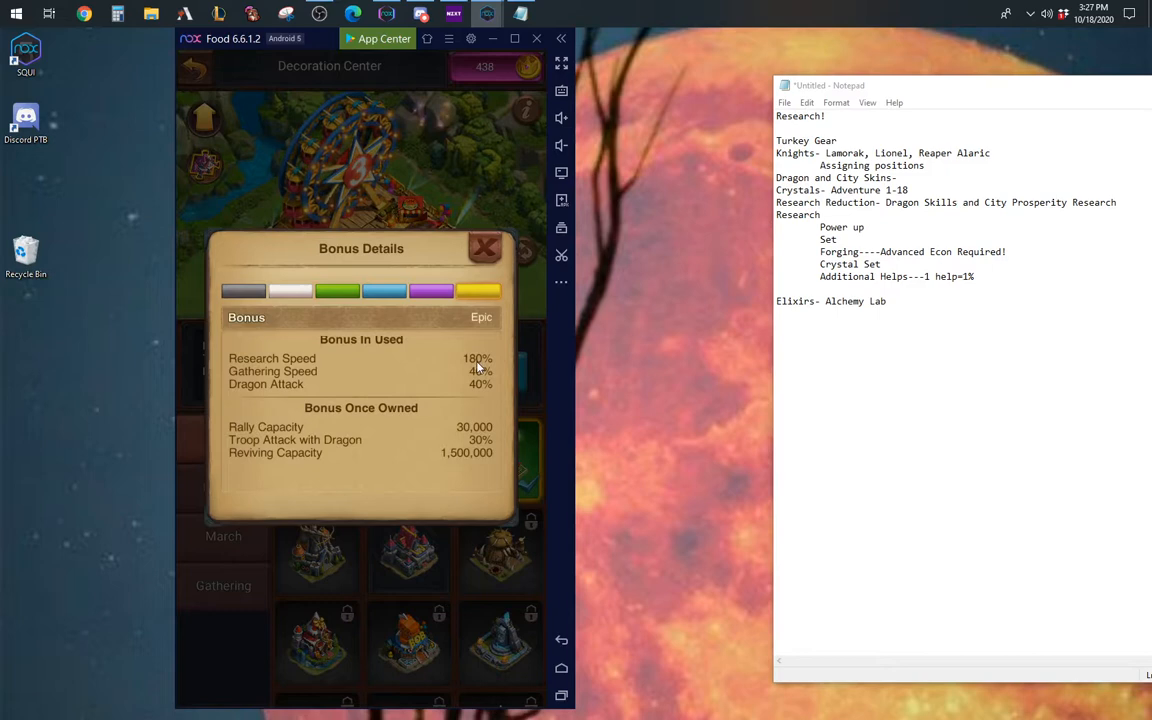
pyautogui.click(484, 248)
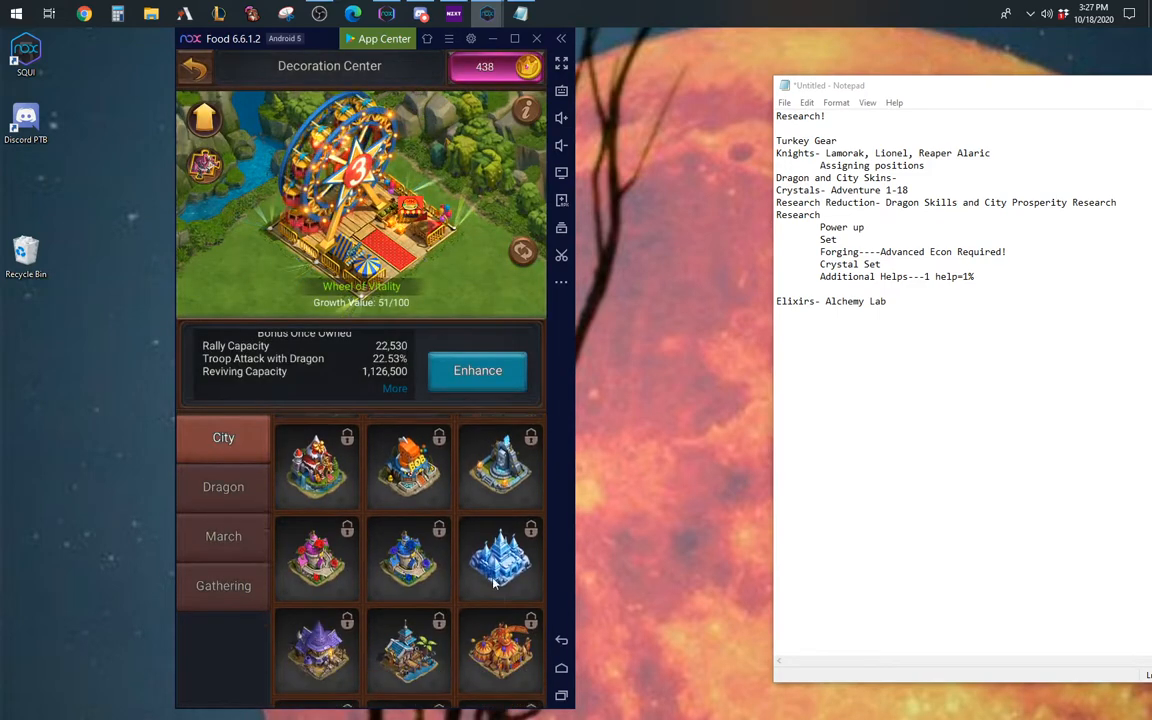
pyautogui.click(500, 558)
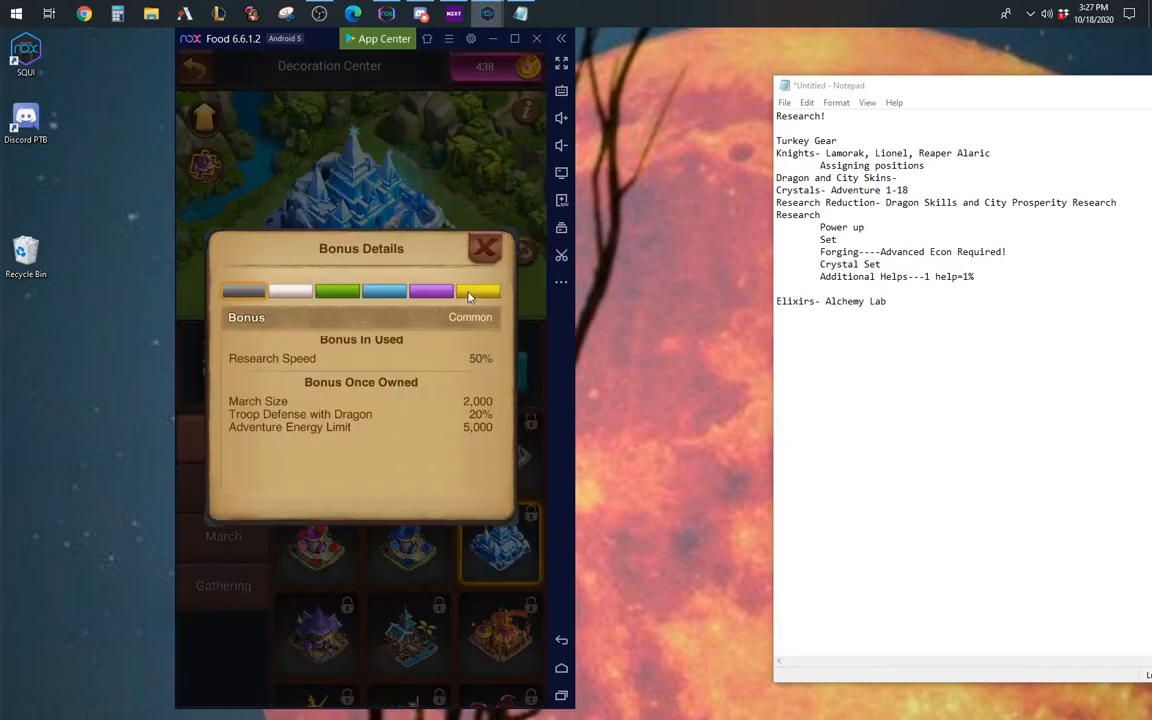
pyautogui.click(478, 290)
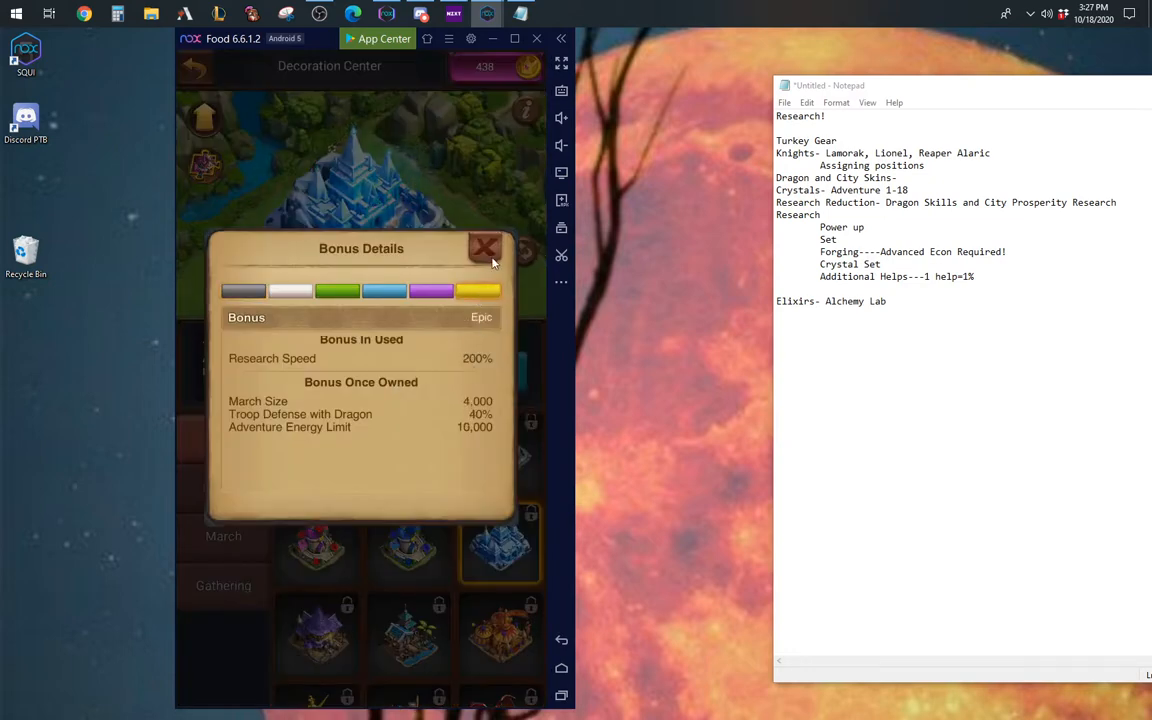
pyautogui.click(484, 248)
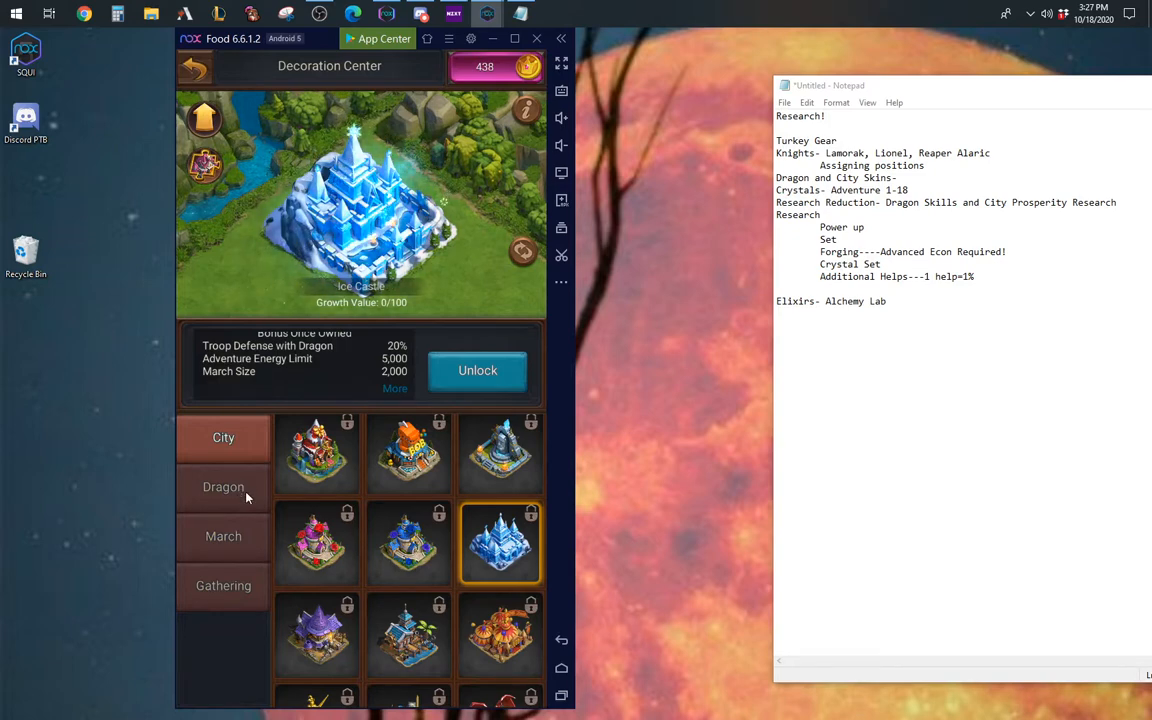
# Step: Browse the city and dragon skins in the Decoration Center for Research Speed bonuses
pyautogui.click(224, 488)
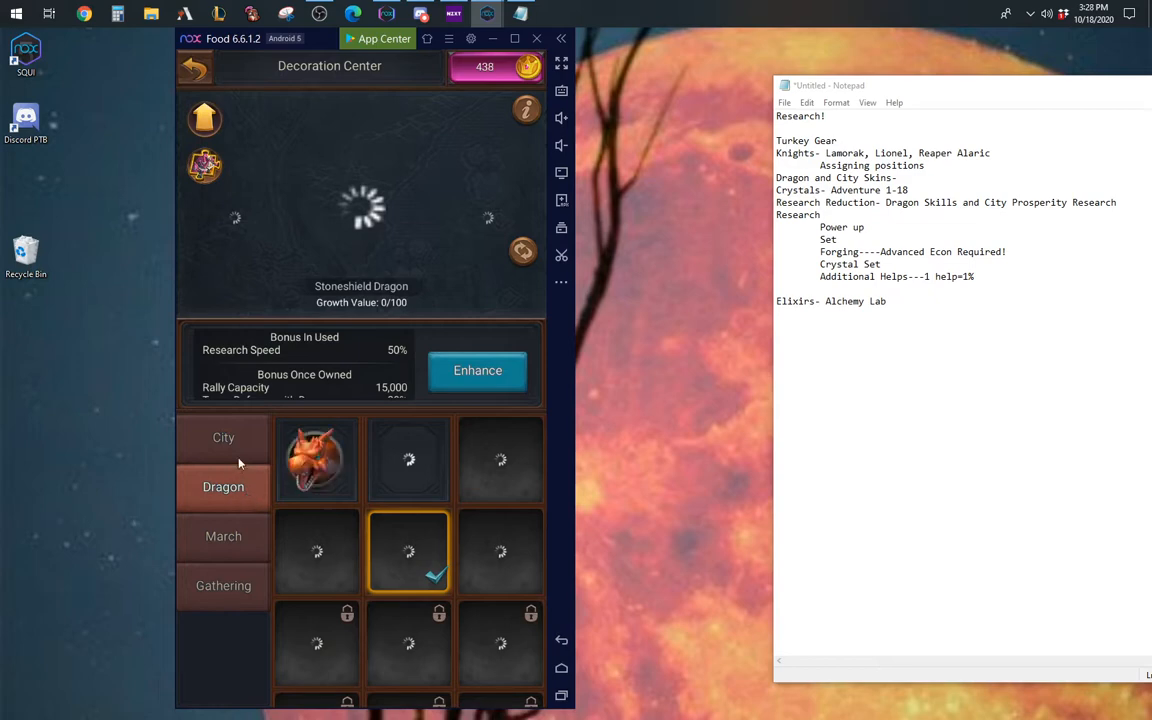
pyautogui.click(224, 436)
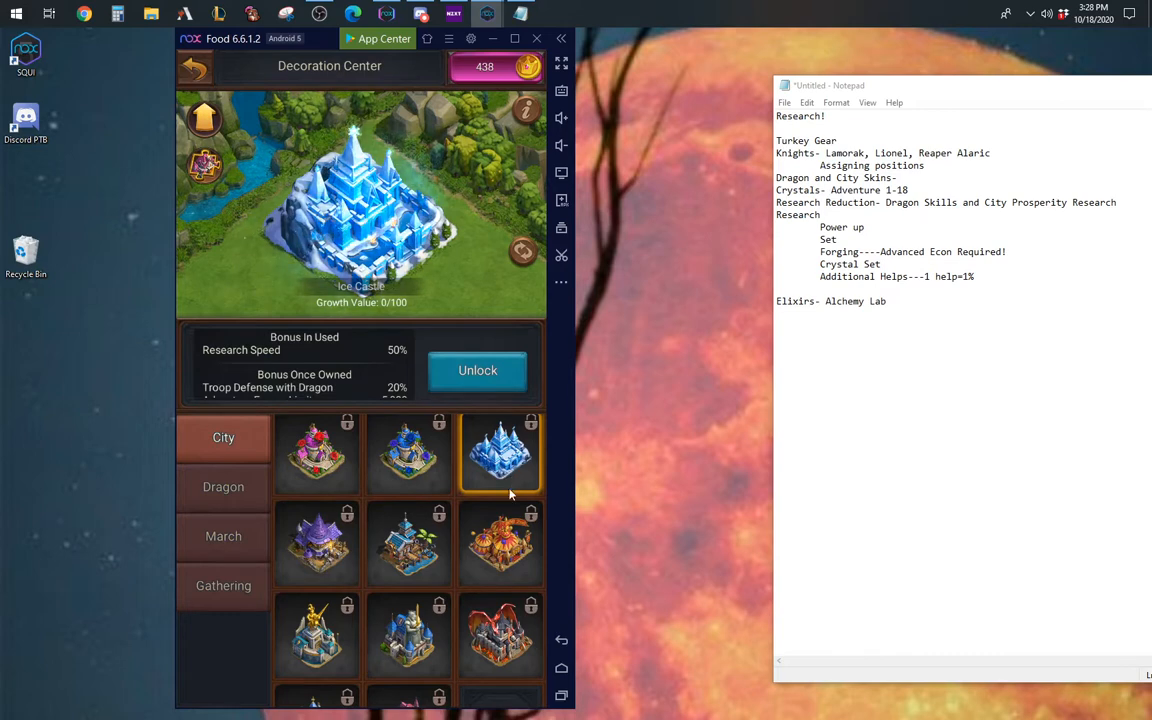
pyautogui.scroll(-3)
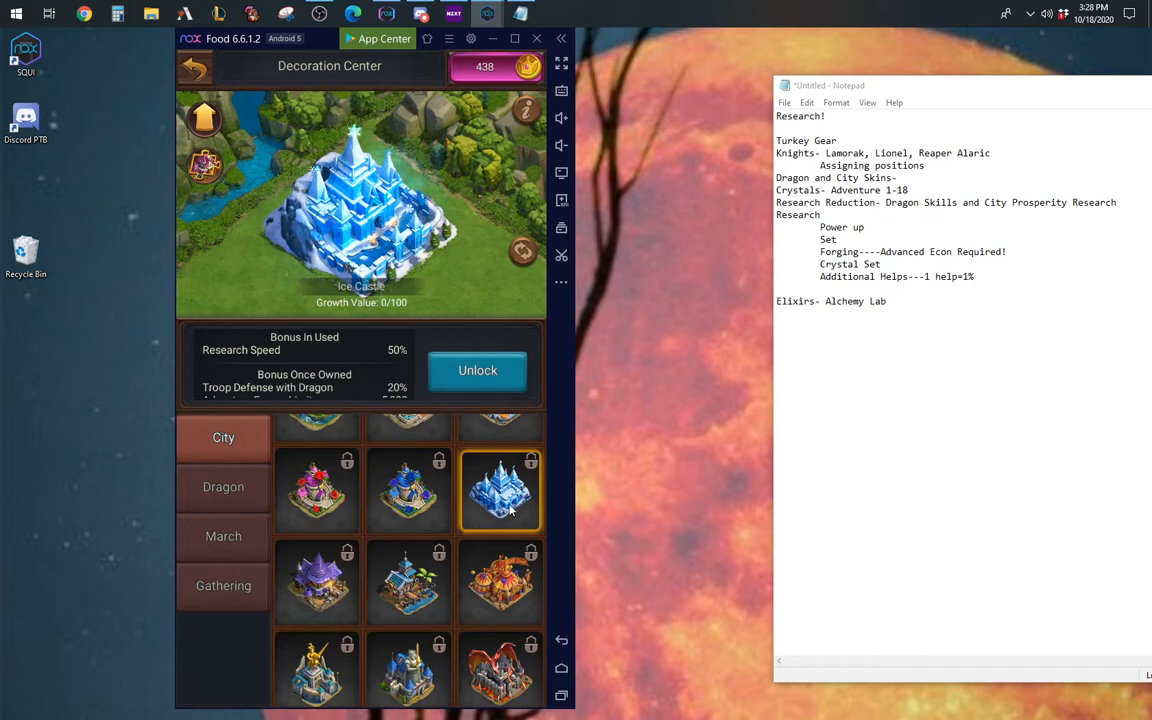
pyautogui.moveTo(452, 510)
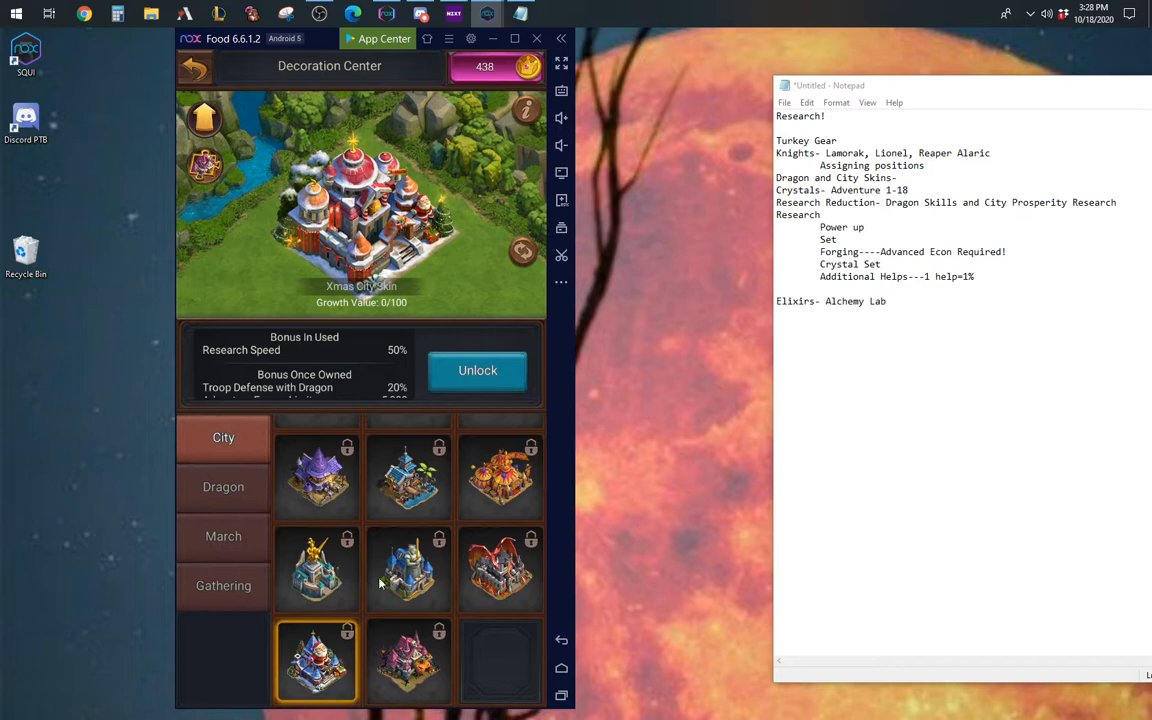
pyautogui.scroll(-3)
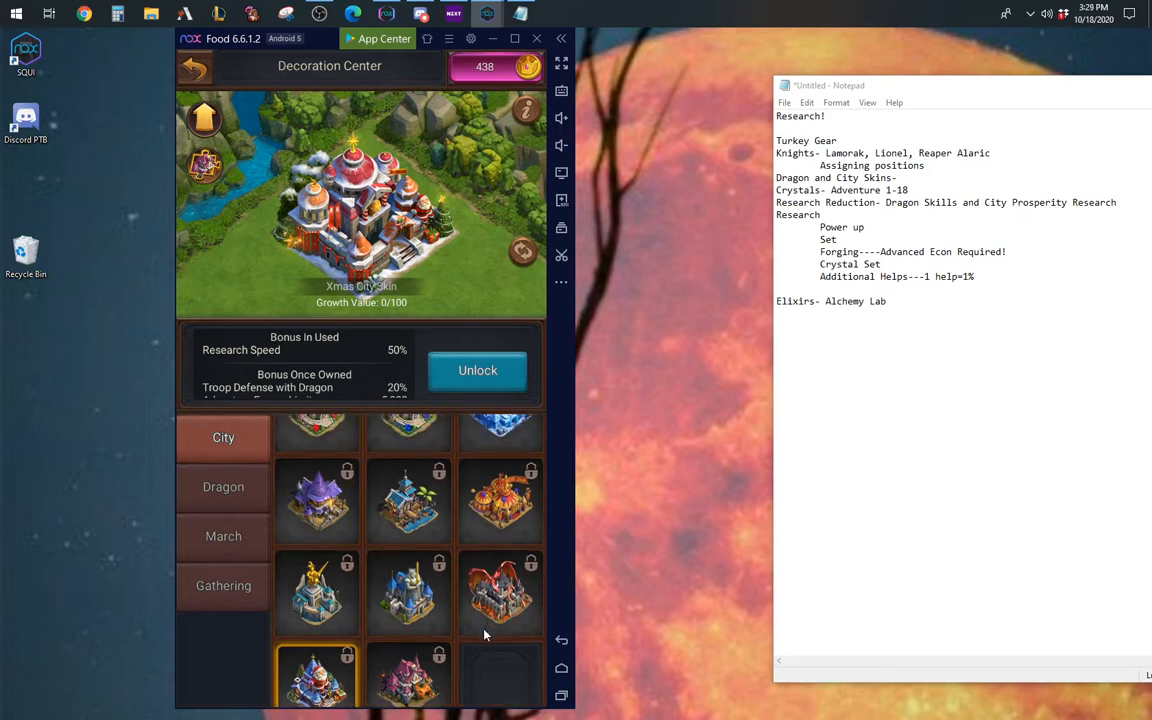
pyautogui.scroll(-3)
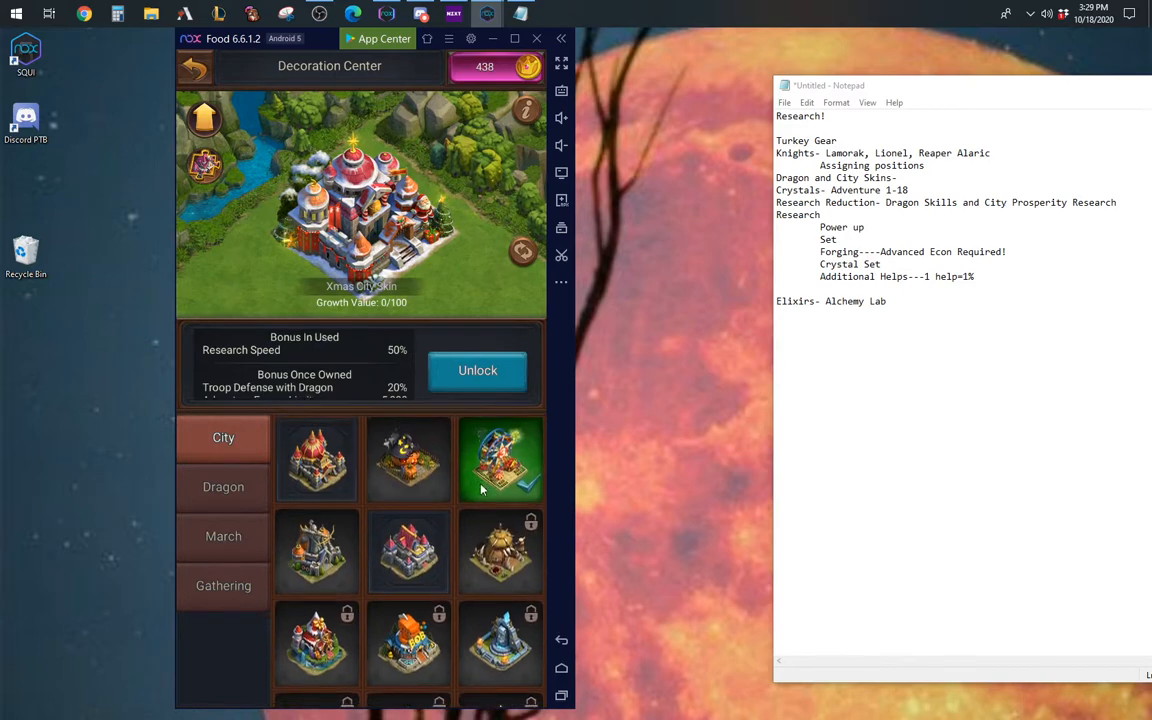
pyautogui.click(500, 460)
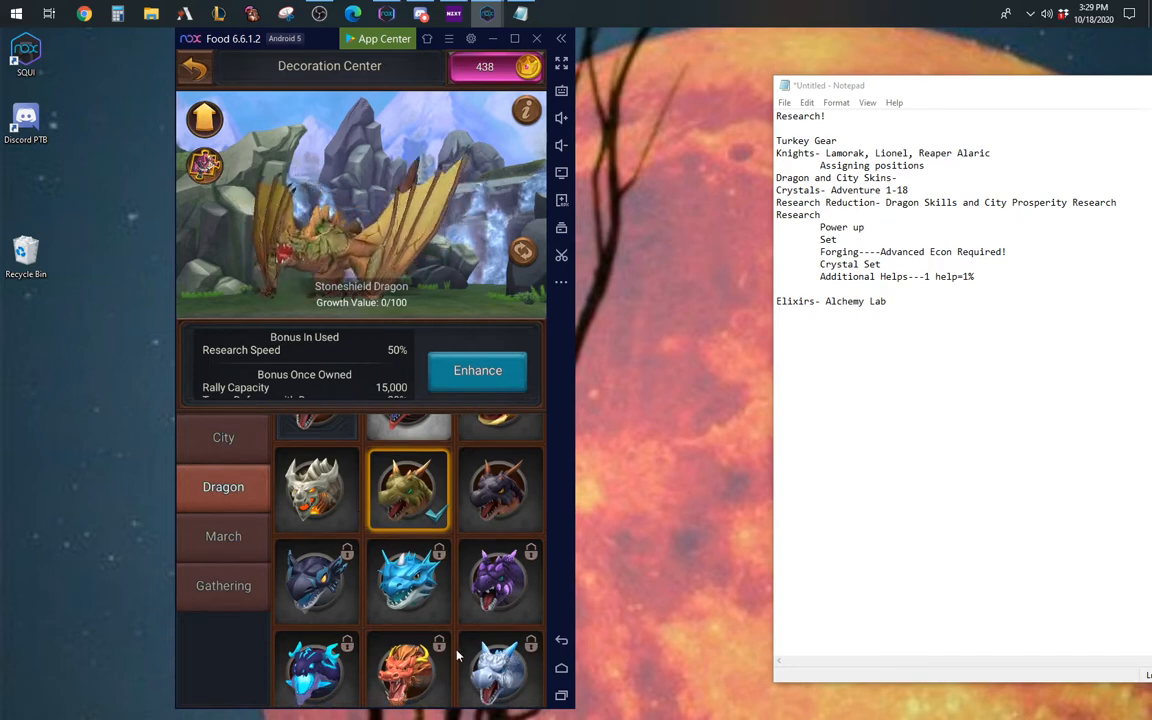
pyautogui.scroll(-3)
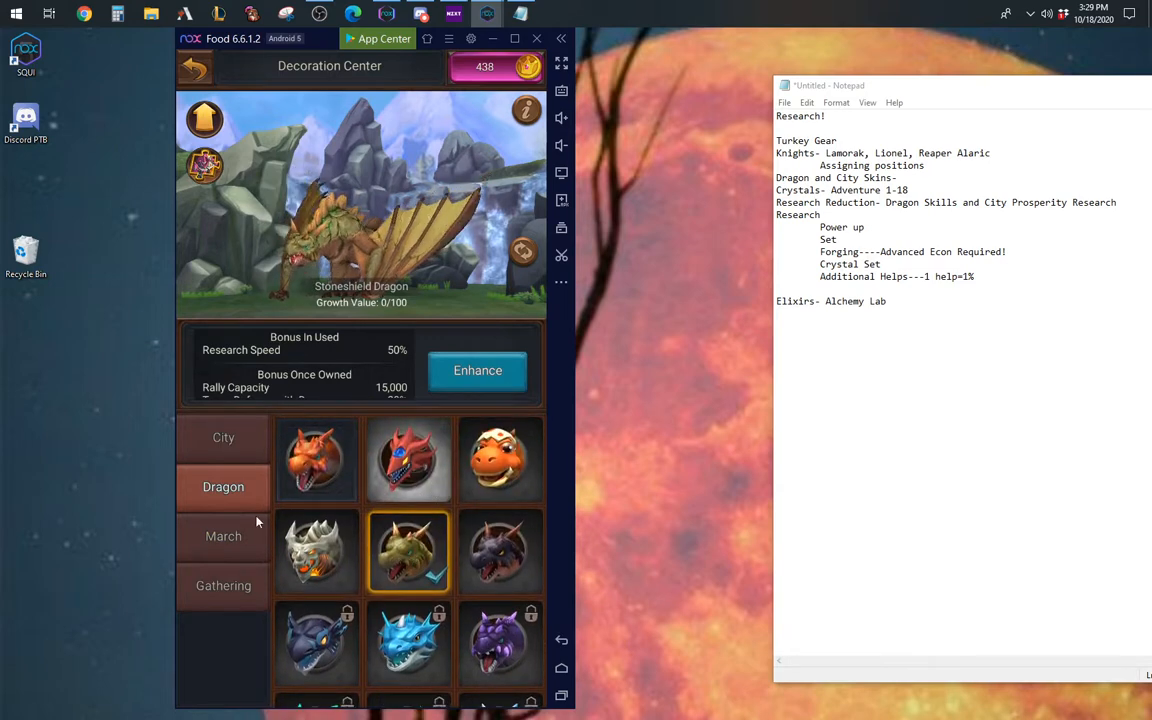
# Step: Check the march and gathering queue skins (Farmer, Santa Sleigh, Turkey) and return to the city
pyautogui.click(224, 536)
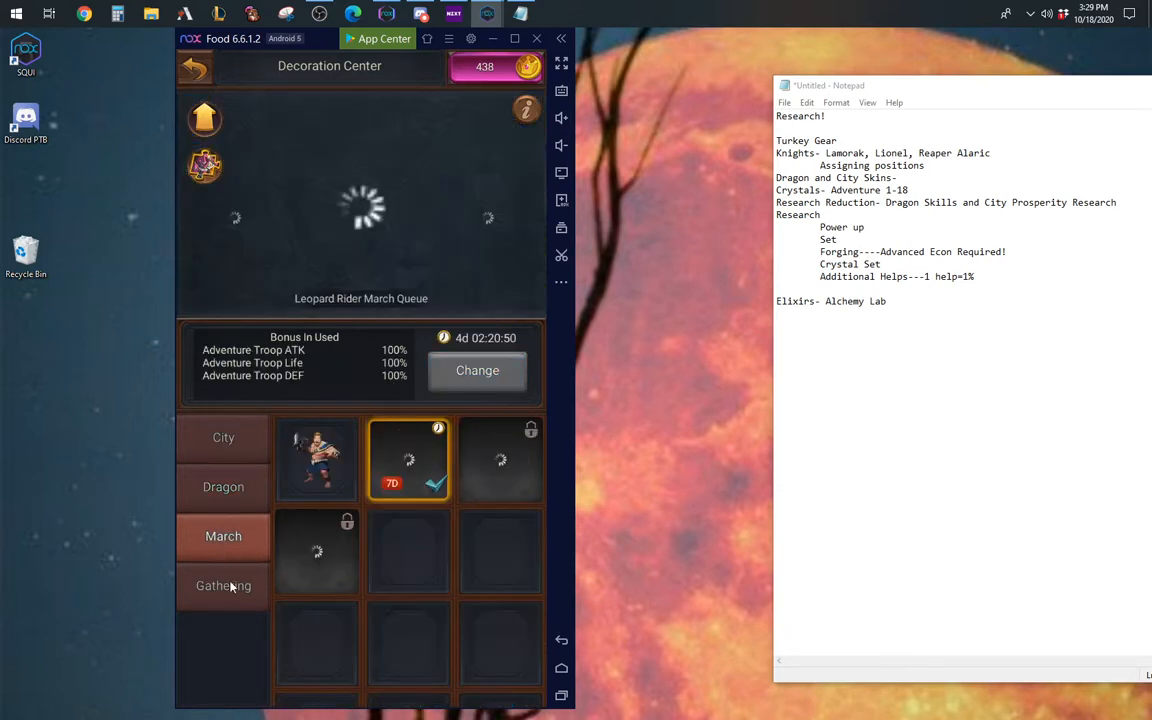
pyautogui.click(224, 584)
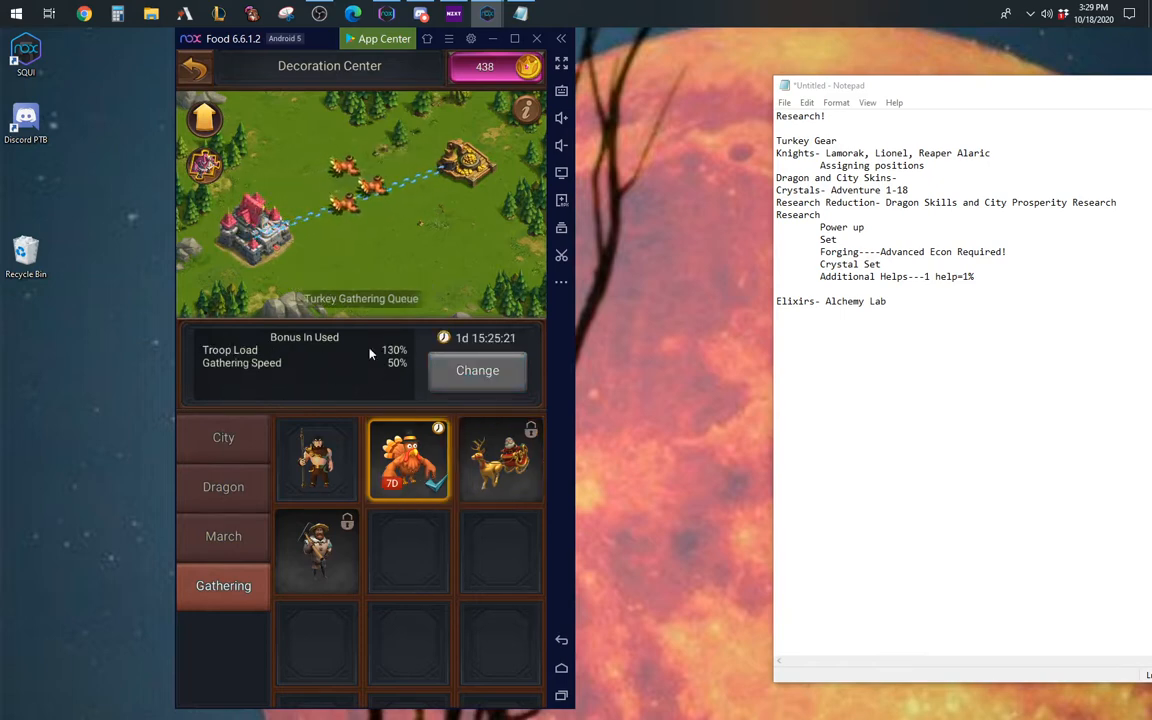
pyautogui.moveTo(416, 480)
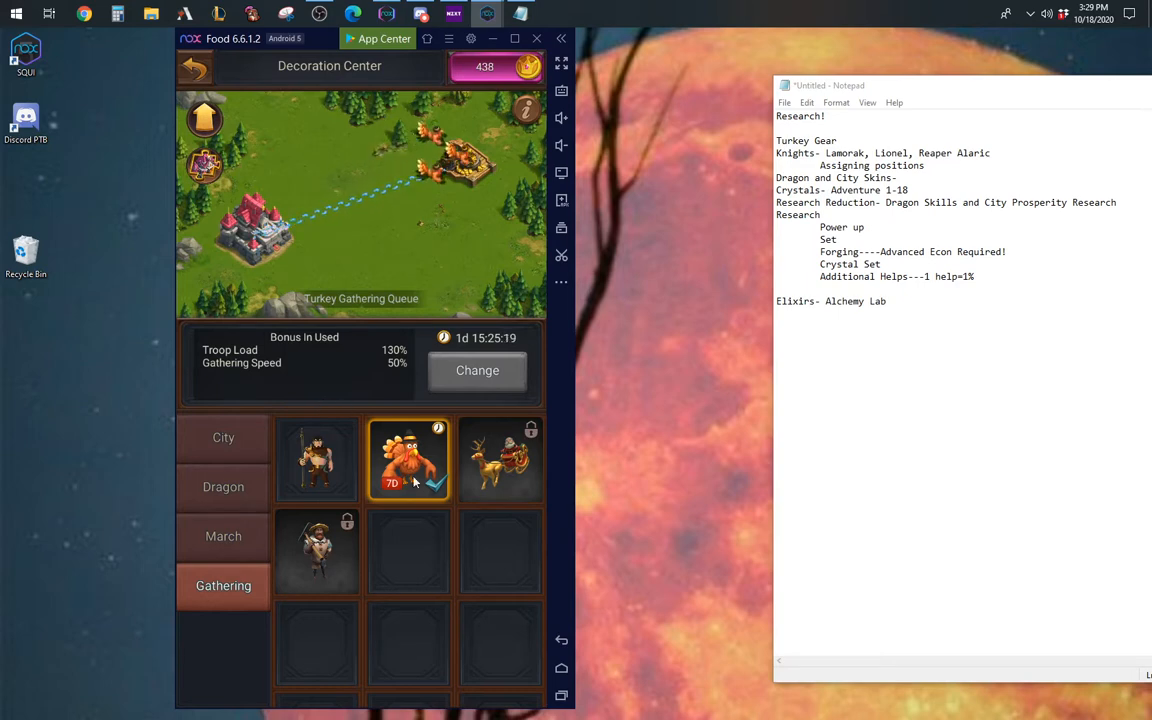
pyautogui.moveTo(432, 510)
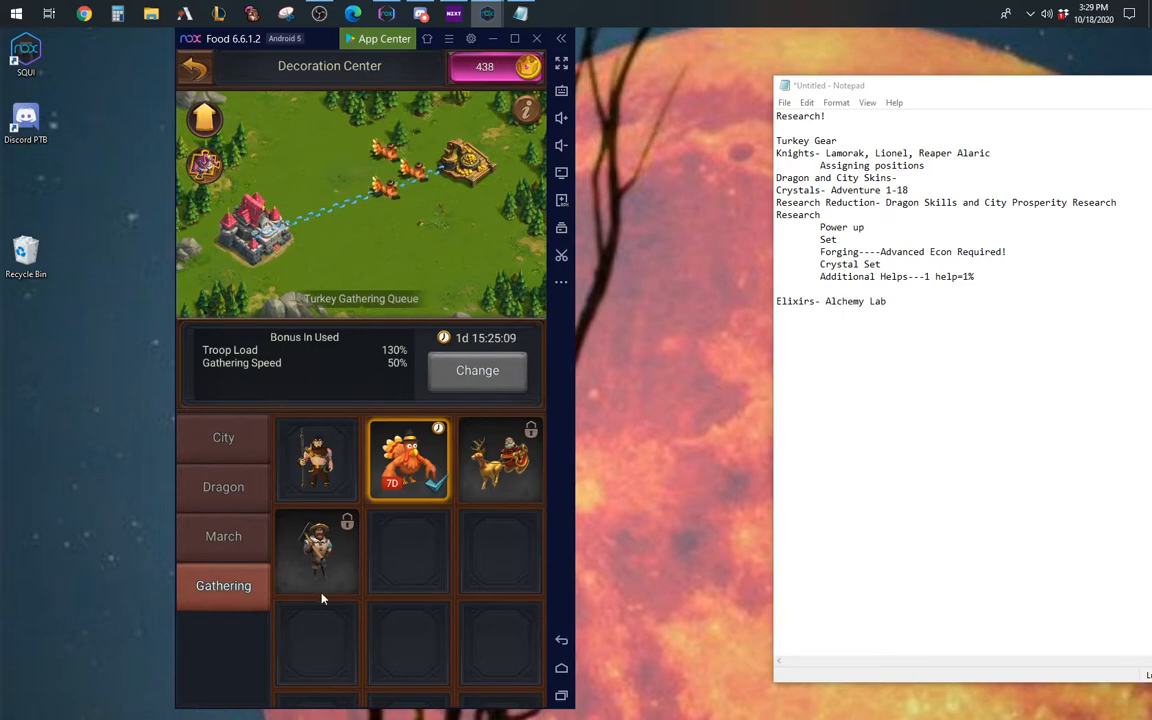
pyautogui.click(316, 552)
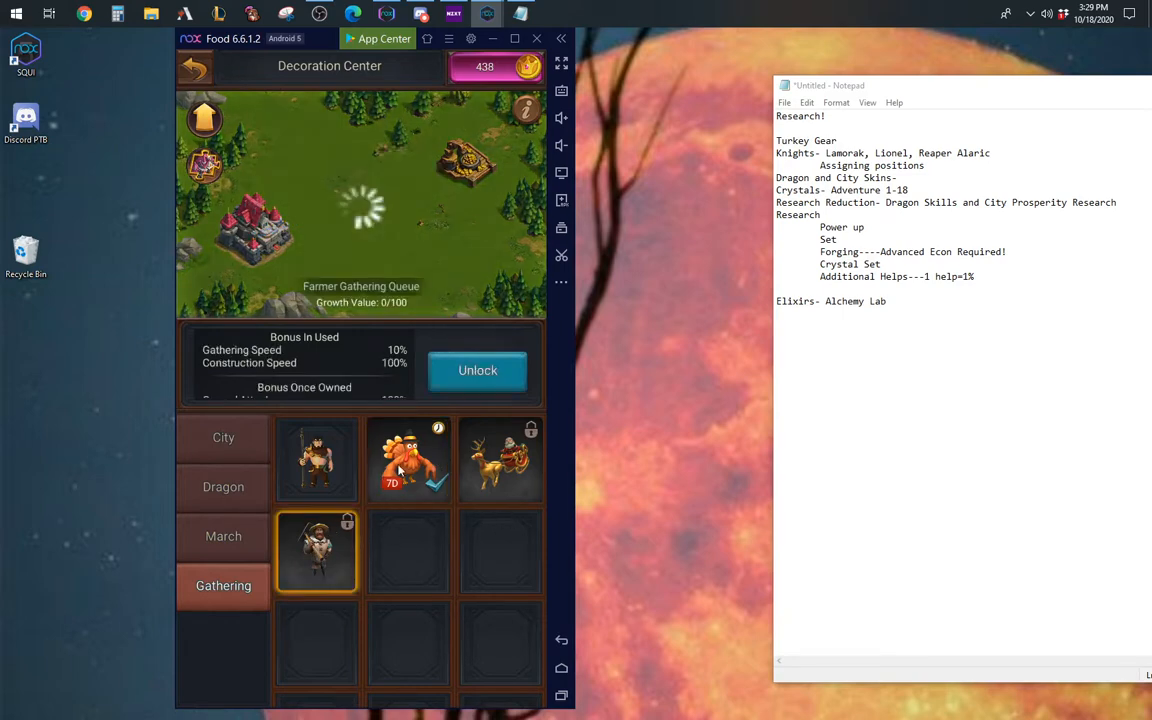
pyautogui.click(500, 460)
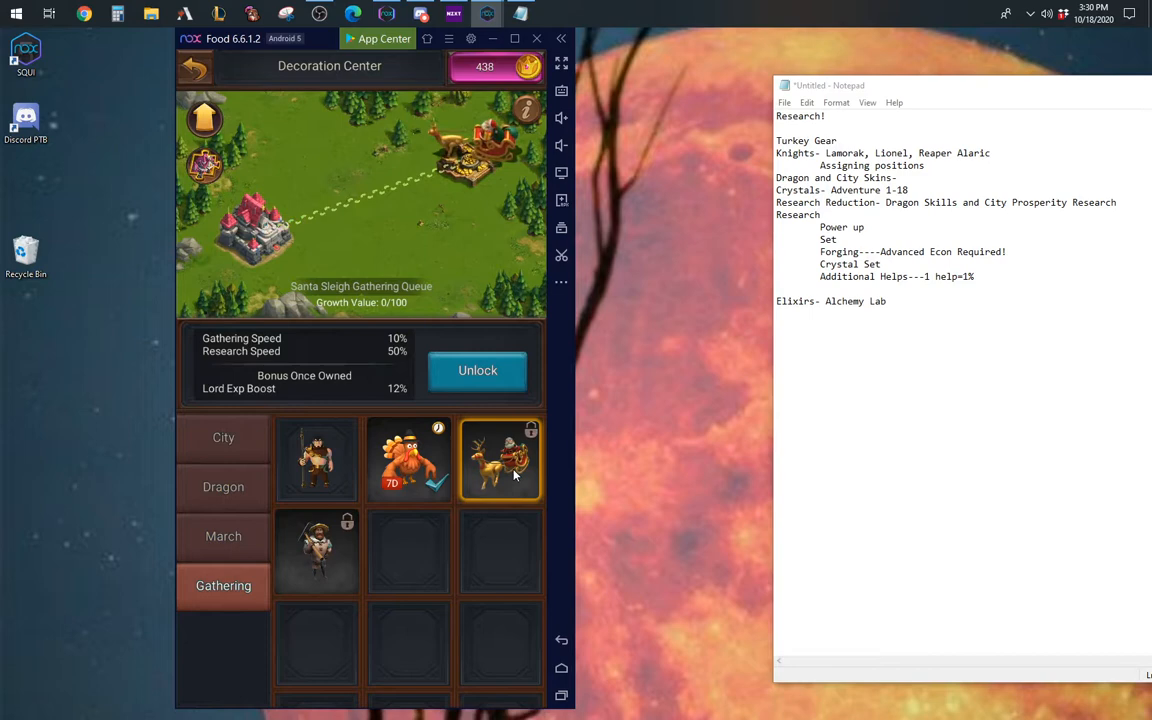
pyautogui.click(316, 552)
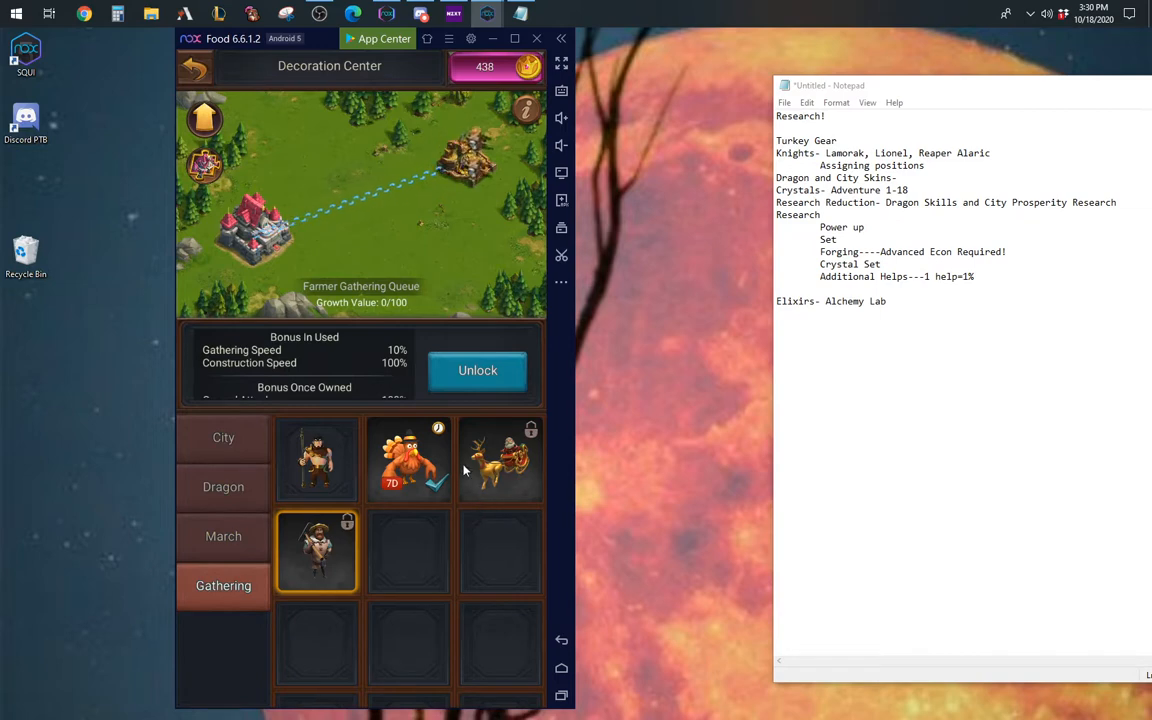
pyautogui.click(408, 458)
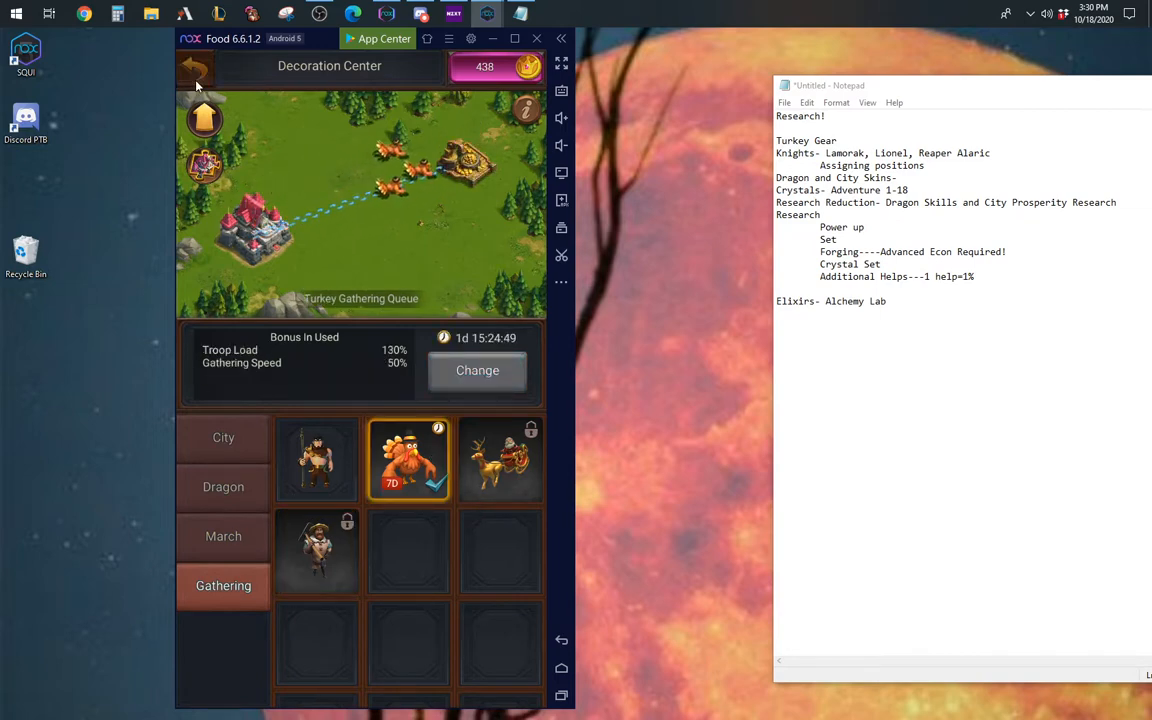
pyautogui.click(196, 66)
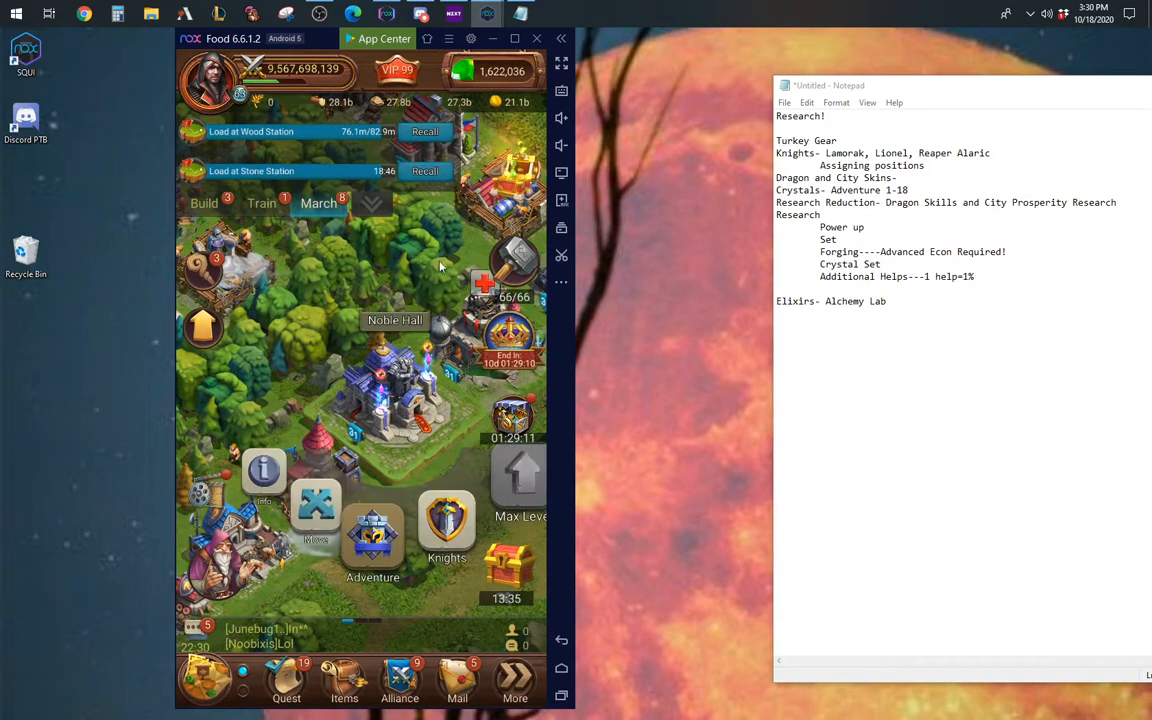
# Step: Enter Adventure, switch chapter 1 to Master Mode and view stage 1-18 Vanish details
pyautogui.click(372, 540)
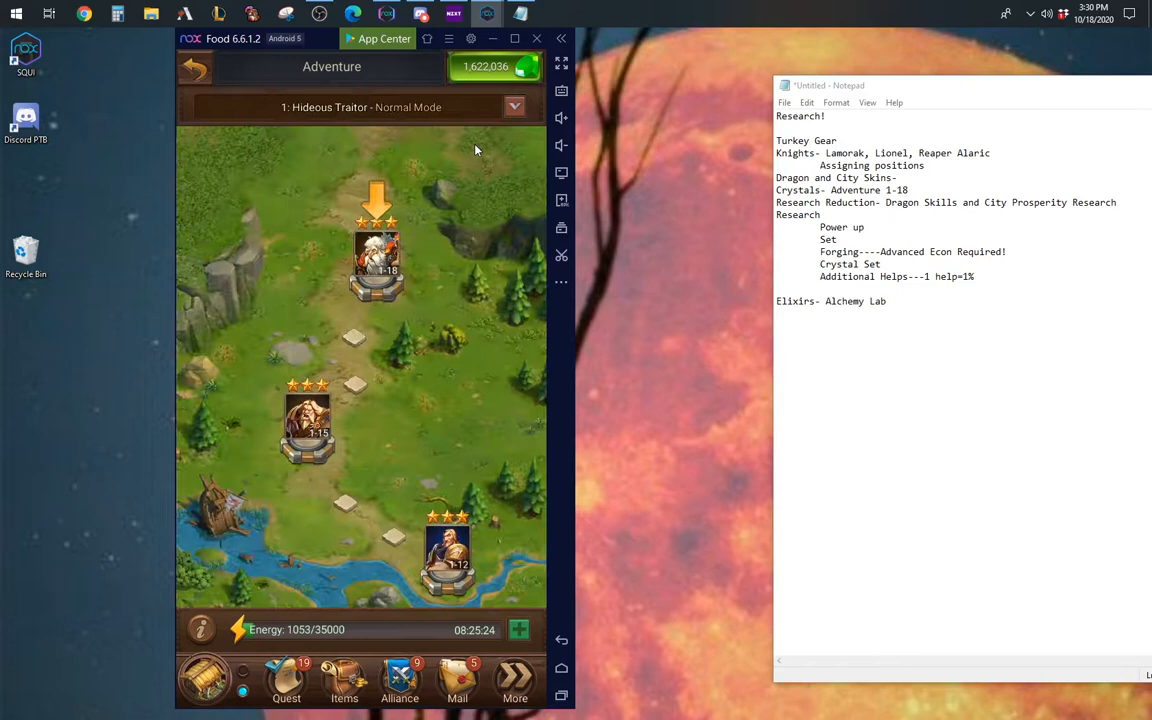
pyautogui.click(376, 250)
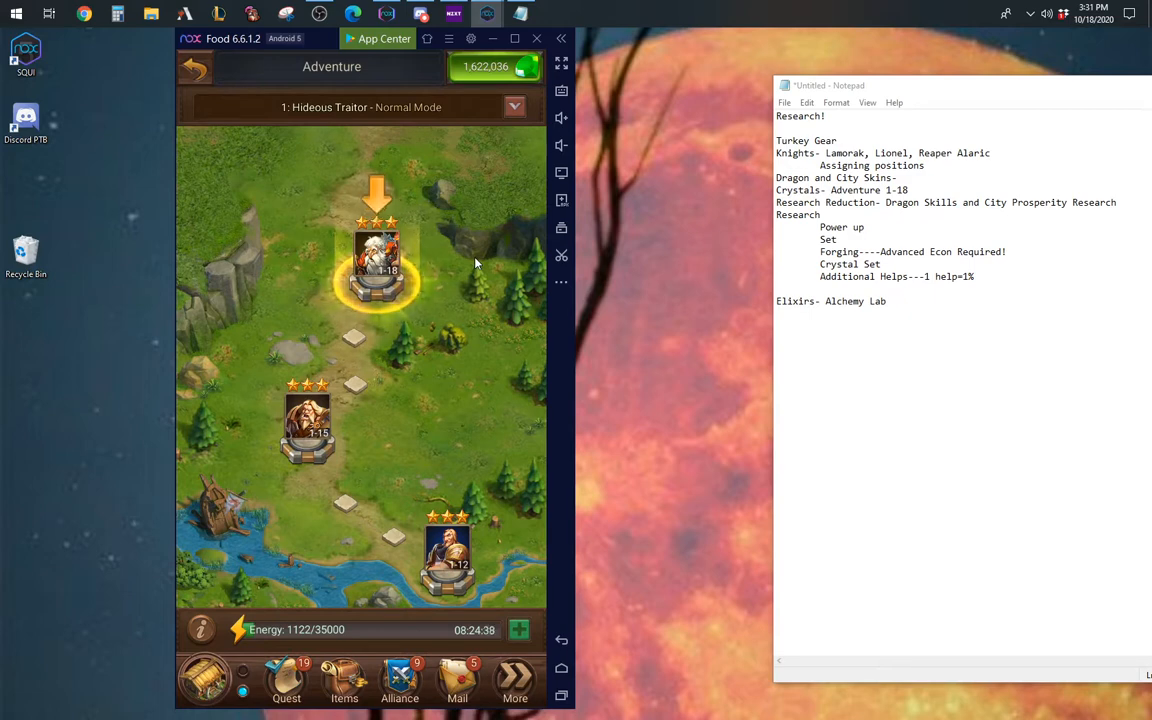
pyautogui.click(512, 108)
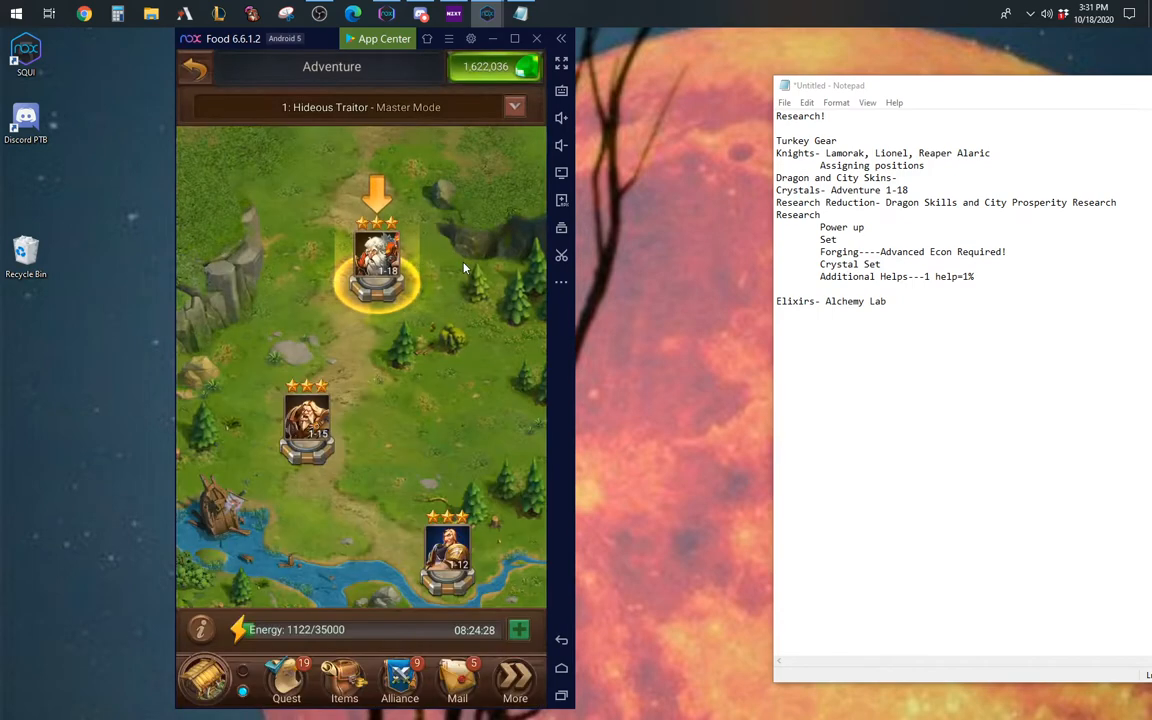
pyautogui.click(376, 256)
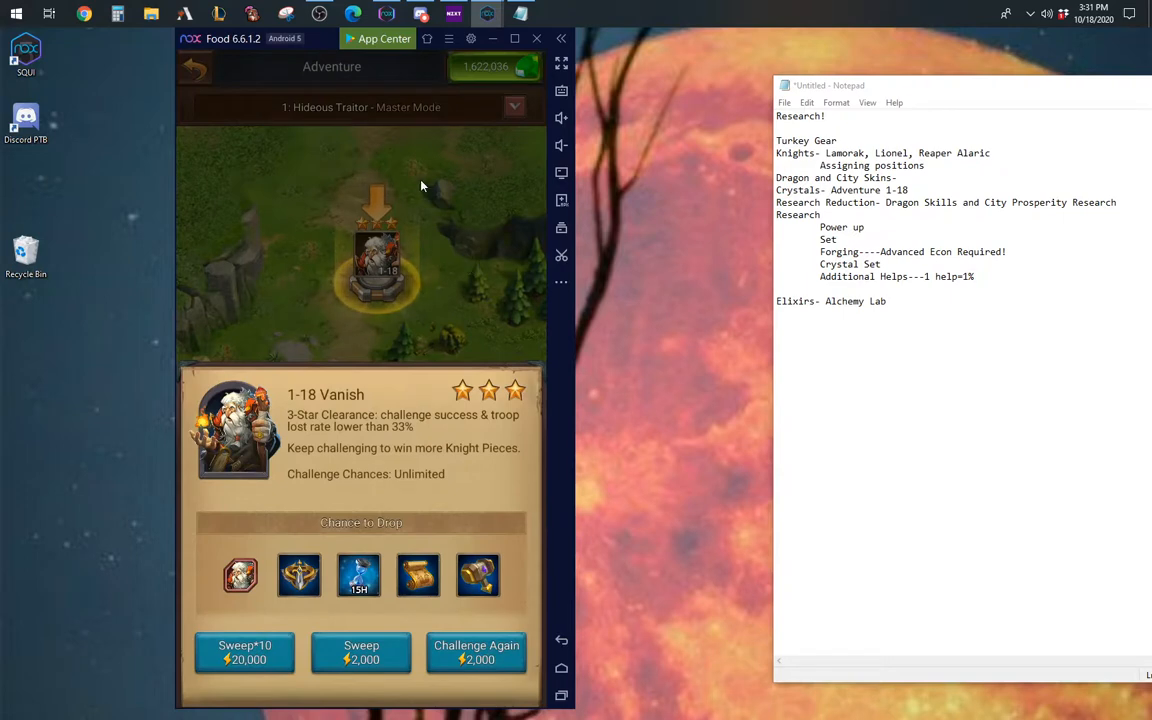
pyautogui.moveTo(530, 212)
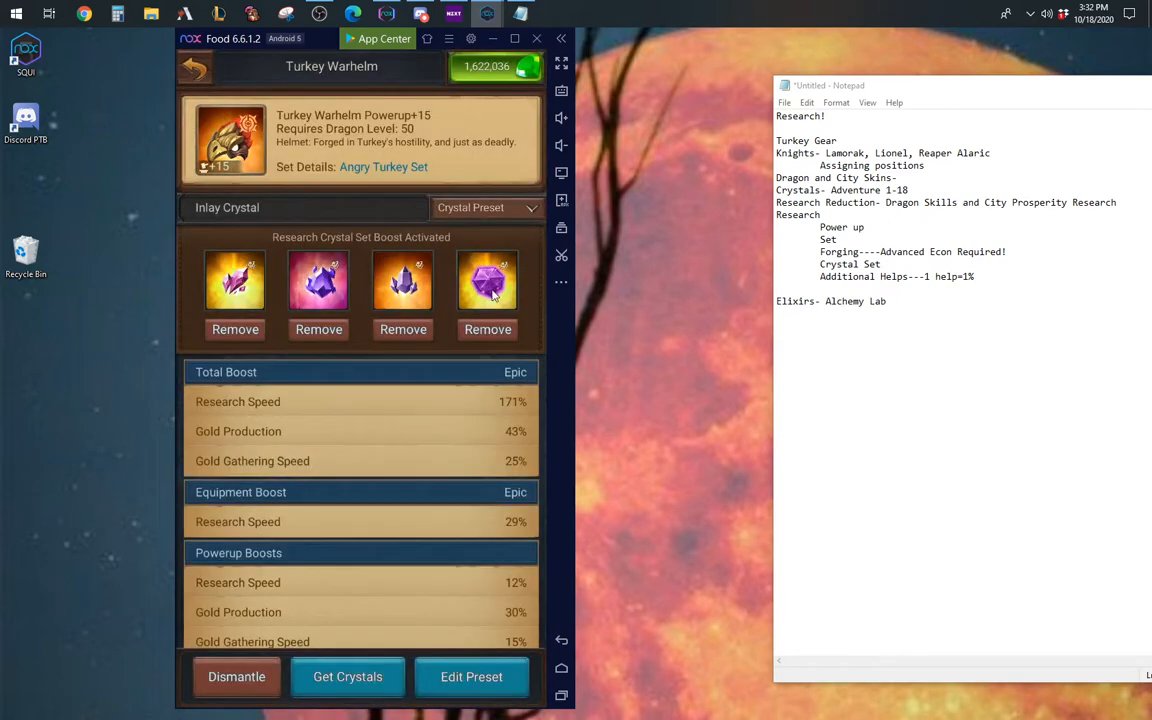
# Step: View an inlaid research special crystal's details on the Turkey Warhelm and close them
pyautogui.click(488, 280)
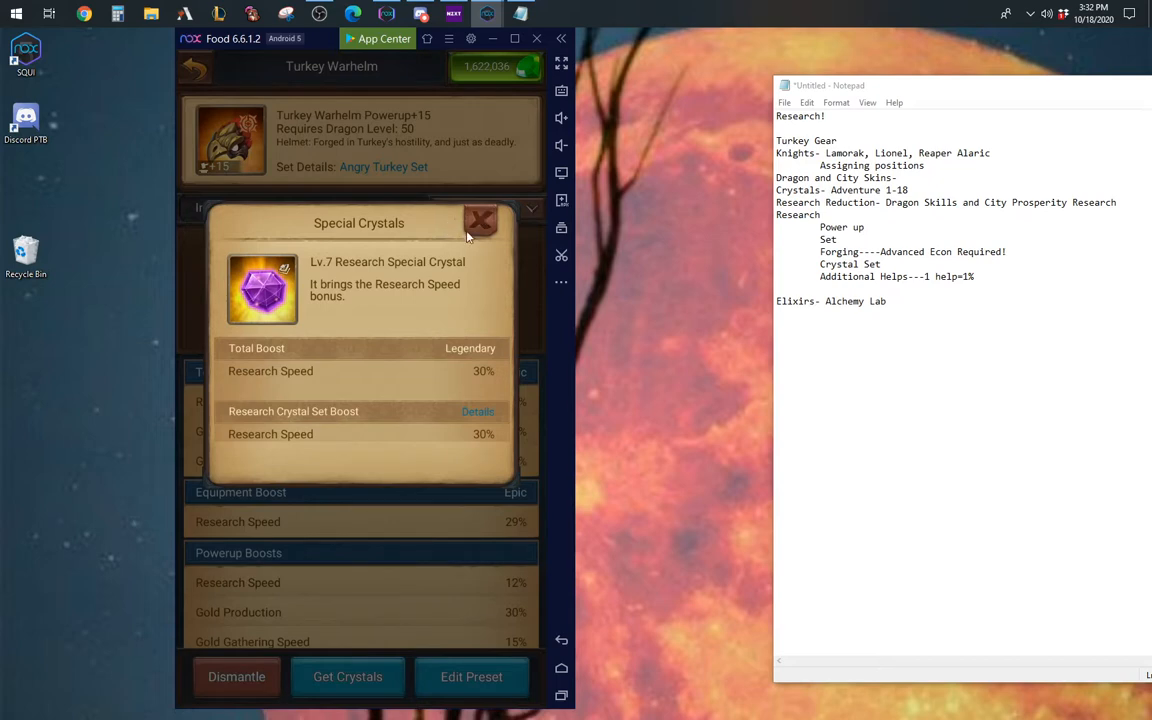
pyautogui.moveTo(464, 244)
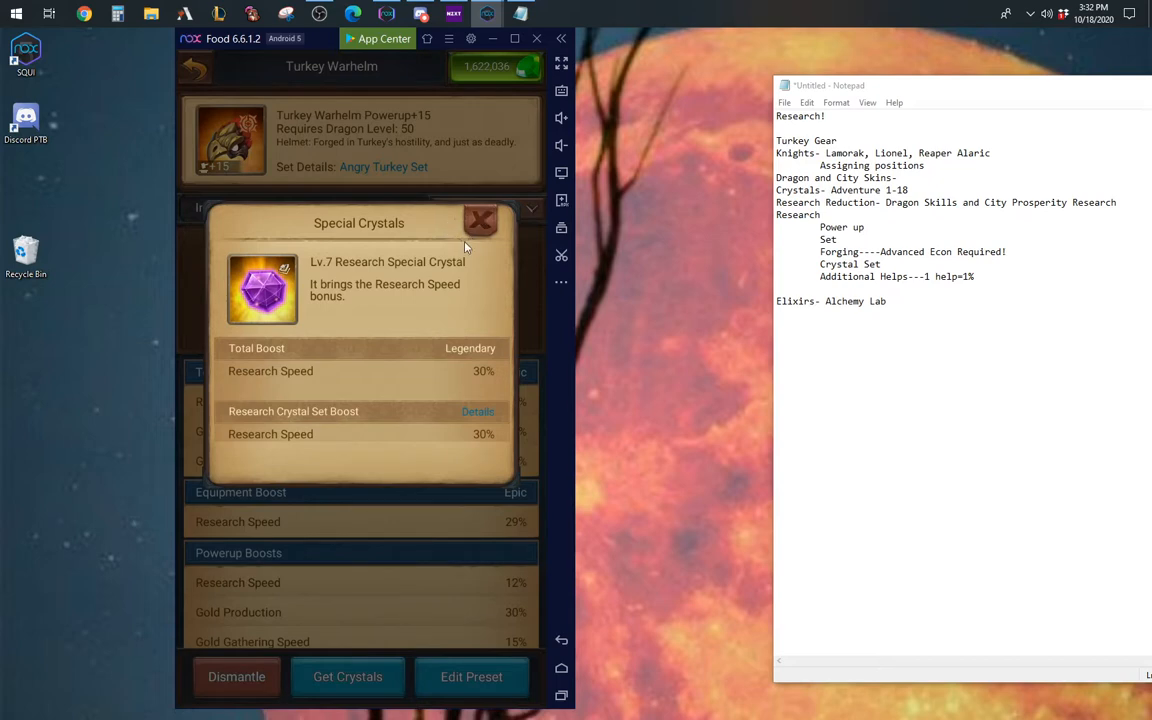
pyautogui.click(480, 220)
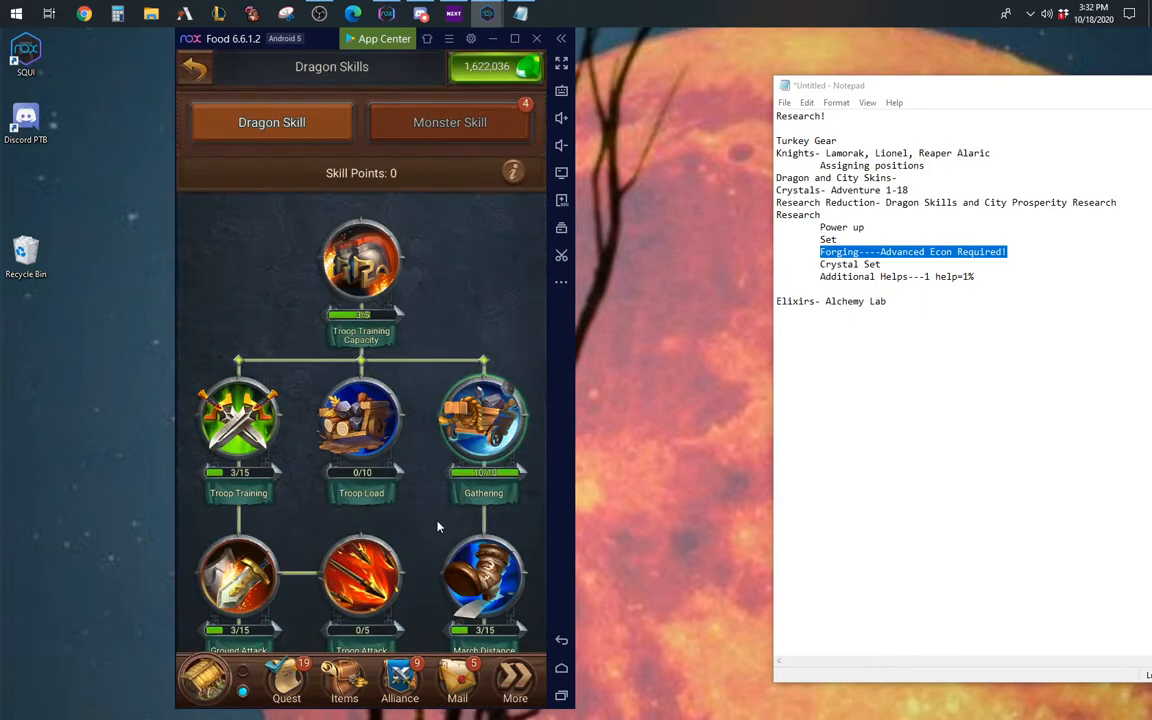
# Step: Scroll the dragon skill tree and check the first Research Resource Saving skill (-40% max)
pyautogui.scroll(-3)
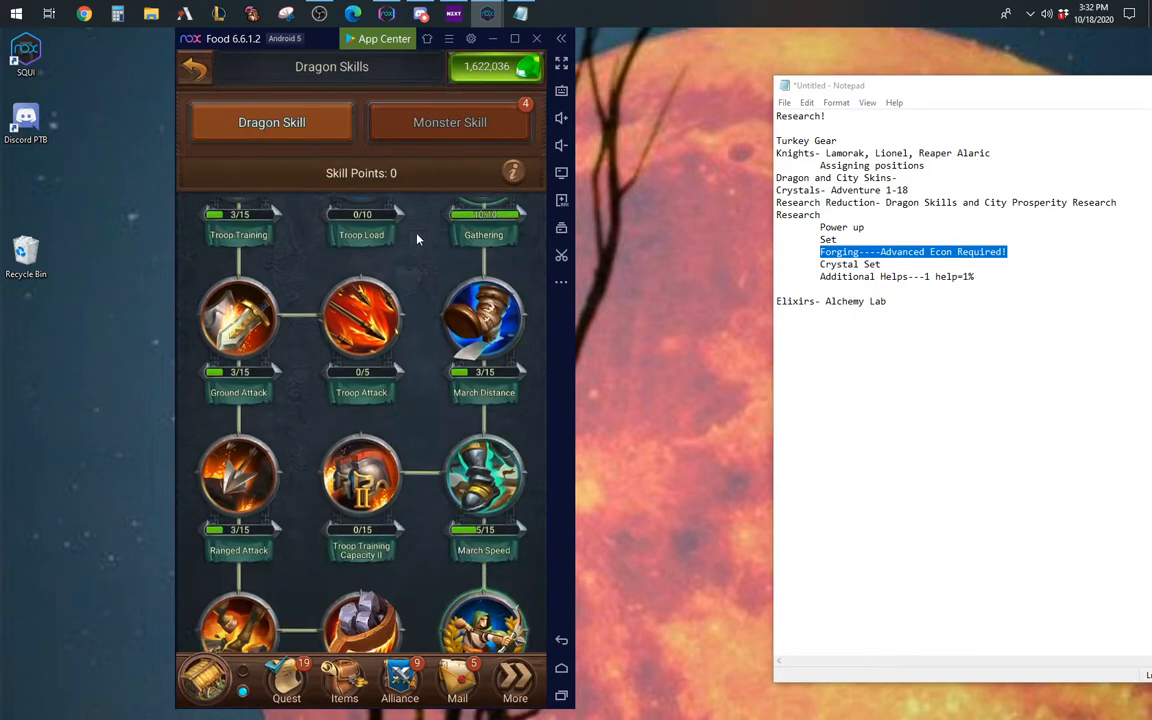
pyautogui.scroll(-3)
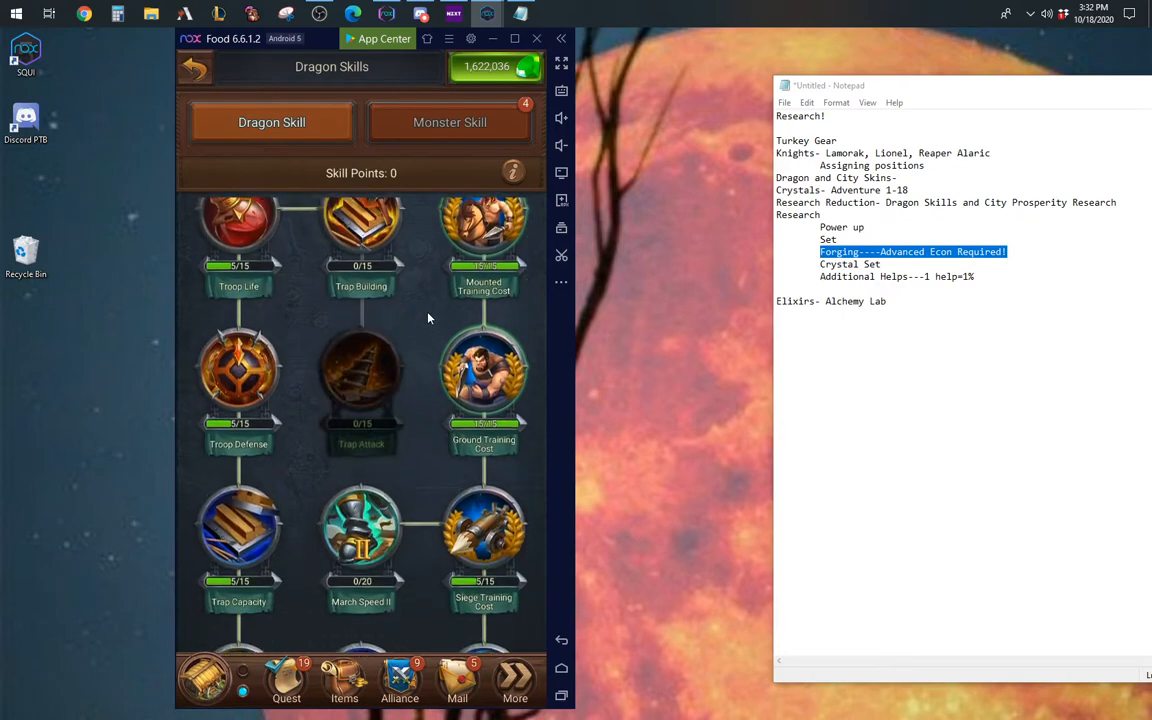
pyautogui.scroll(-3)
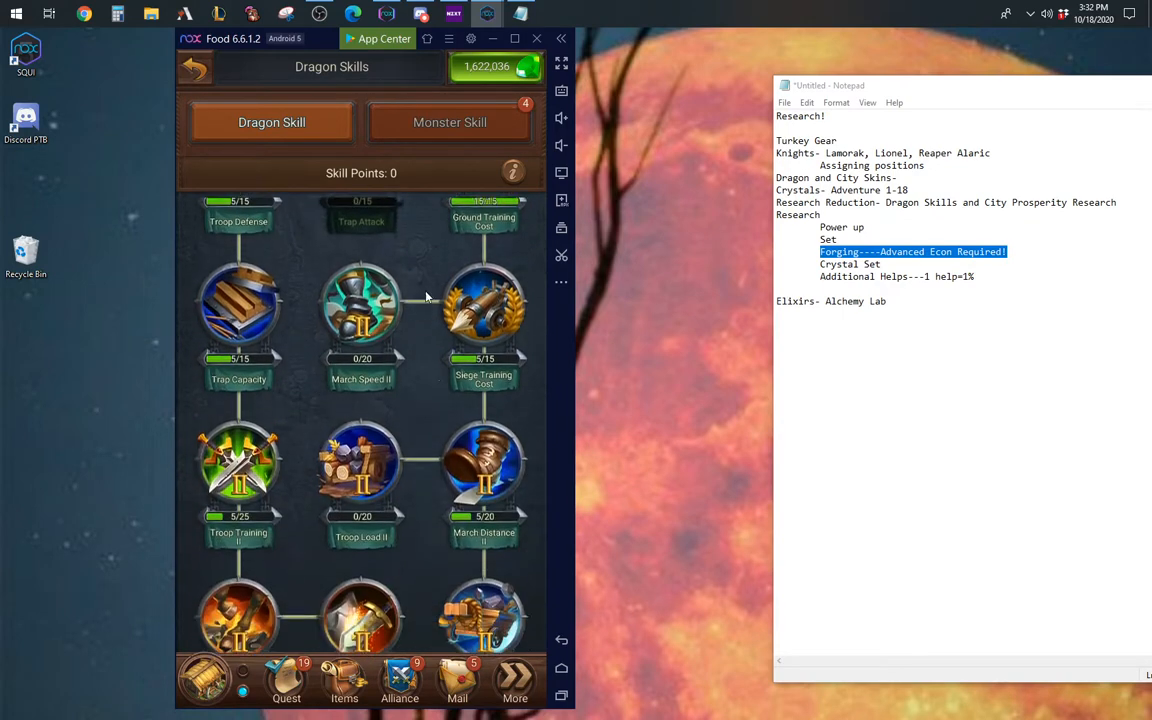
pyautogui.scroll(-3)
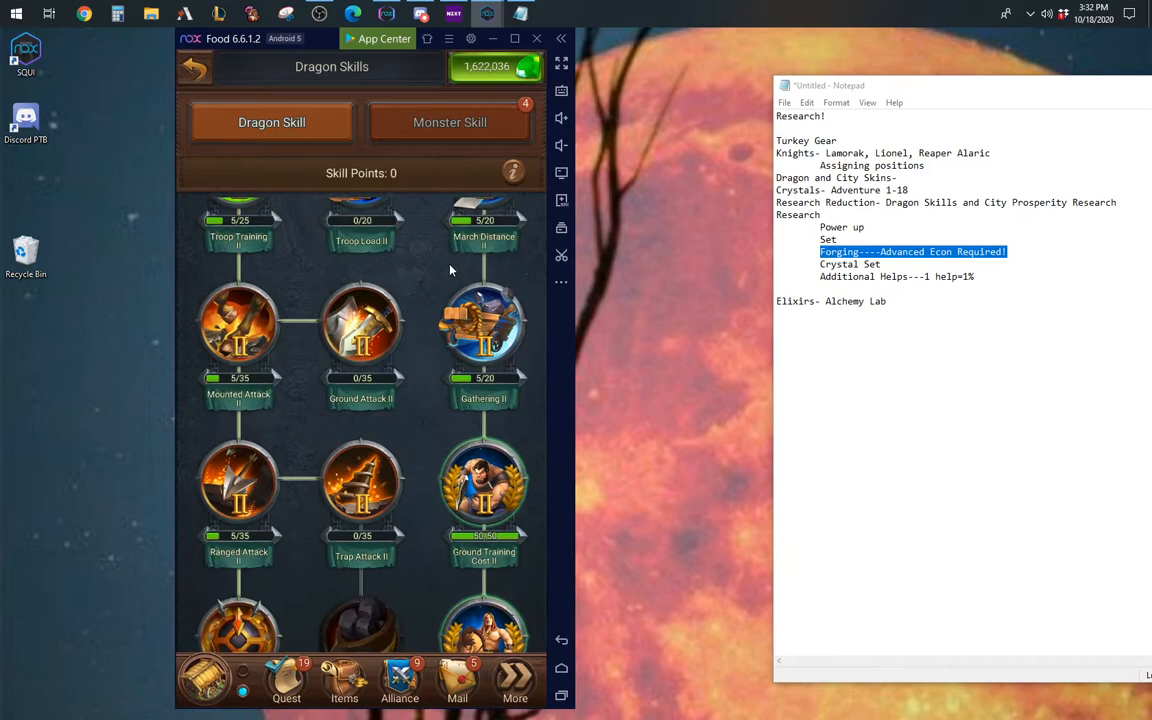
pyautogui.scroll(-3)
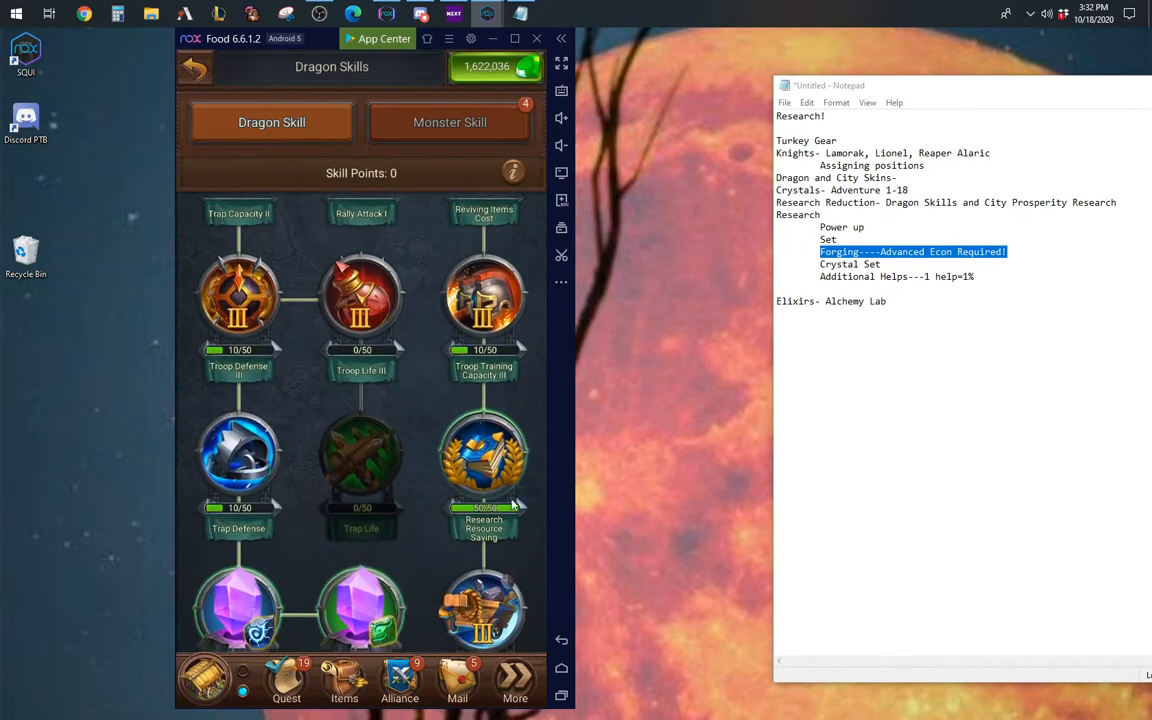
pyautogui.click(484, 460)
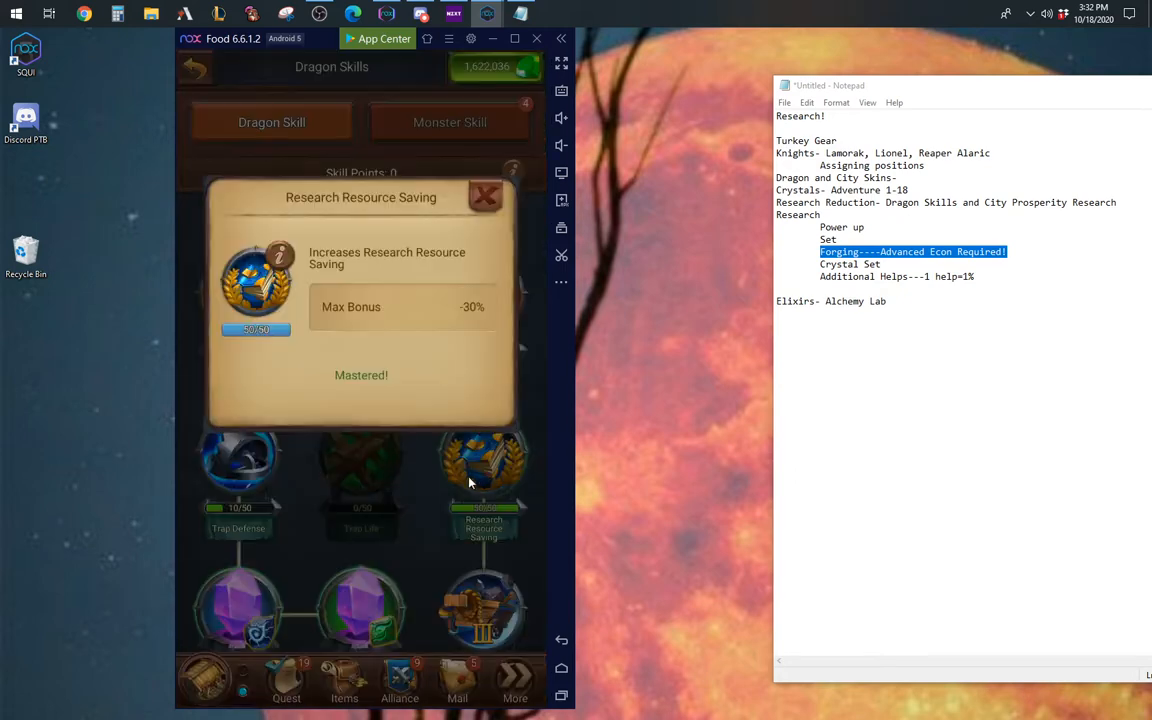
pyautogui.click(484, 196)
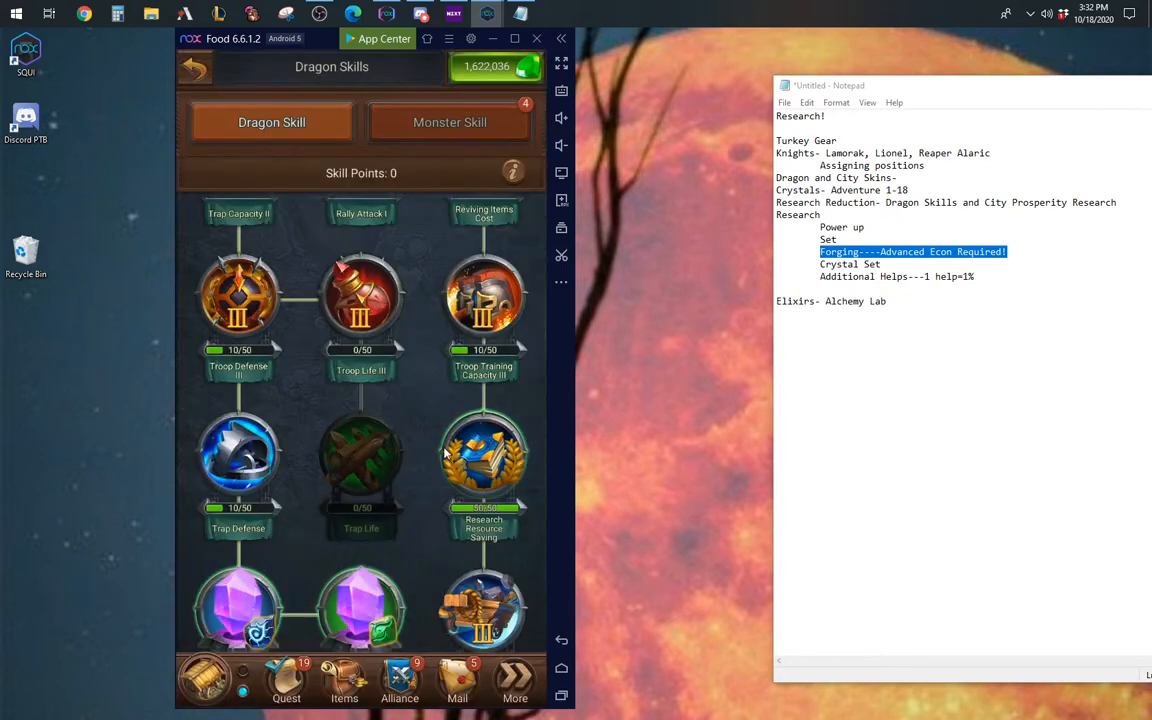
# Step: Check the second Research Resource Saving skill and leave the dragon skills tree
pyautogui.scroll(-3)
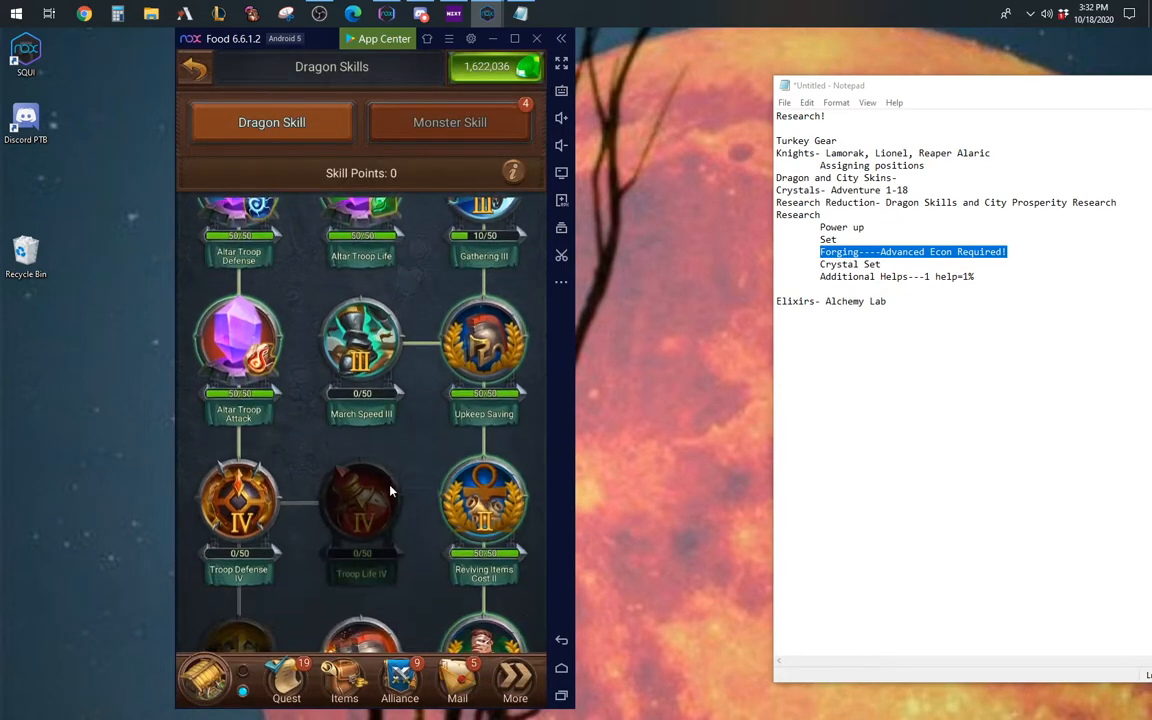
pyautogui.scroll(-3)
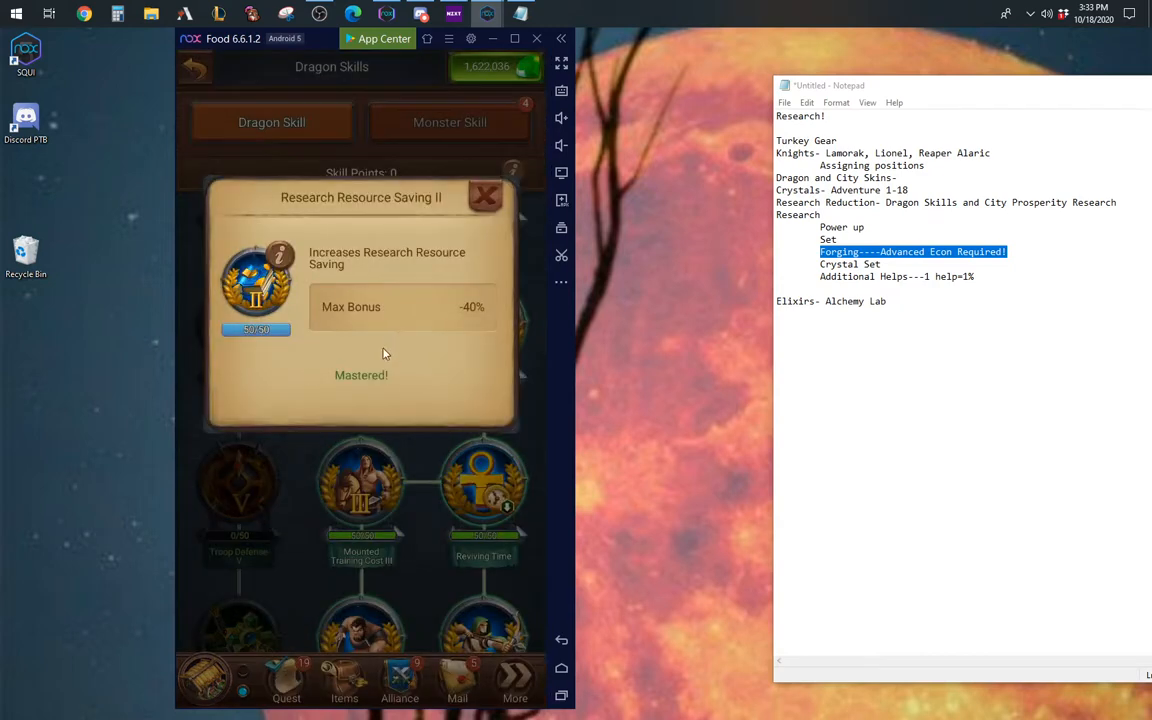
pyautogui.moveTo(280, 320)
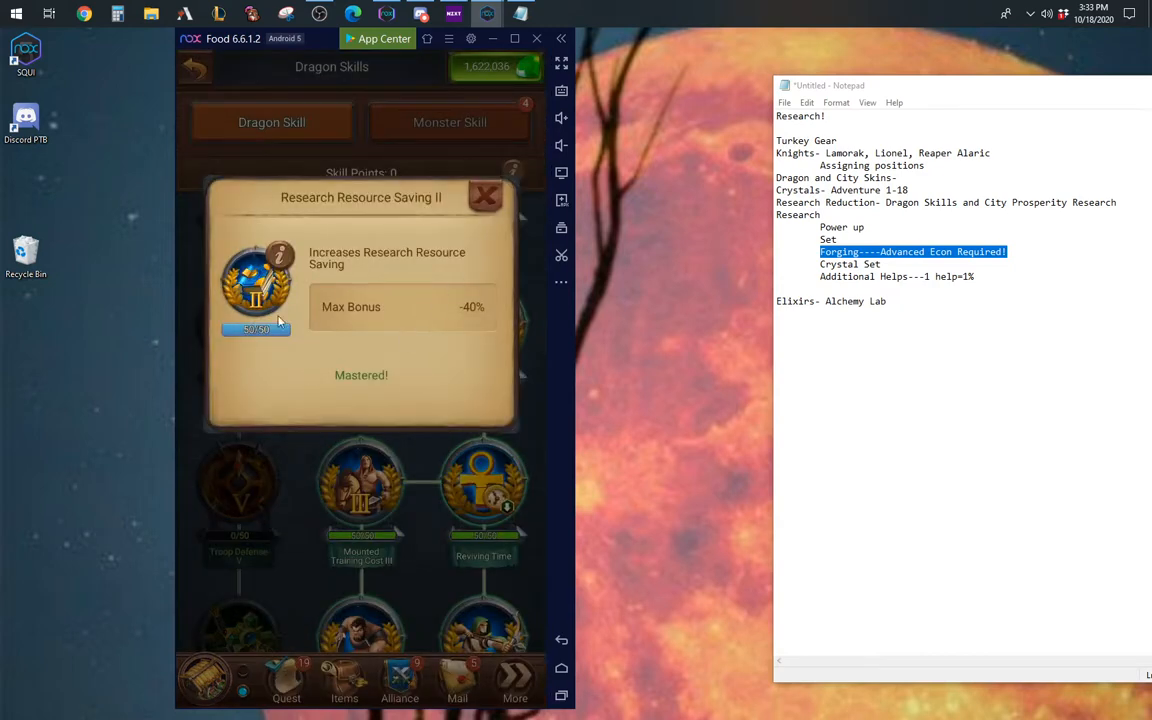
pyautogui.click(484, 196)
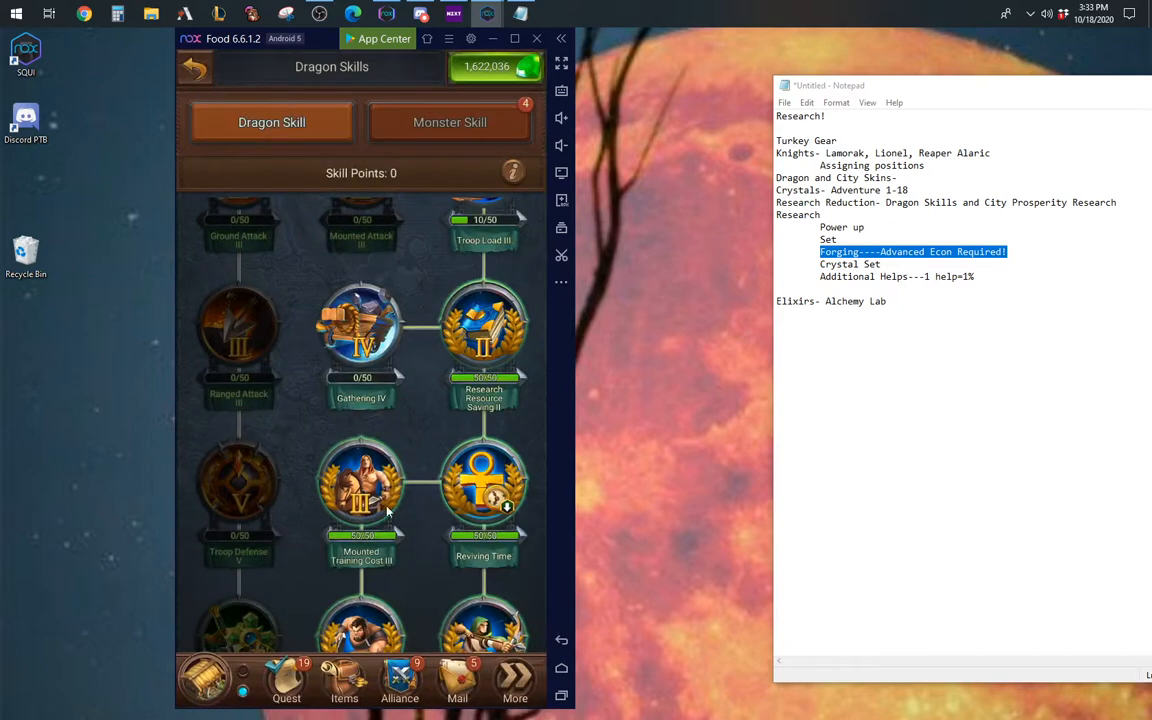
pyautogui.click(196, 68)
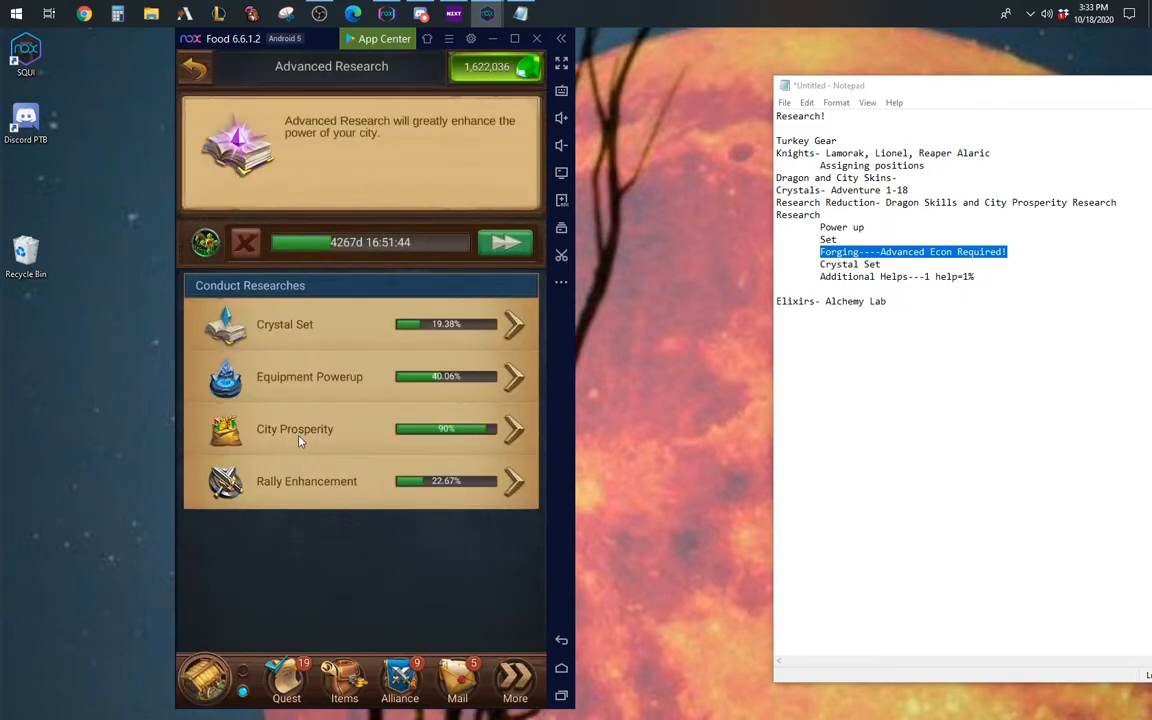
# Step: Review City Prosperity's Research Resources Cost research (20%) and its per-level bonus table
pyautogui.click(296, 428)
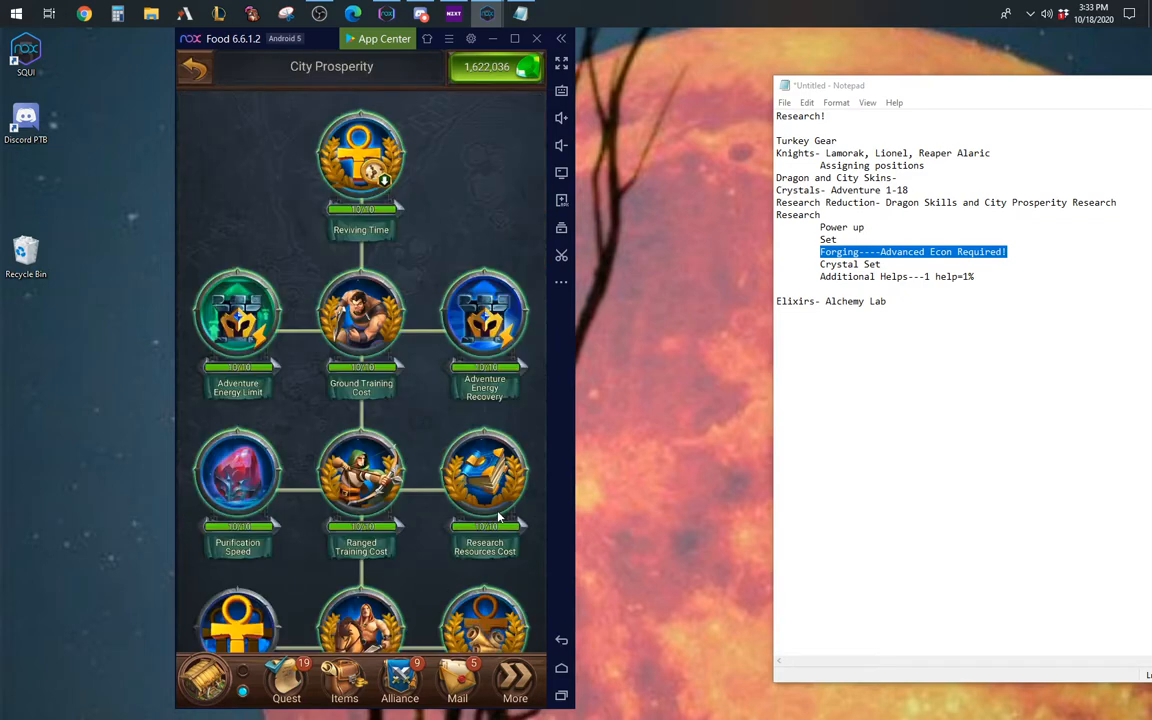
pyautogui.click(484, 476)
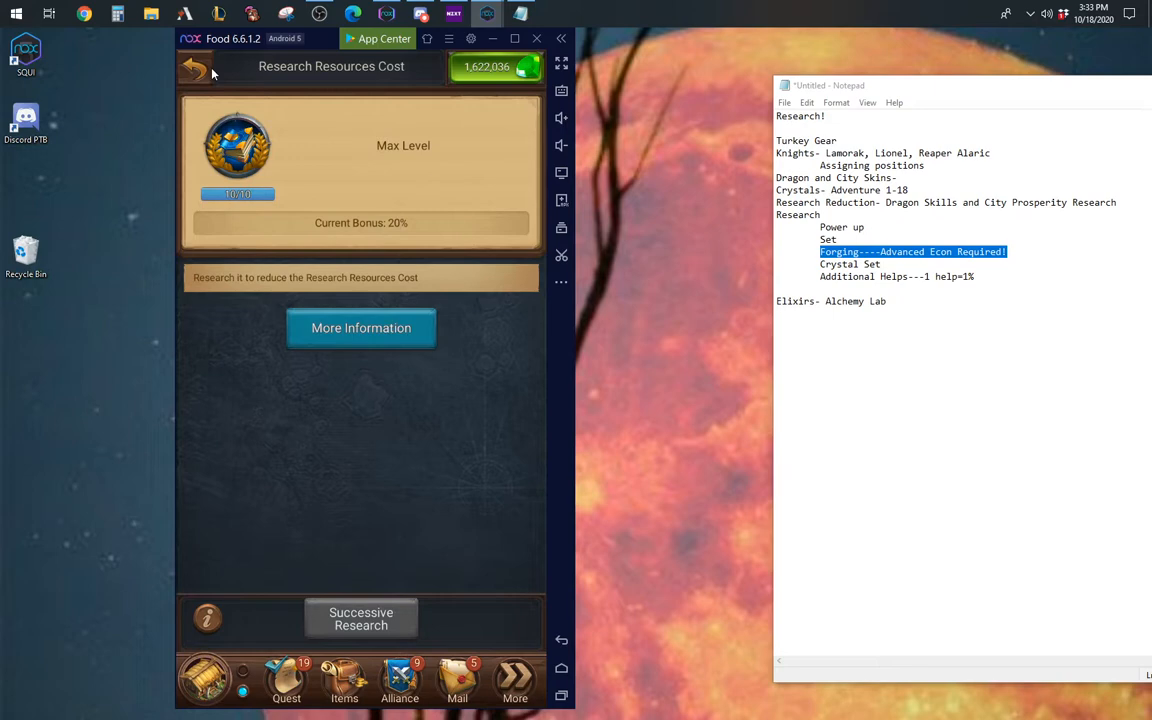
pyautogui.click(194, 68)
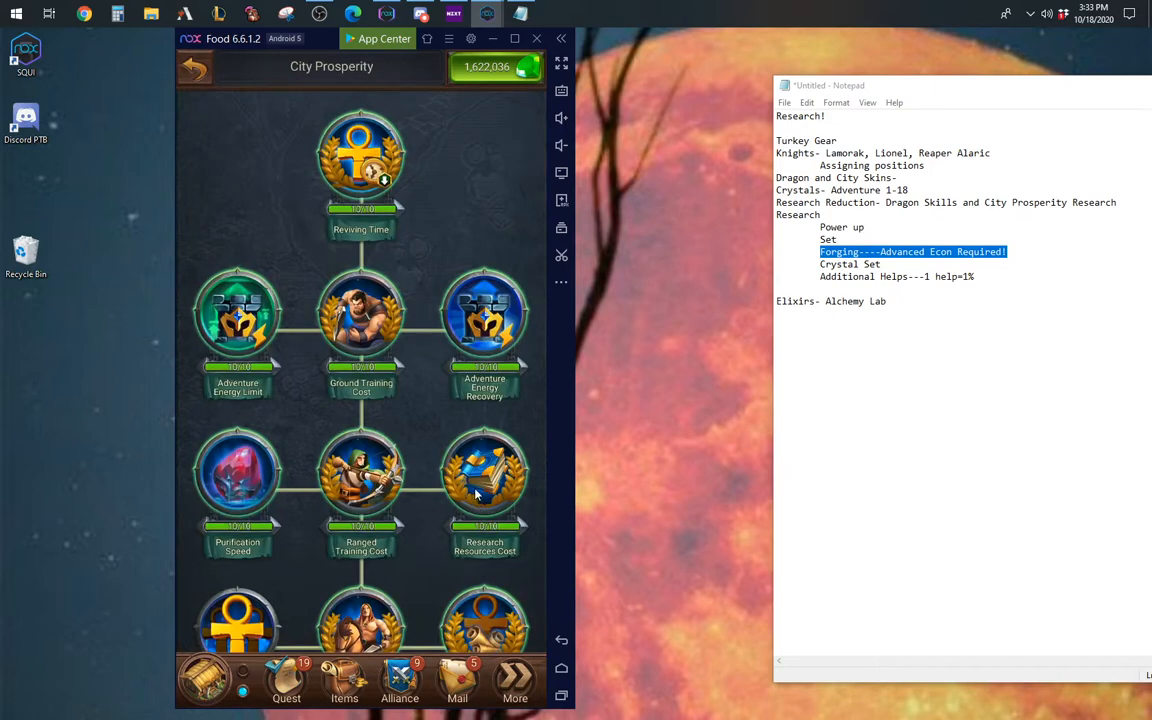
pyautogui.moveTo(538, 512)
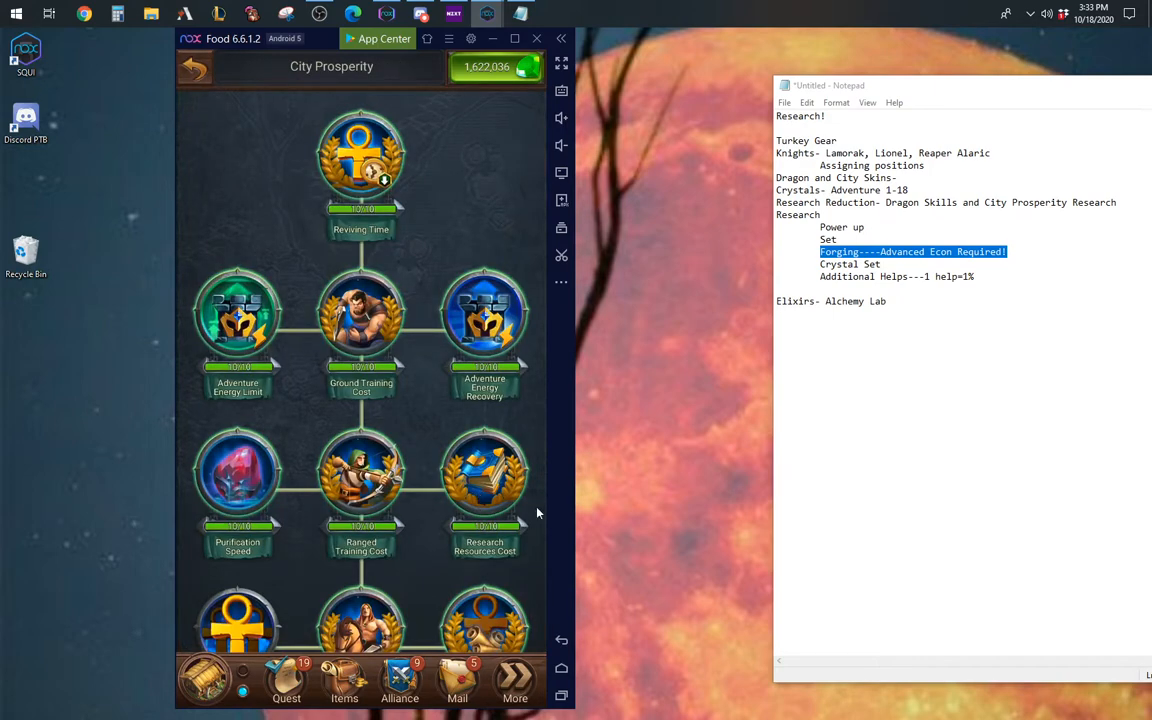
pyautogui.moveTo(488, 516)
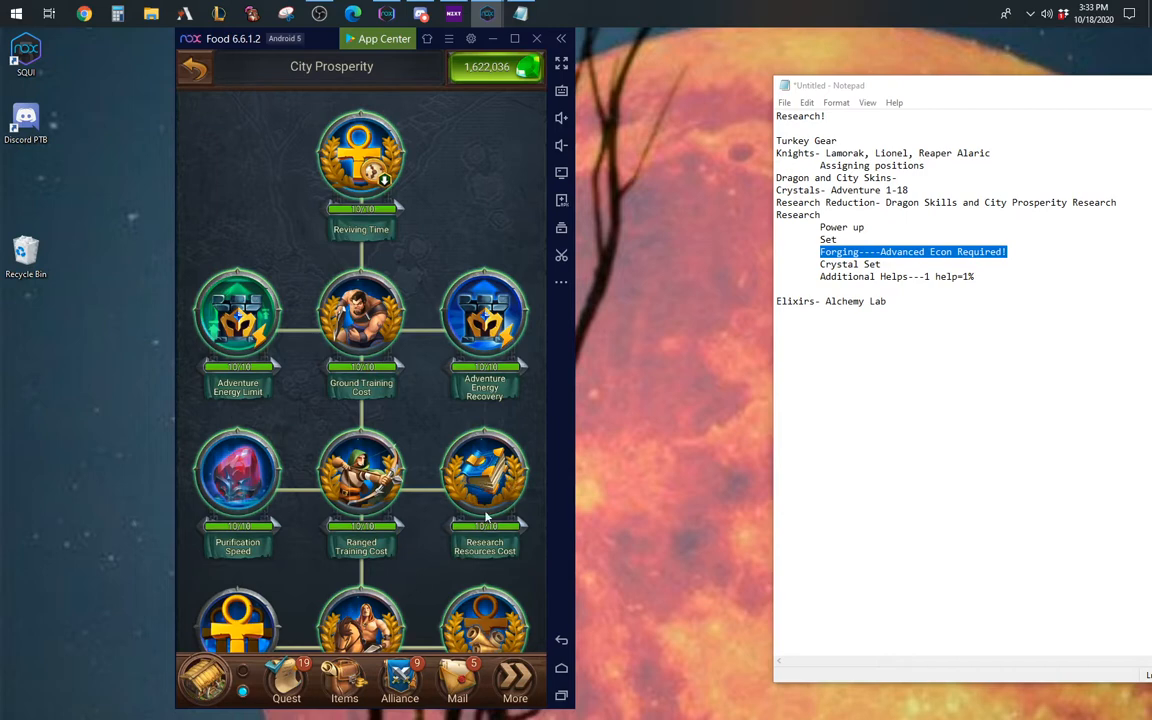
pyautogui.moveTo(480, 480)
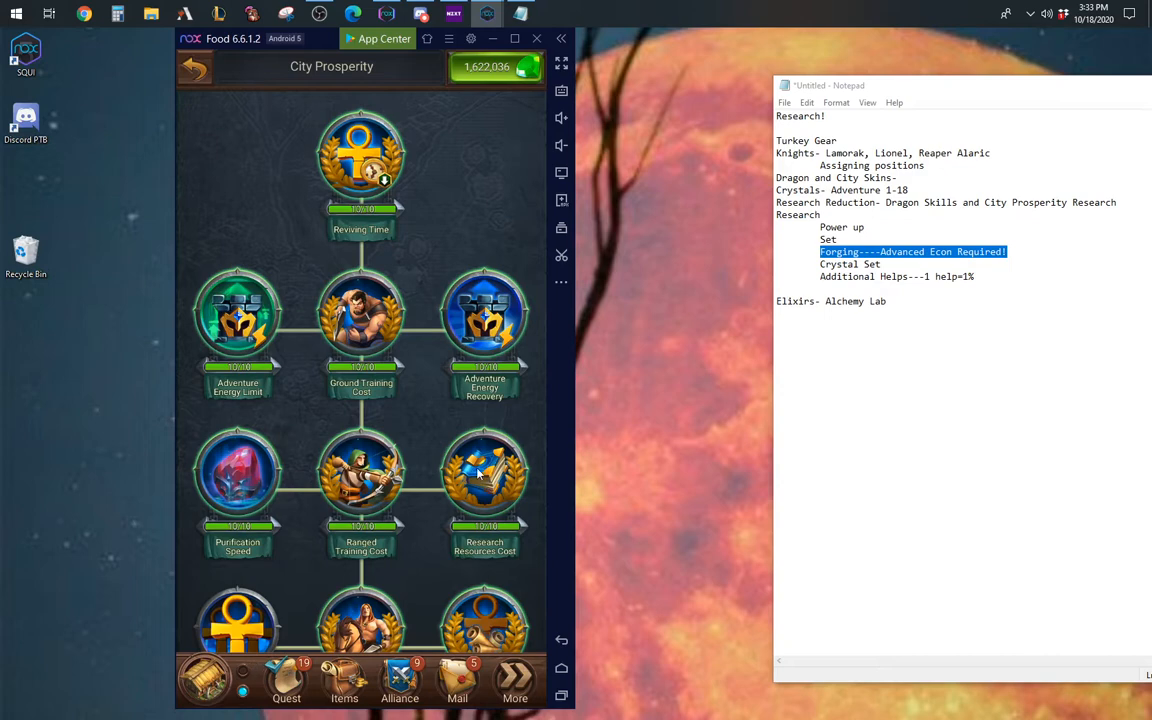
pyautogui.click(484, 476)
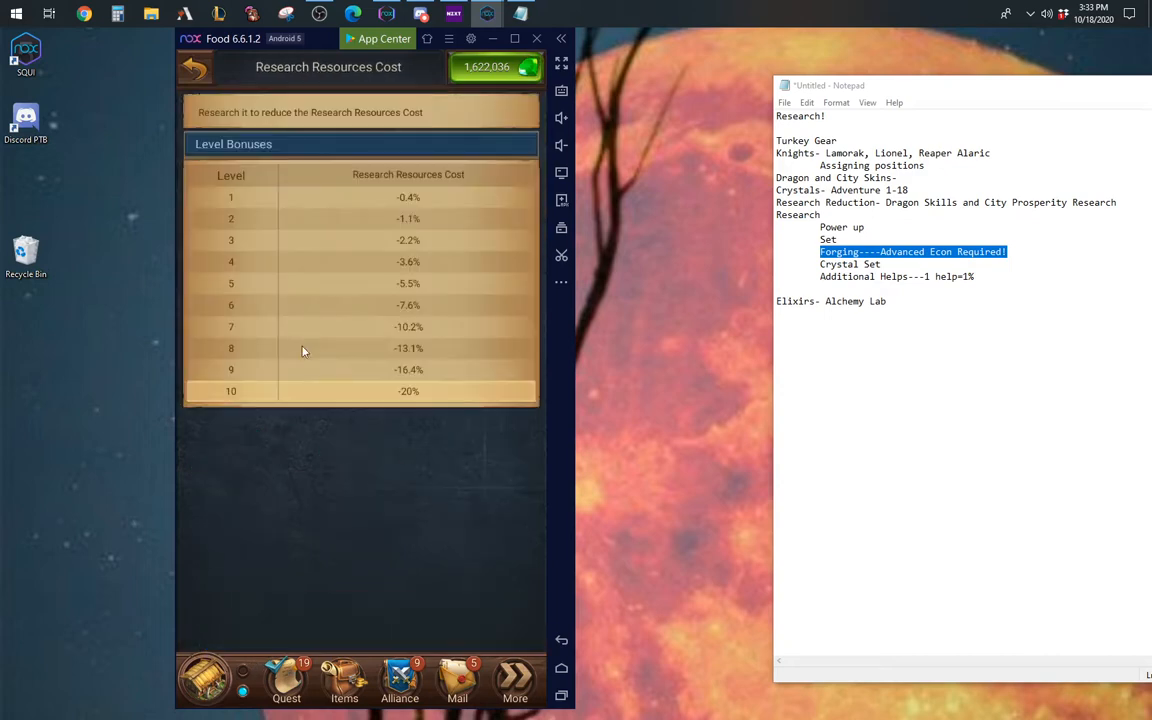
pyautogui.click(196, 68)
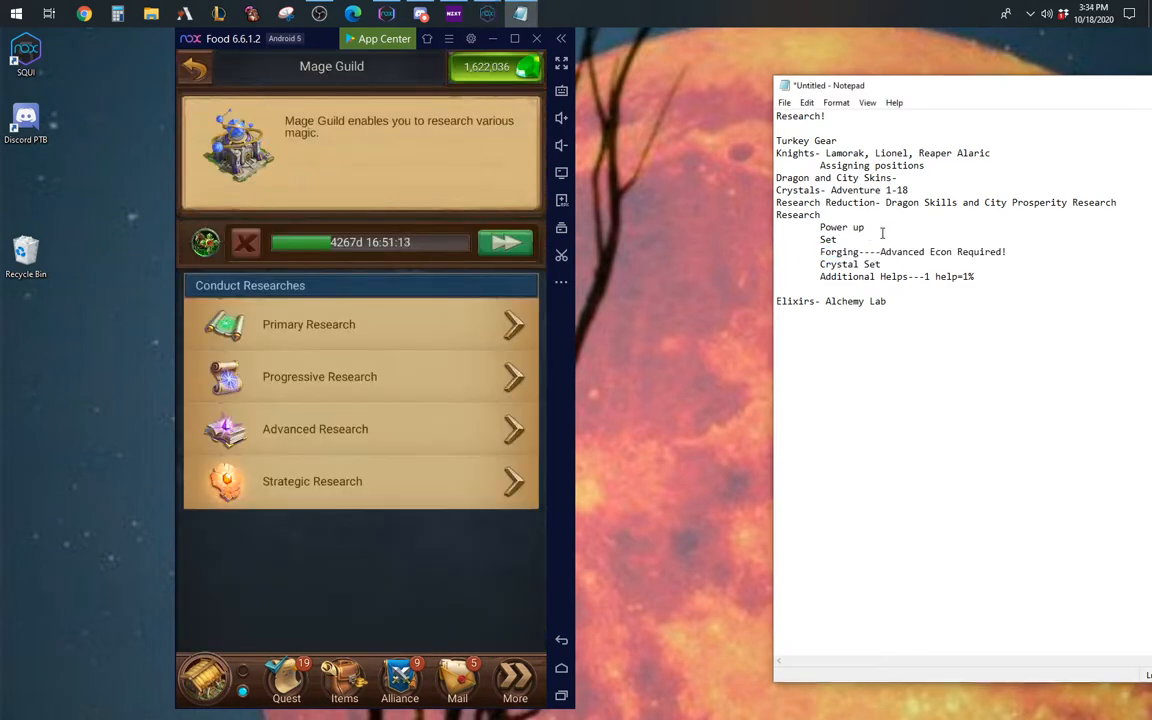
# Step: Enter the Equipment Powerup tree from Advanced Research and scroll through its powerup nodes
pyautogui.click(316, 428)
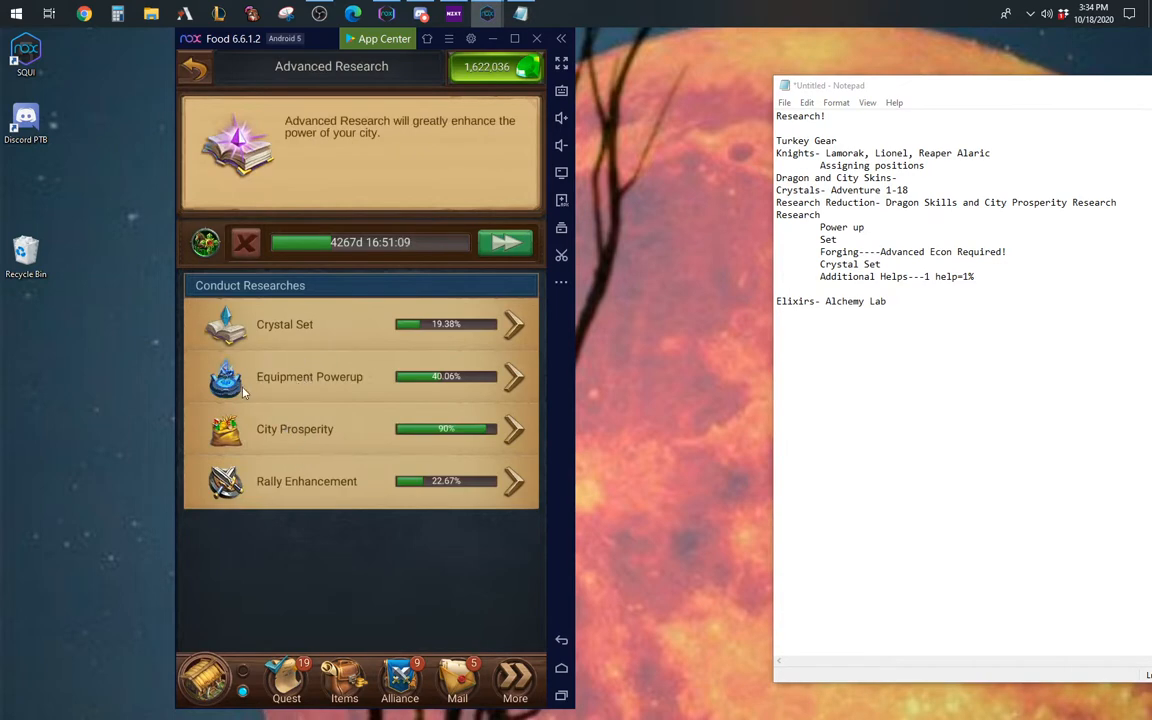
pyautogui.click(310, 376)
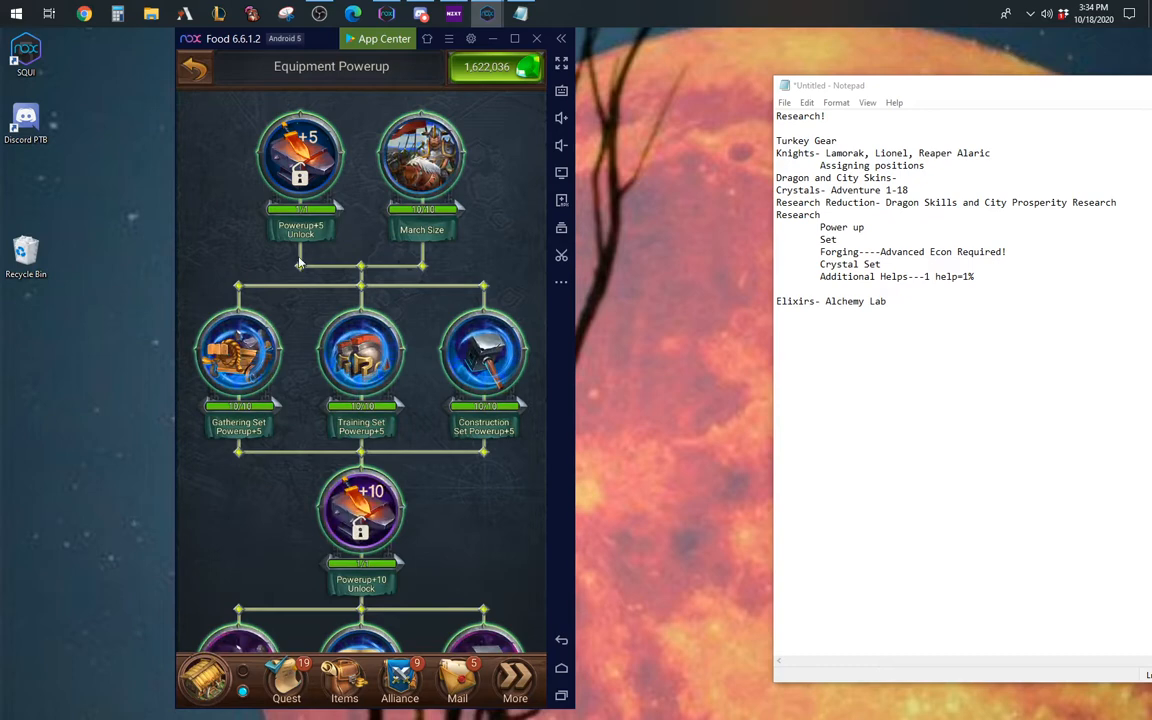
pyautogui.moveTo(296, 196)
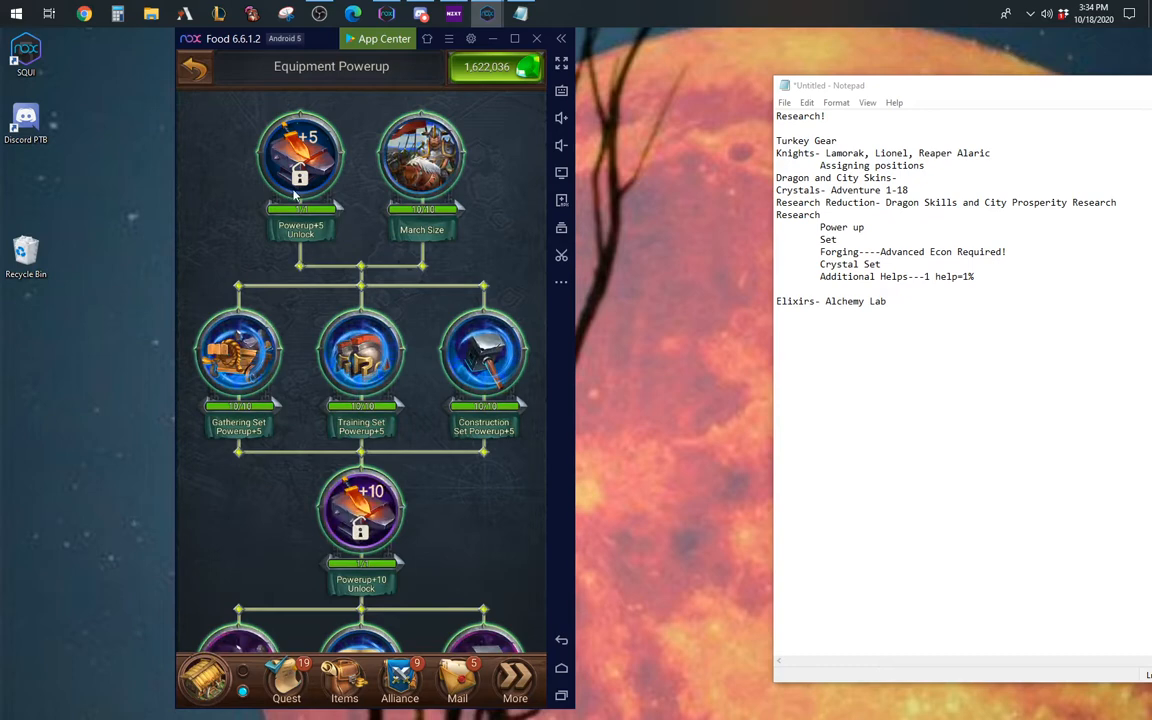
pyautogui.moveTo(288, 198)
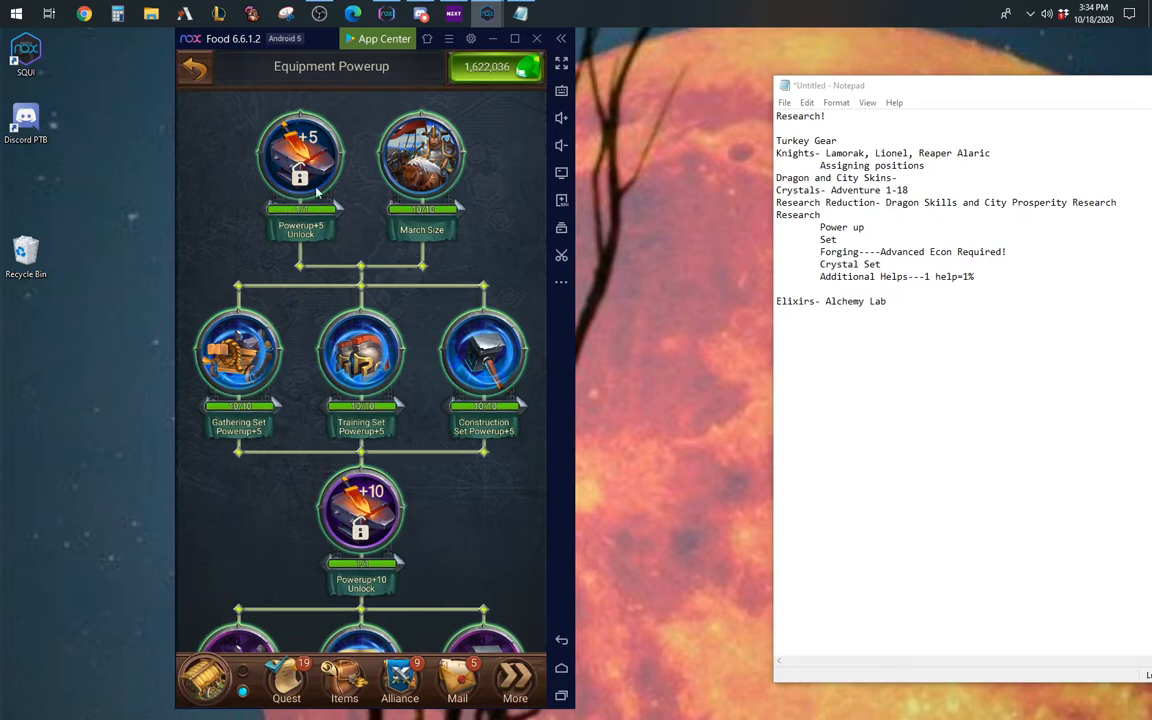
pyautogui.moveTo(304, 152)
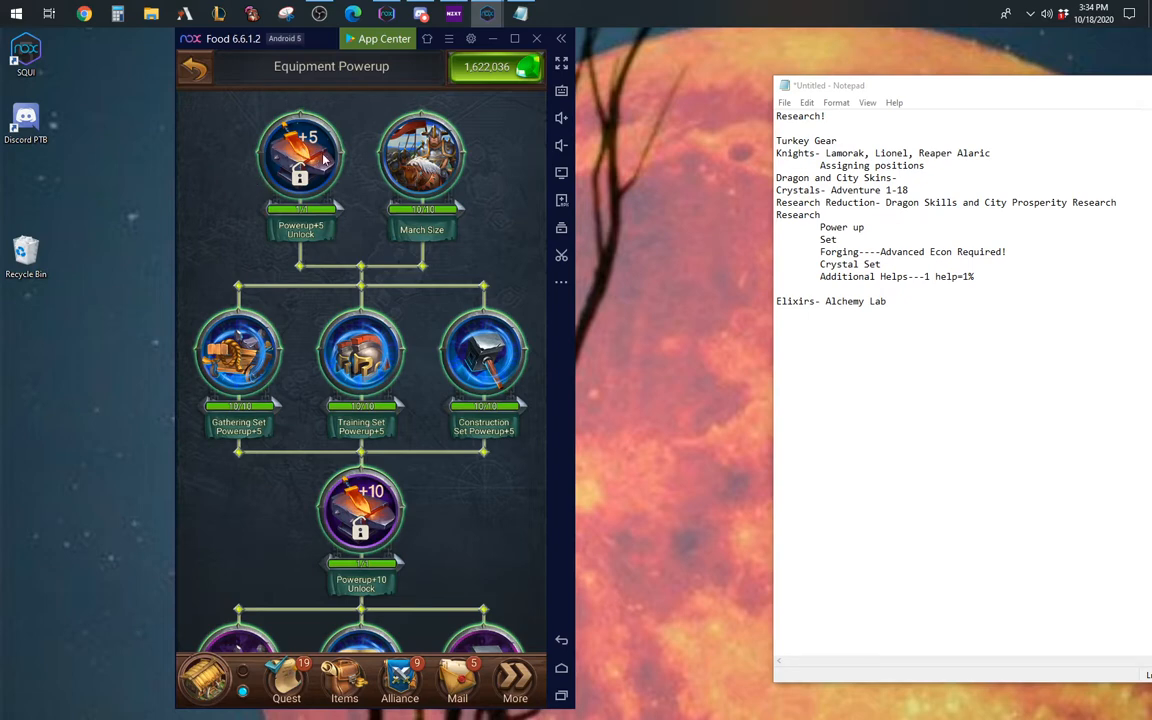
pyautogui.moveTo(308, 144)
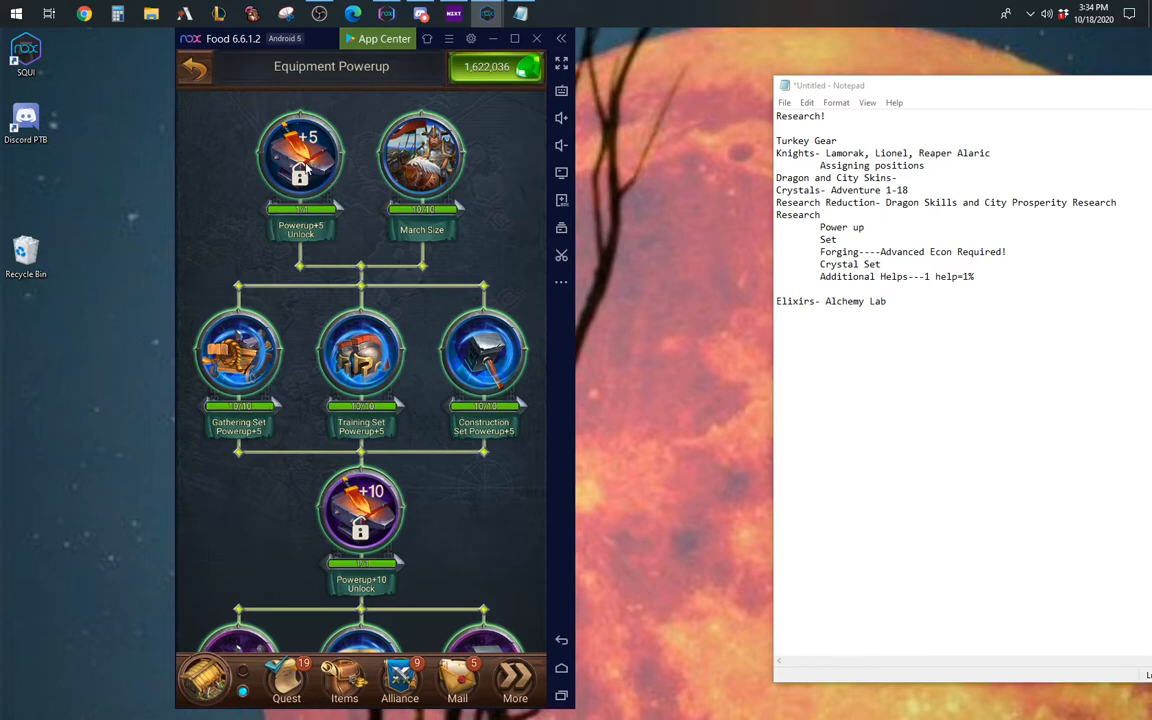
pyautogui.moveTo(358, 344)
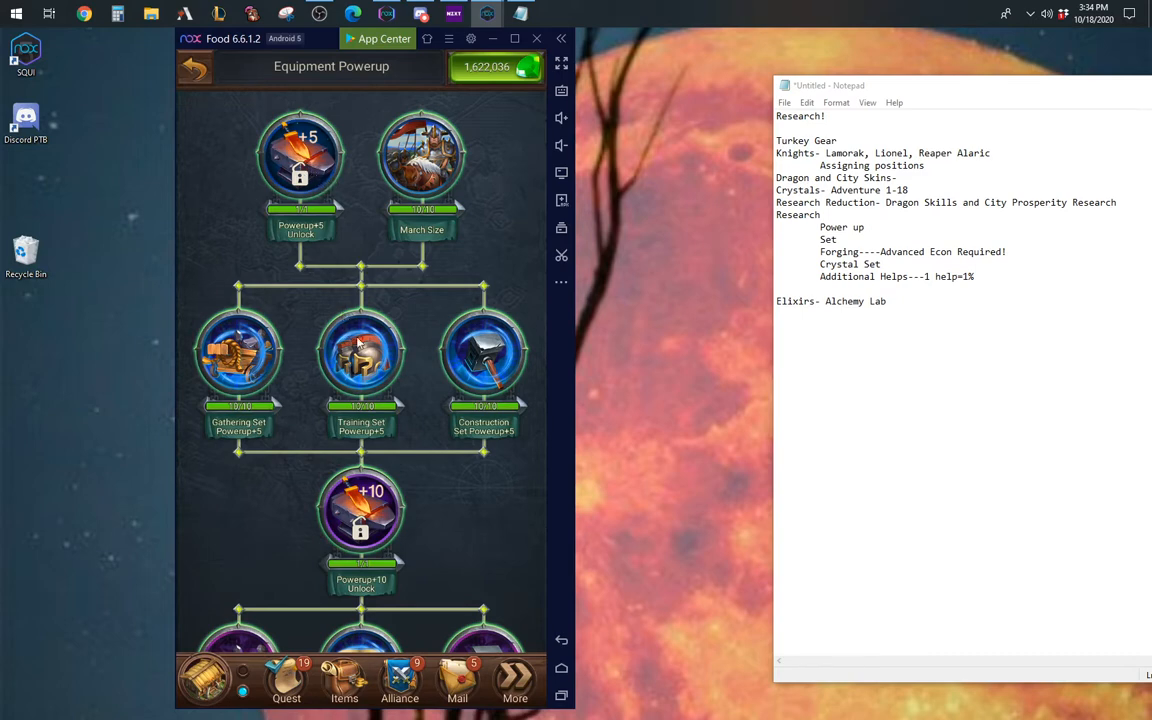
pyautogui.moveTo(378, 520)
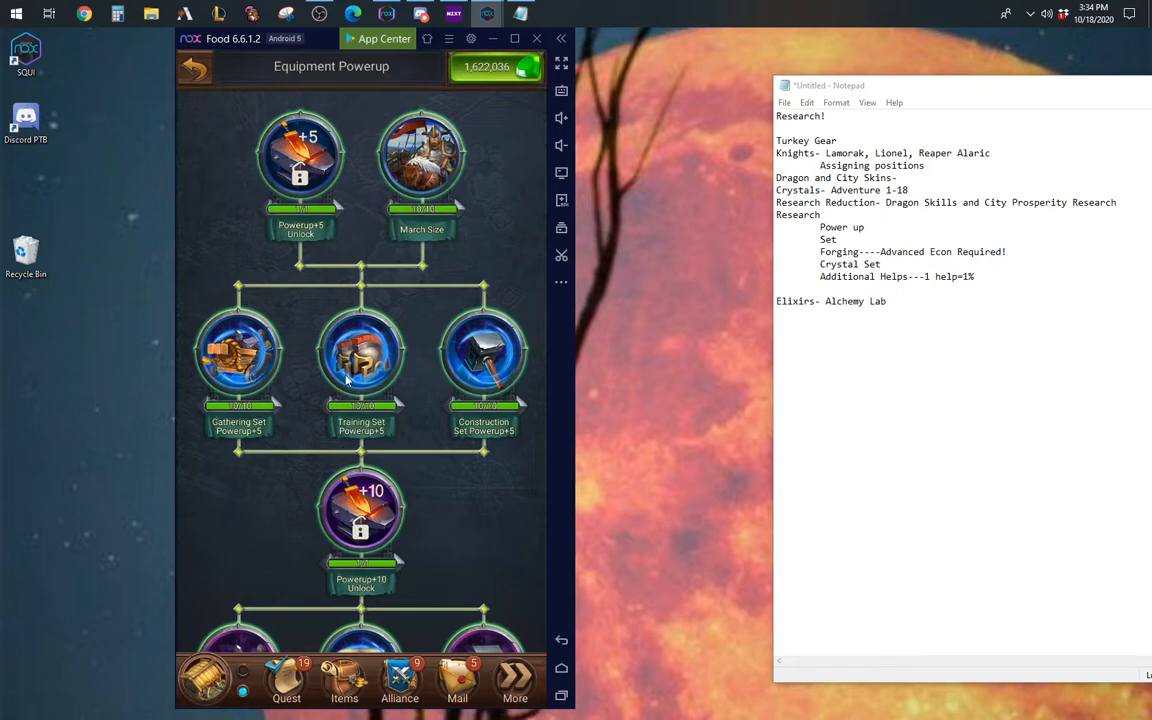
pyautogui.moveTo(310, 344)
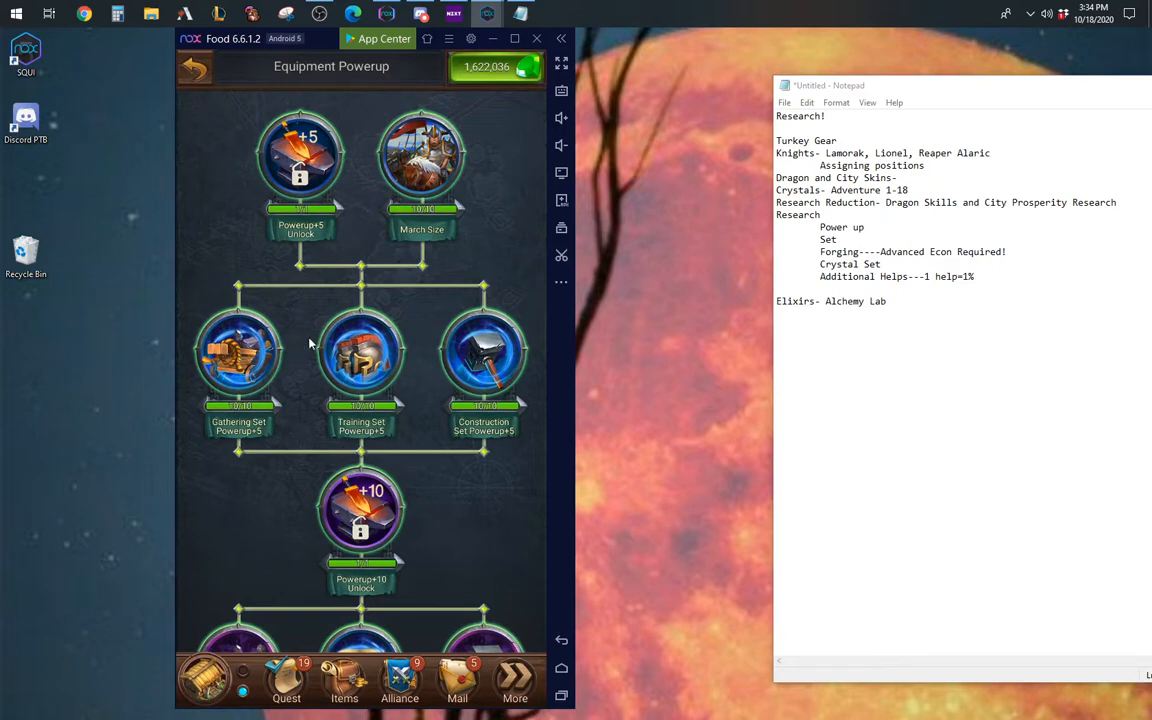
pyautogui.scroll(-3)
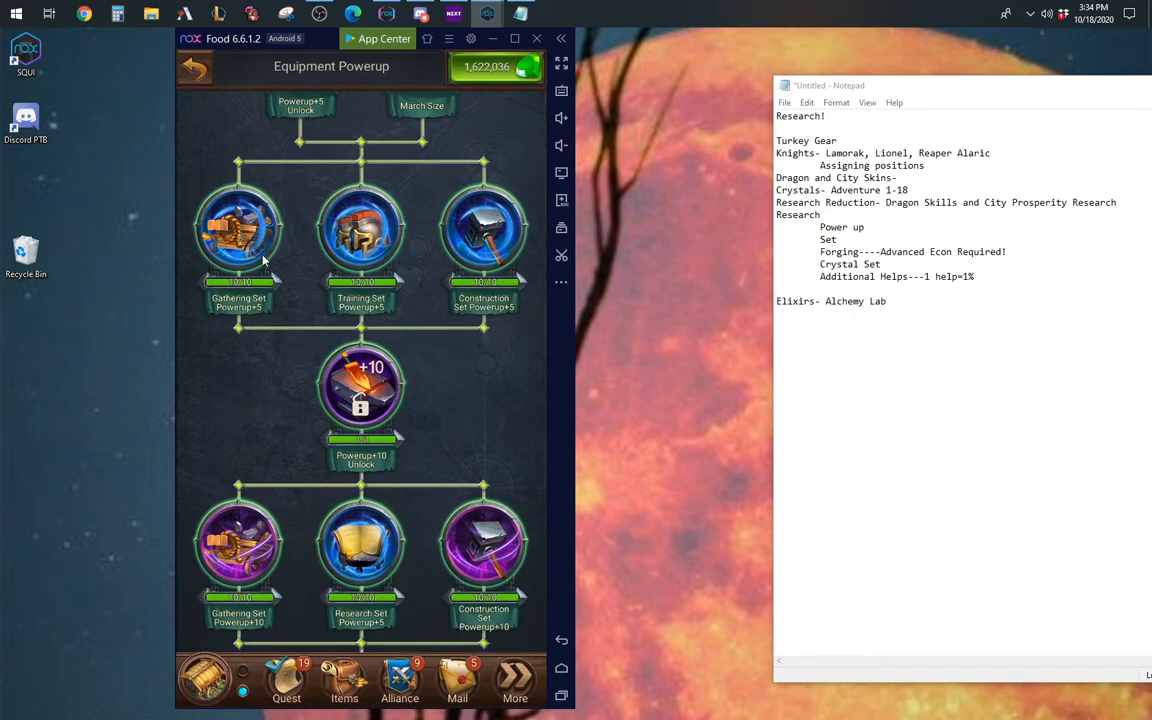
pyautogui.moveTo(348, 430)
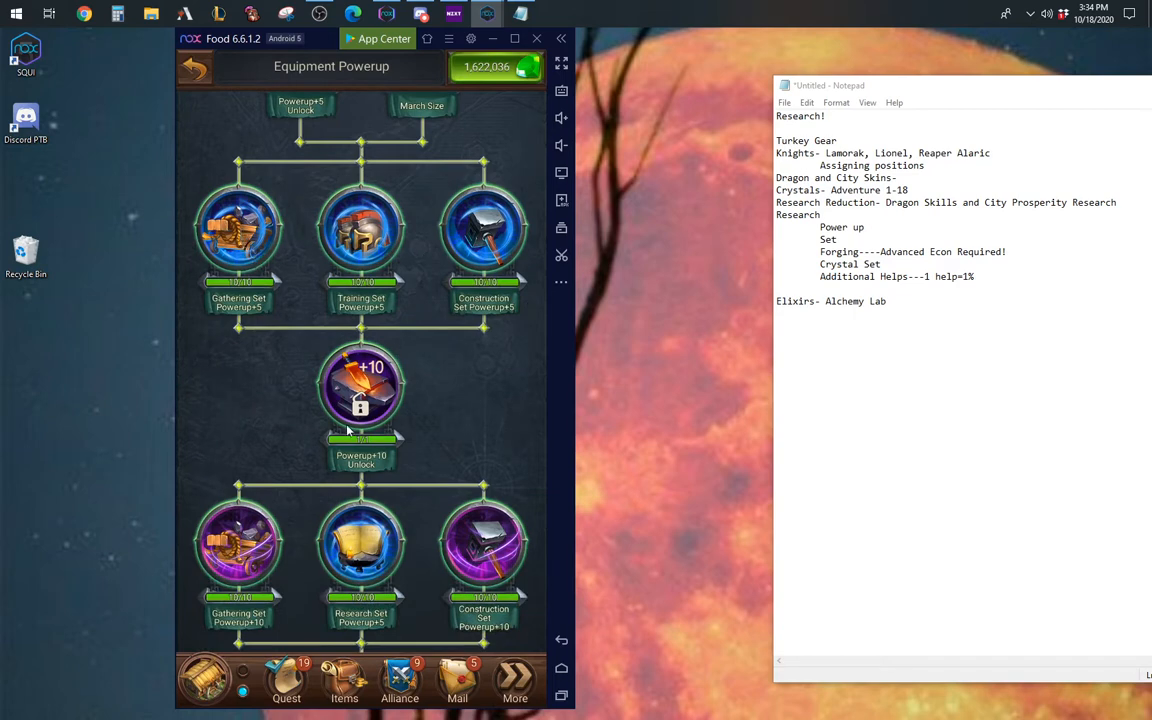
pyautogui.moveTo(418, 408)
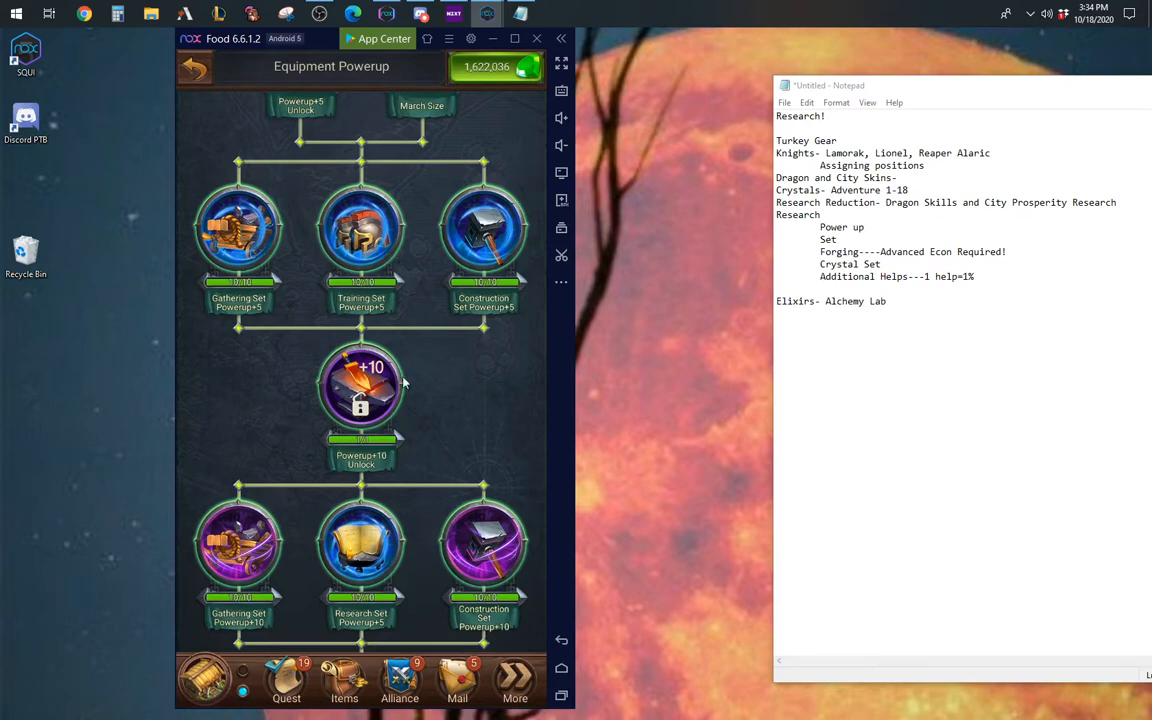
pyautogui.moveTo(404, 378)
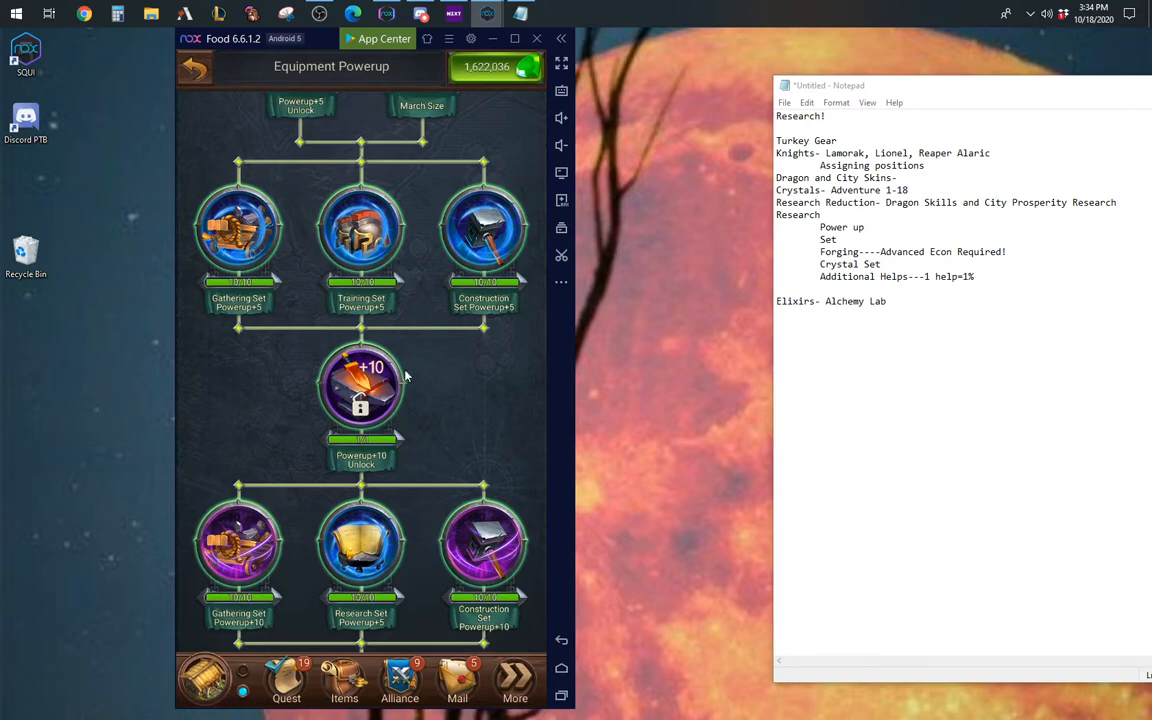
pyautogui.scroll(-3)
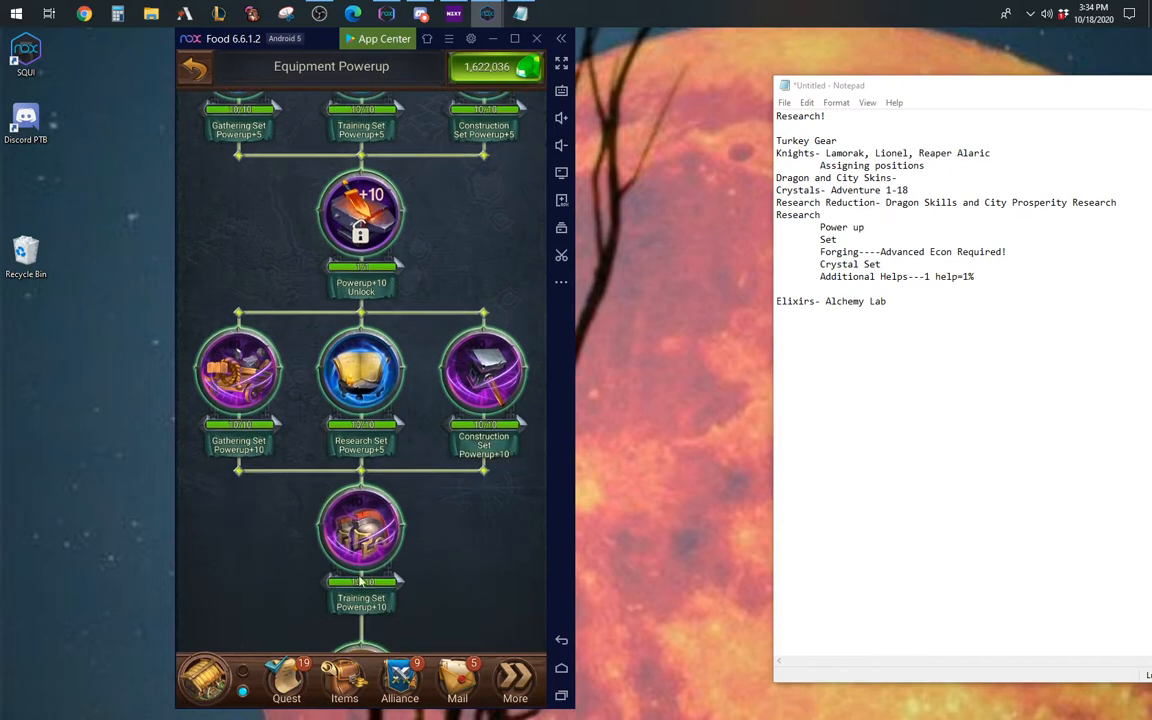
pyautogui.scroll(-3)
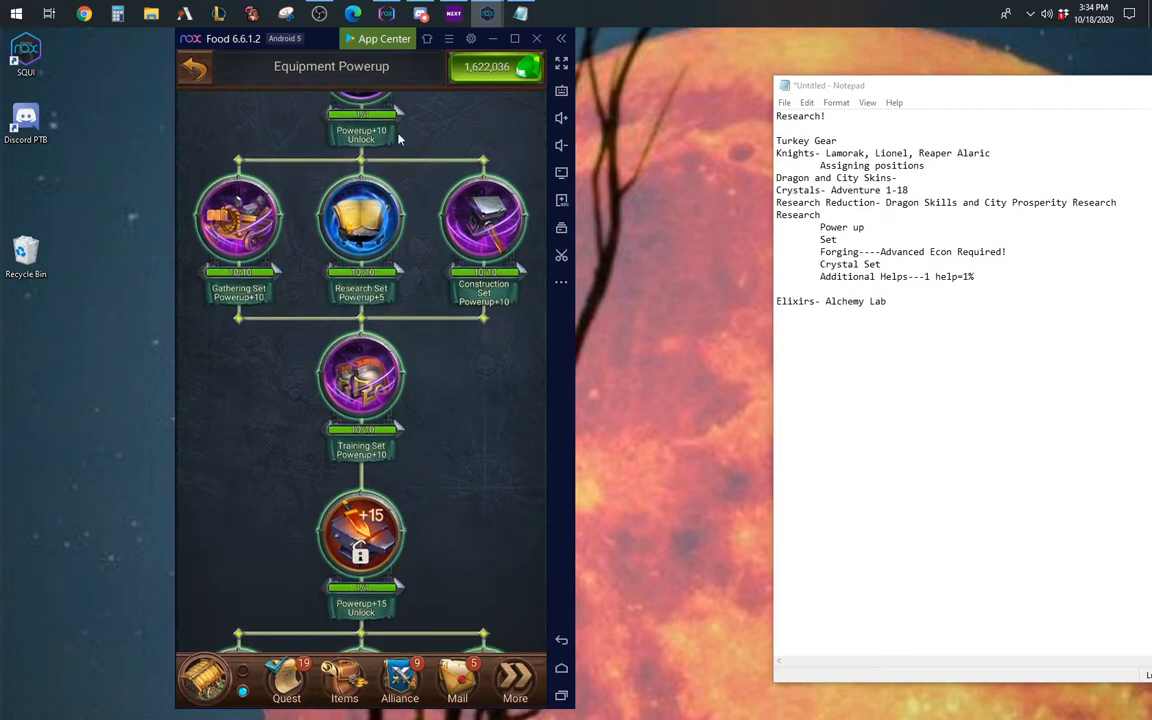
pyautogui.moveTo(370, 572)
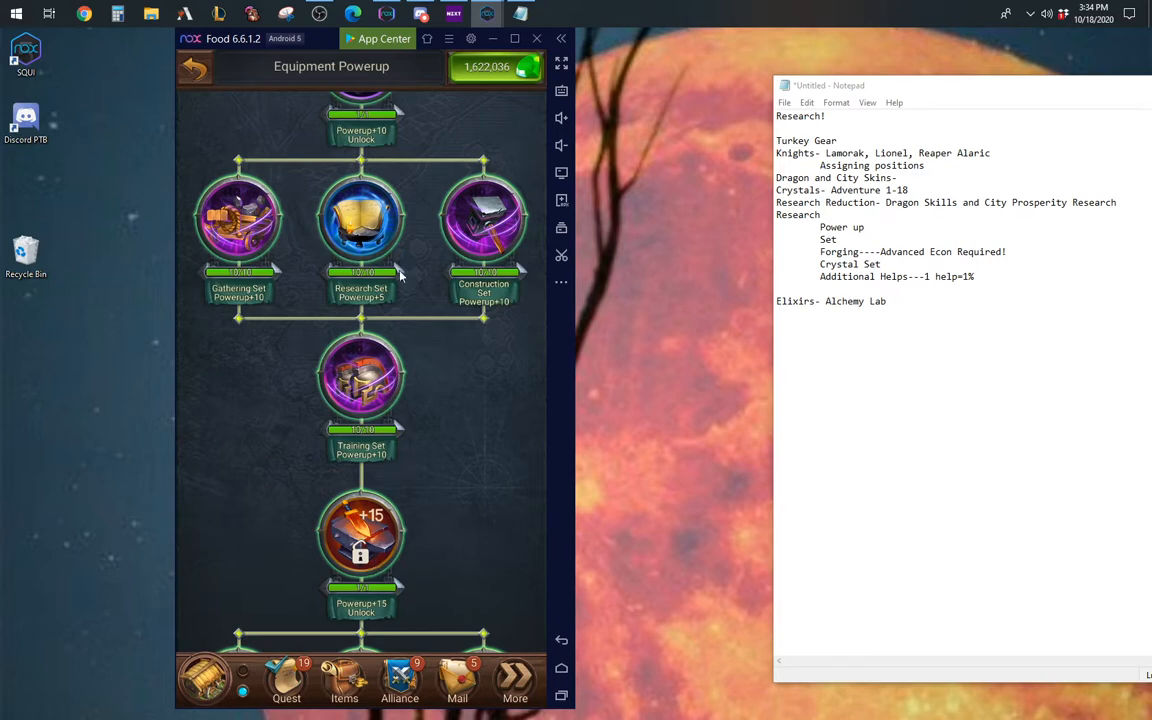
pyautogui.scroll(-3)
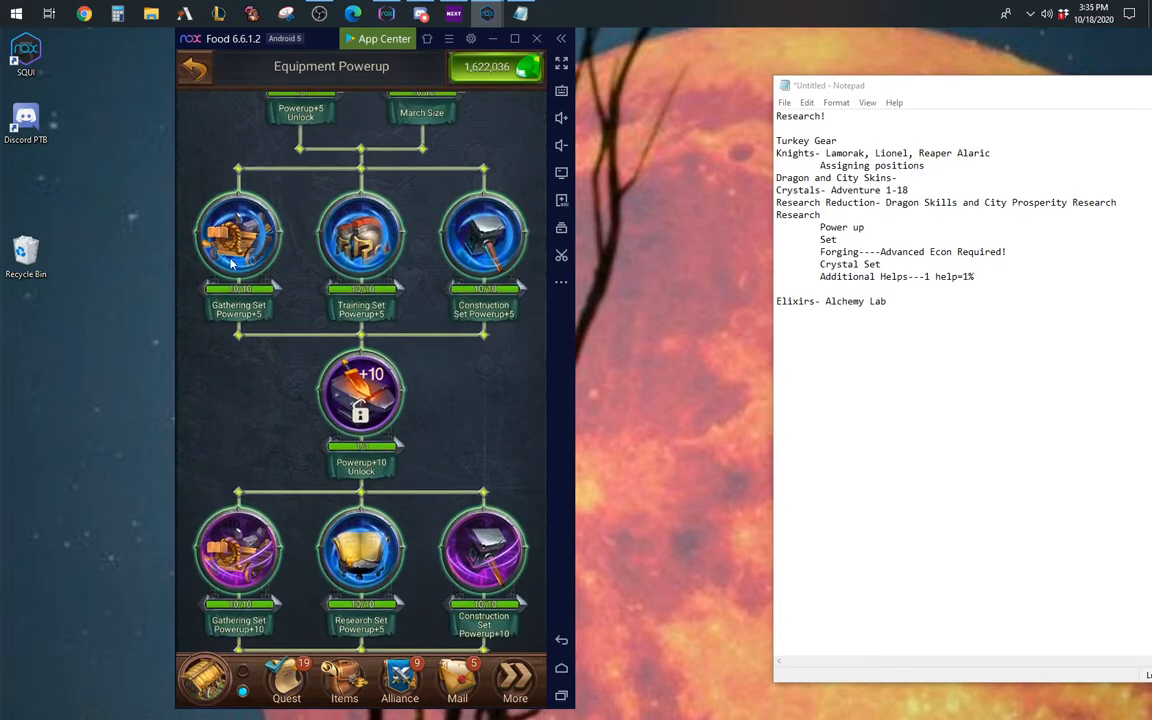
pyautogui.moveTo(284, 300)
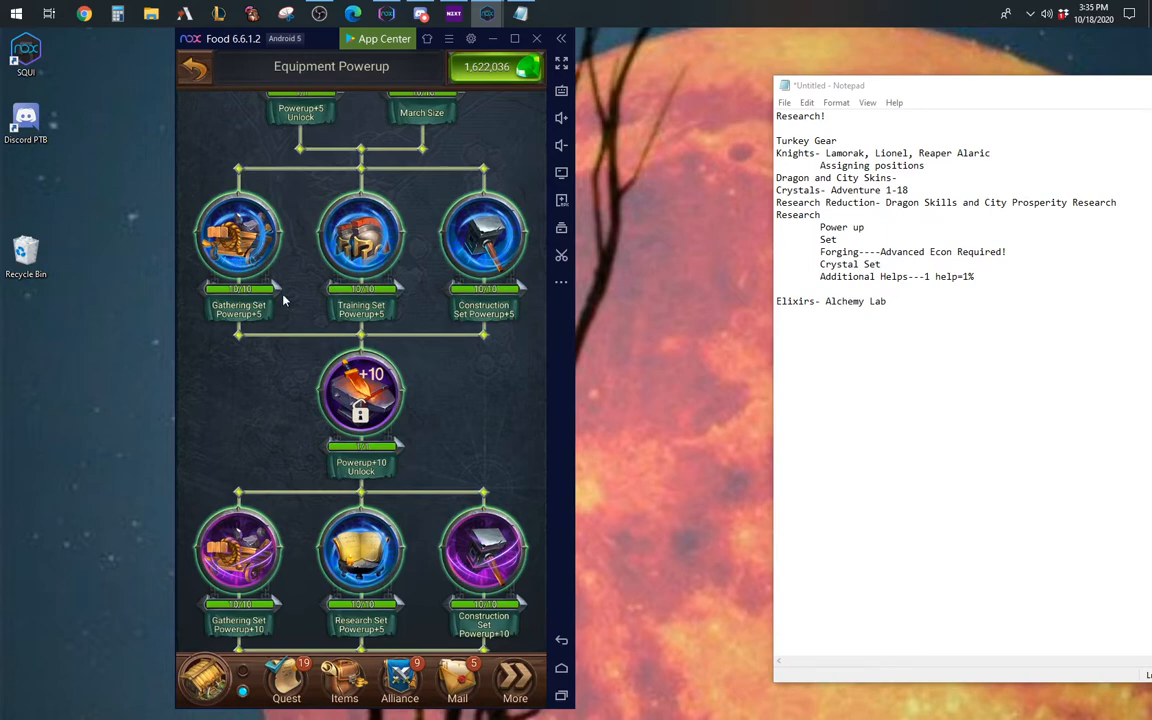
pyautogui.moveTo(210, 206)
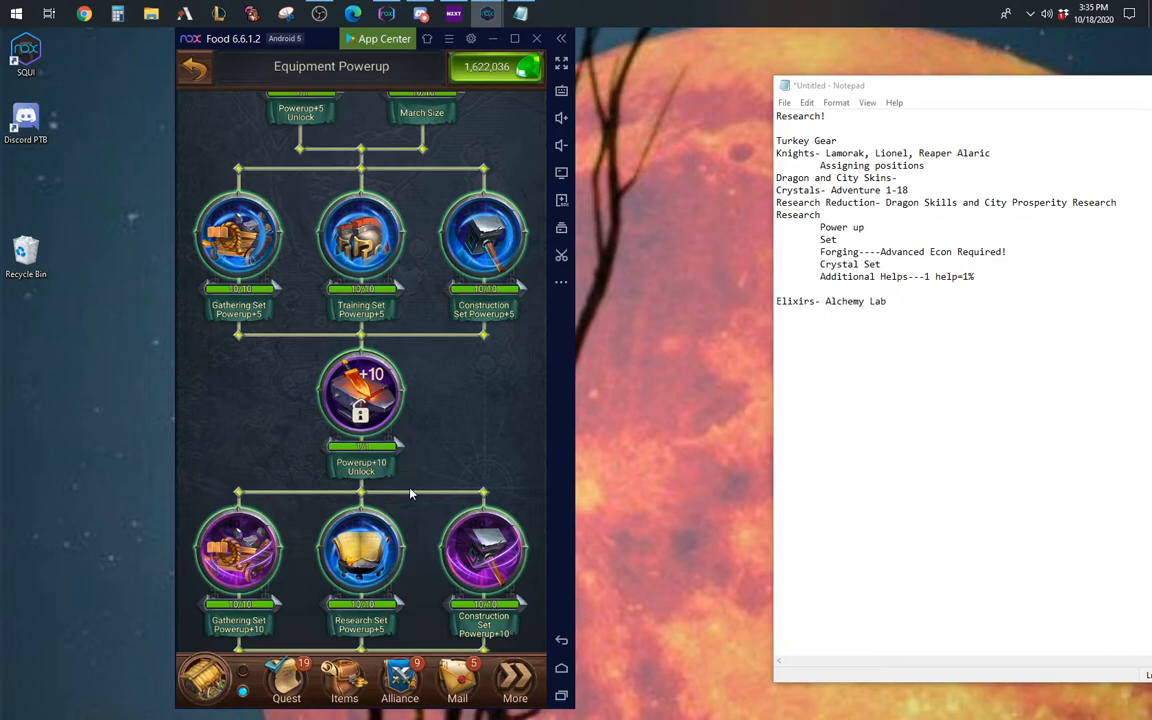
pyautogui.moveTo(424, 488)
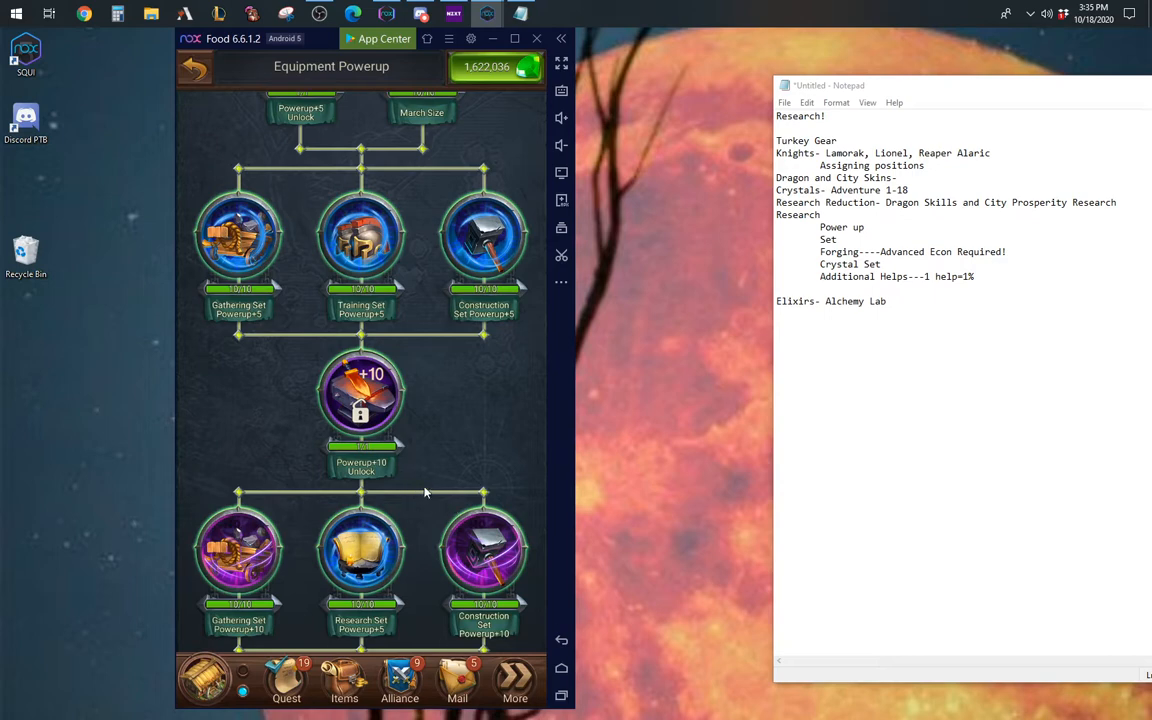
pyautogui.click(360, 548)
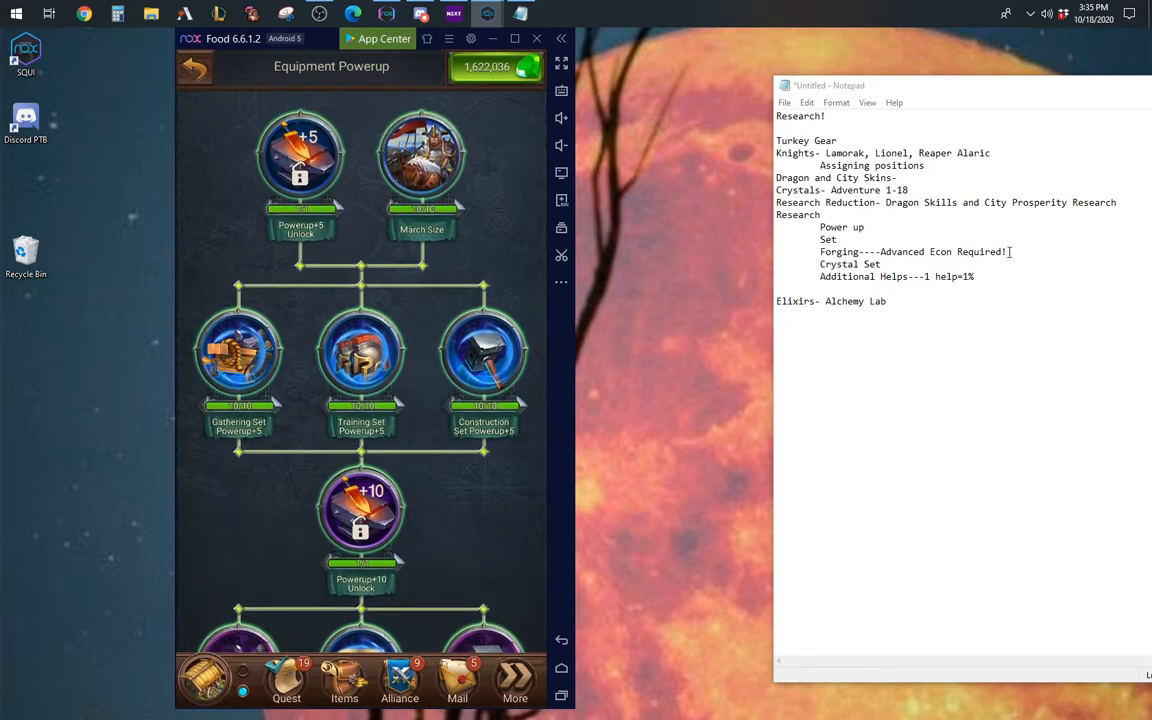
pyautogui.moveTo(824, 240); pyautogui.dragTo(1010, 252)
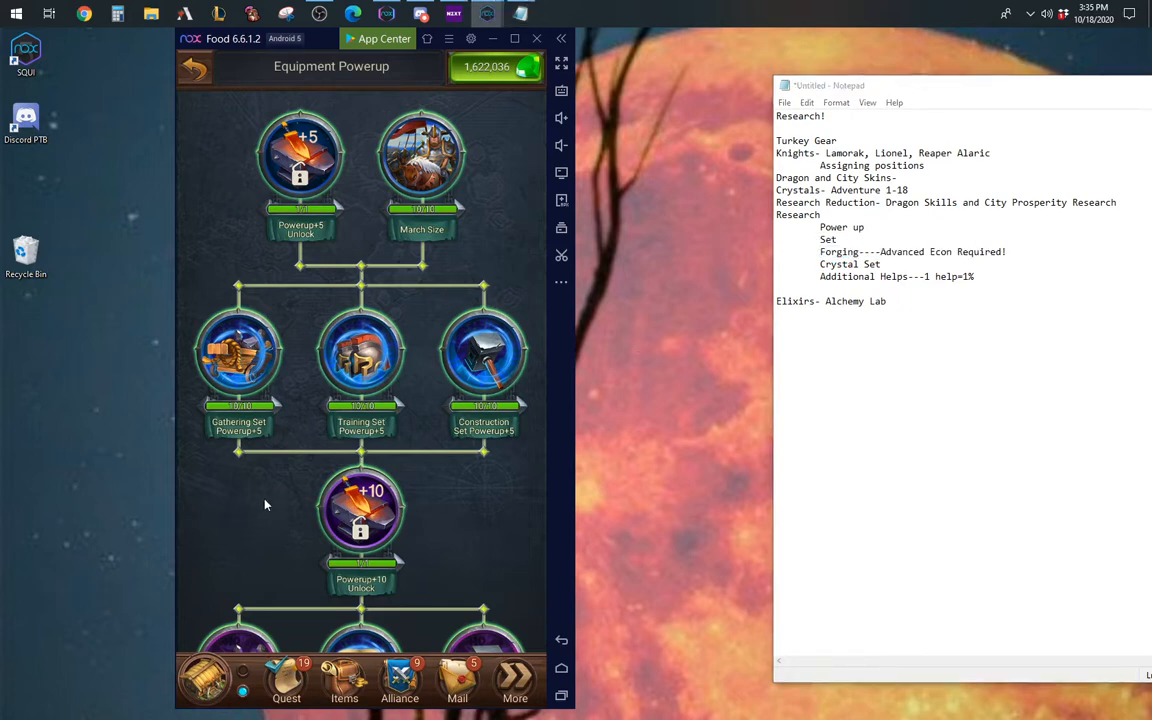
pyautogui.moveTo(558, 496)
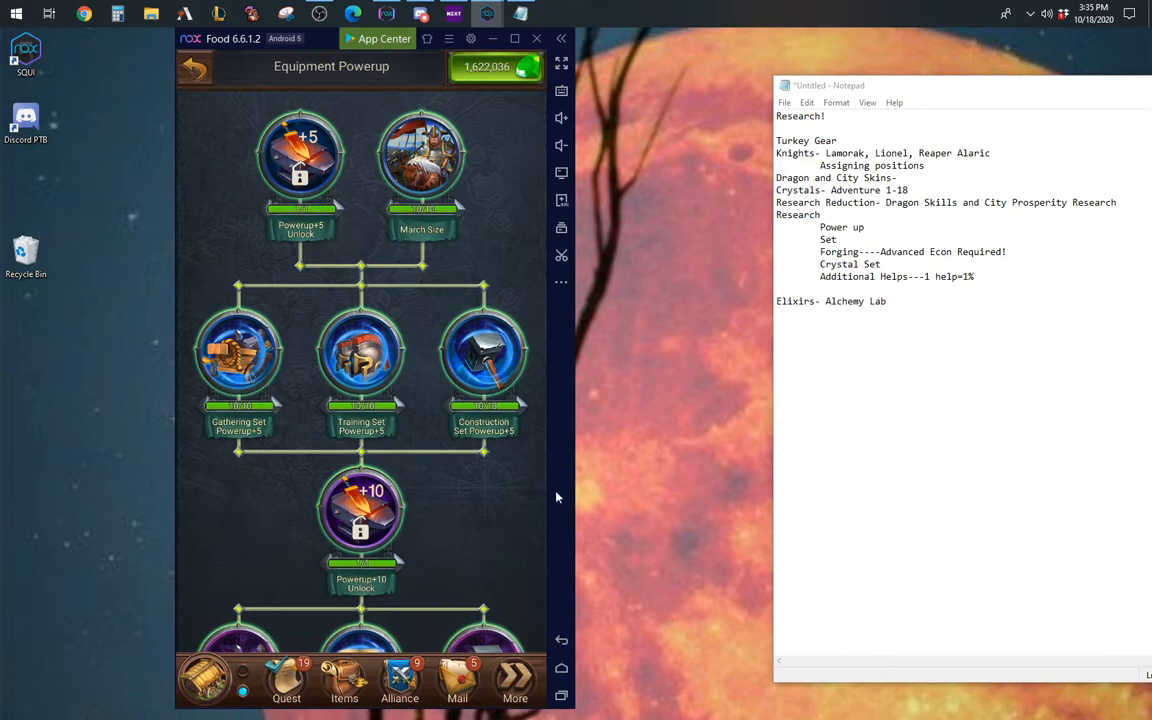
# Step: Go to the Blacksmith and show the Sphinx Wish gear's powerup boosts (Research Speed 10%)
pyautogui.click(194, 66)
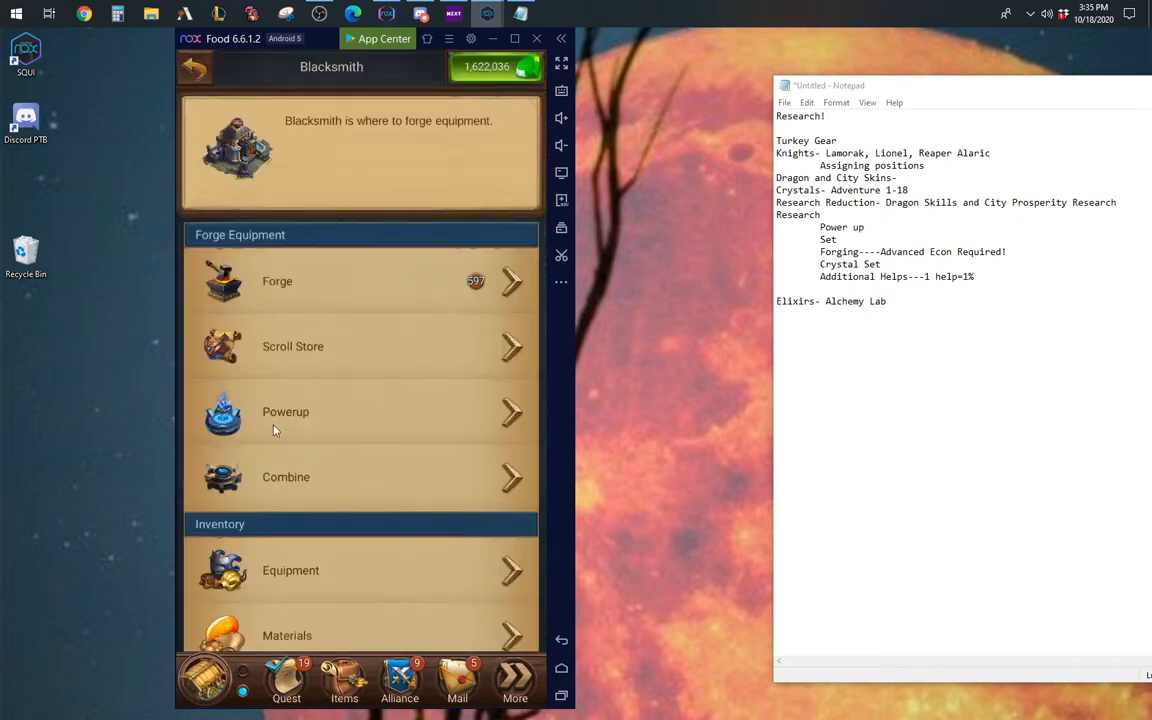
pyautogui.moveTo(324, 420)
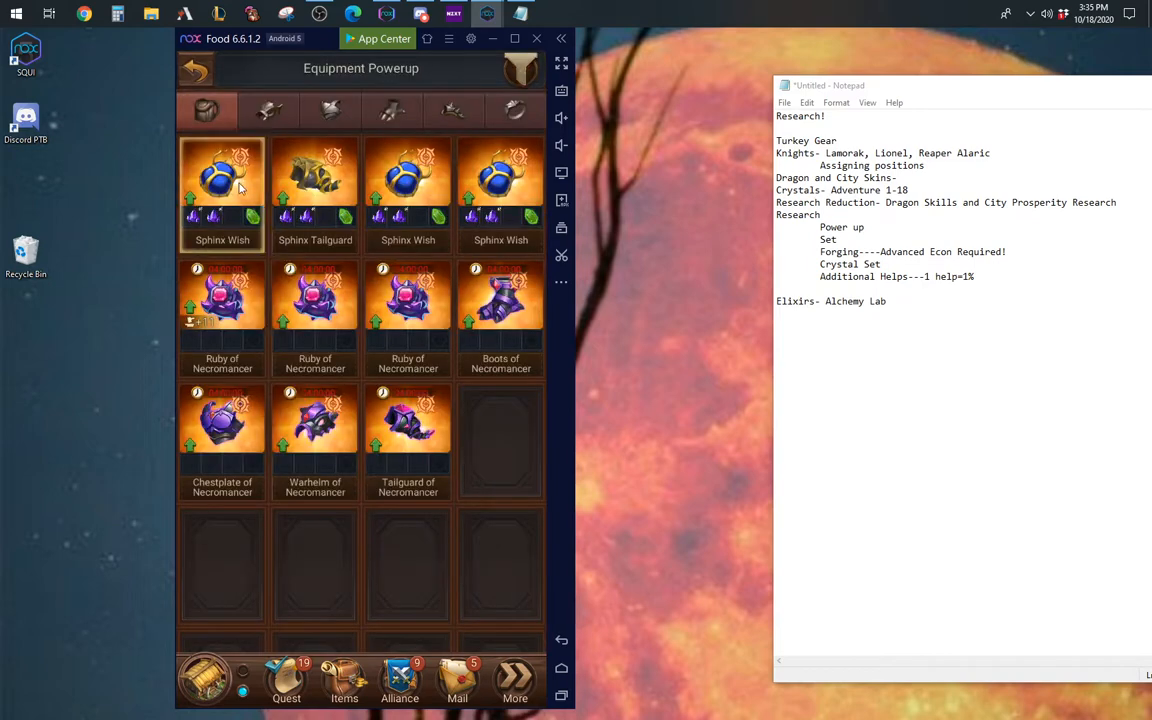
pyautogui.click(222, 190)
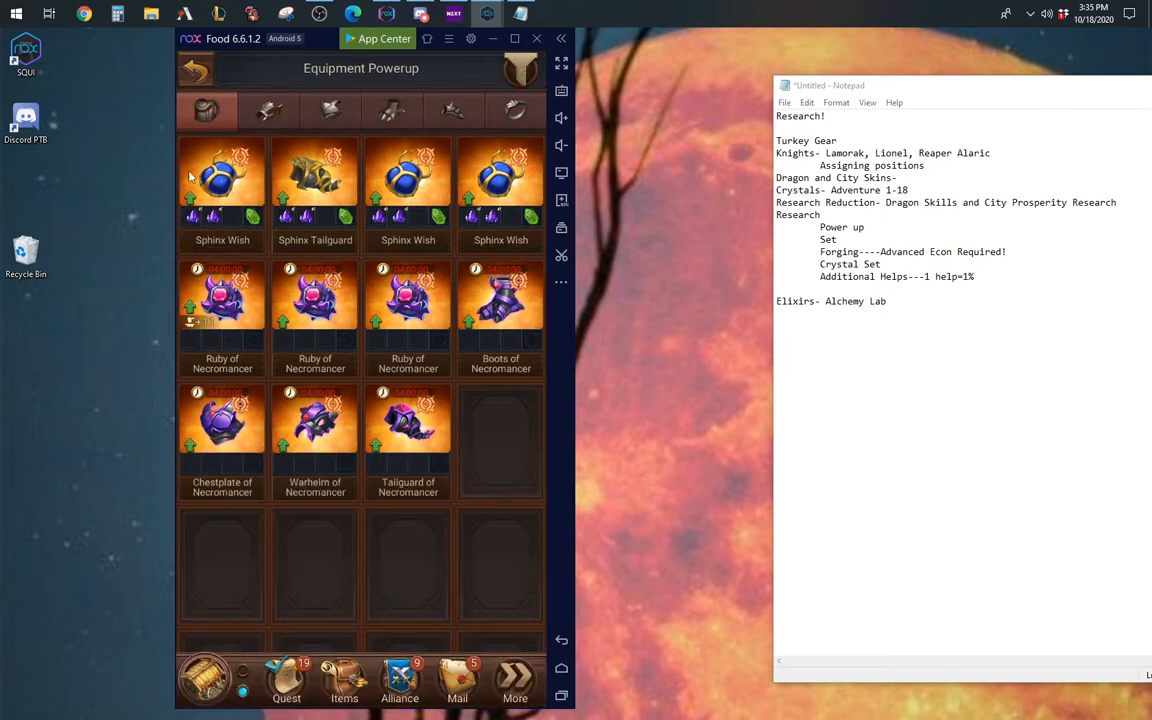
pyautogui.click(222, 190)
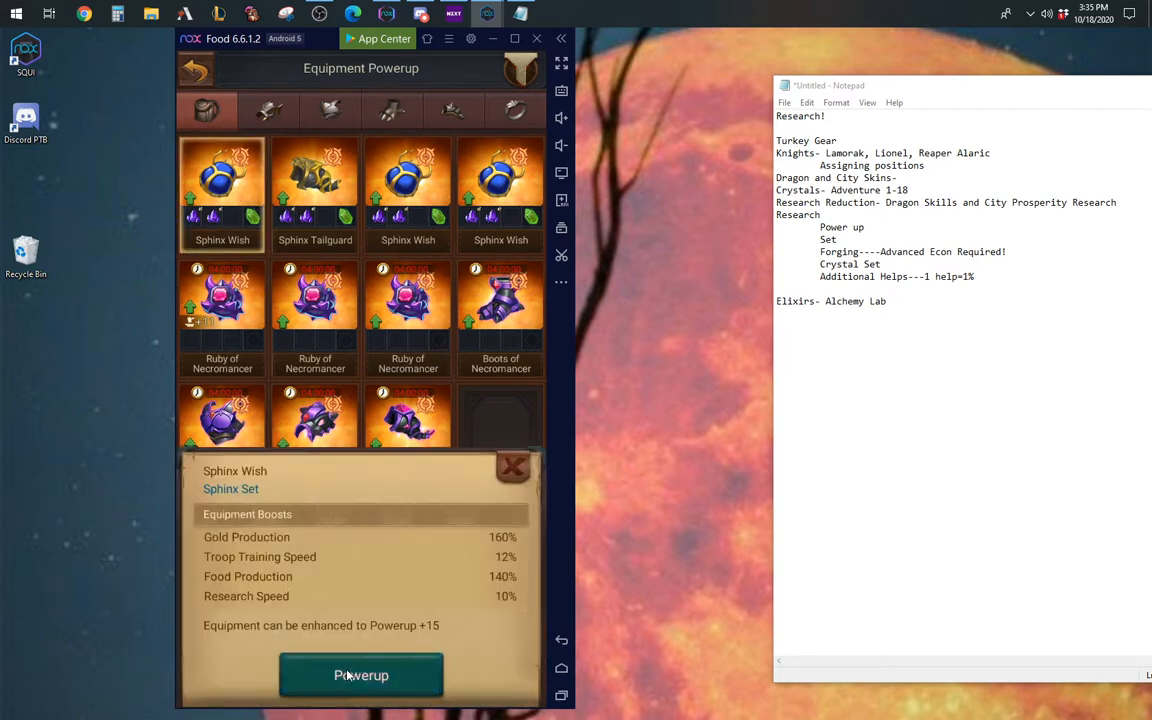
pyautogui.click(360, 676)
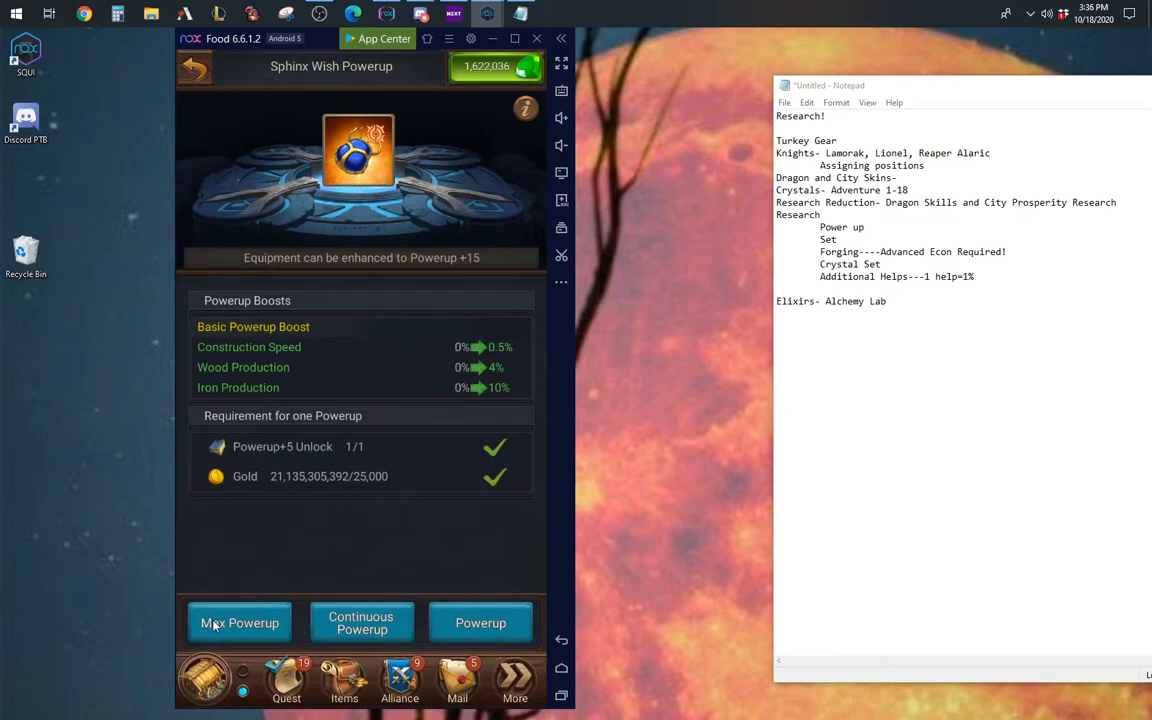
pyautogui.moveTo(248, 640)
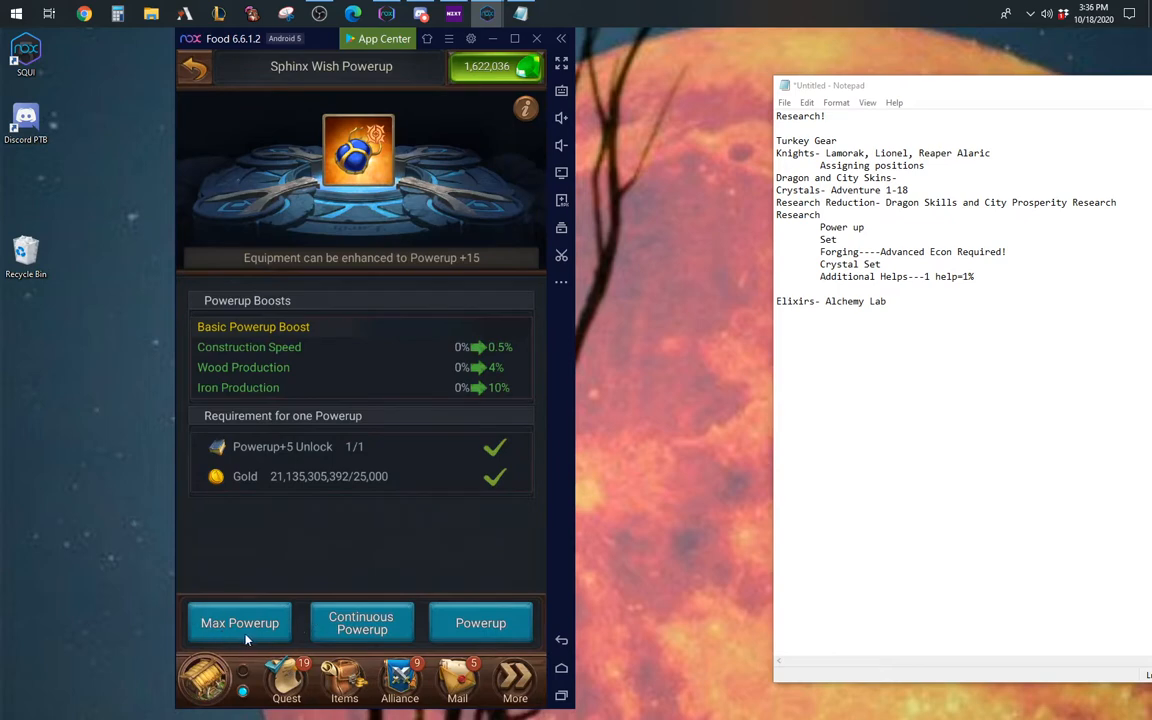
pyautogui.moveTo(248, 636)
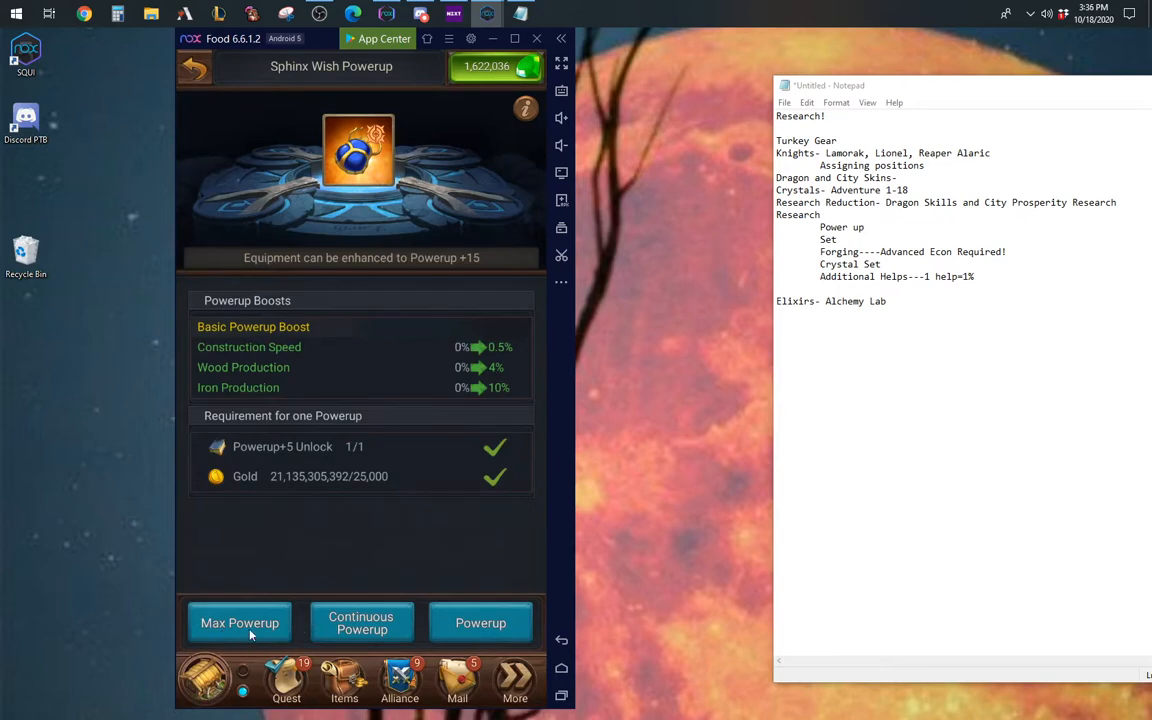
pyautogui.moveTo(116, 572)
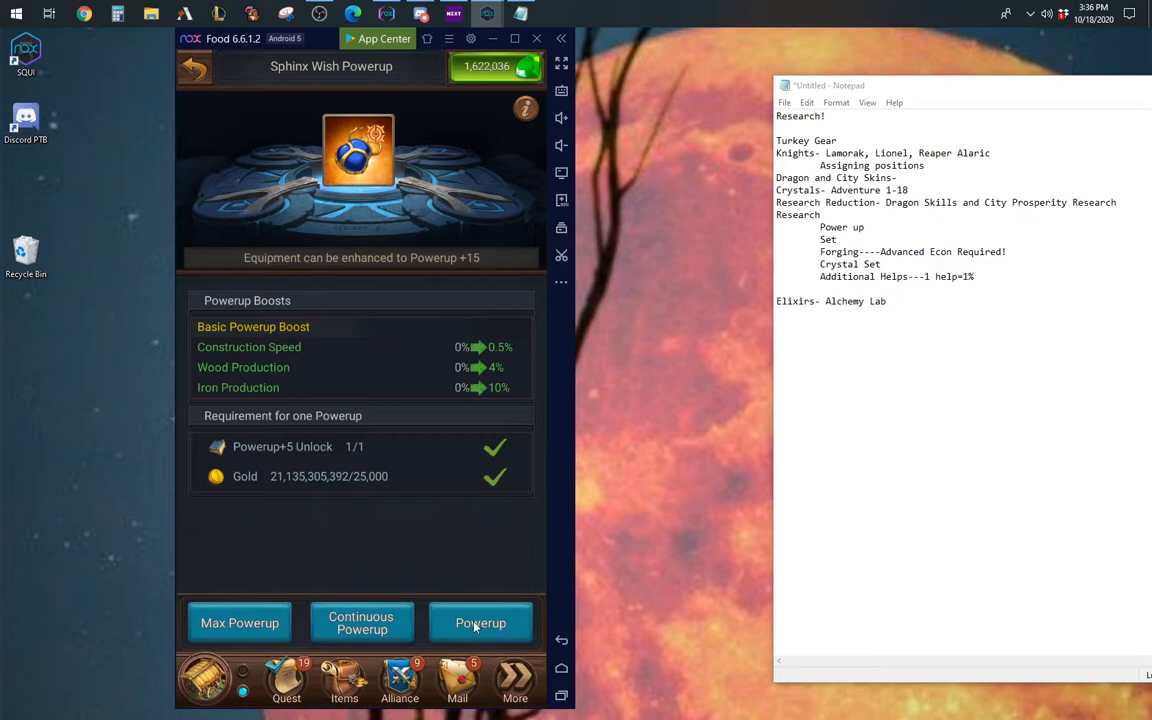
pyautogui.moveTo(492, 642)
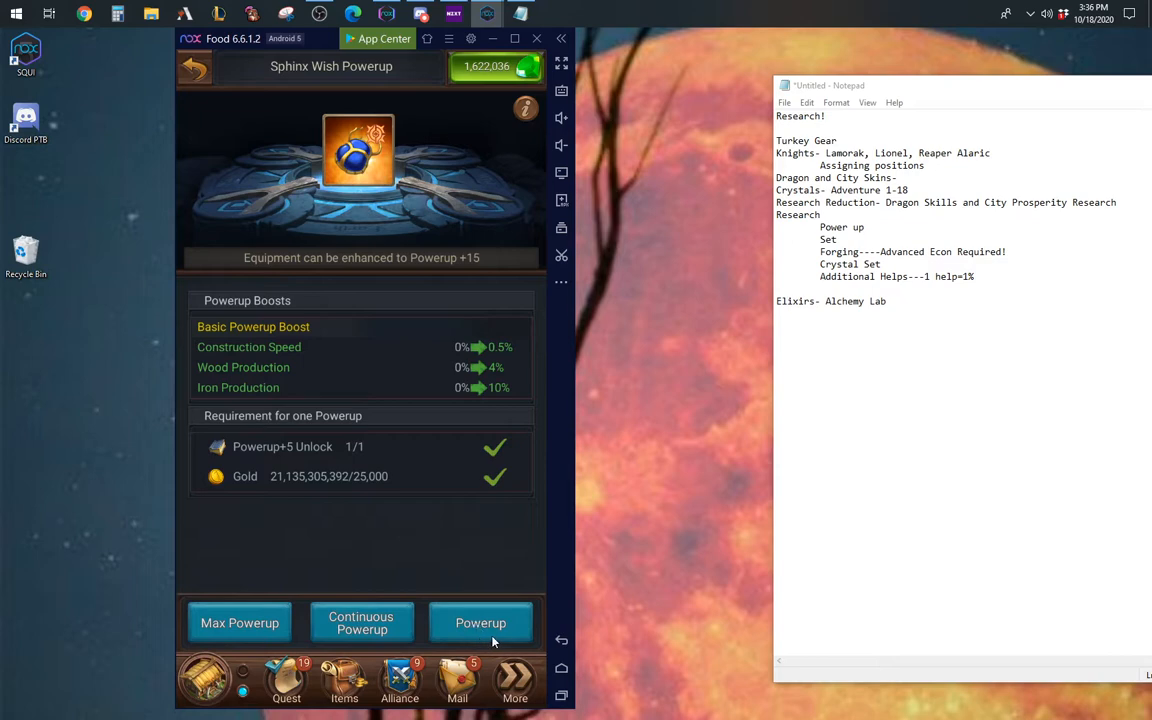
pyautogui.moveTo(360, 604)
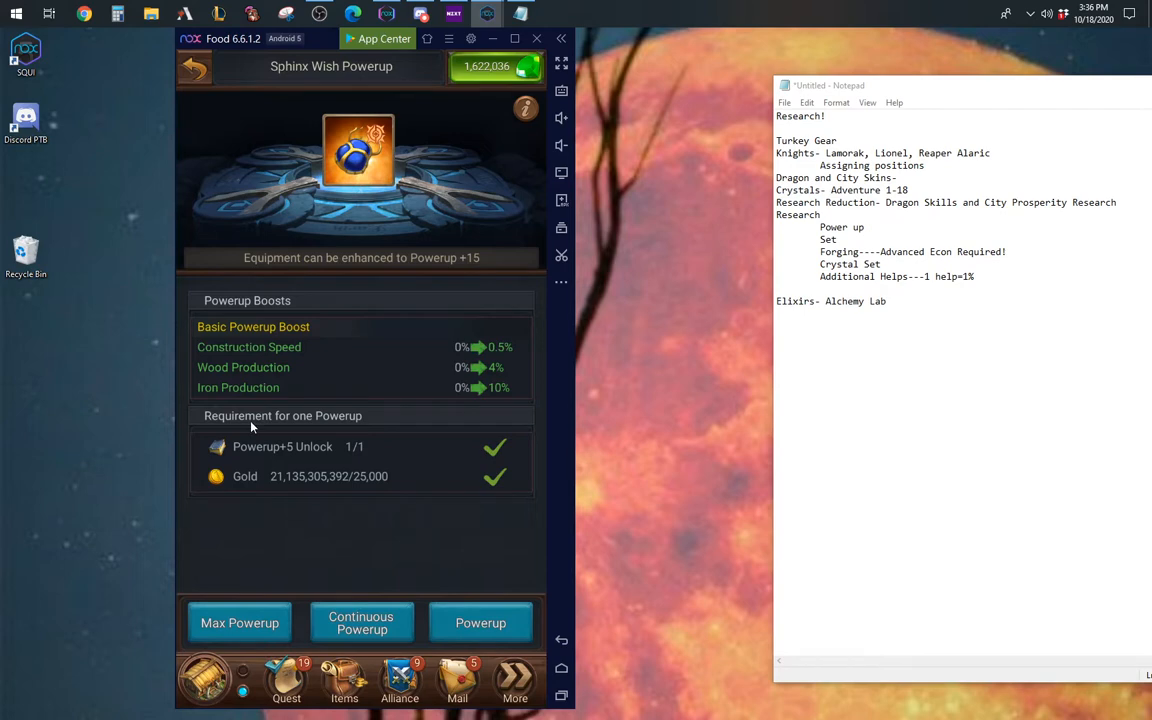
pyautogui.moveTo(392, 628)
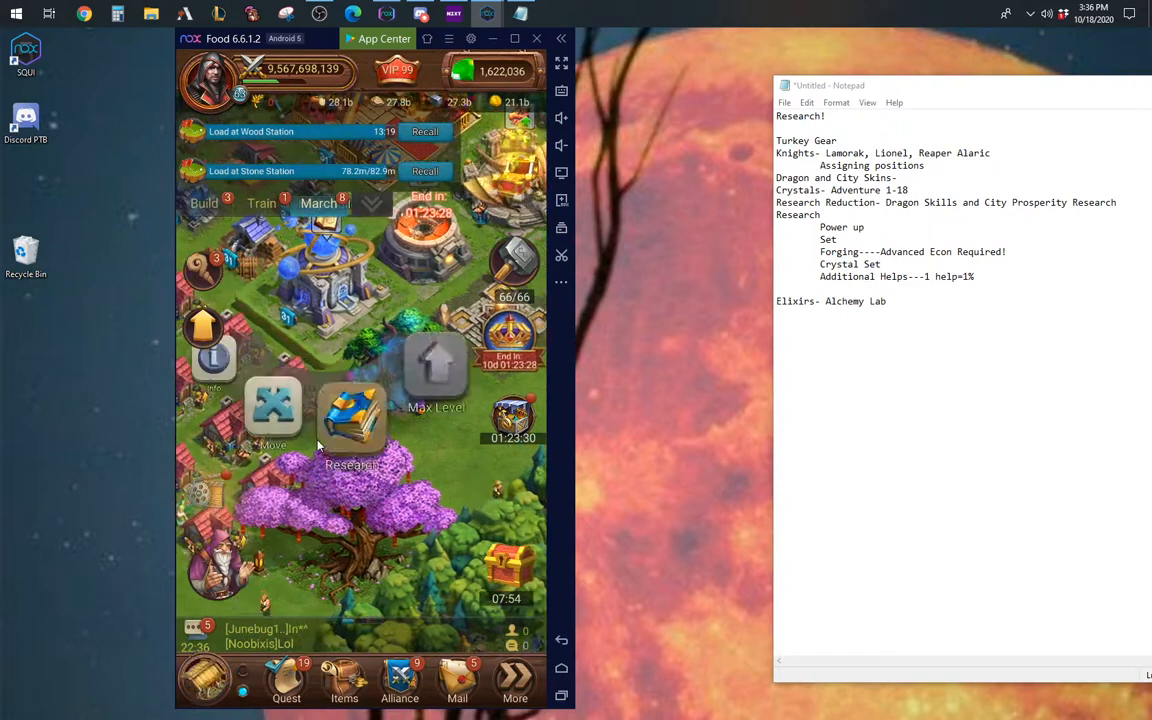
# Step: Reopen the Equipment Powerup tree and view the Powerup+10 Unlock research details
pyautogui.click(352, 420)
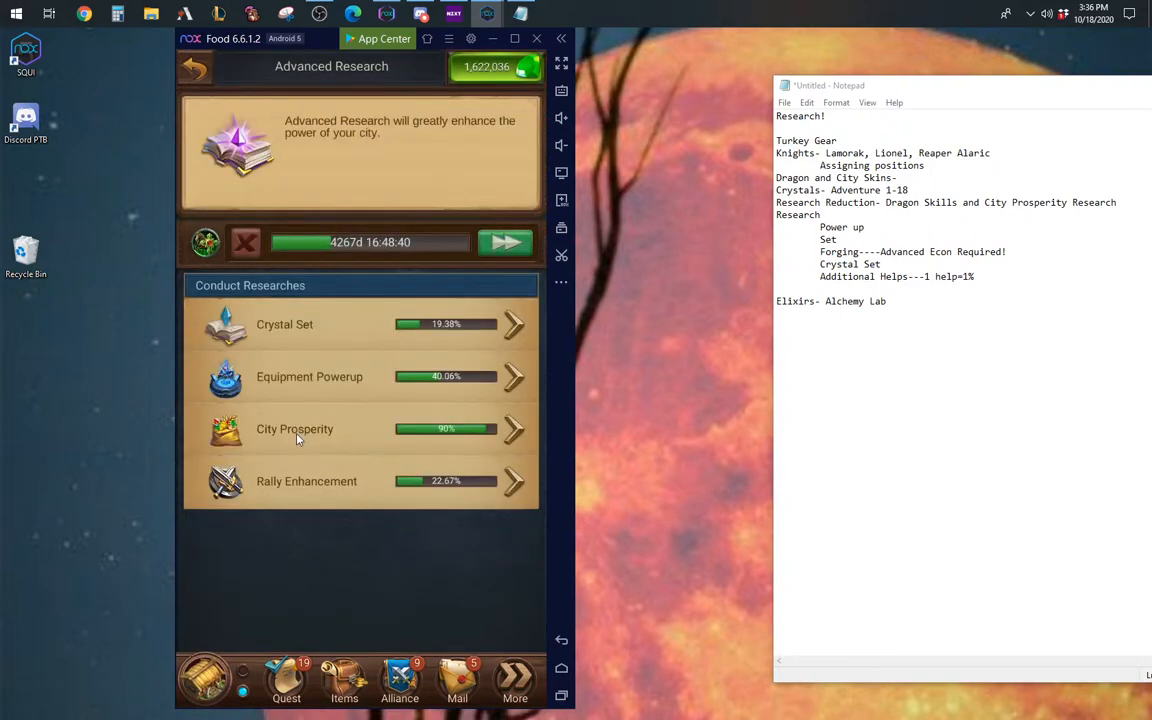
pyautogui.click(308, 376)
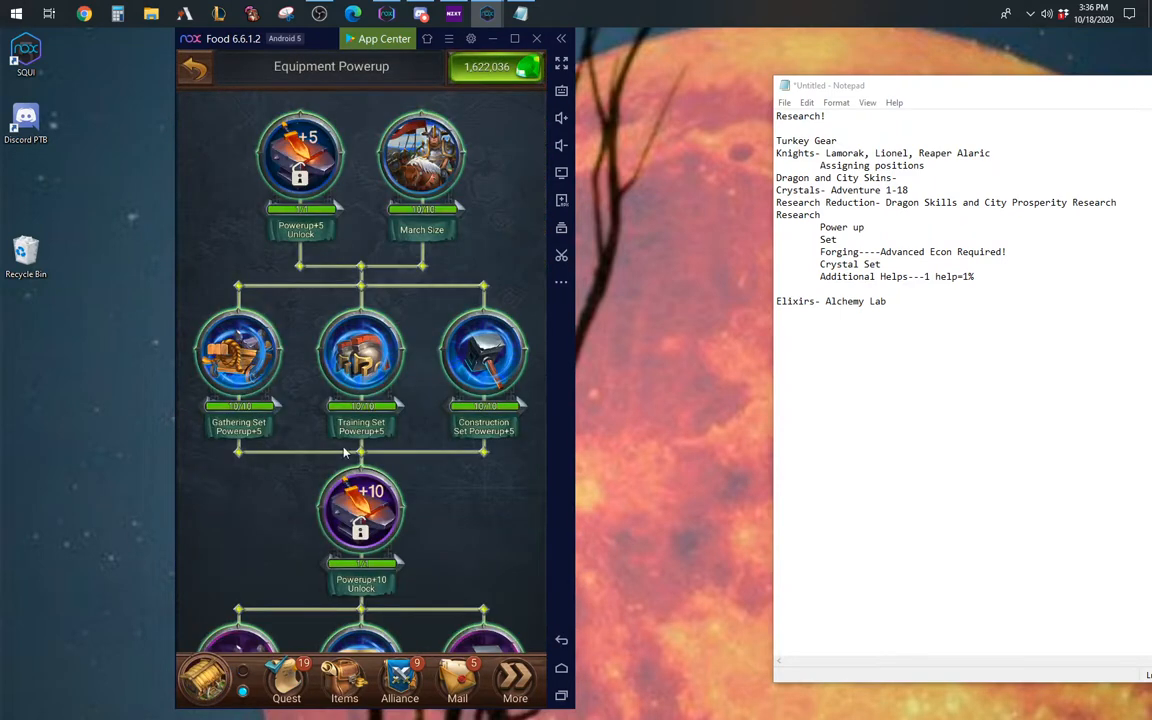
pyautogui.scroll(-3)
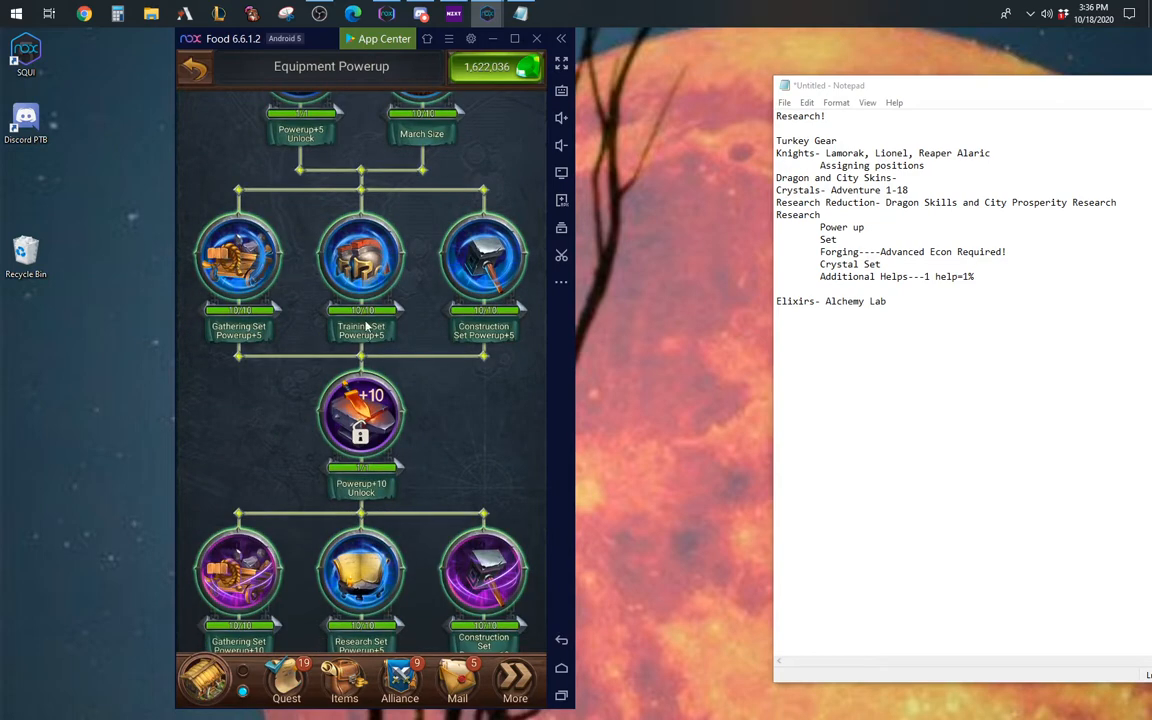
pyautogui.click(360, 414)
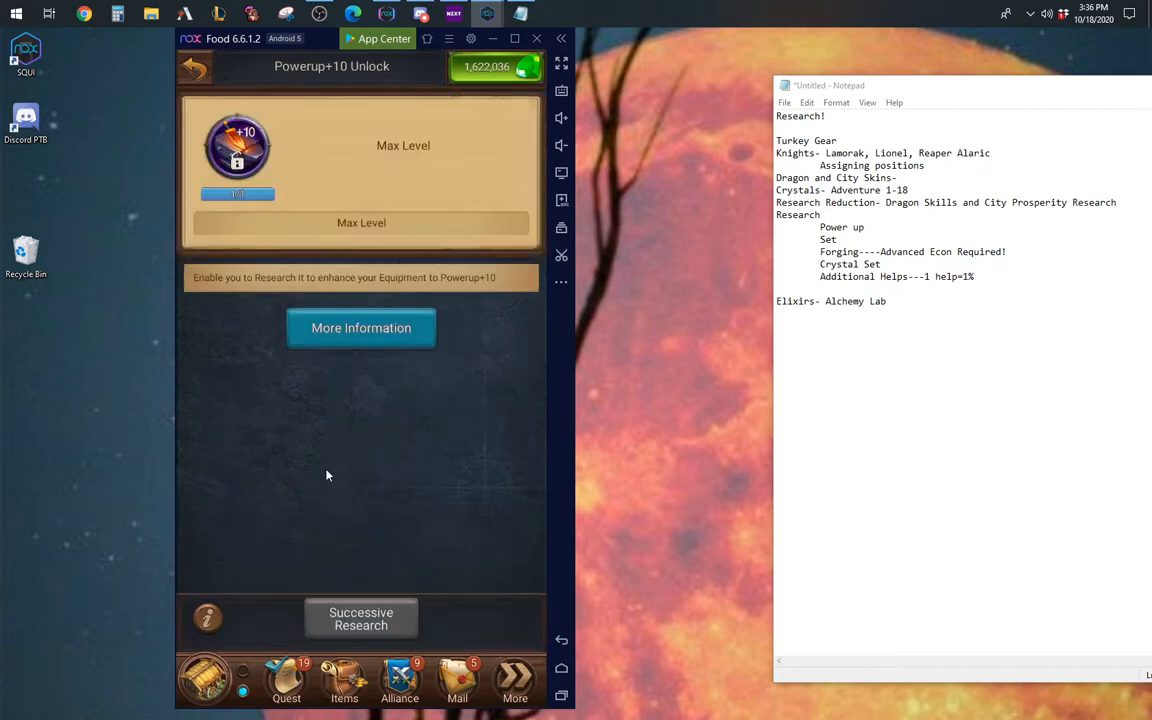
pyautogui.click(194, 68)
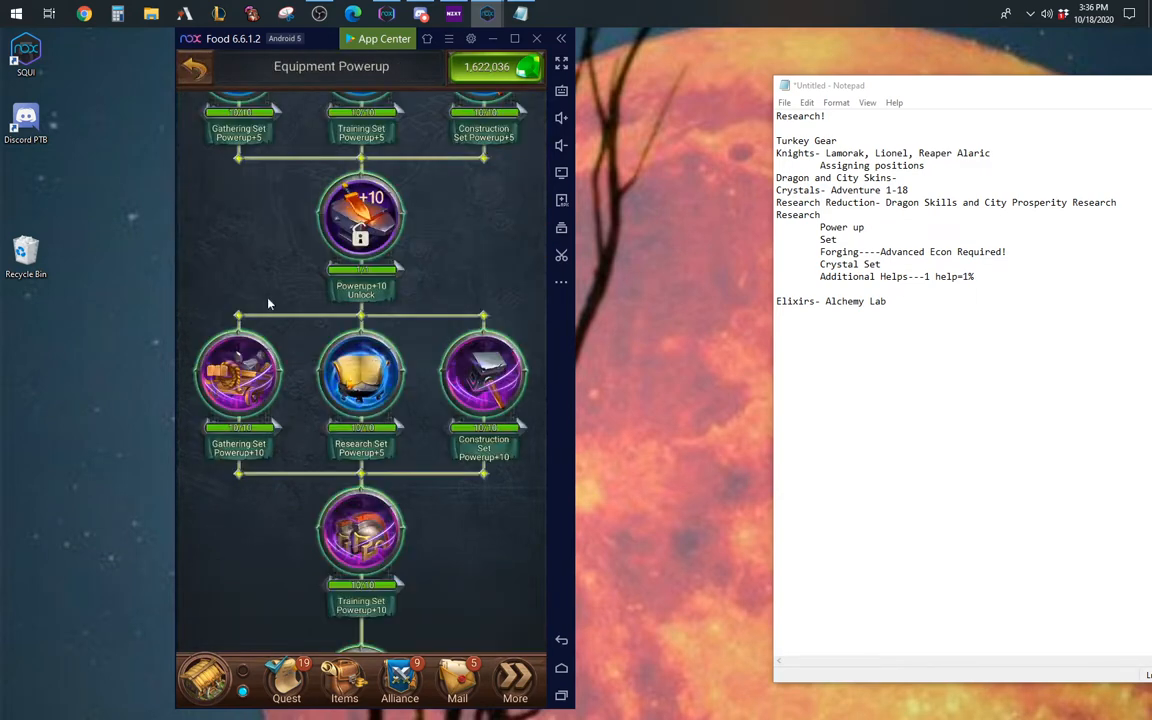
# Step: Check Research Set Powerup+10, scroll the rest of the tree and return to Advanced Research
pyautogui.scroll(-3)
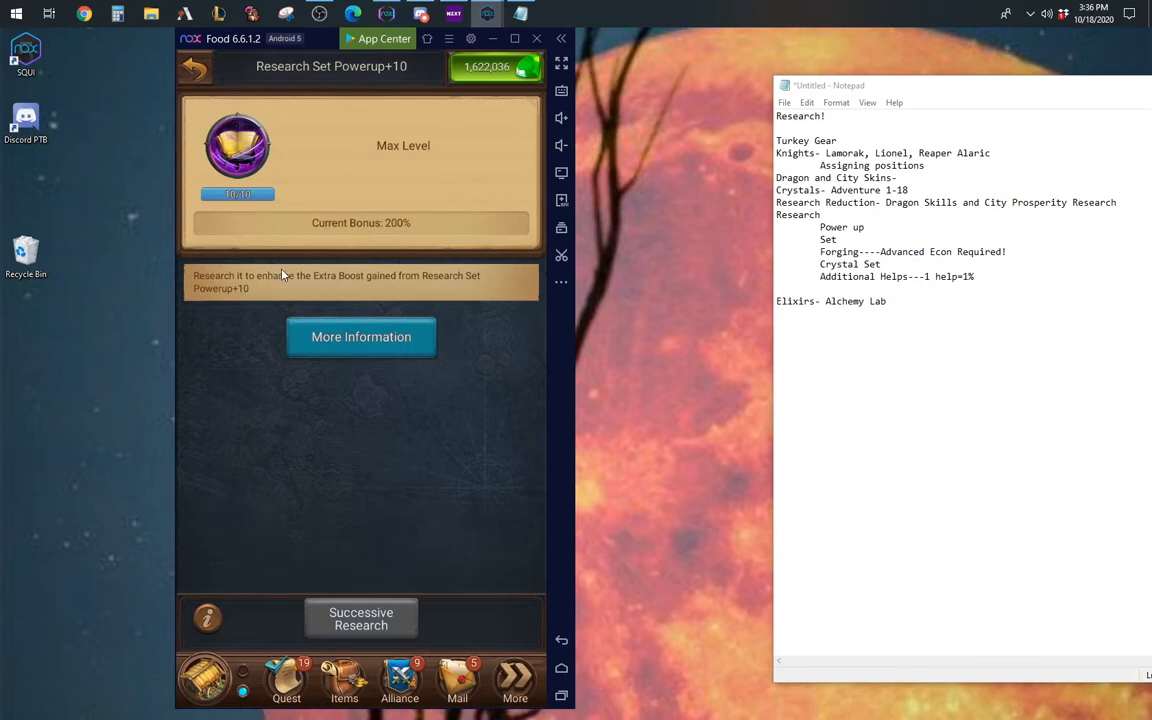
pyautogui.click(194, 68)
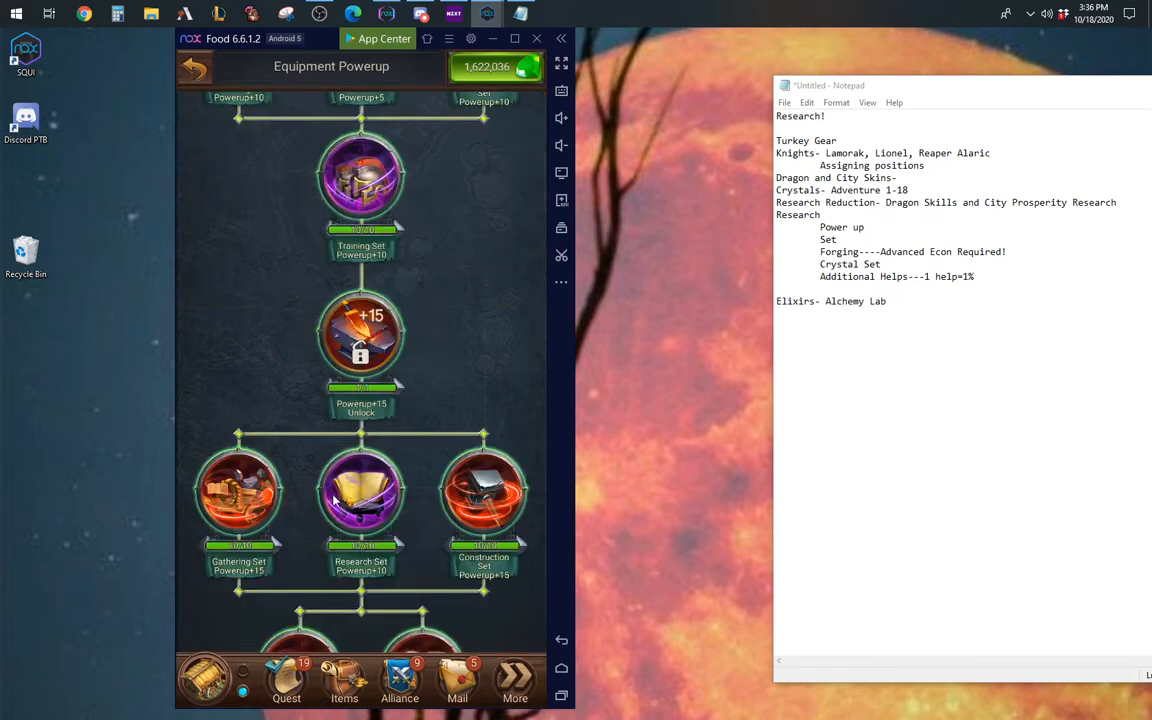
pyautogui.scroll(-3)
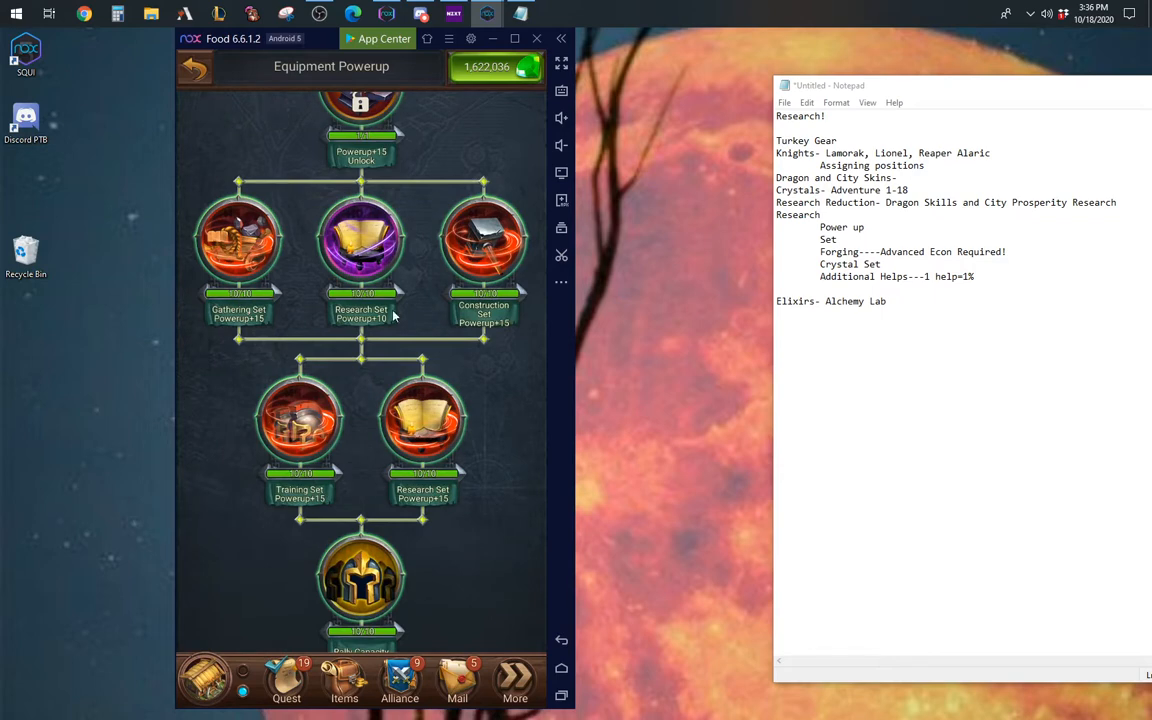
pyautogui.moveTo(436, 452)
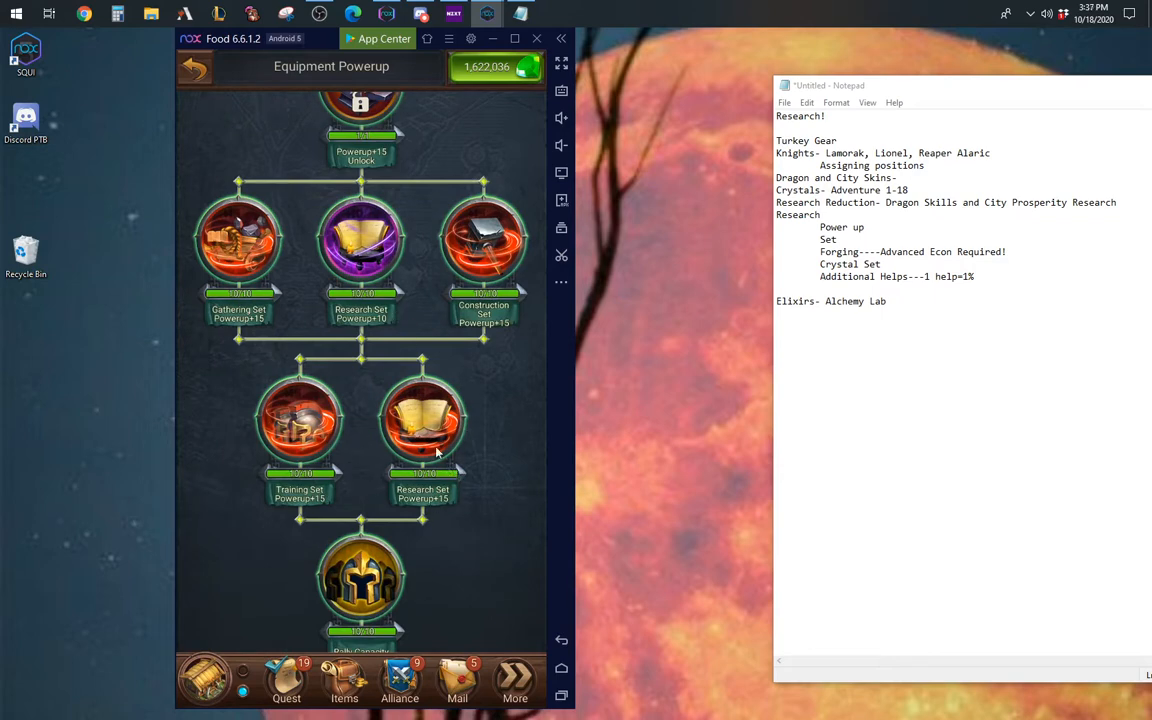
pyautogui.moveTo(448, 502)
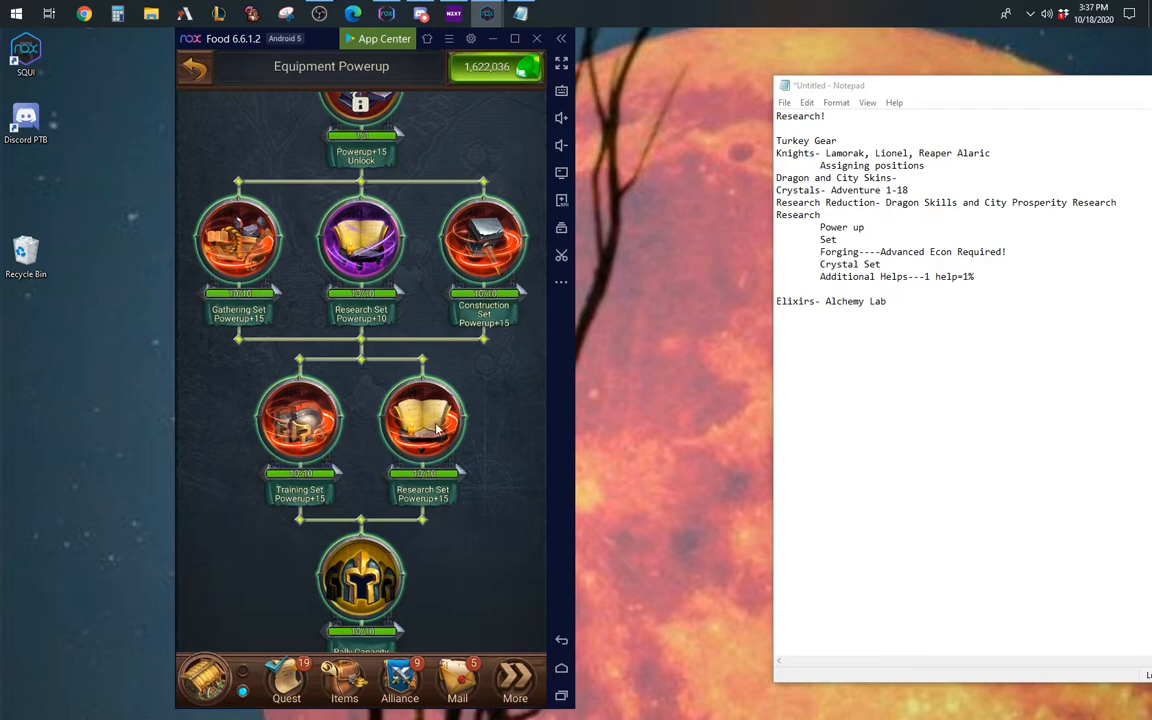
pyautogui.scroll(-3)
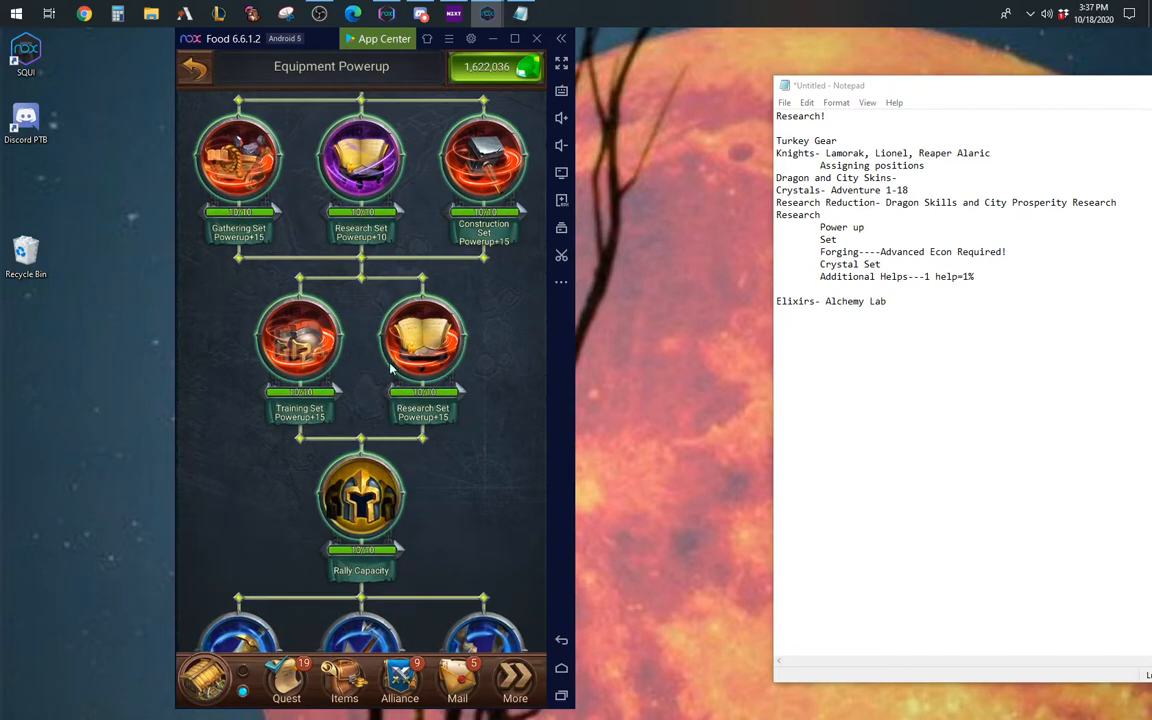
pyautogui.moveTo(400, 388)
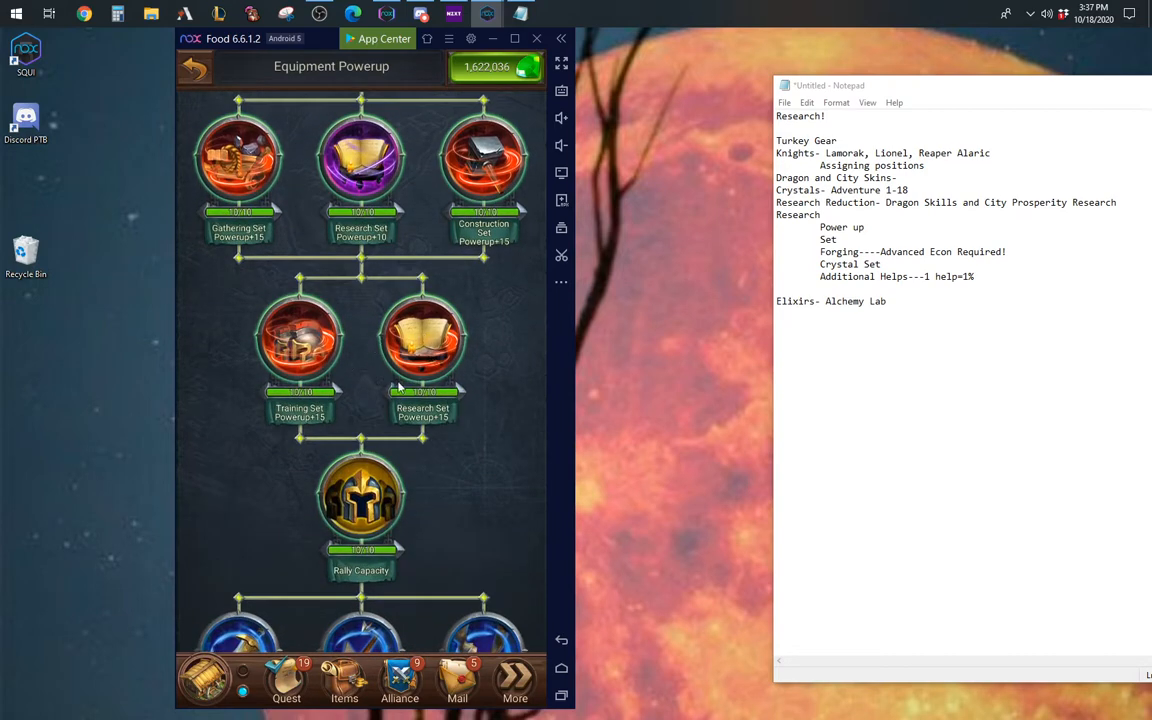
pyautogui.moveTo(324, 618)
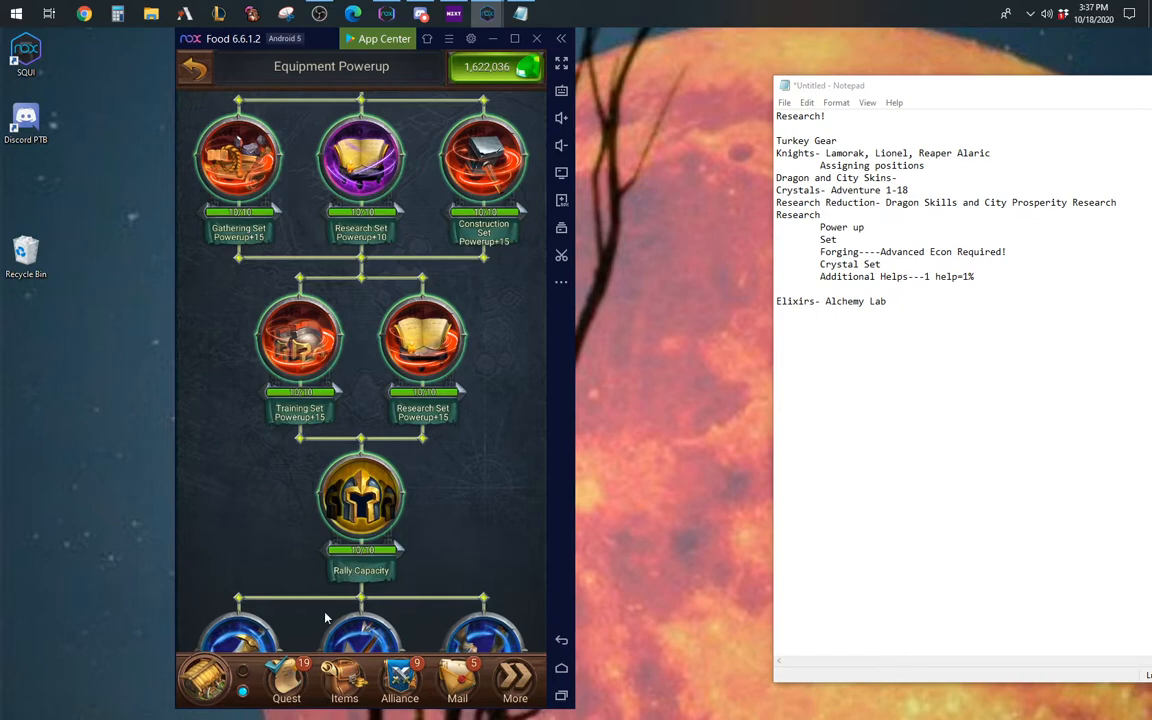
pyautogui.moveTo(228, 104)
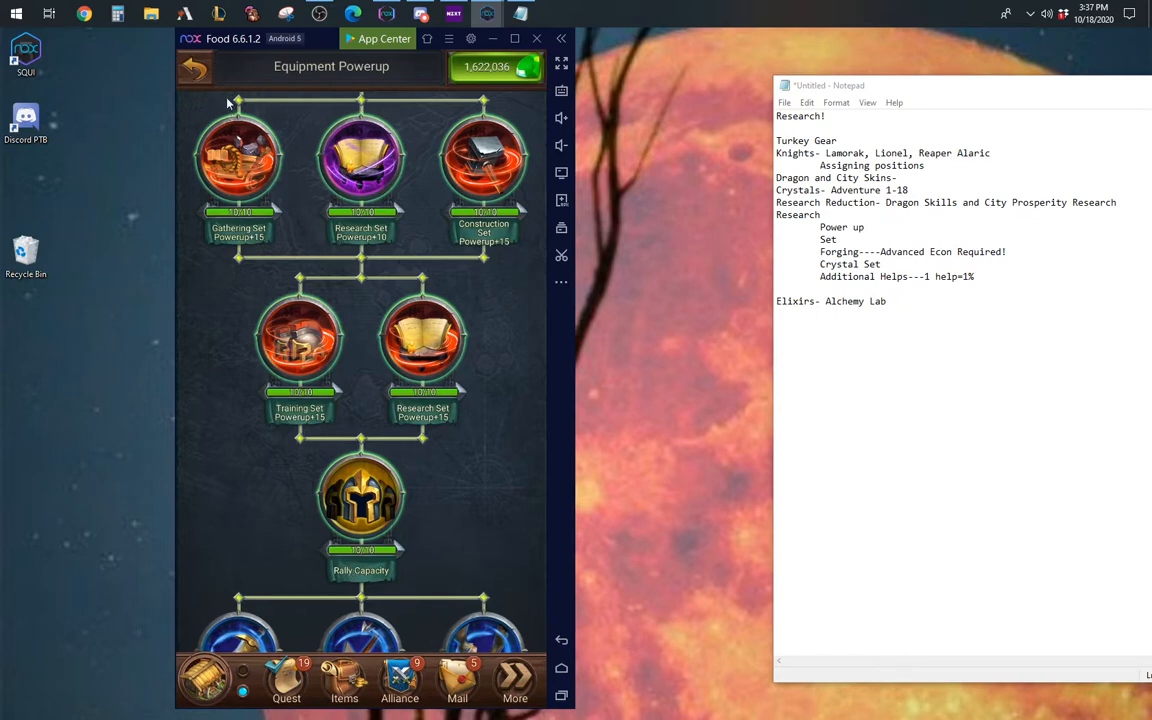
pyautogui.click(194, 68)
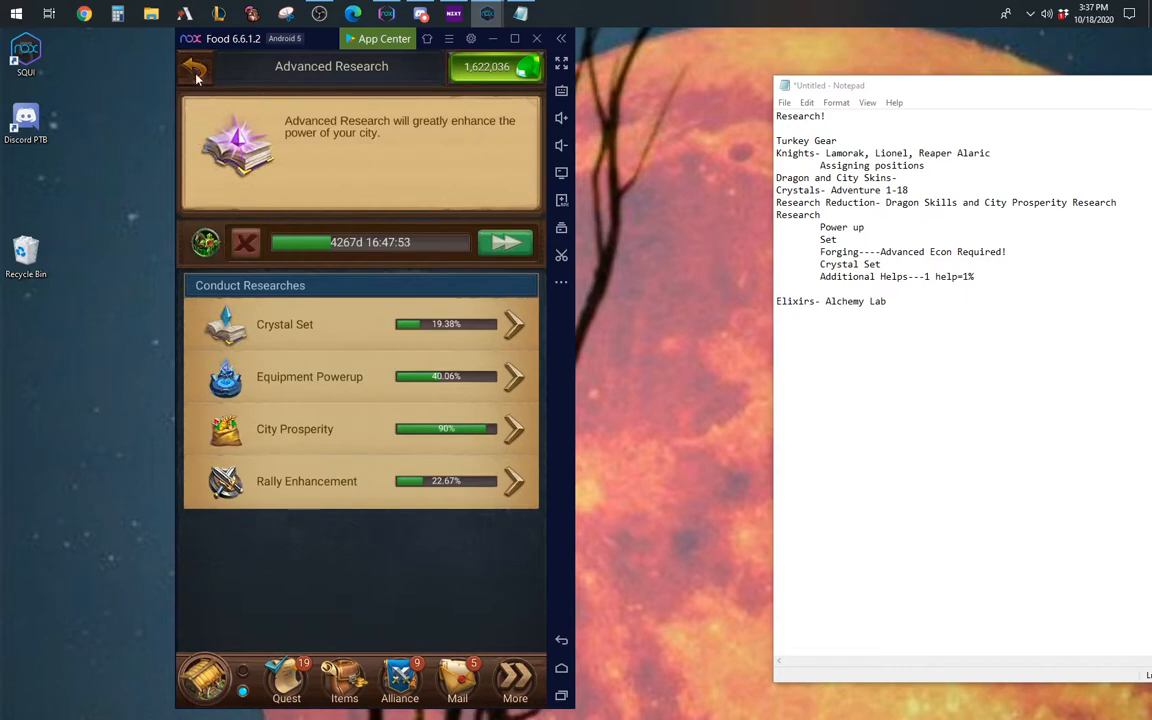
# Step: From Progressive Research, scroll the Set Equipment tree down to the Special Set node
pyautogui.click(196, 68)
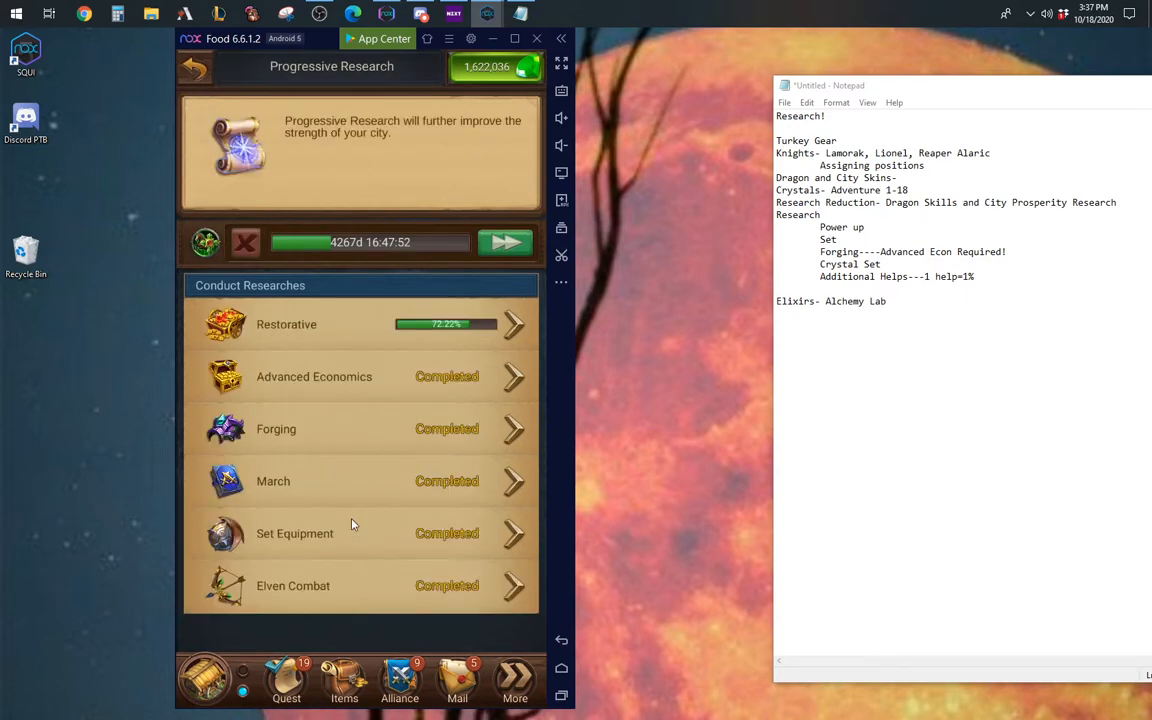
pyautogui.moveTo(320, 540)
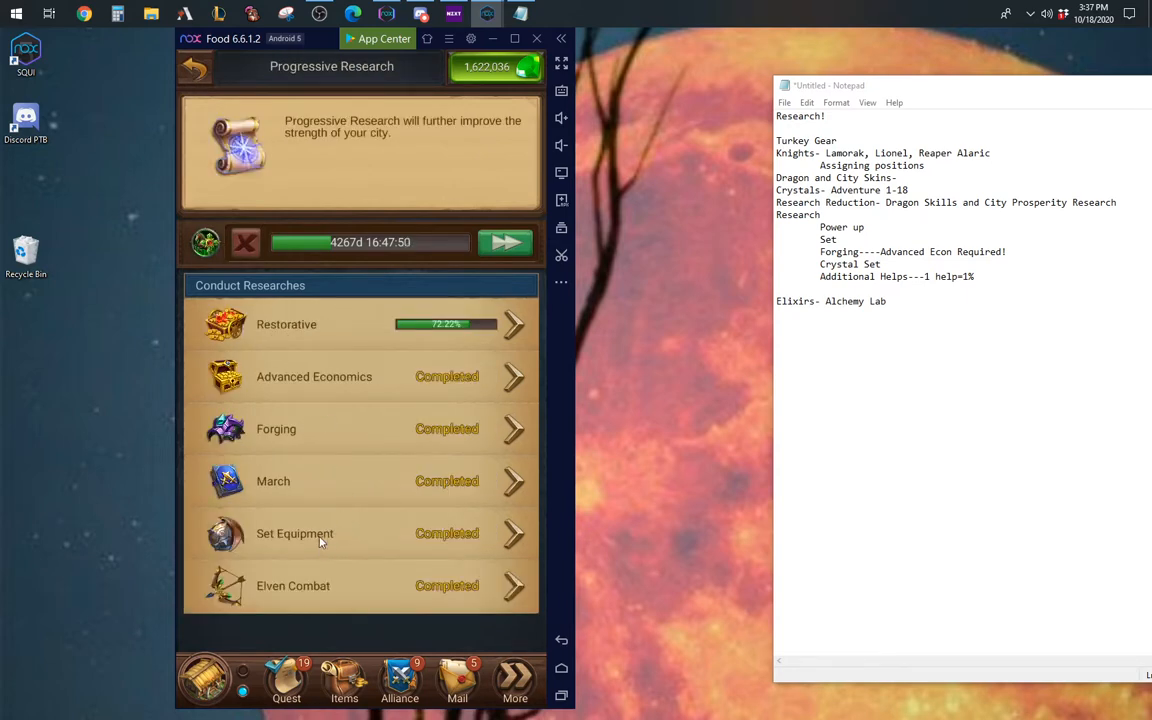
pyautogui.click(294, 532)
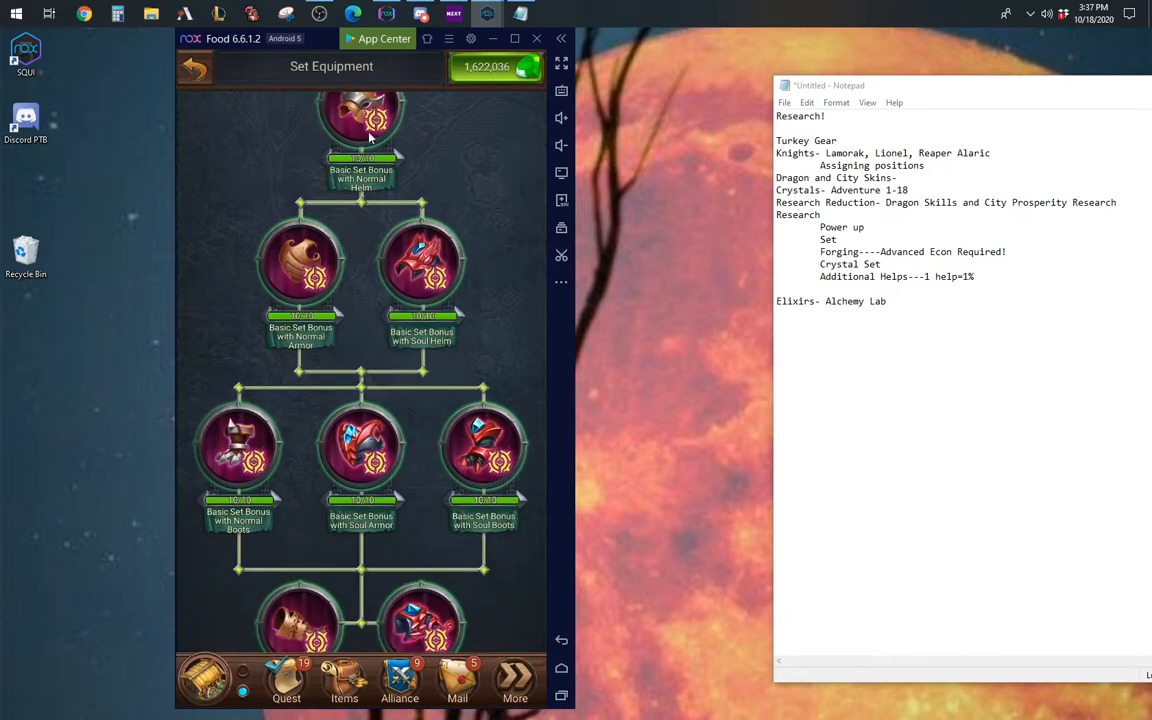
pyautogui.scroll(-3)
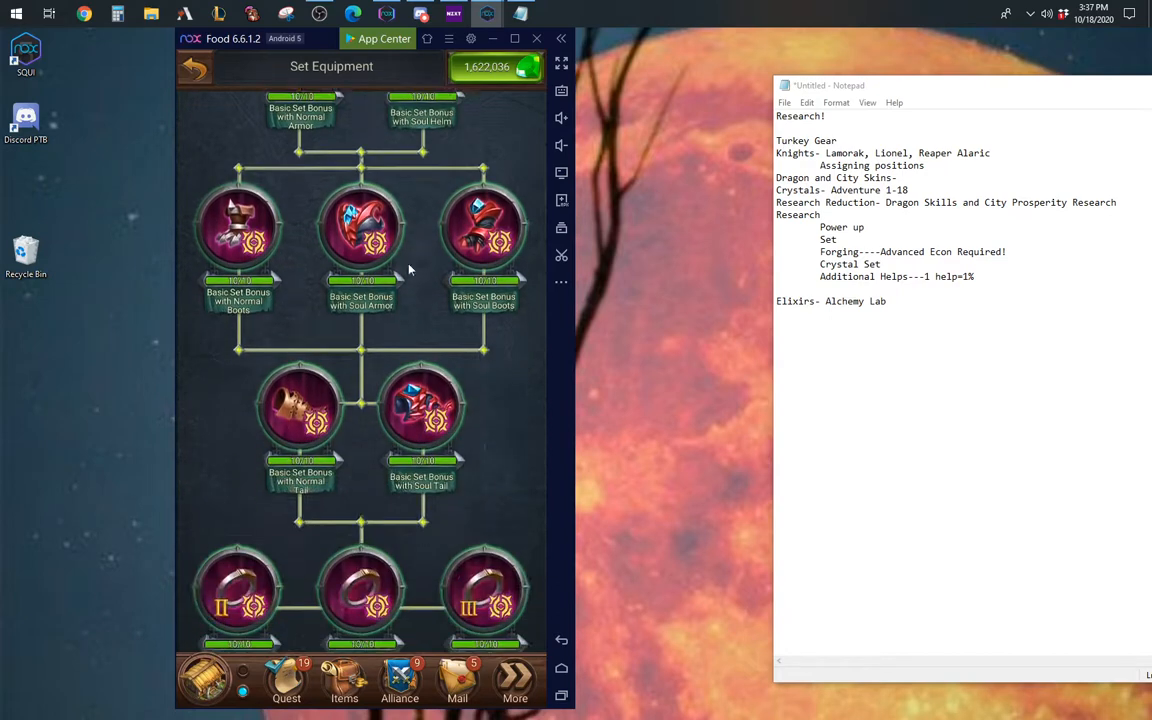
pyautogui.scroll(-3)
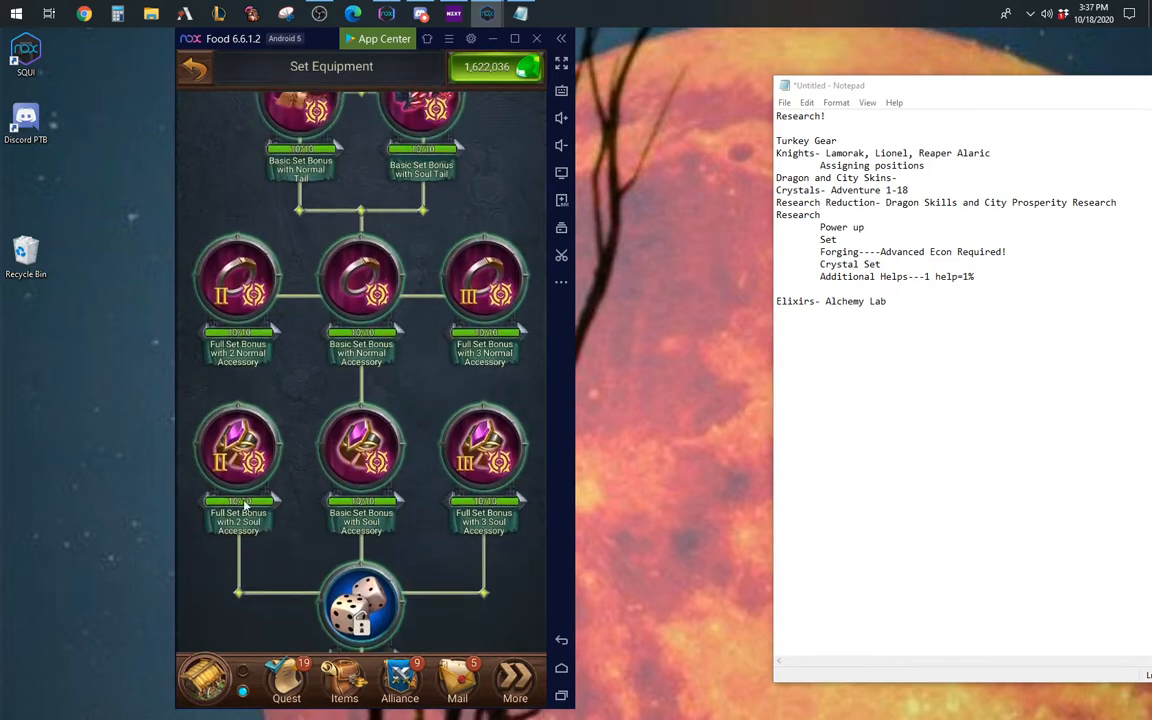
pyautogui.scroll(-3)
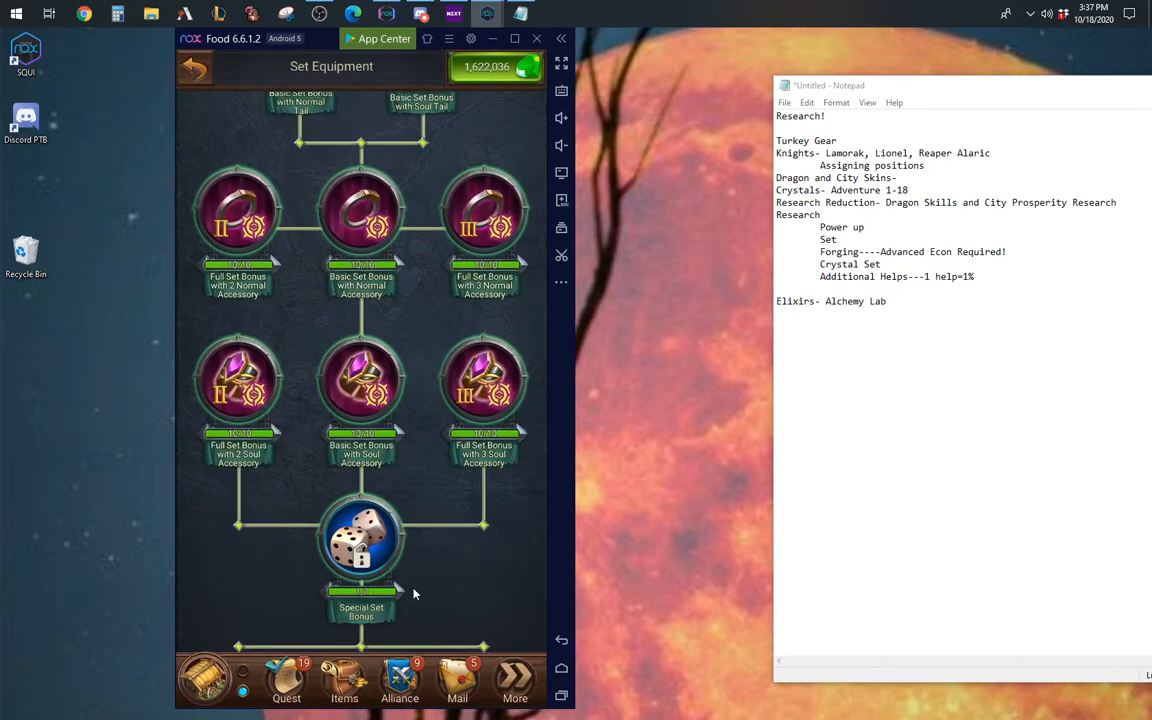
pyautogui.moveTo(462, 604)
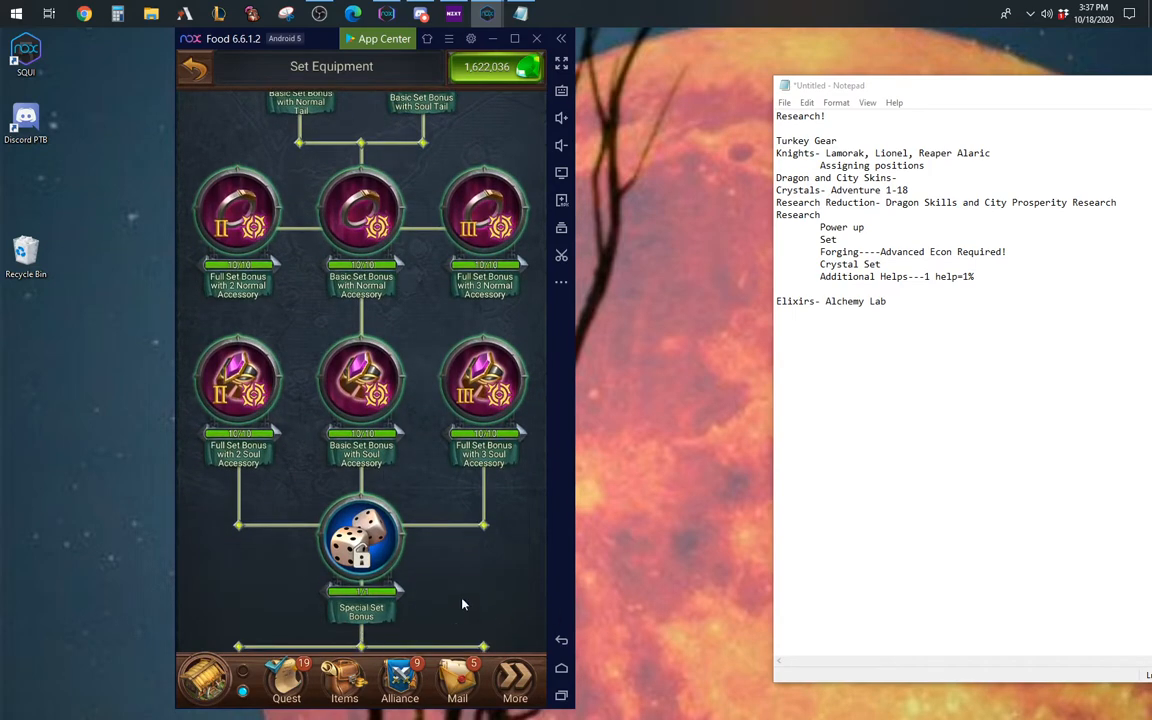
pyautogui.moveTo(432, 616)
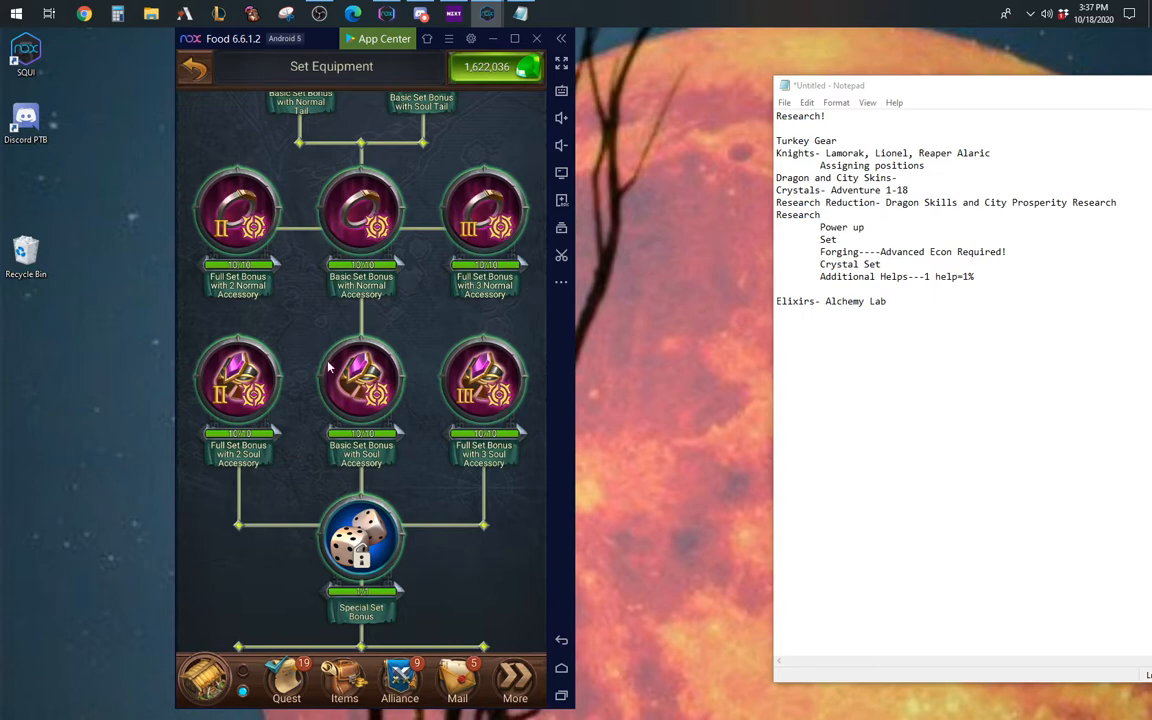
pyautogui.moveTo(356, 396)
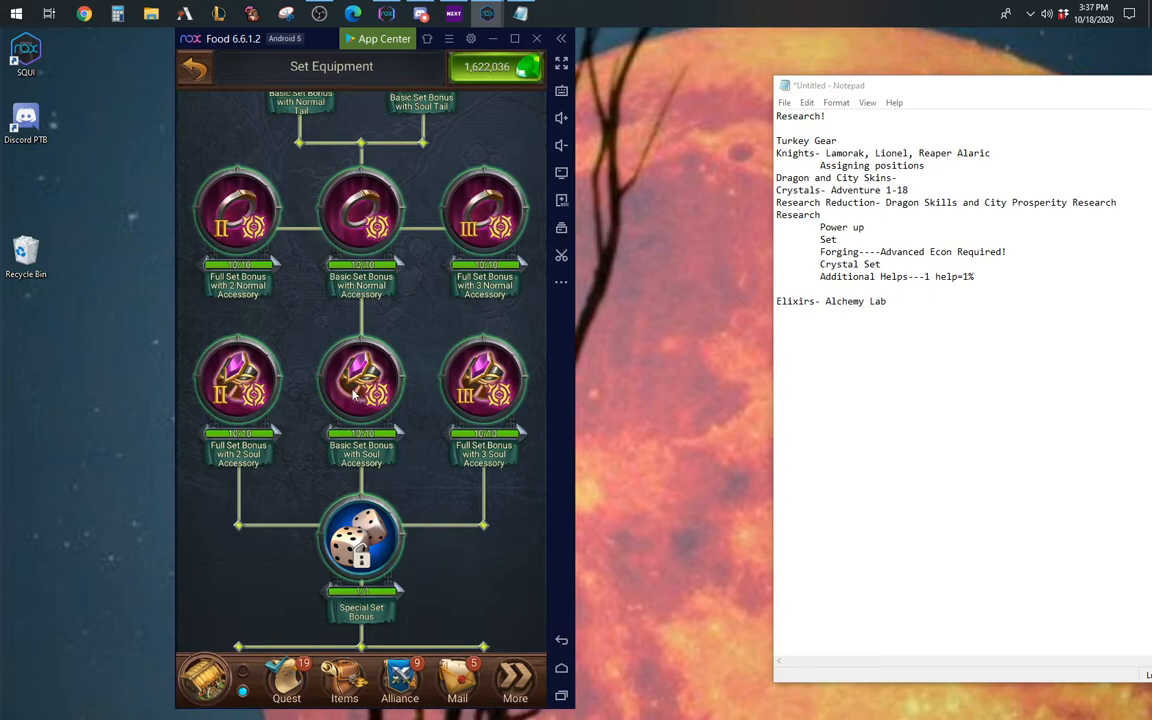
pyautogui.moveTo(210, 88)
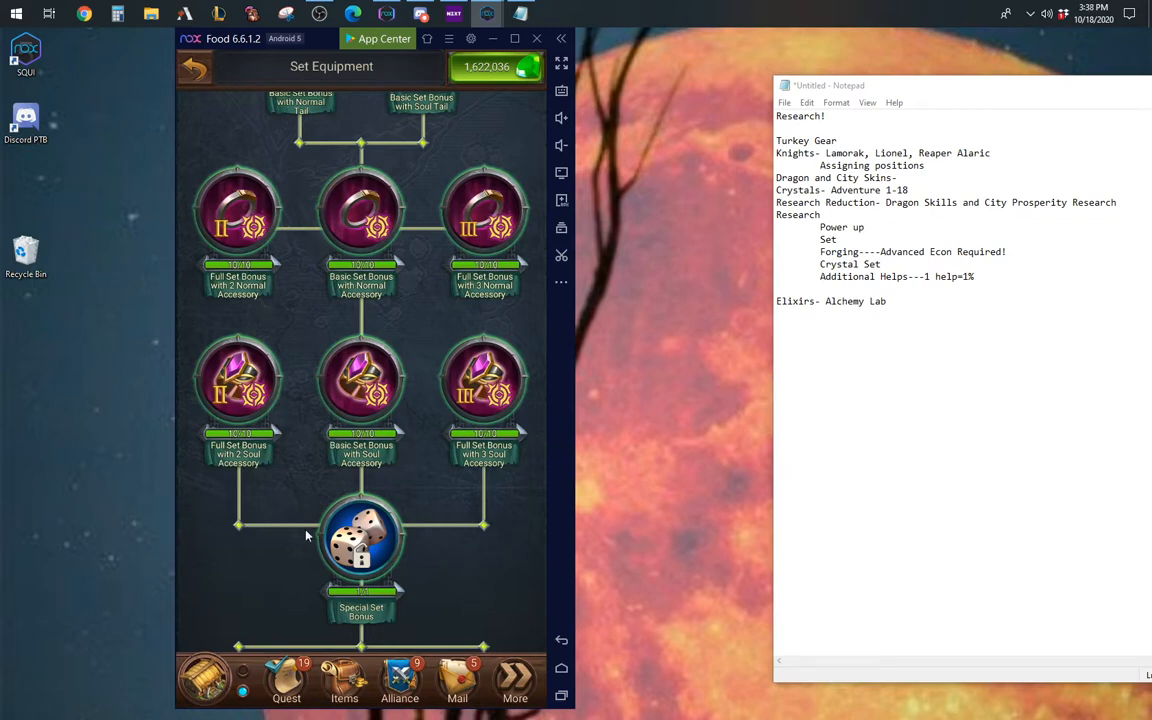
pyautogui.moveTo(288, 592)
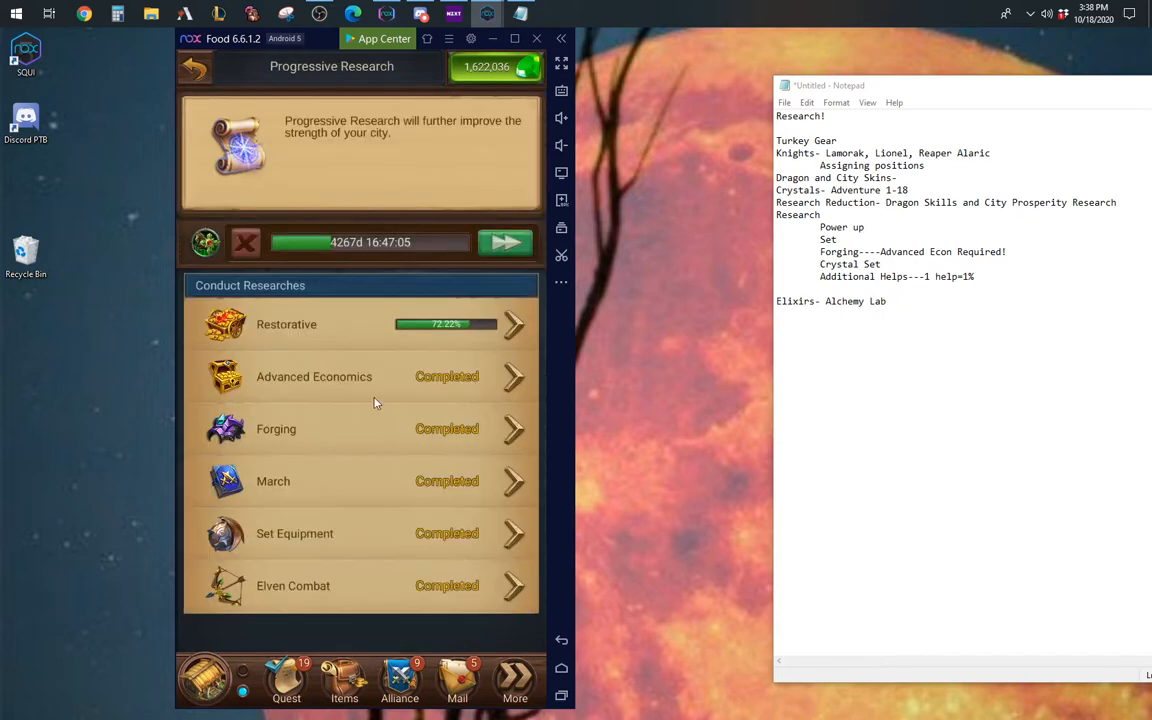
pyautogui.moveTo(270, 444)
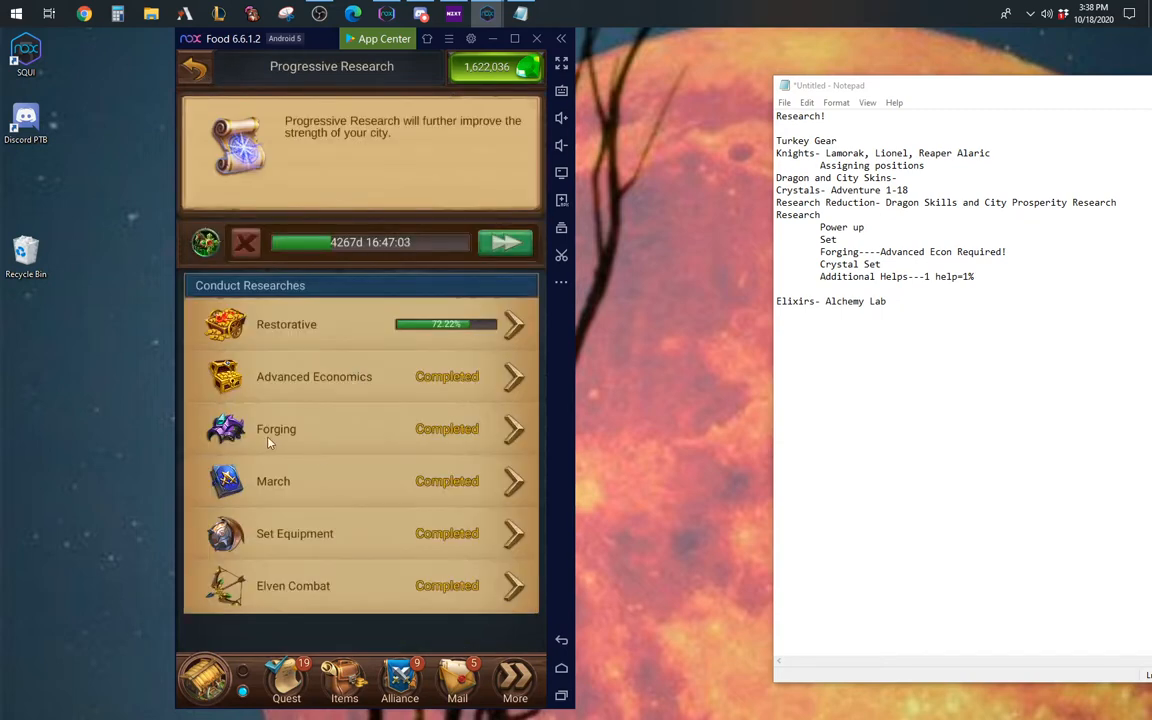
# Step: Scroll through the whole Forging research tree and return to the Progressive Research list
pyautogui.click(276, 428)
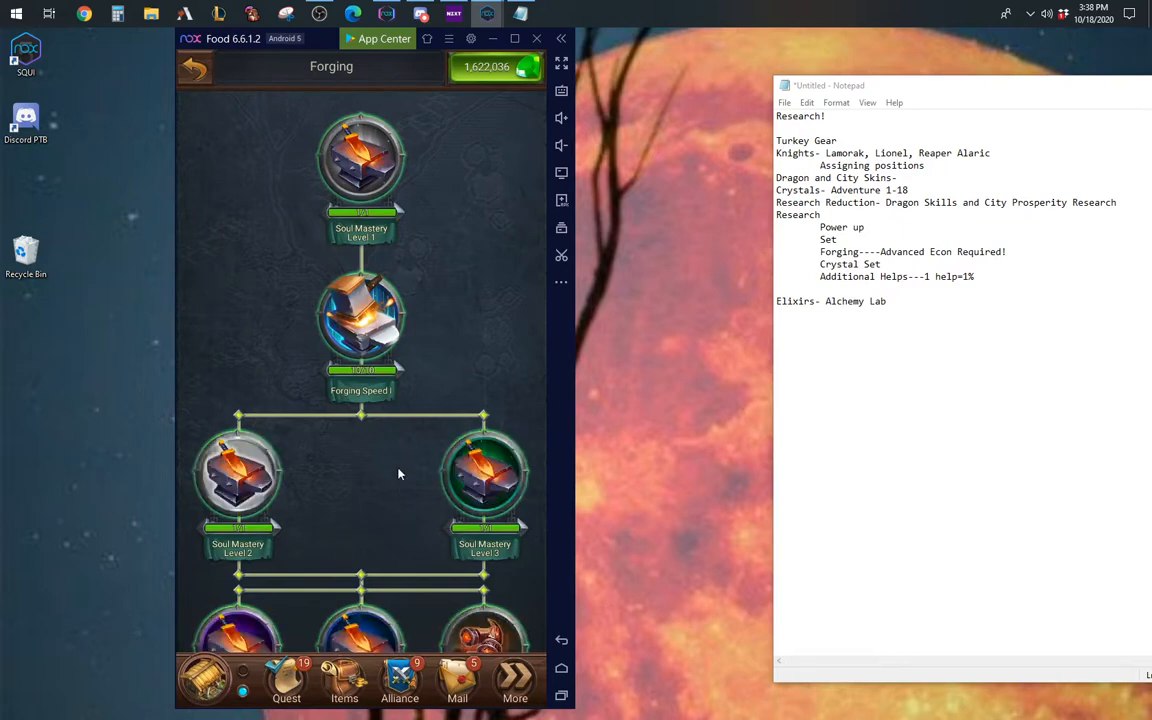
pyautogui.scroll(-3)
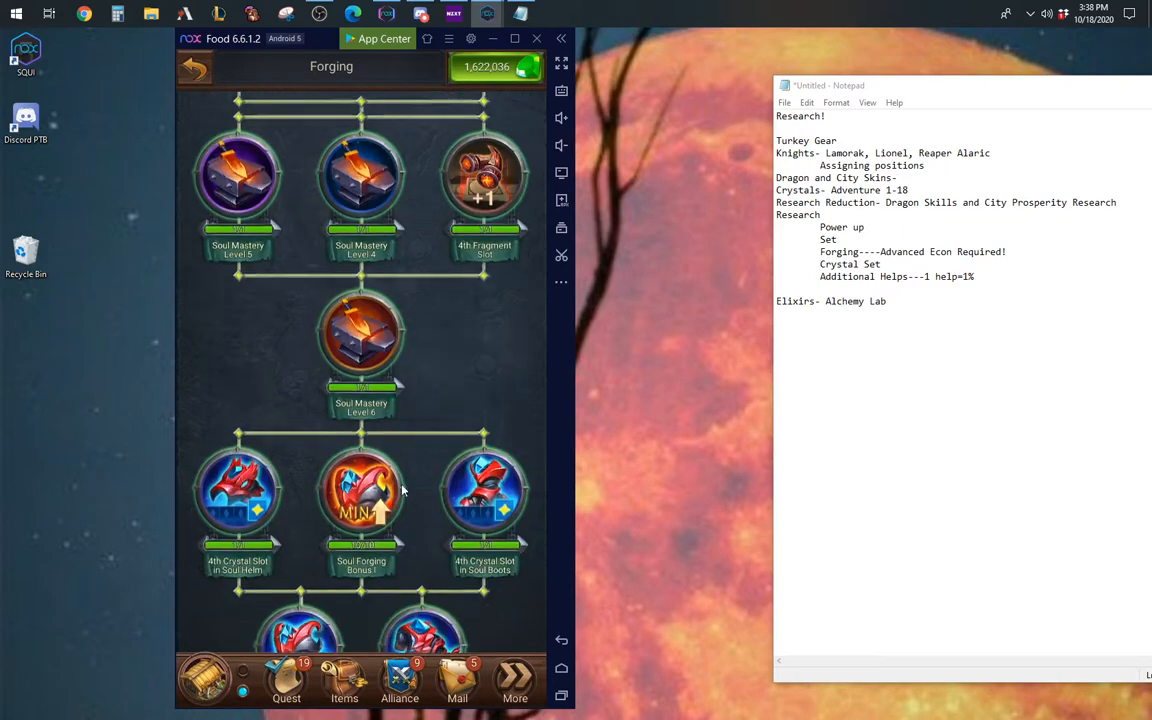
pyautogui.scroll(-3)
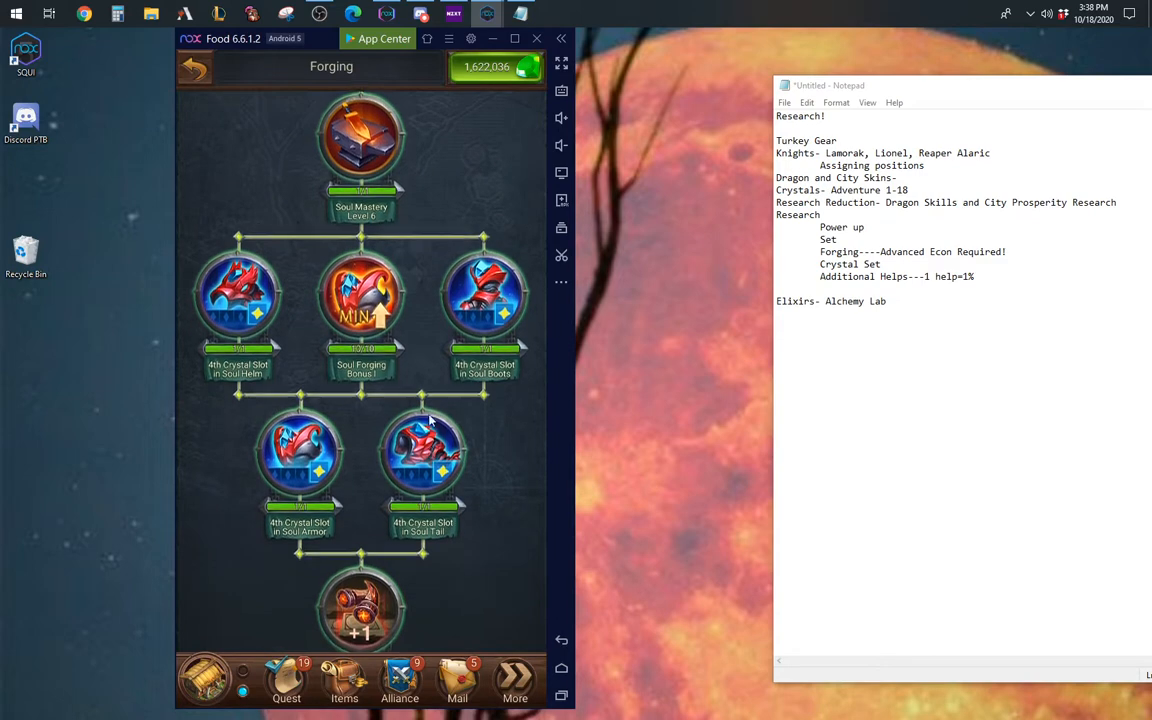
pyautogui.scroll(-3)
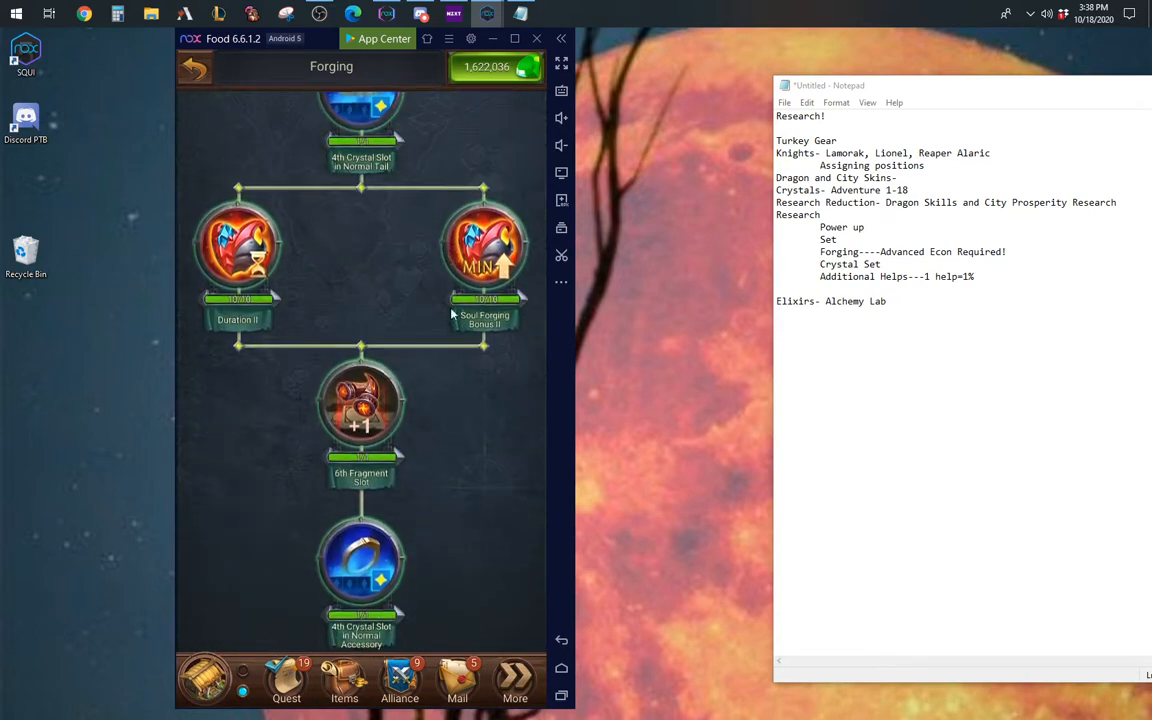
pyautogui.scroll(-3)
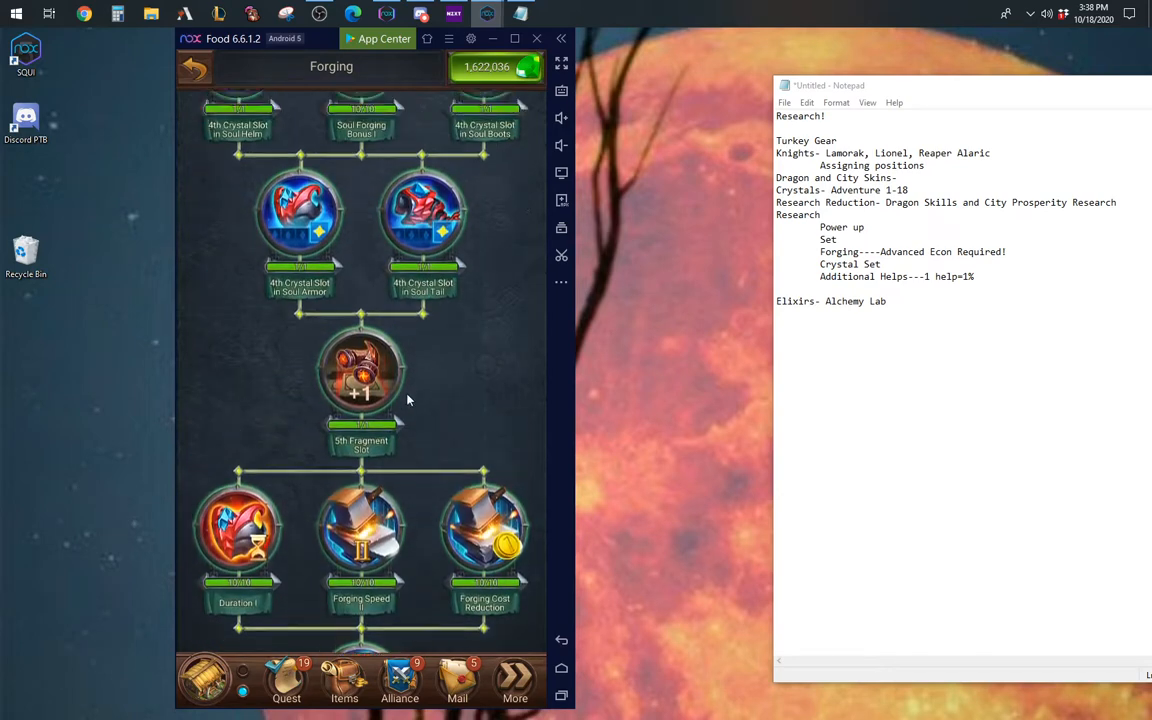
pyautogui.scroll(-3)
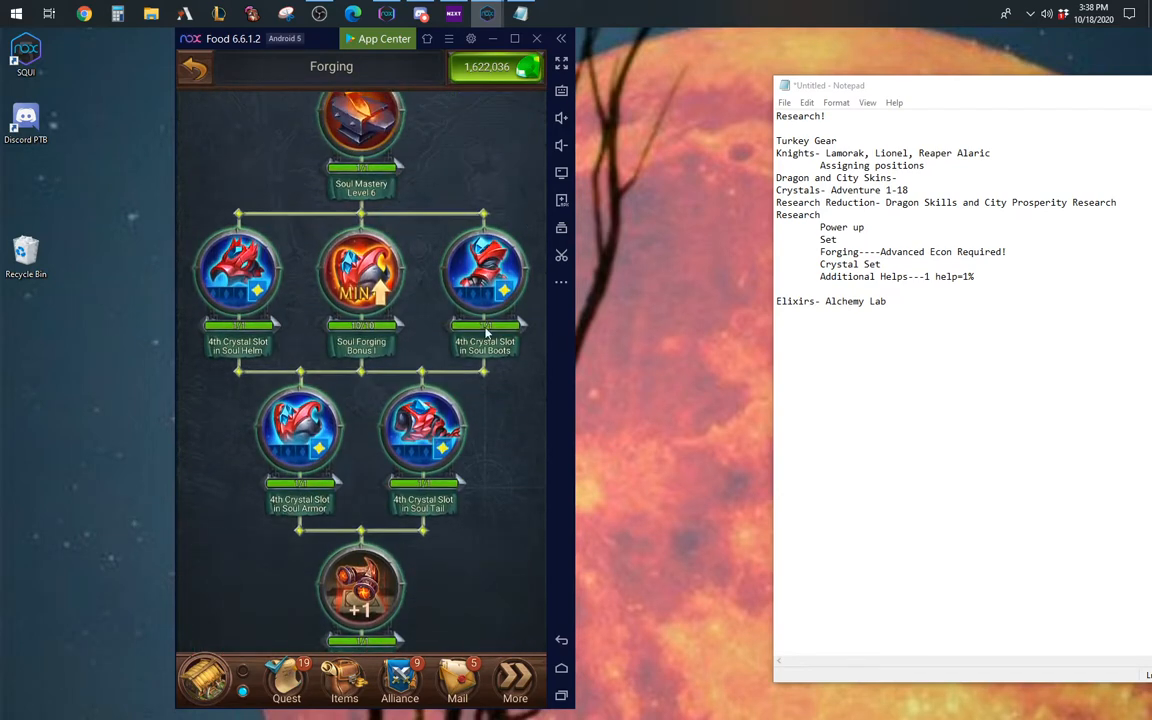
pyautogui.moveTo(500, 352)
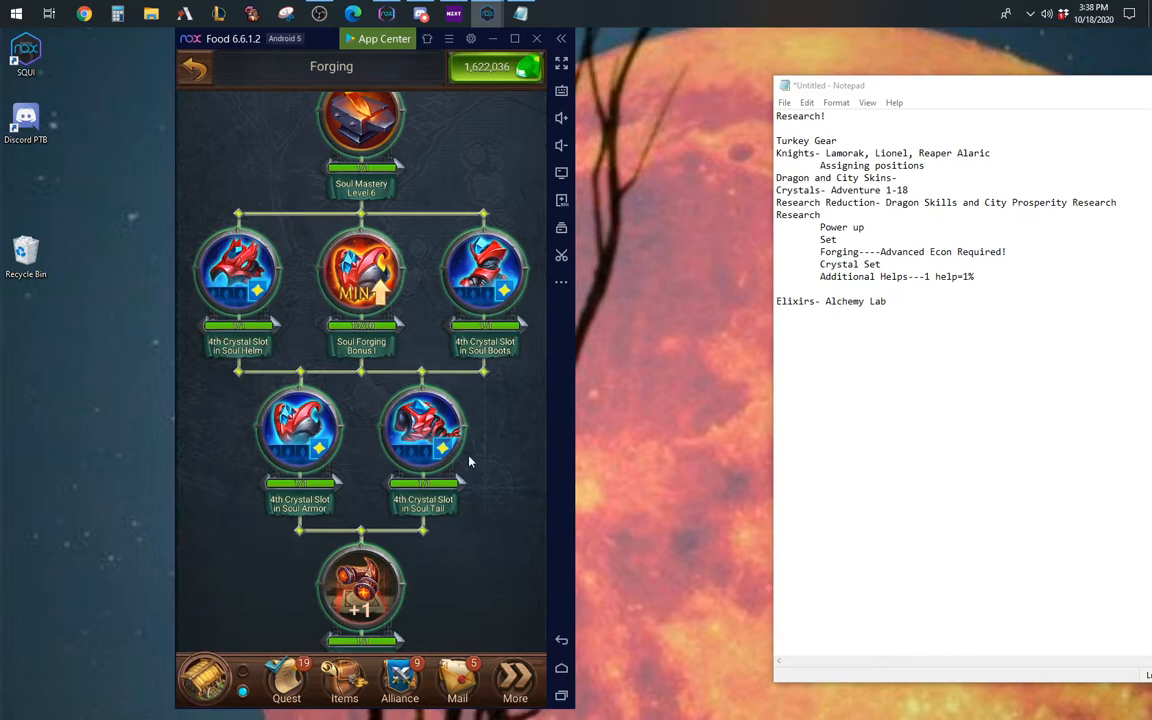
pyautogui.moveTo(478, 480)
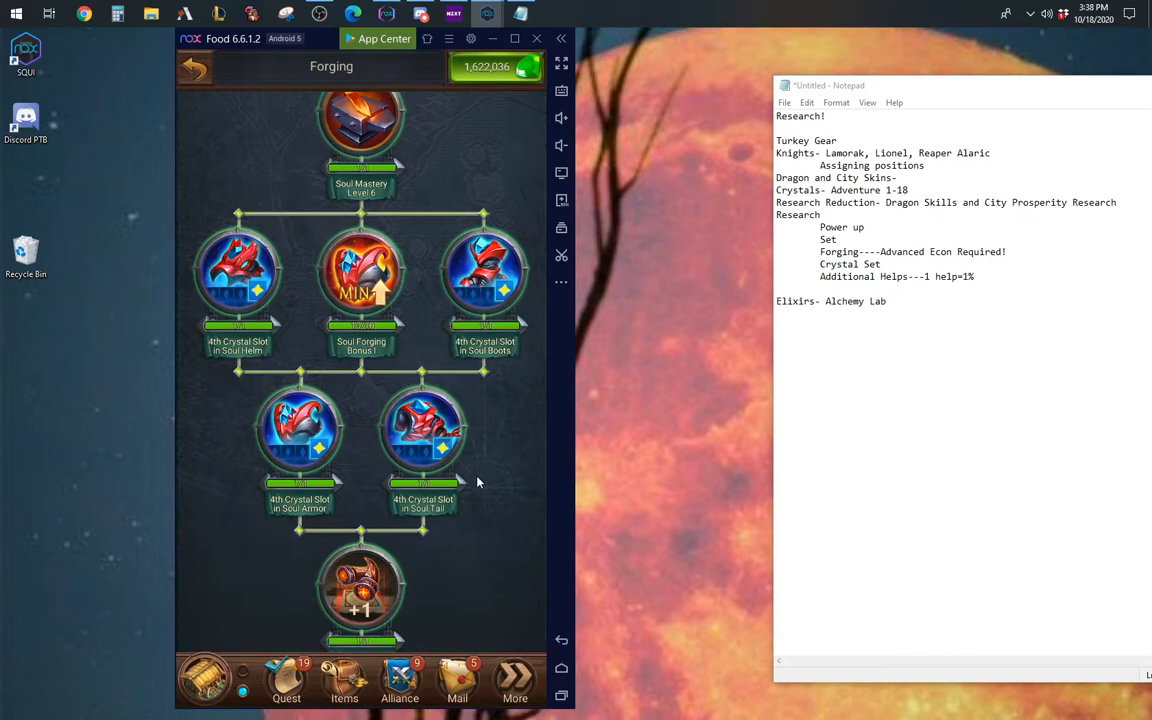
pyautogui.moveTo(490, 348)
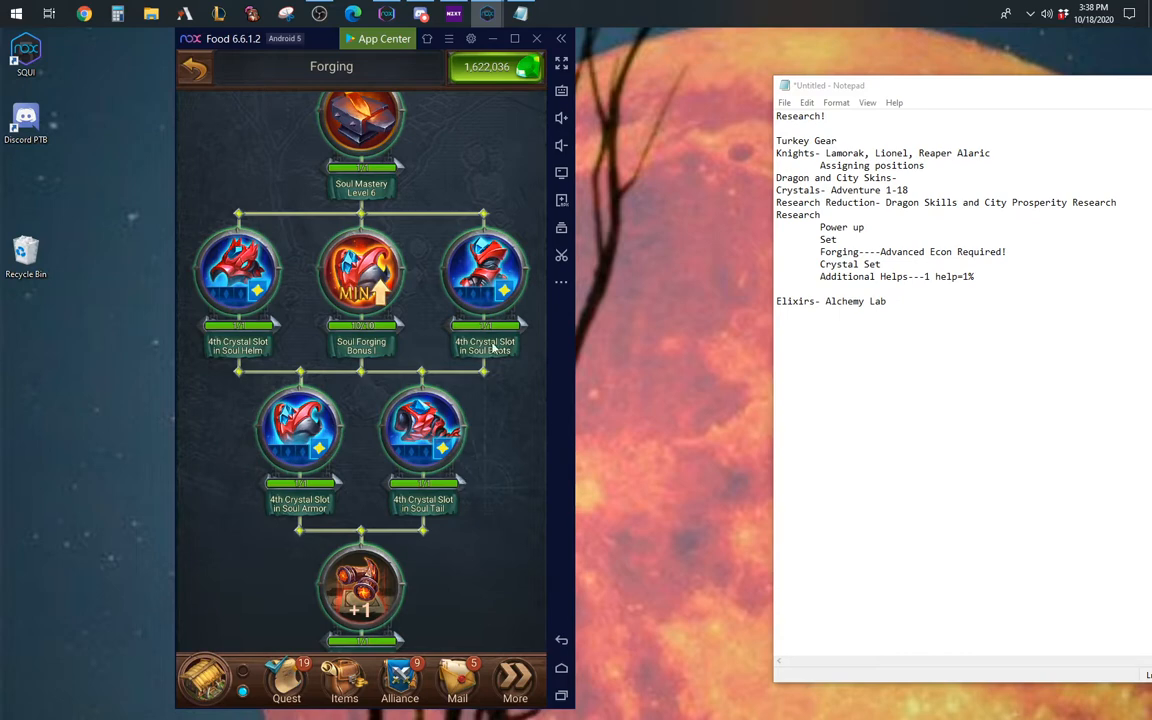
pyautogui.moveTo(340, 430)
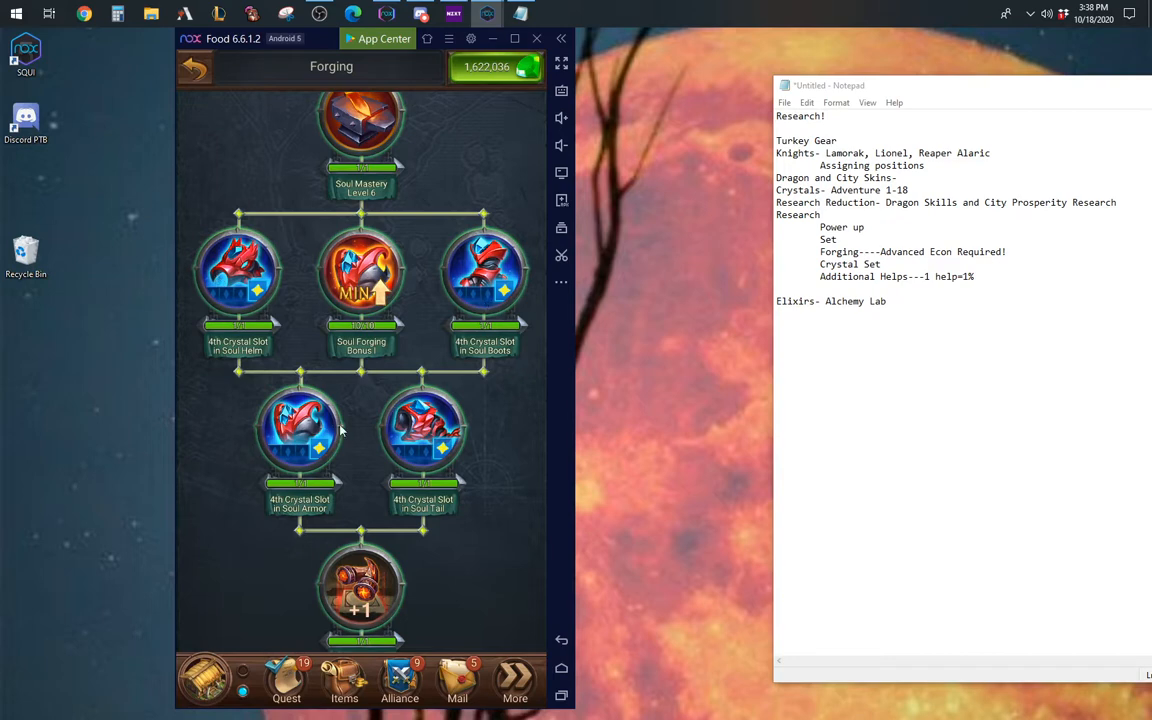
pyautogui.scroll(-3)
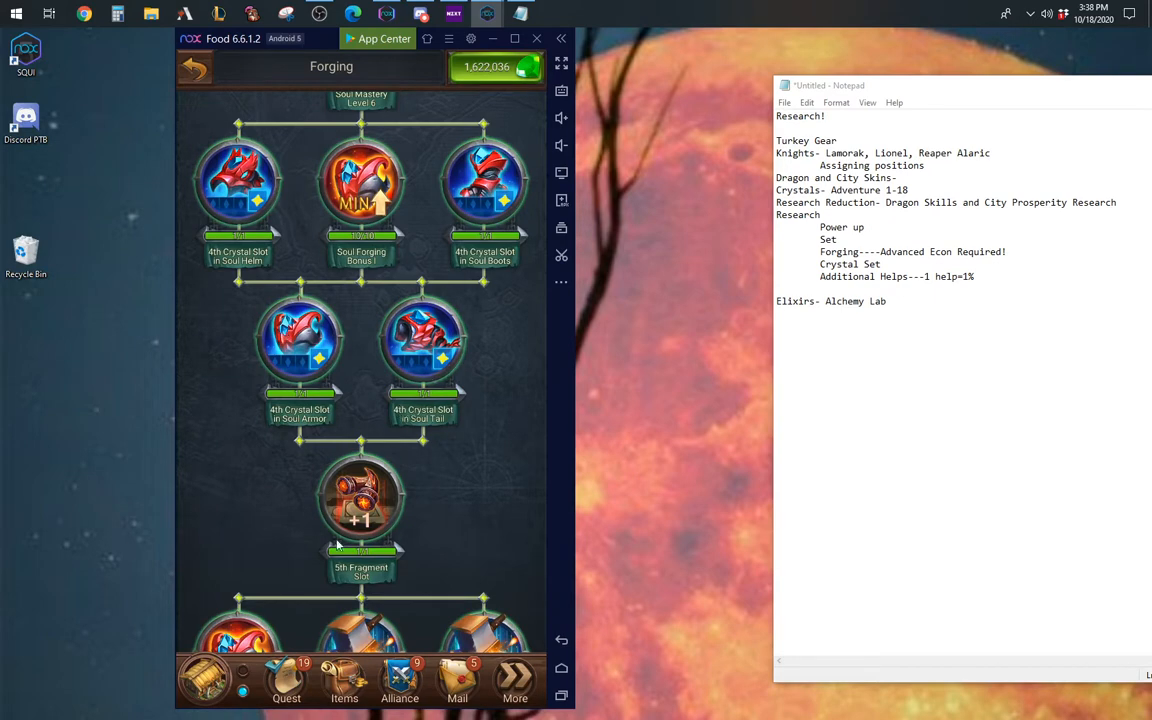
pyautogui.scroll(-3)
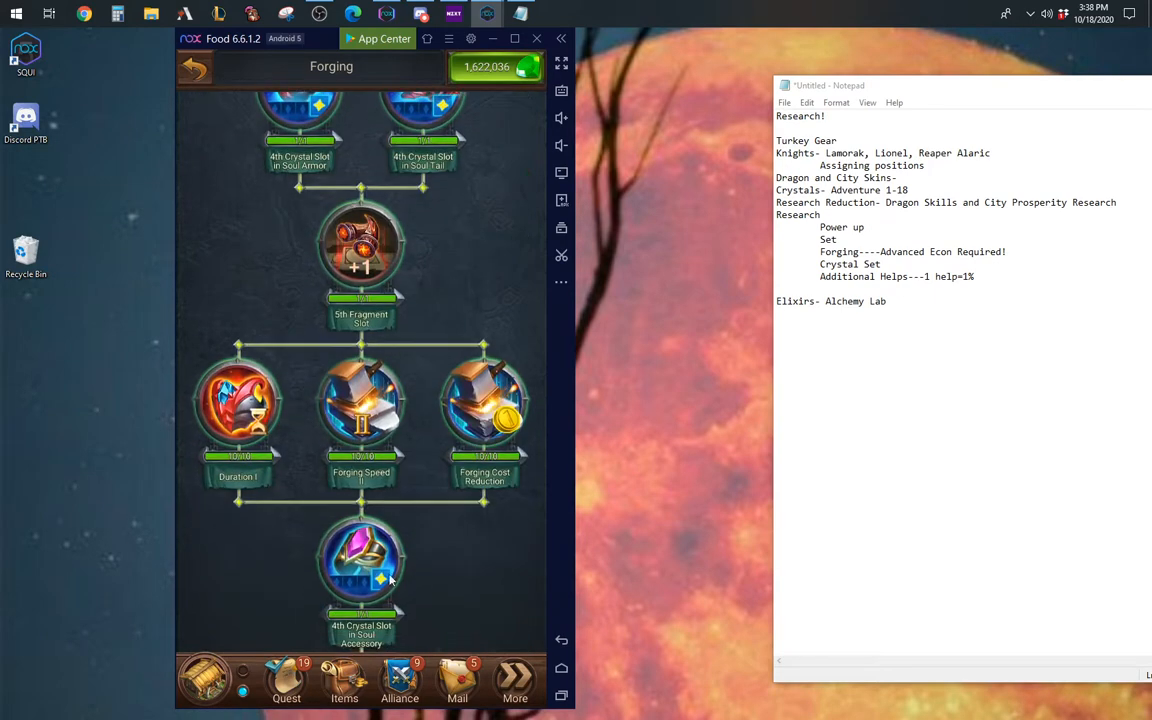
pyautogui.scroll(-3)
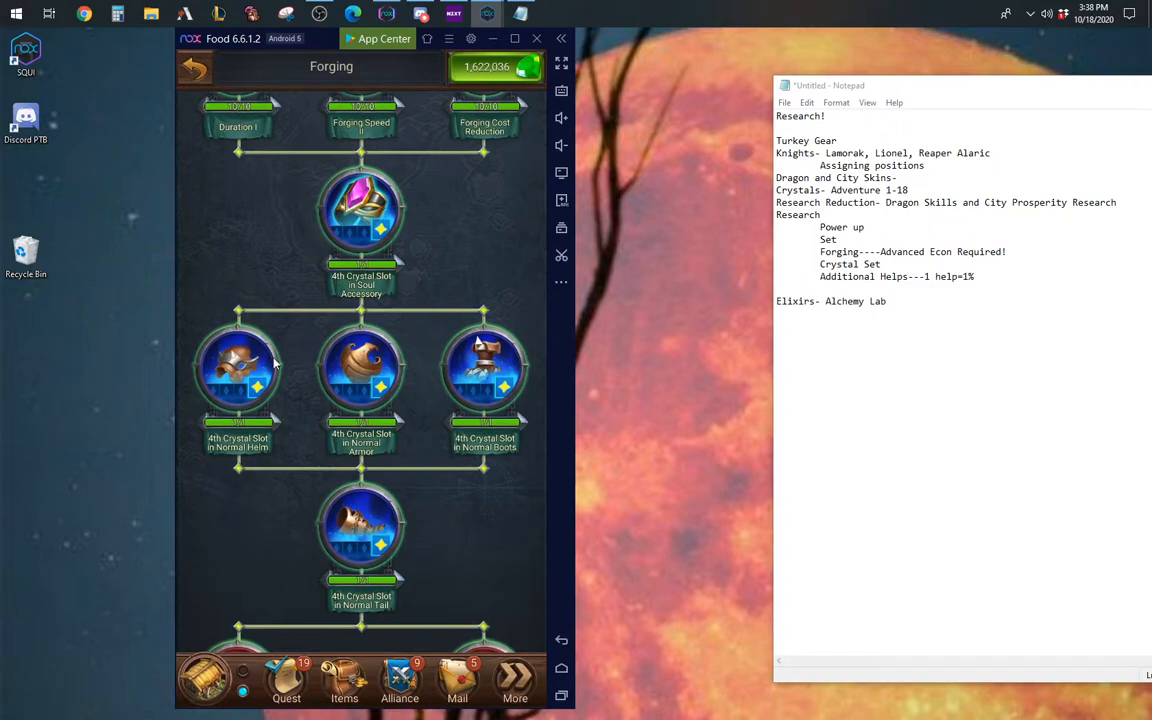
pyautogui.scroll(-3)
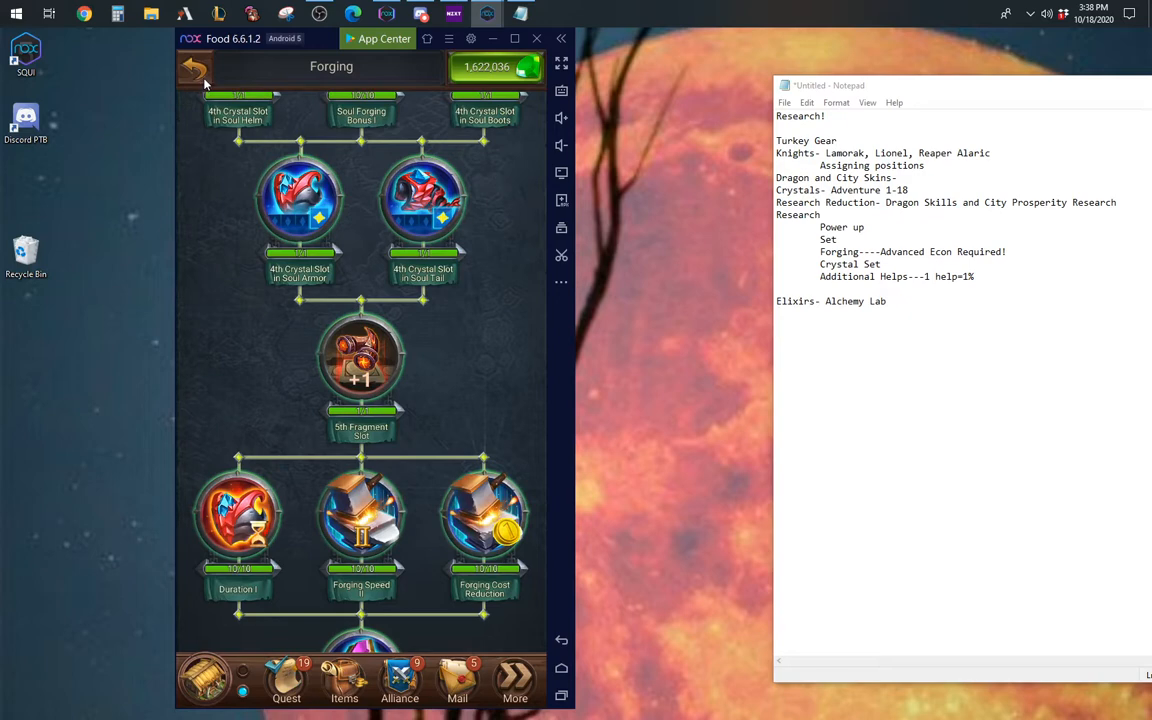
pyautogui.moveTo(192, 84)
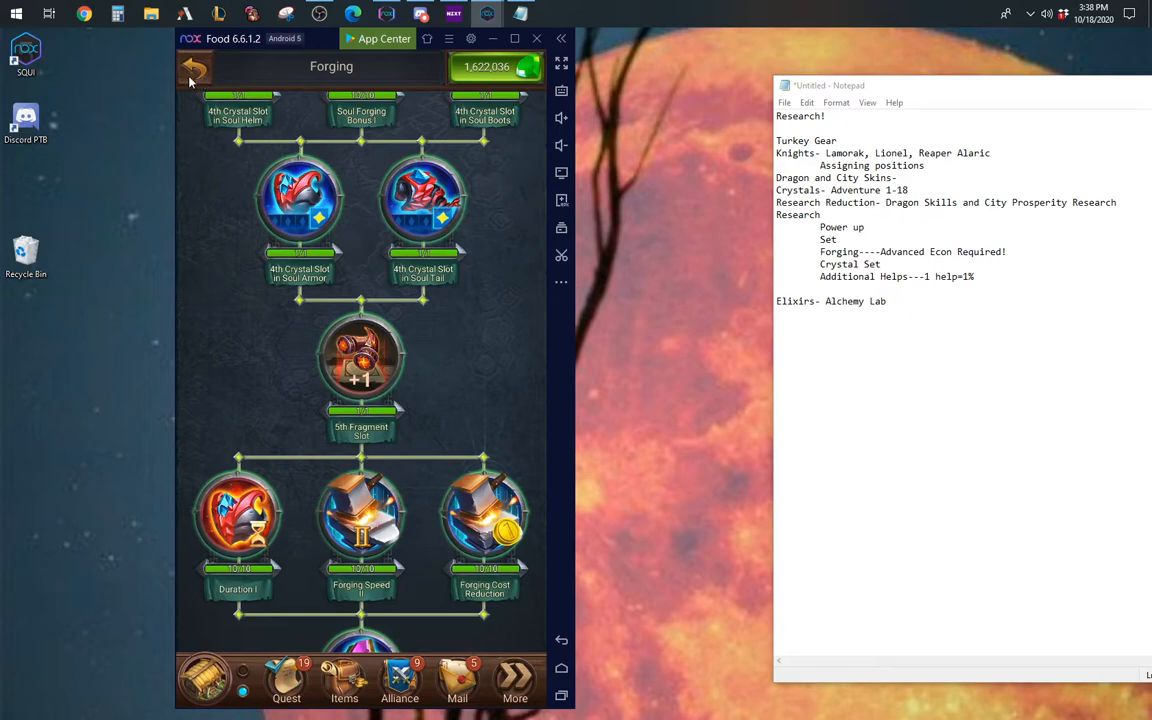
pyautogui.click(196, 70)
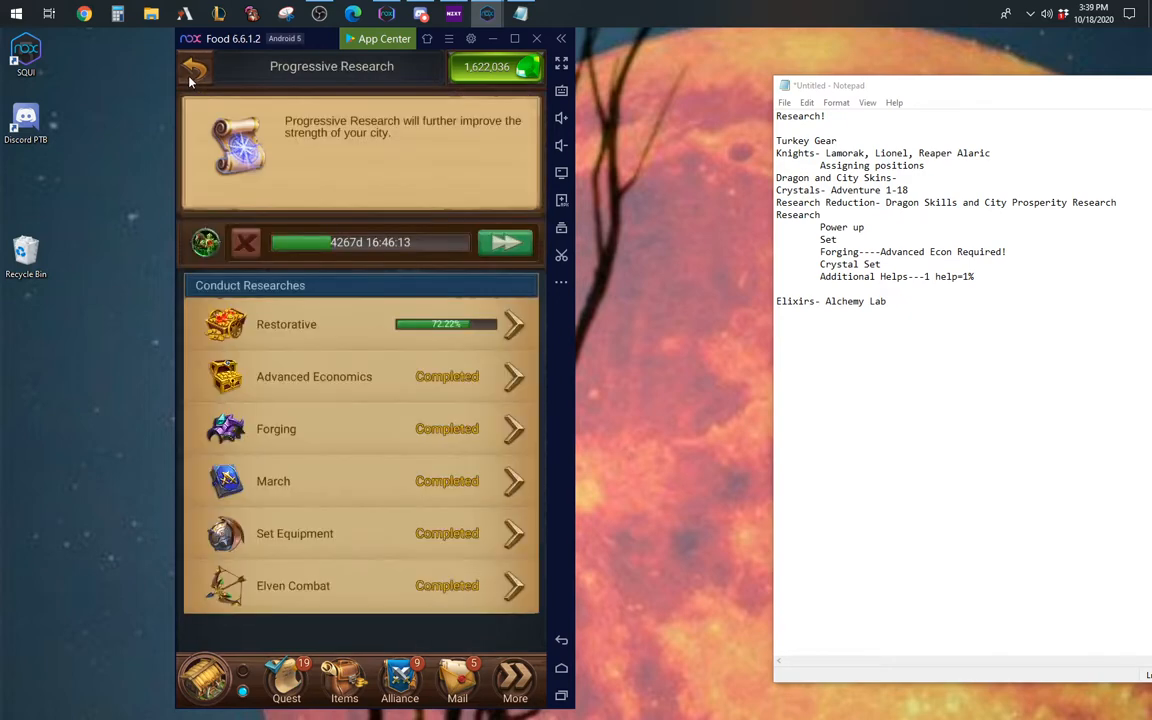
# Step: Leave Progressive Research, then scroll the Crystal Set tree down to the Research Crystal Set nodes
pyautogui.click(196, 68)
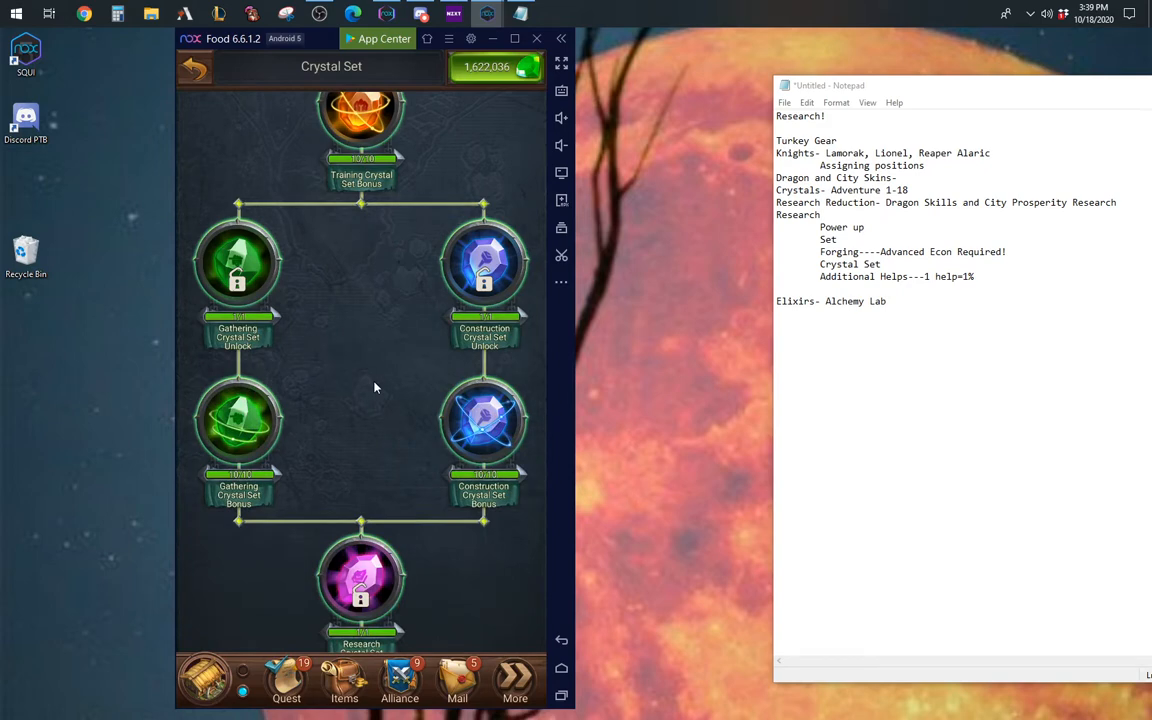
pyautogui.moveTo(400, 384)
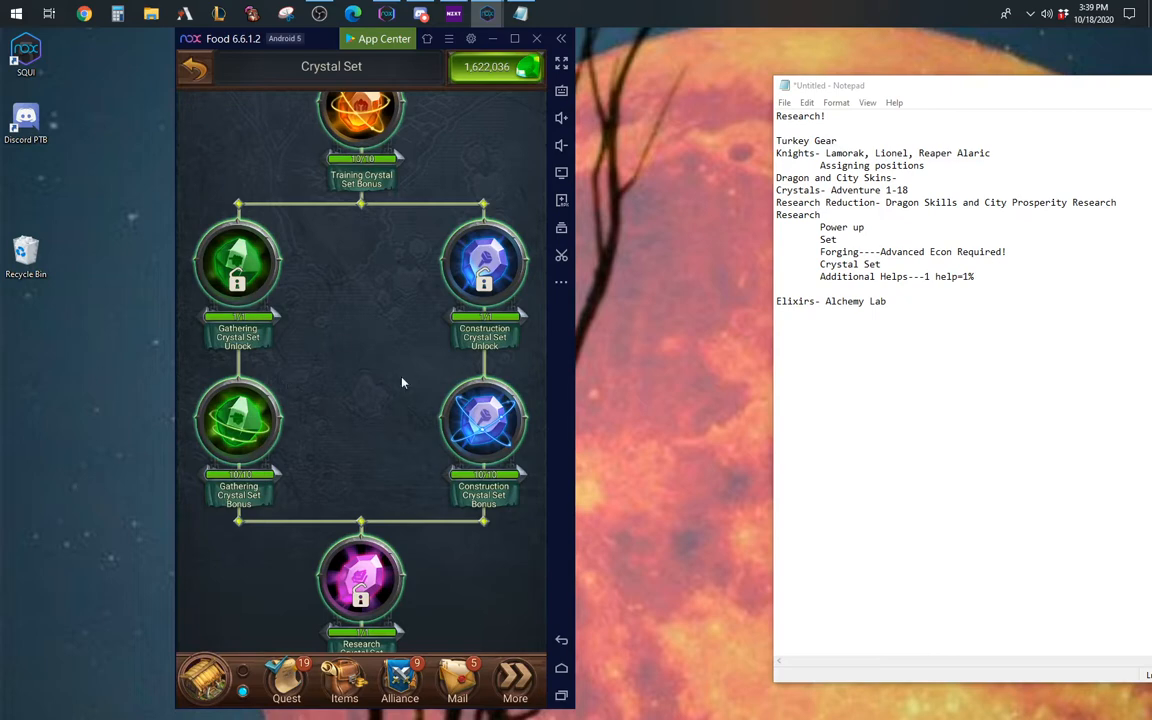
pyautogui.moveTo(436, 344)
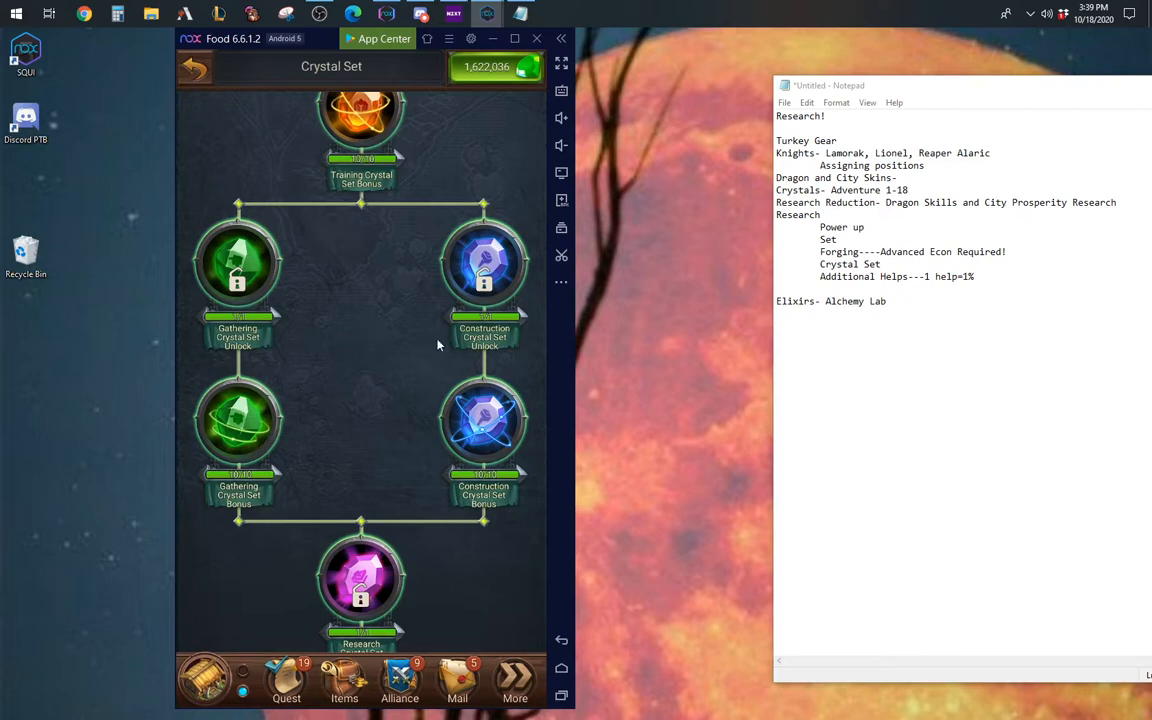
pyautogui.moveTo(400, 384)
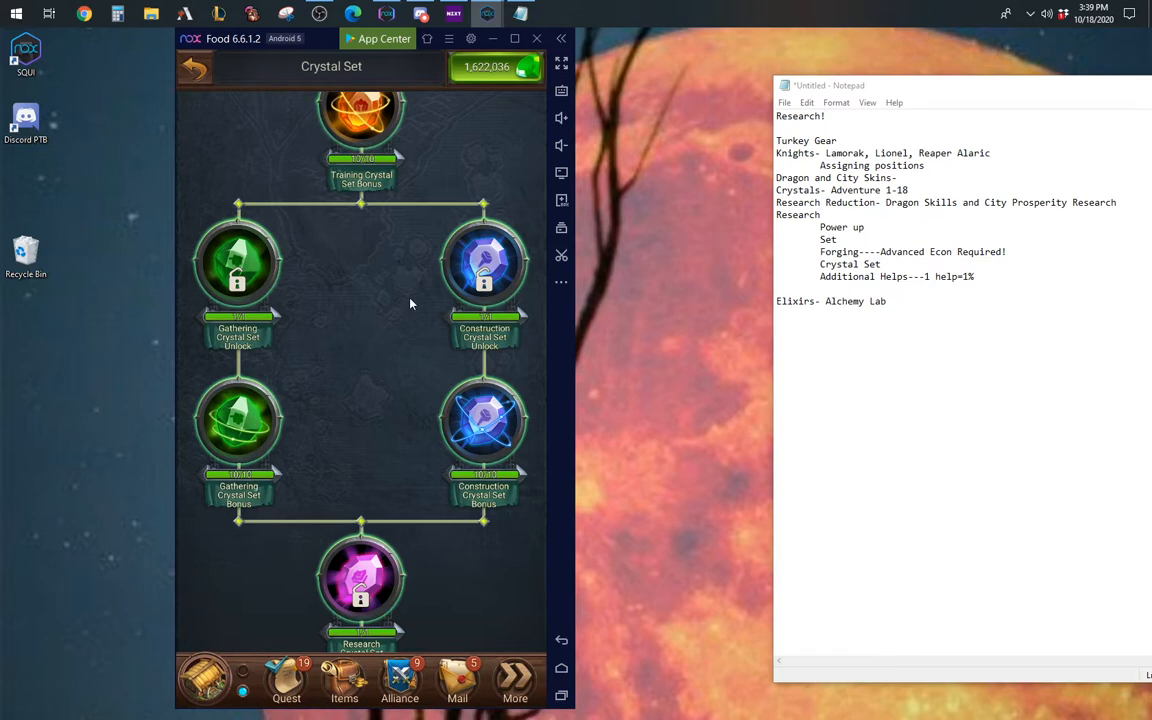
pyautogui.moveTo(434, 360)
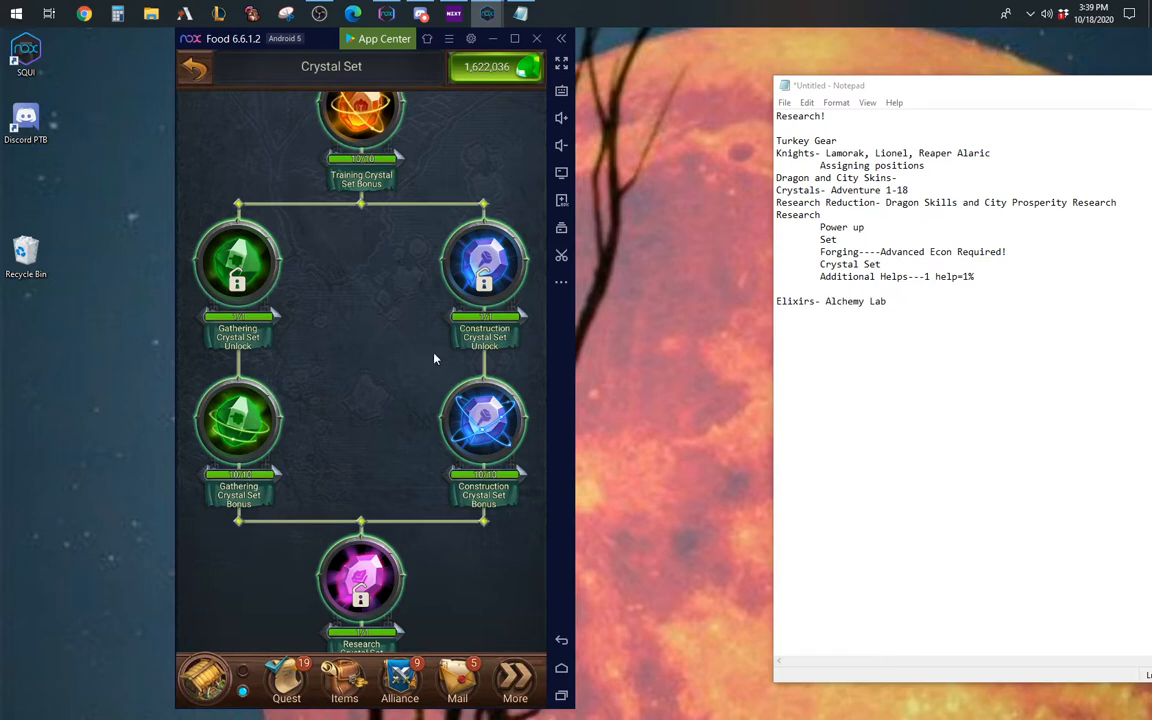
pyautogui.moveTo(418, 376)
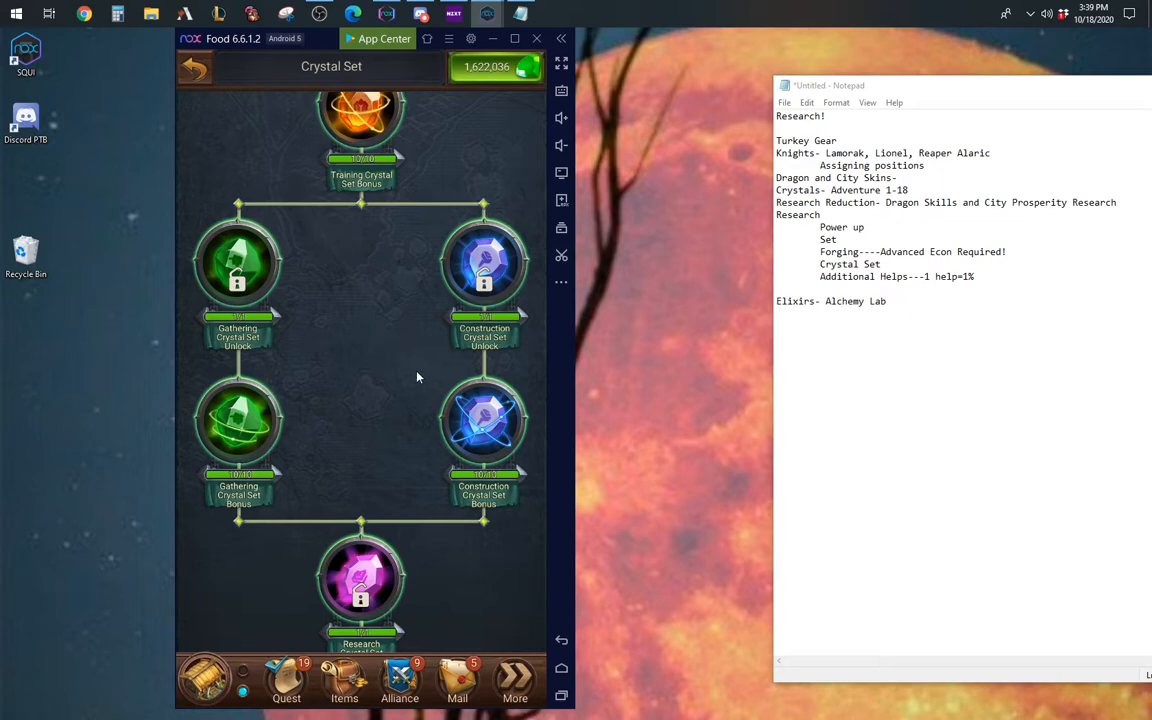
pyautogui.moveTo(364, 392)
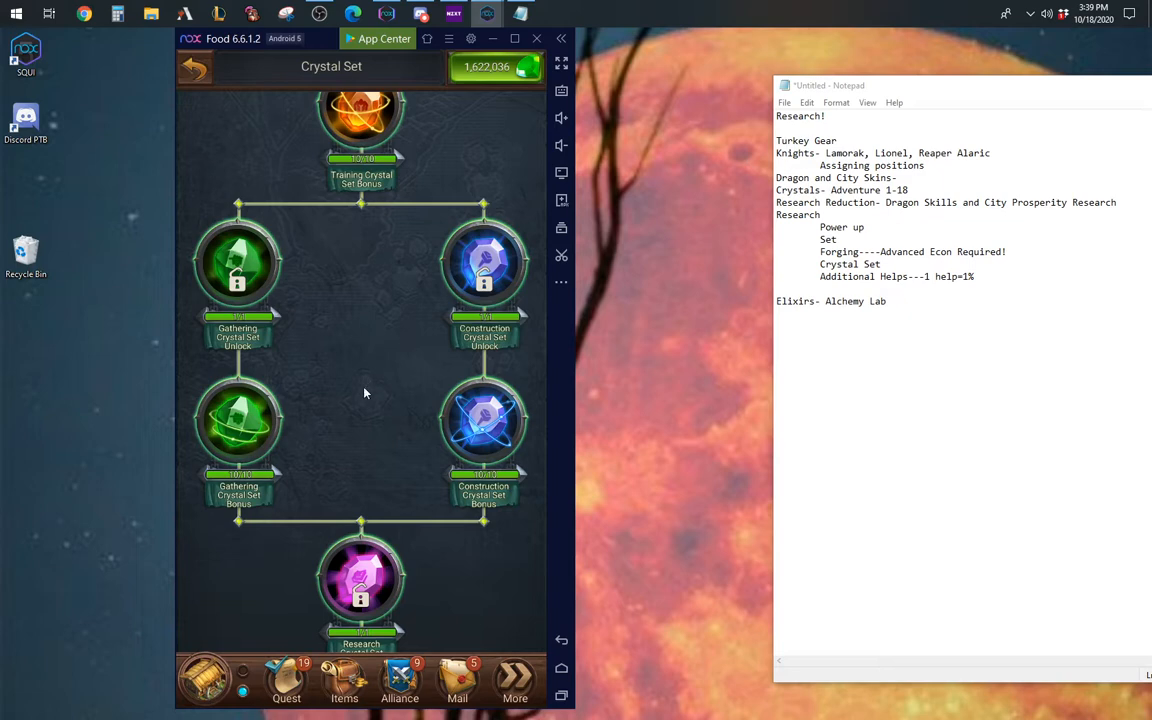
pyautogui.scroll(-3)
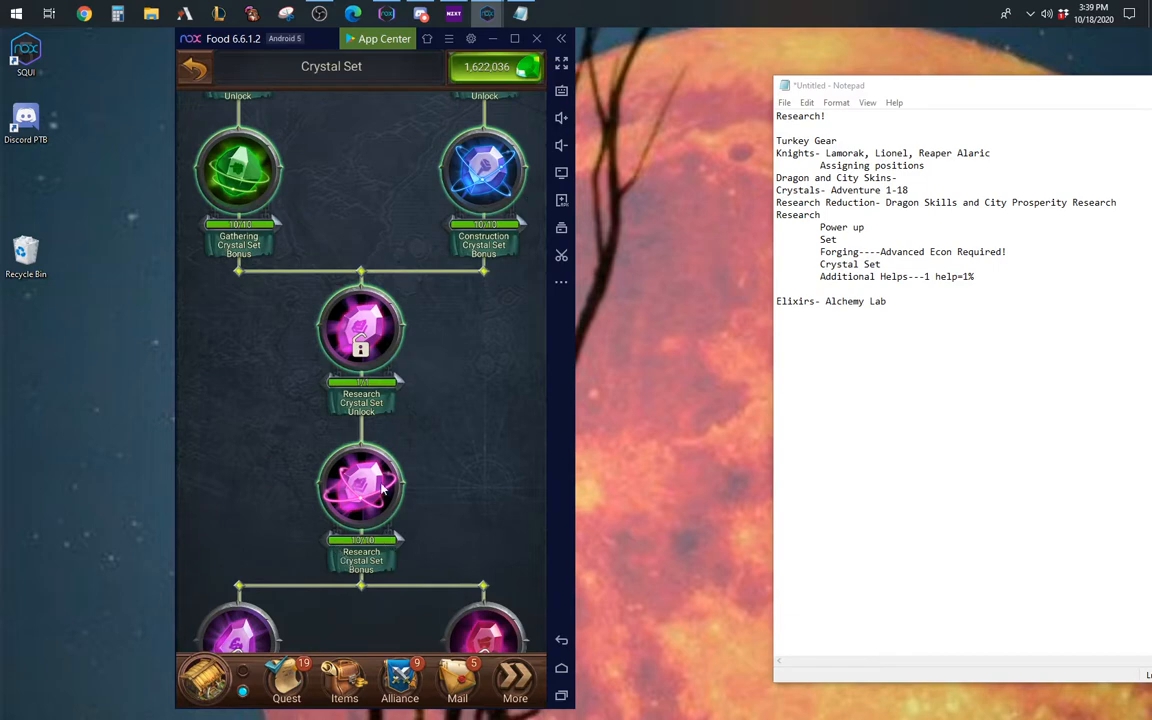
pyautogui.moveTo(378, 472)
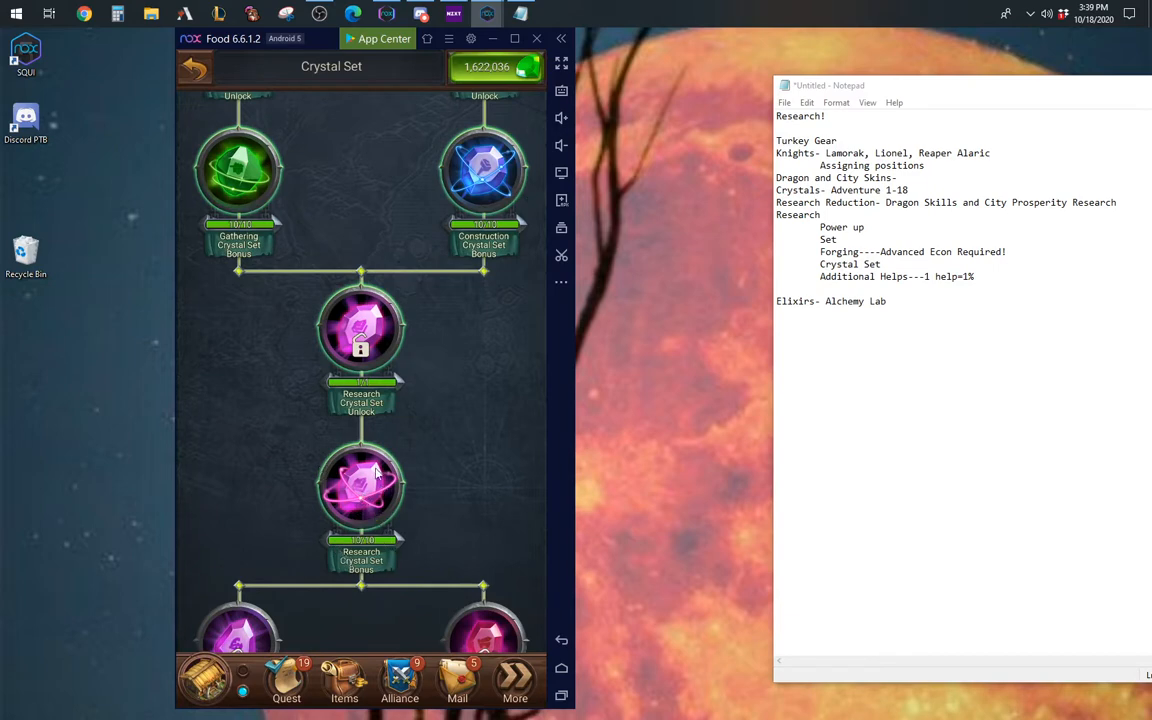
pyautogui.scroll(-3)
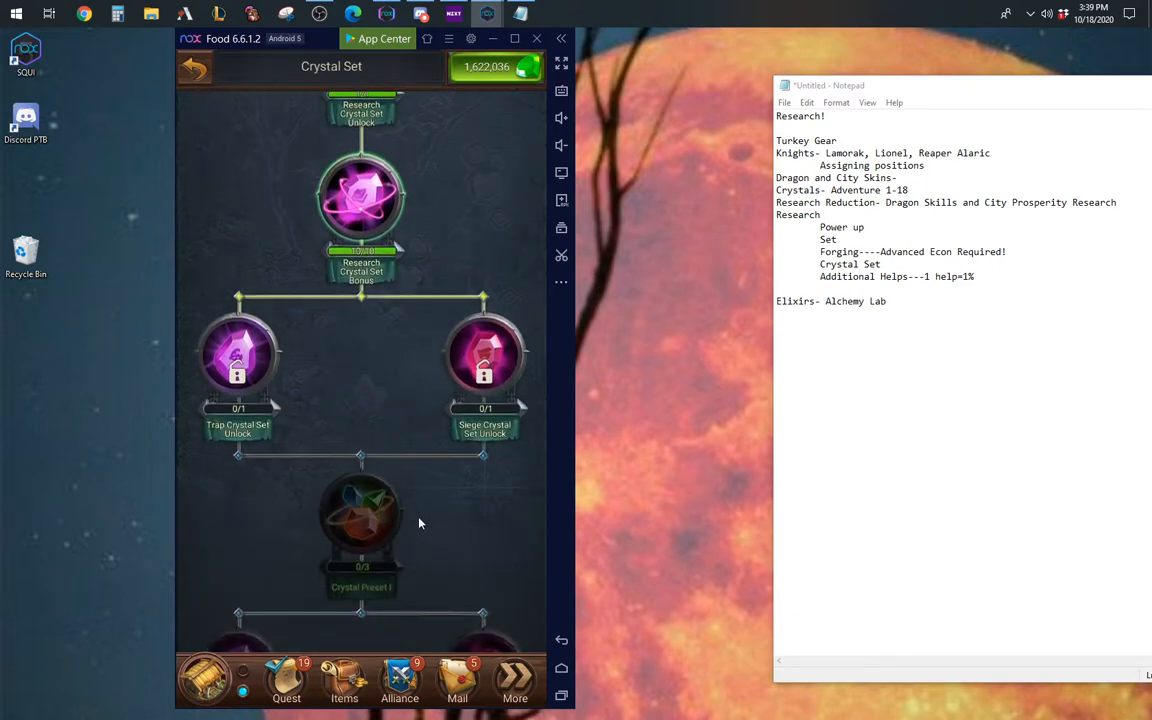
pyautogui.scroll(-3)
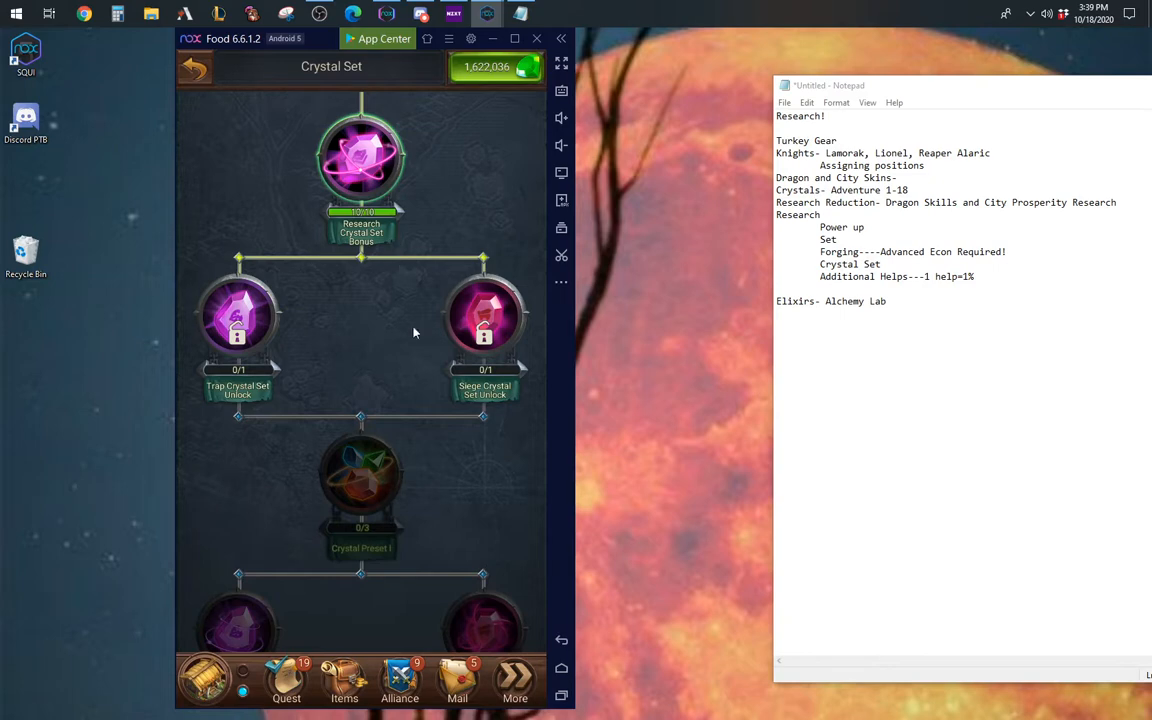
pyautogui.scroll(-3)
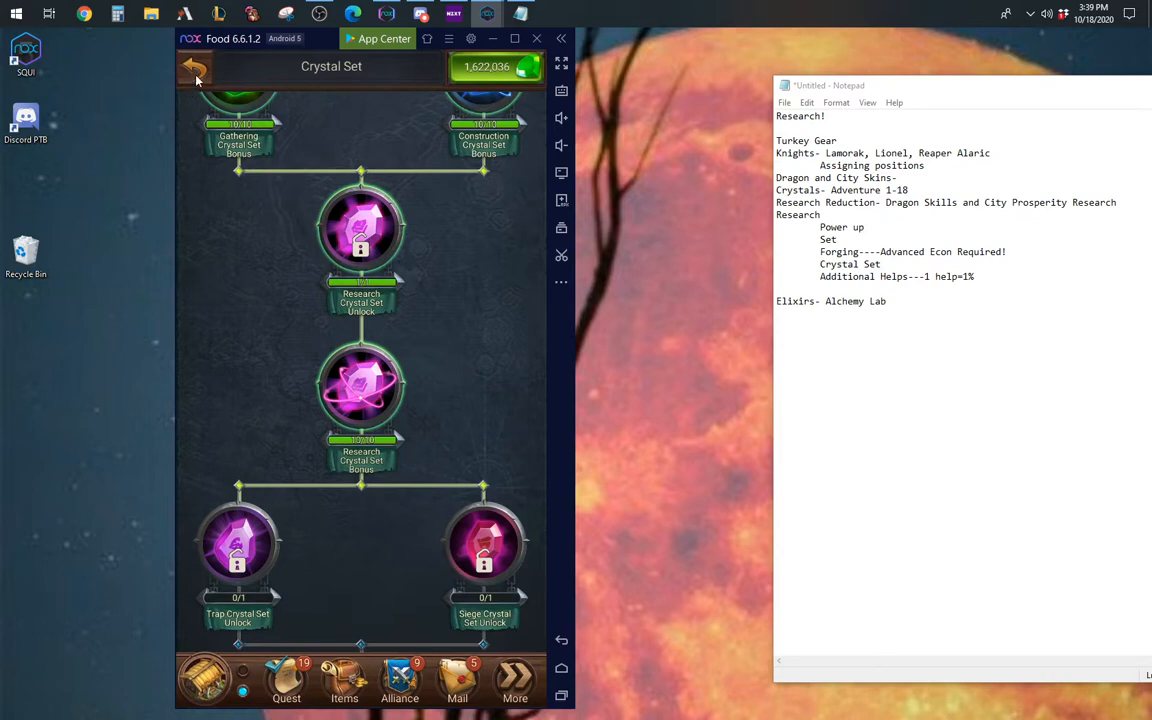
# Step: Open the Restorative tree and scroll down to its Alliance Help node
pyautogui.click(196, 66)
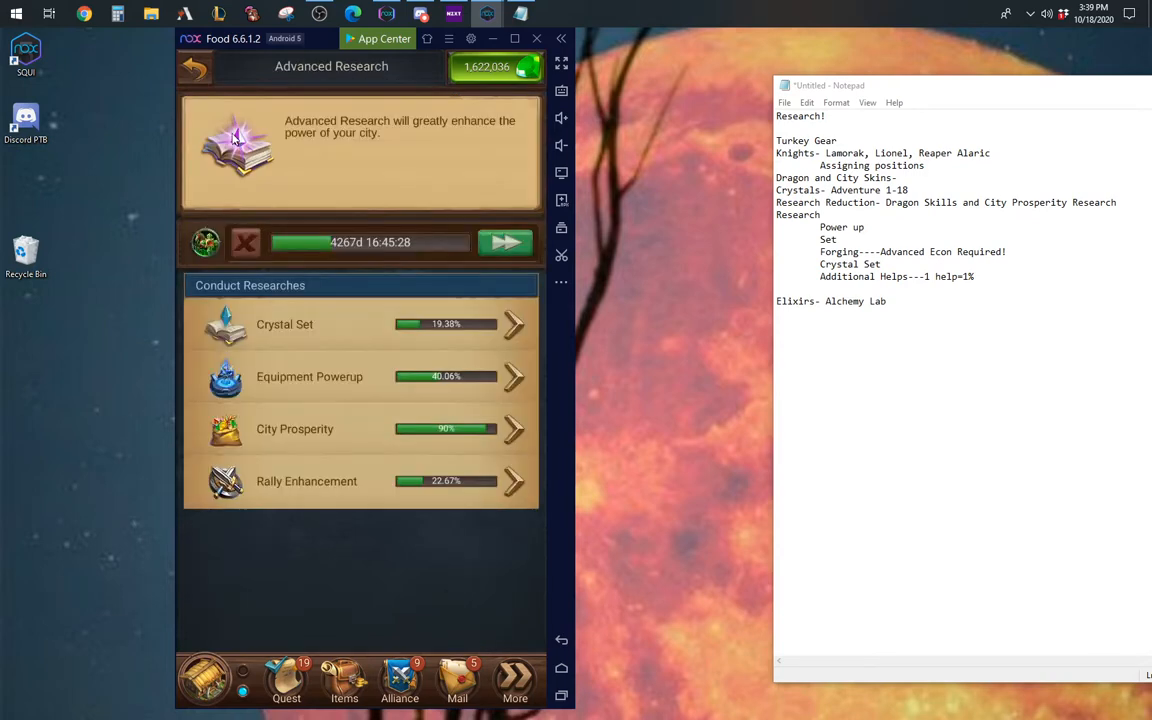
pyautogui.moveTo(270, 392)
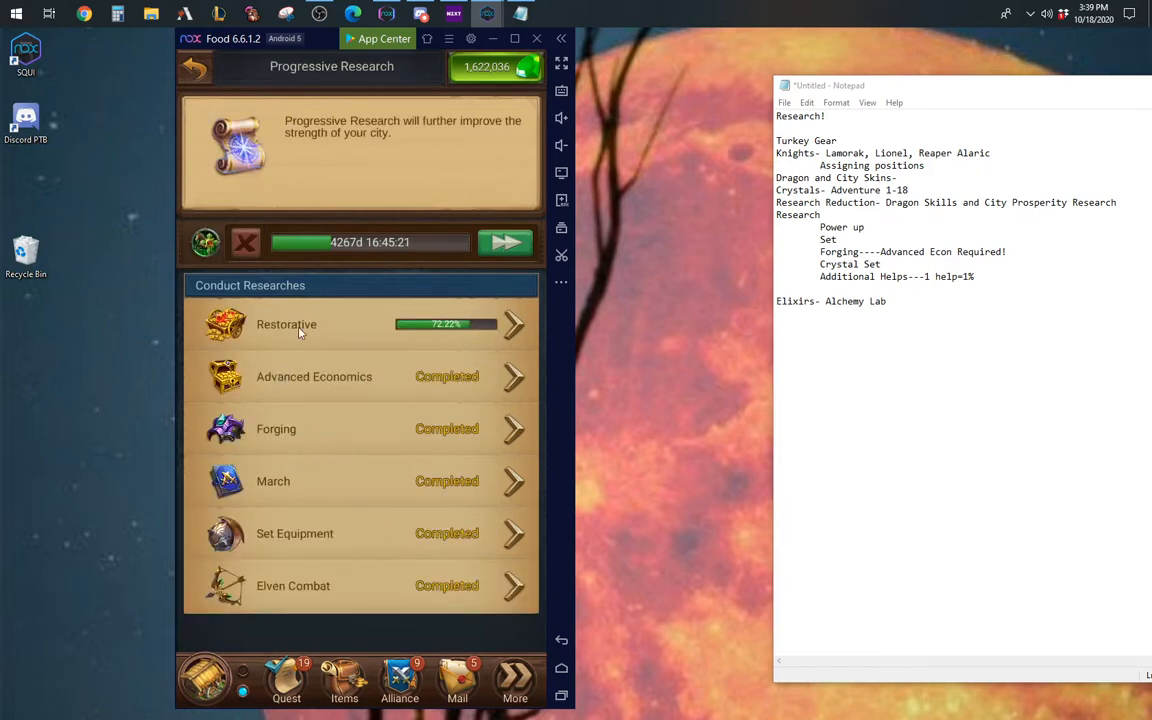
pyautogui.click(286, 324)
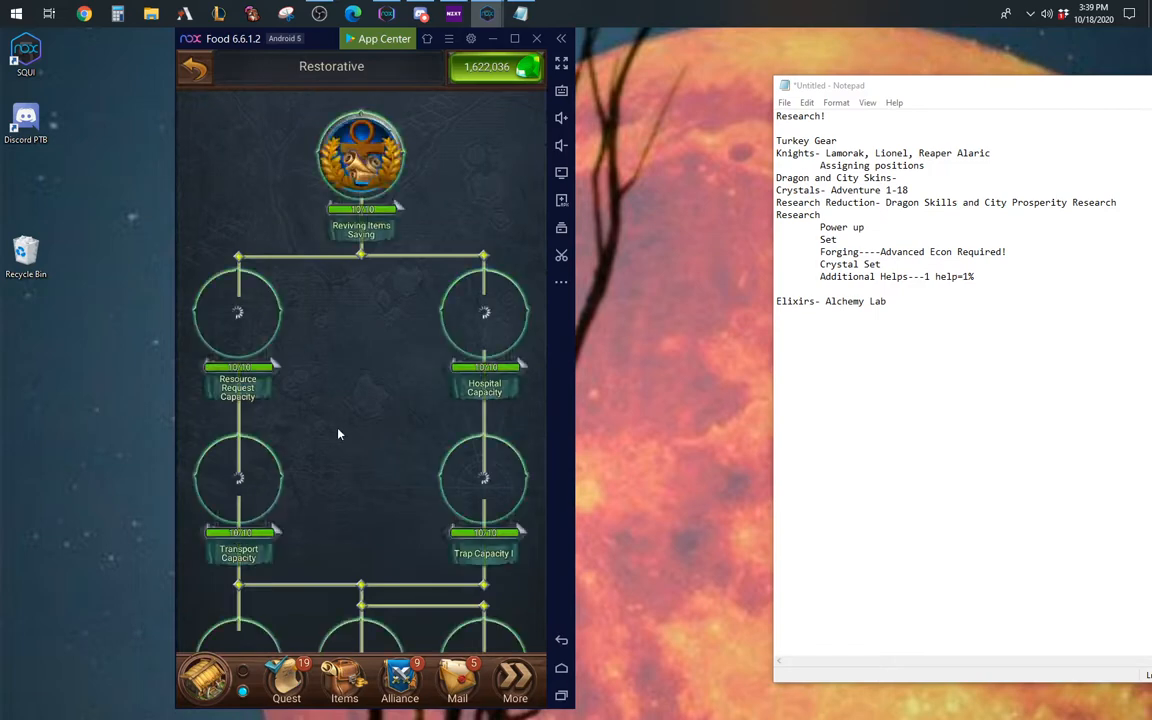
pyautogui.scroll(-3)
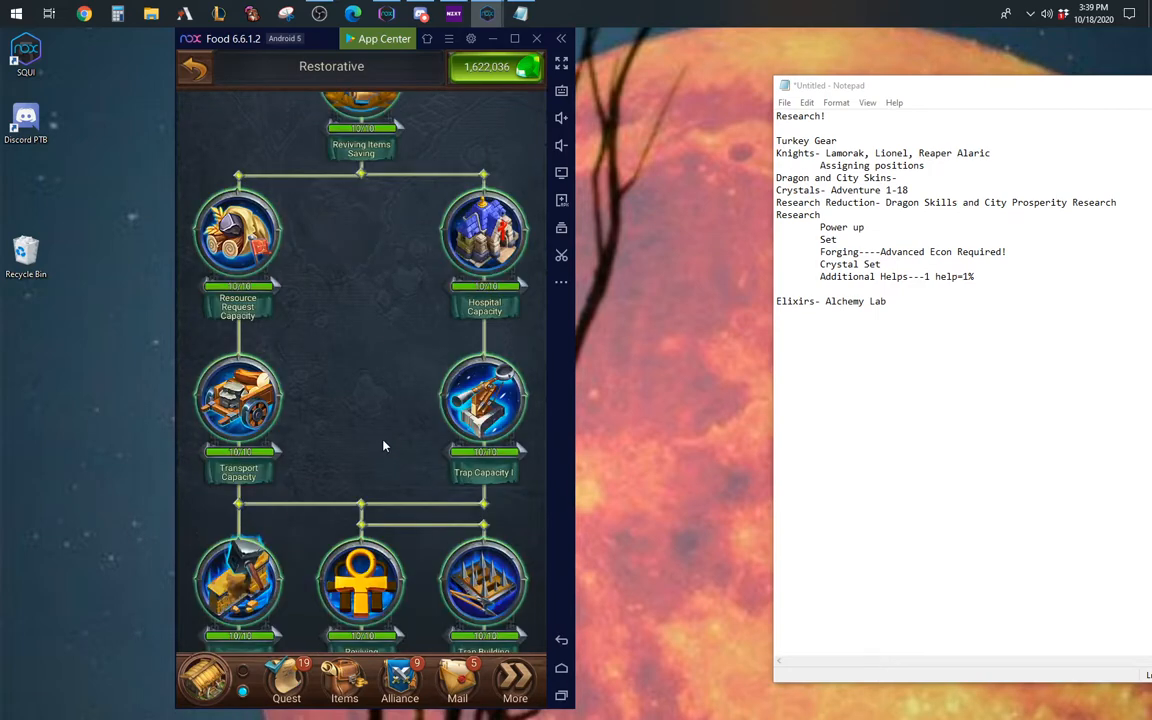
pyautogui.scroll(-3)
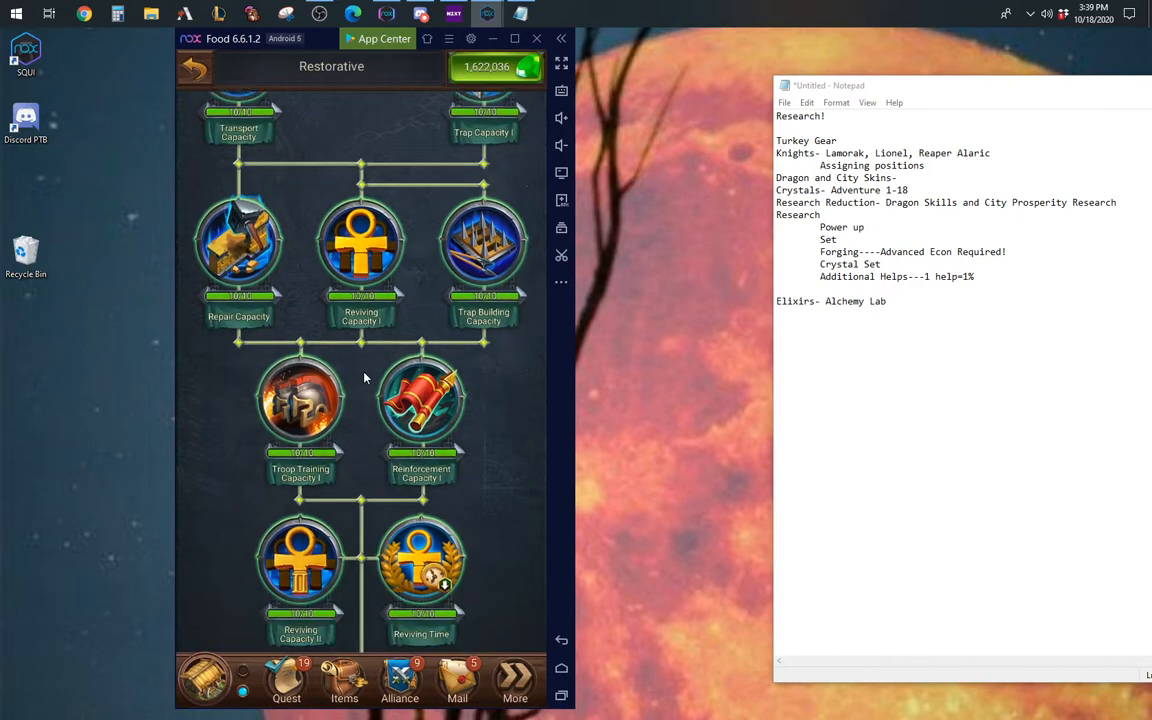
pyautogui.scroll(-3)
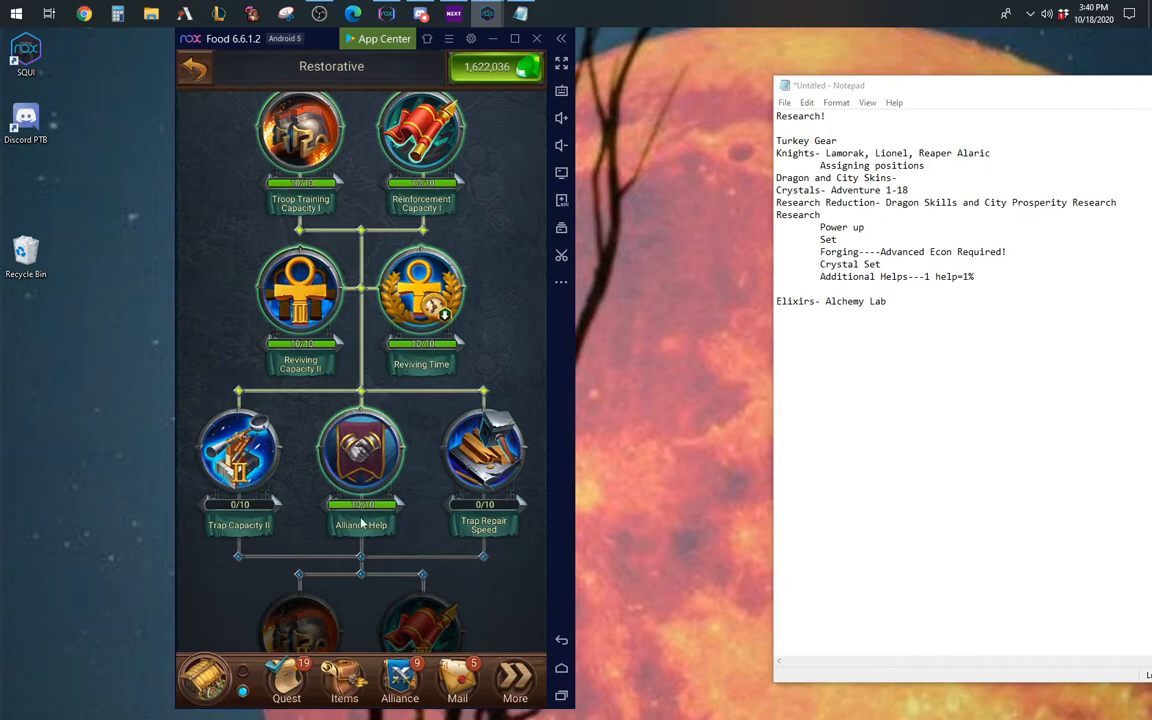
# Step: Review the theme event's Use Speedups tasks and return to the city near the Alchemy Workshop
pyautogui.click(194, 66)
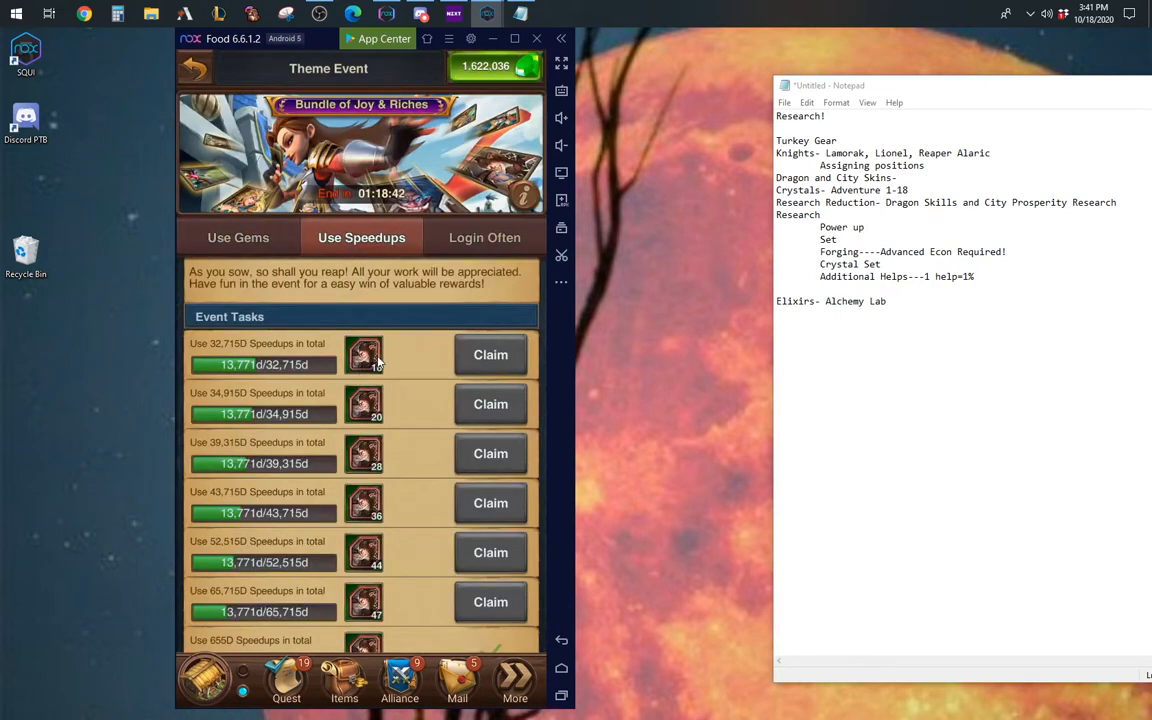
pyautogui.moveTo(264, 356)
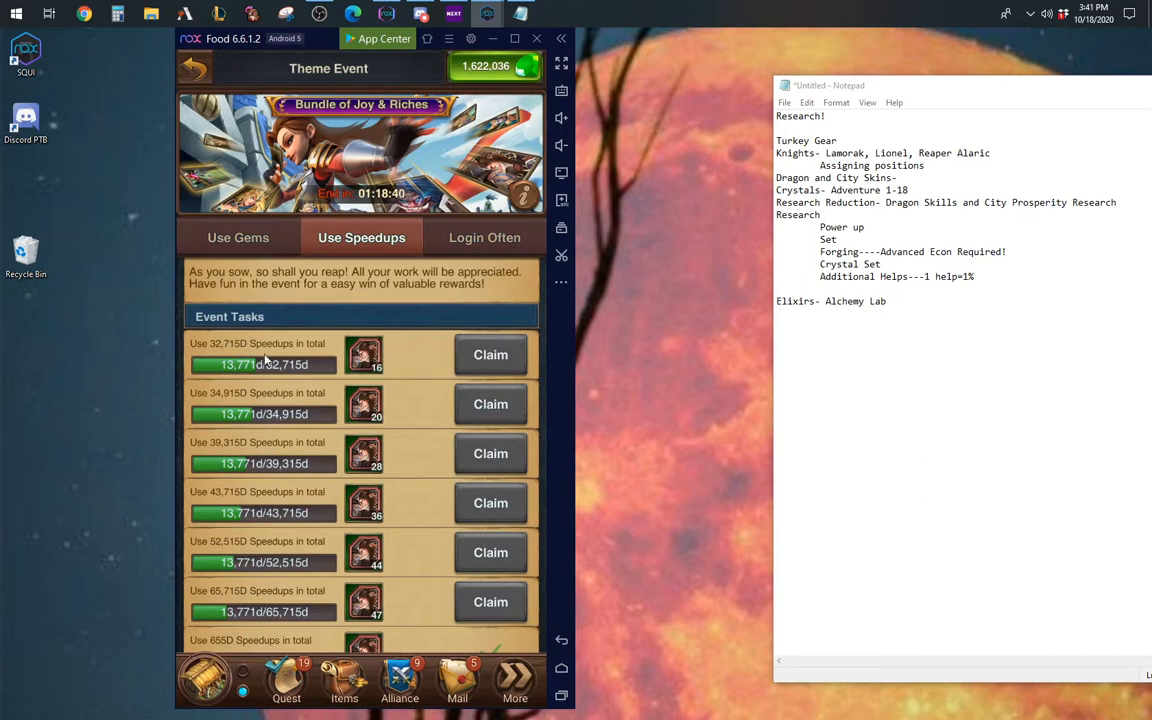
pyautogui.moveTo(304, 536)
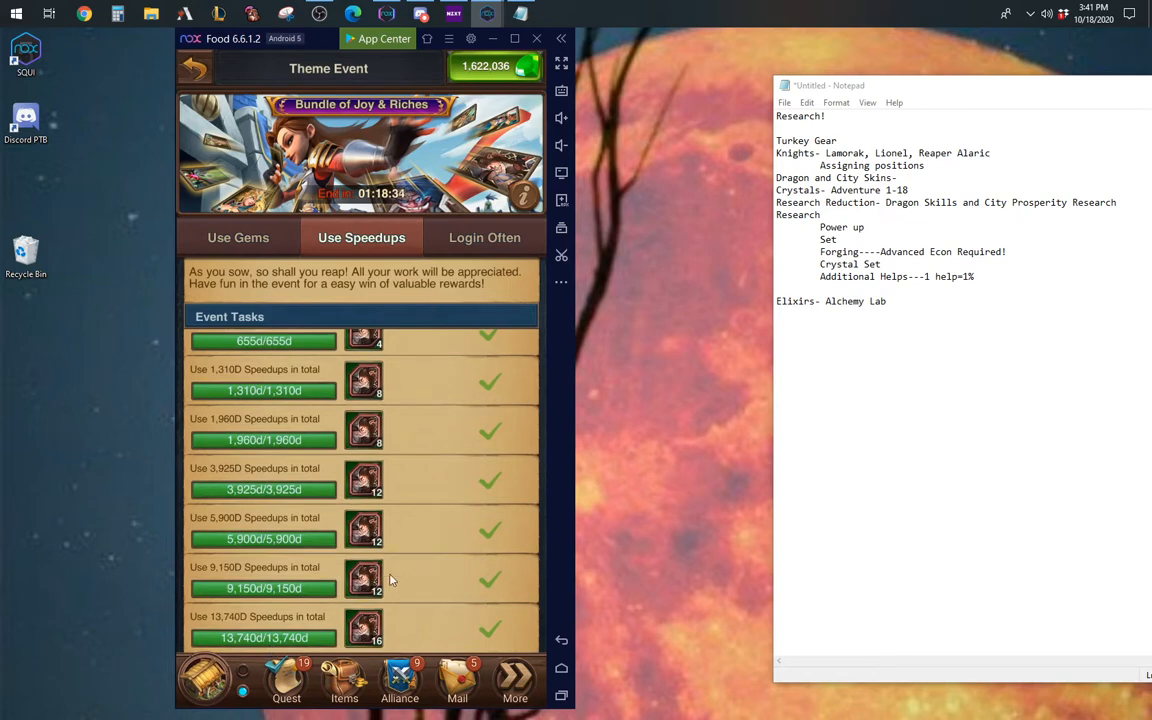
pyautogui.scroll(-3)
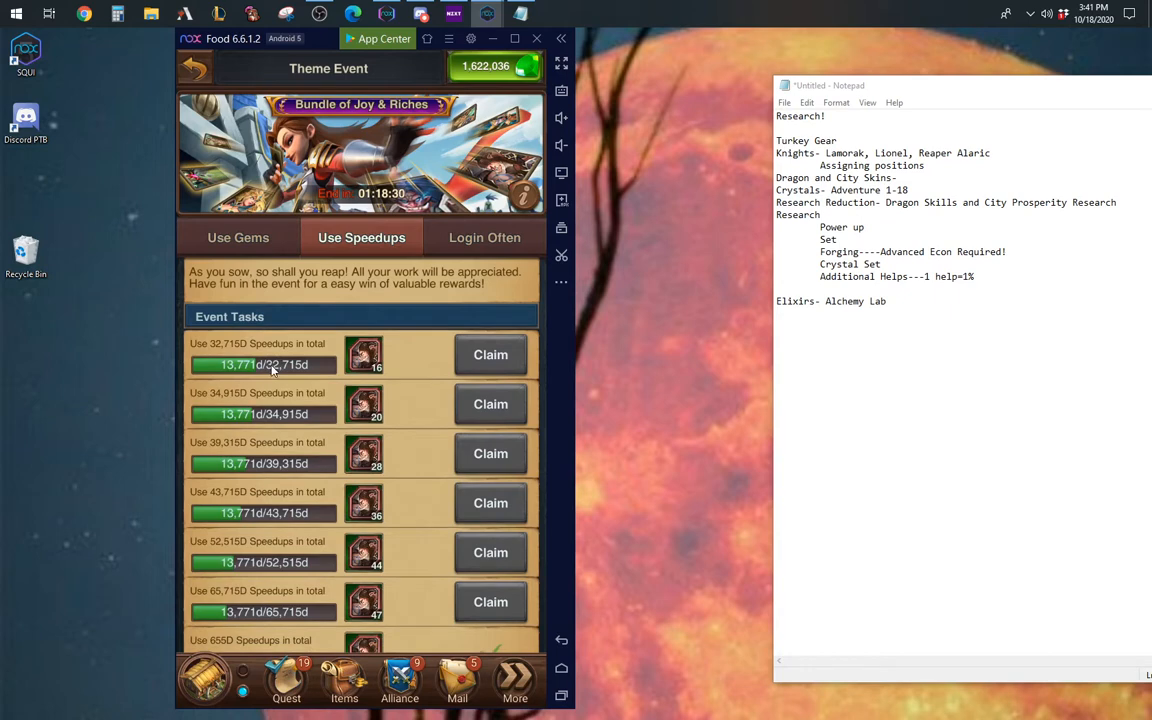
pyautogui.moveTo(290, 368)
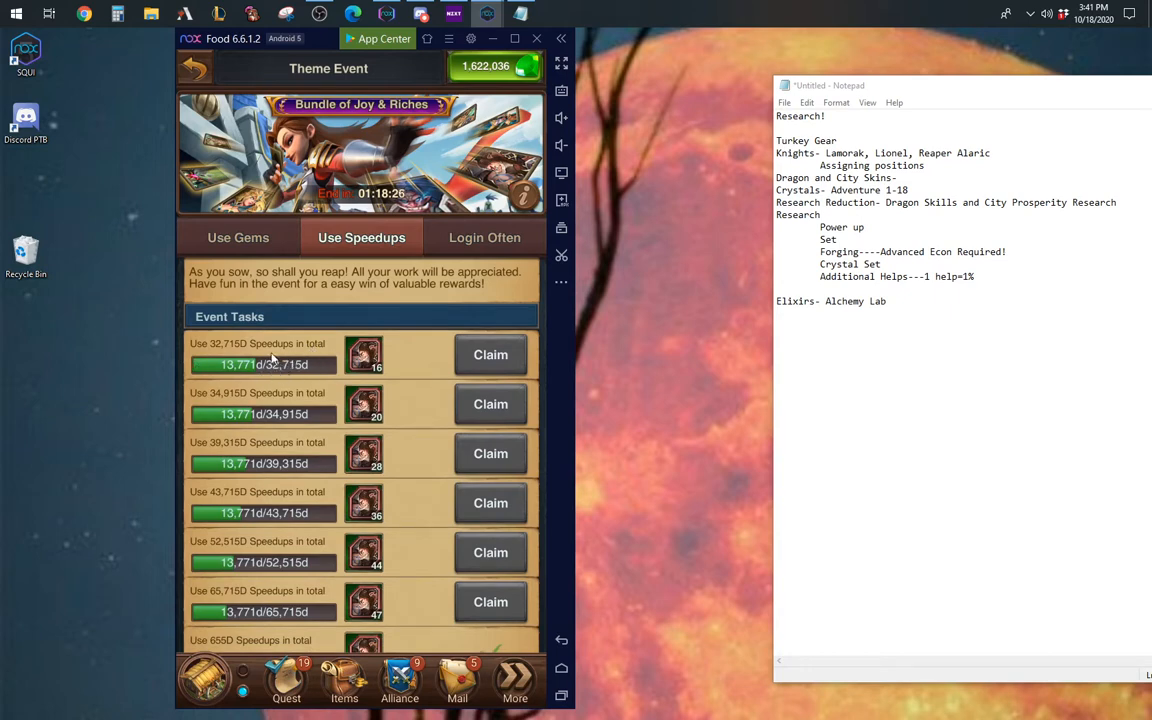
pyautogui.moveTo(492, 316)
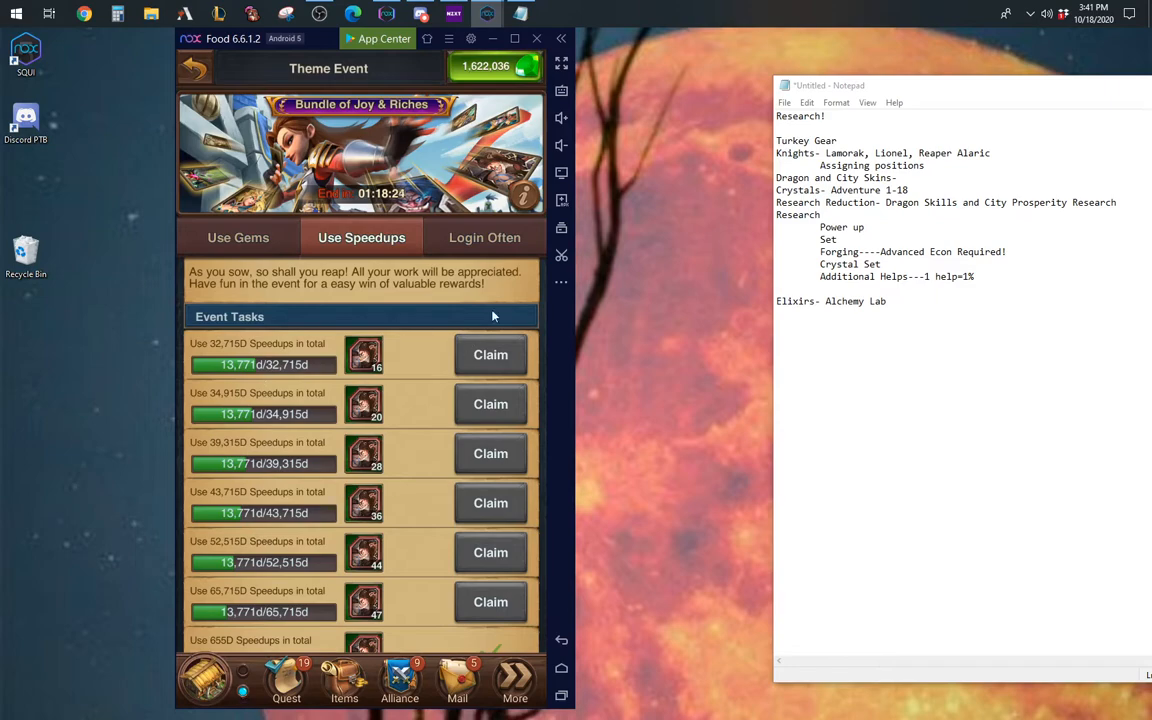
pyautogui.click(484, 236)
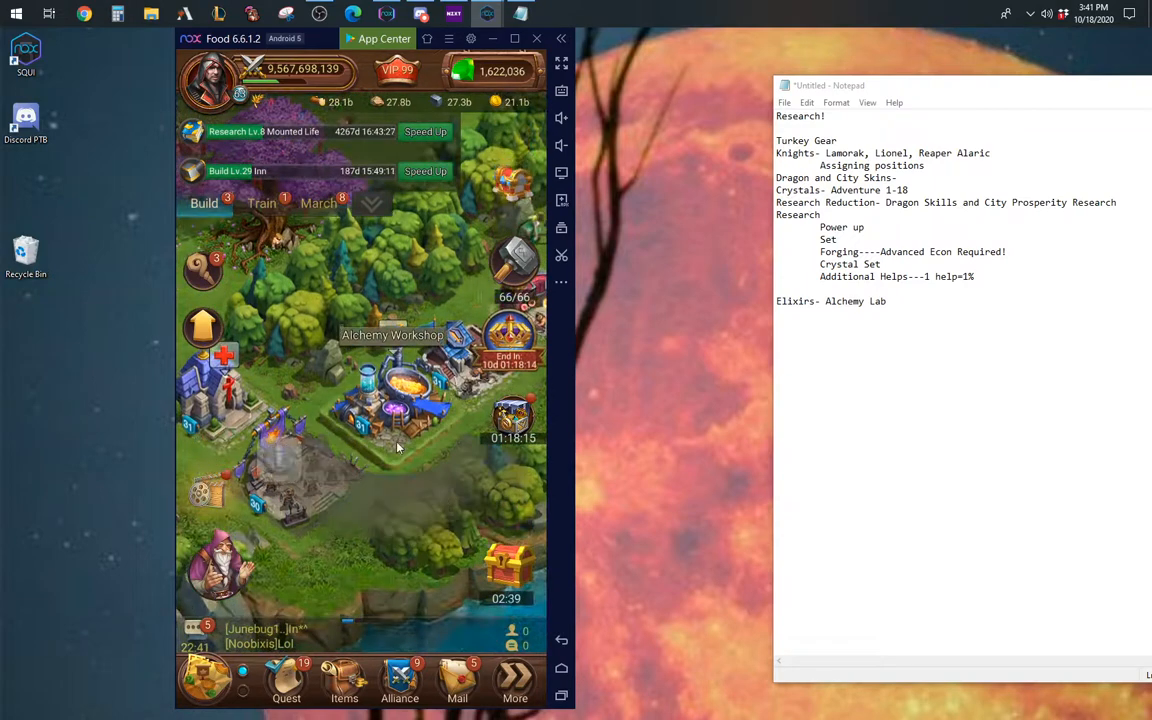
# Step: Enter the Alchemy Workshop and reach the Elixir of Sorcery compounding view
pyautogui.click(392, 336)
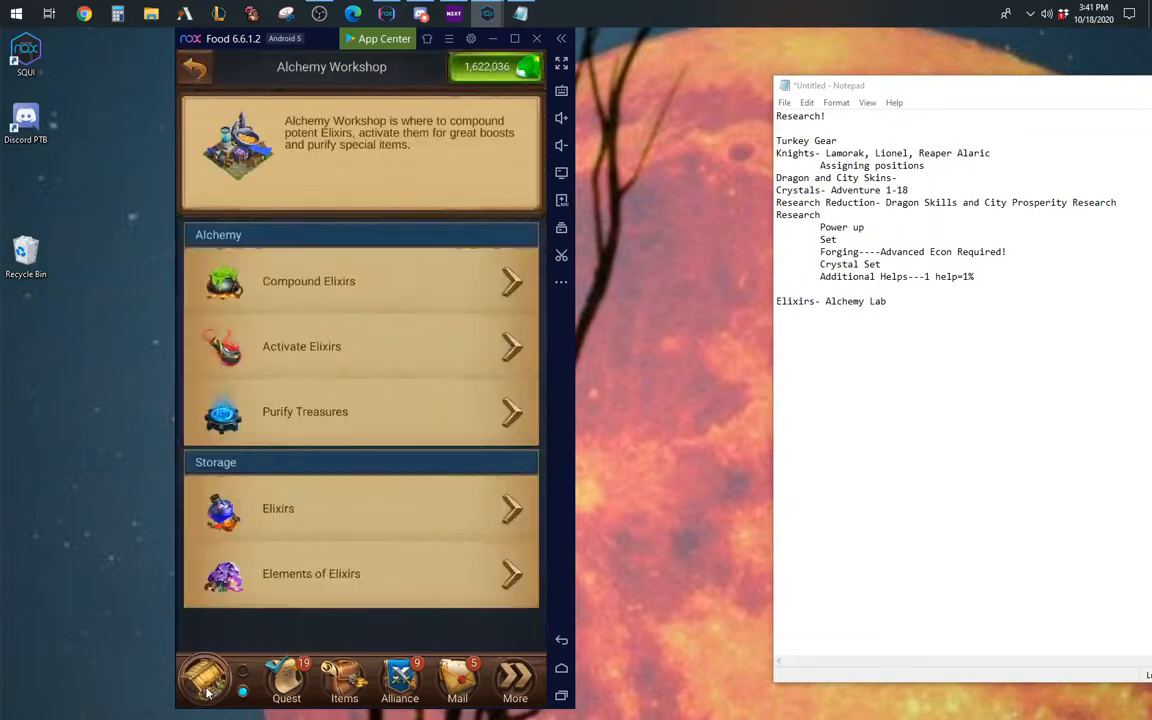
pyautogui.click(196, 68)
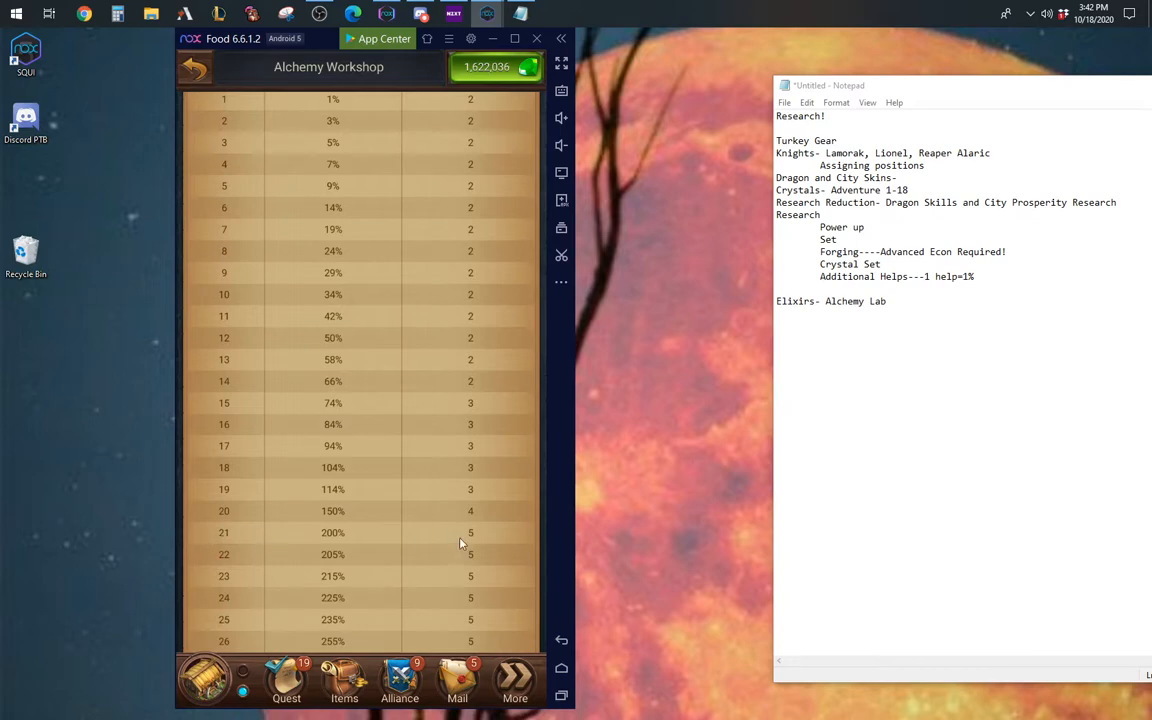
pyautogui.click(194, 66)
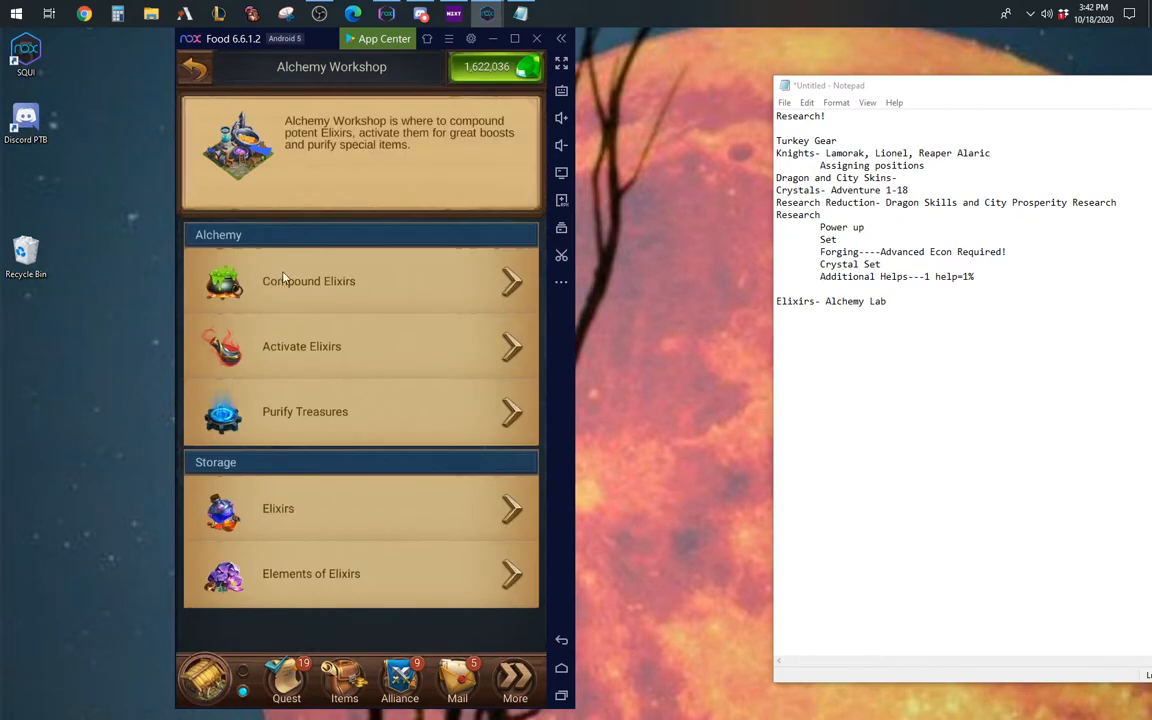
pyautogui.click(308, 280)
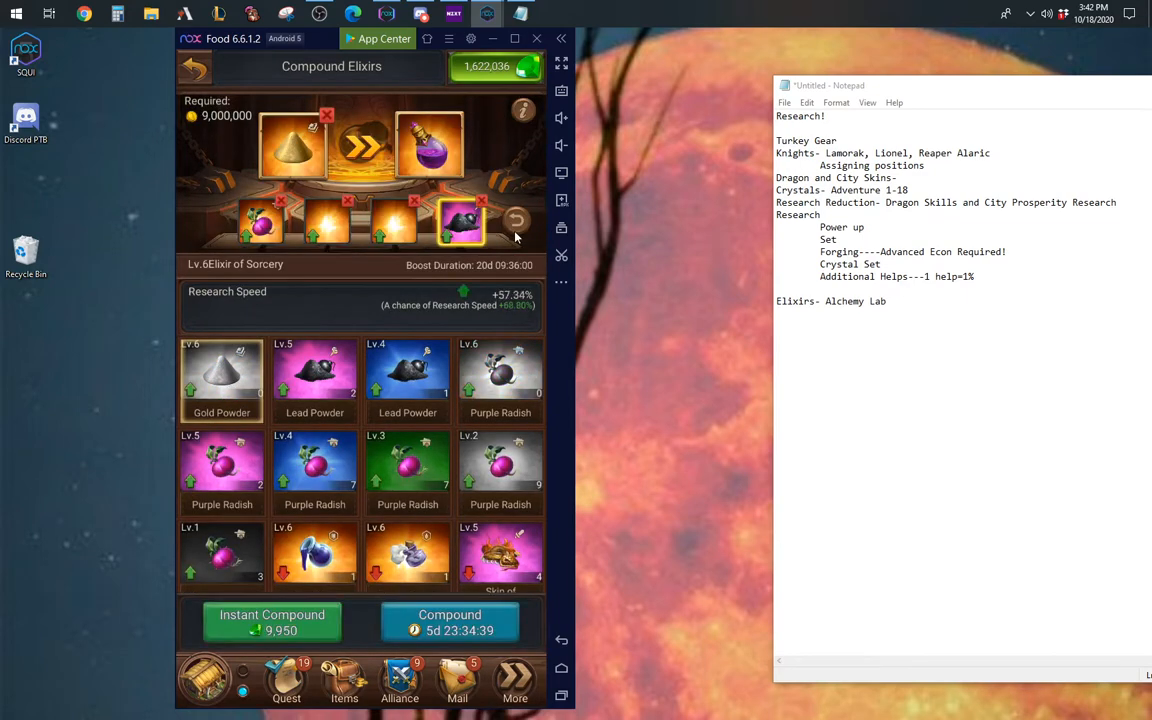
# Step: View the Lv.2 Elixir of Sorcery's +20% research speed, then return to the city
pyautogui.scroll(-3)
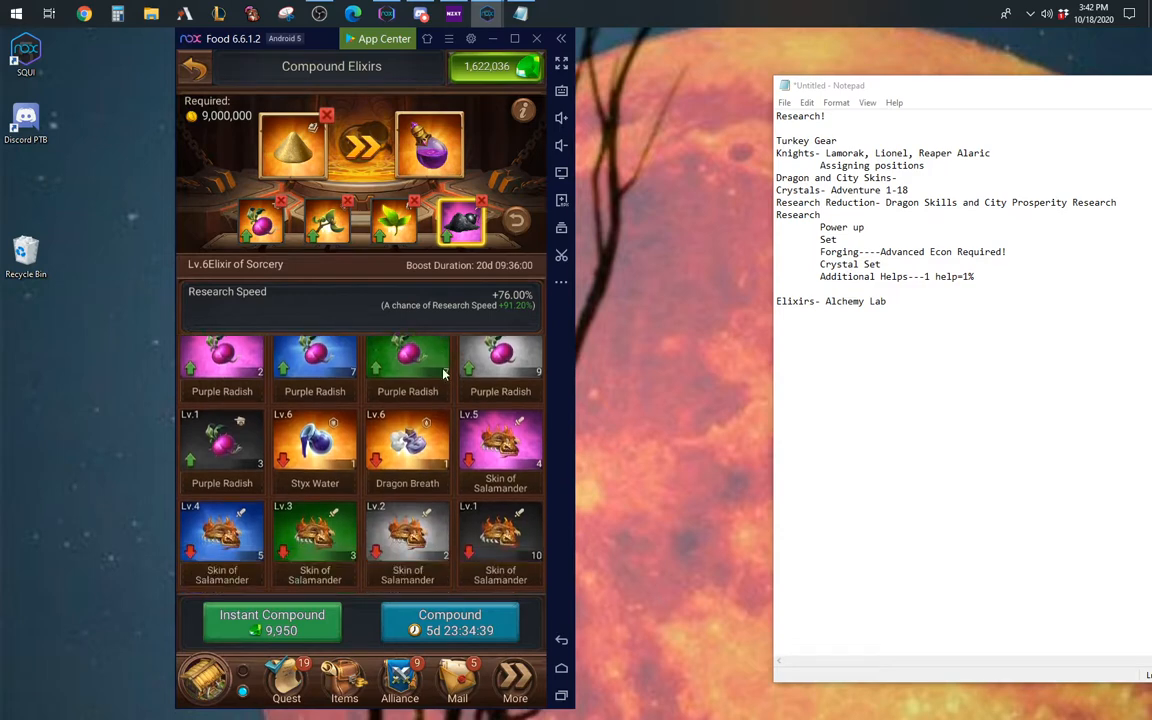
pyautogui.scroll(-3)
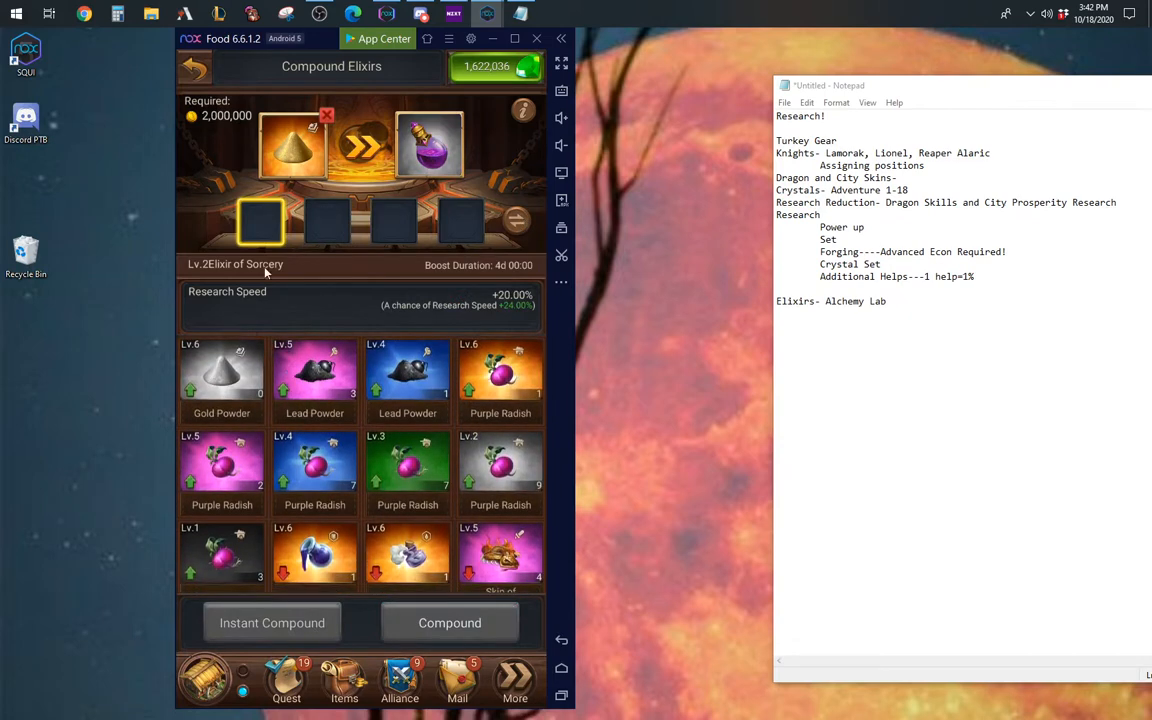
pyautogui.moveTo(388, 242)
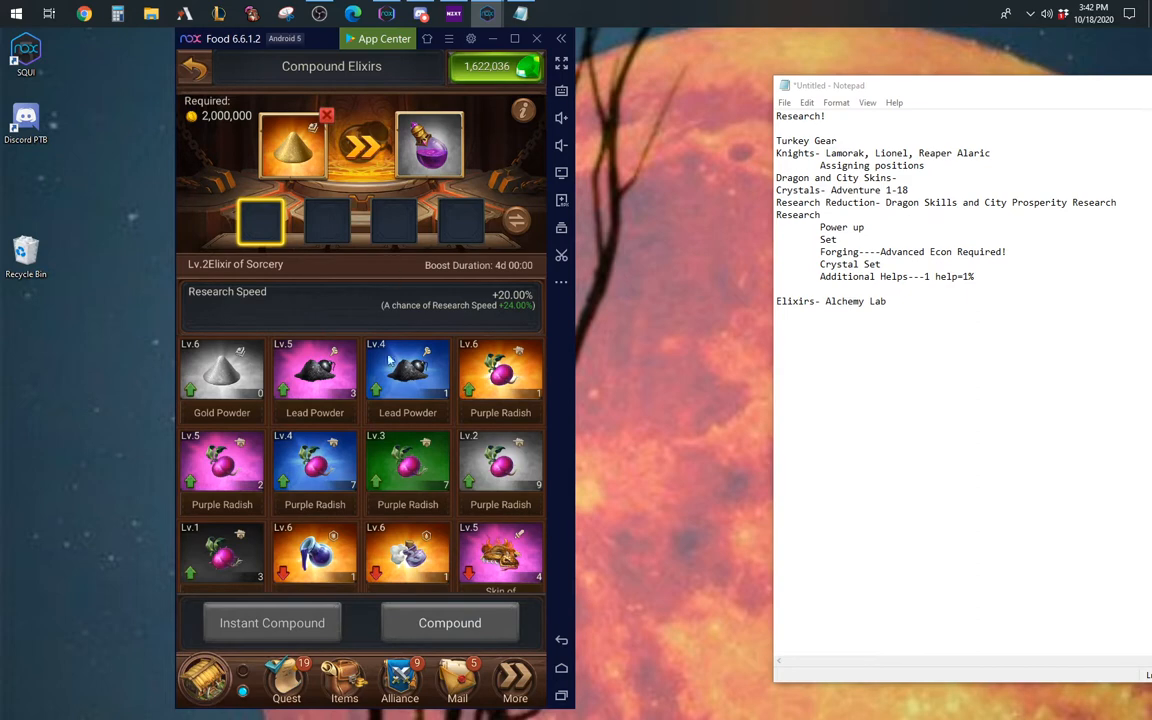
pyautogui.click(196, 68)
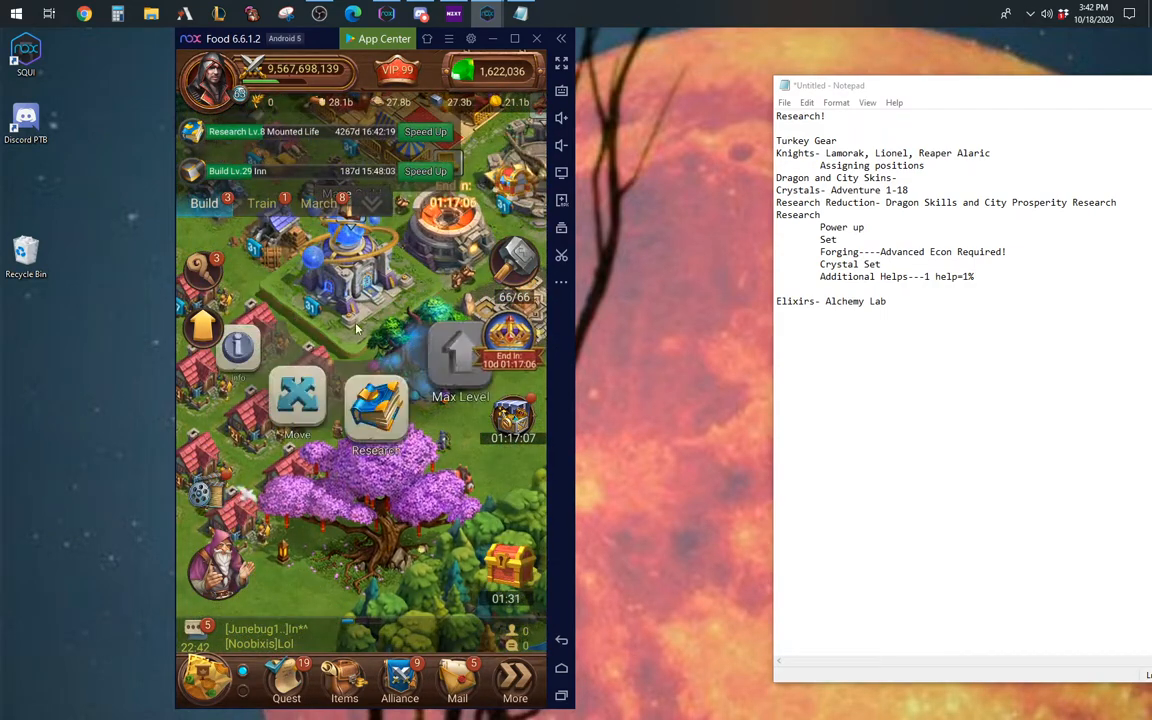
pyautogui.click(376, 410)
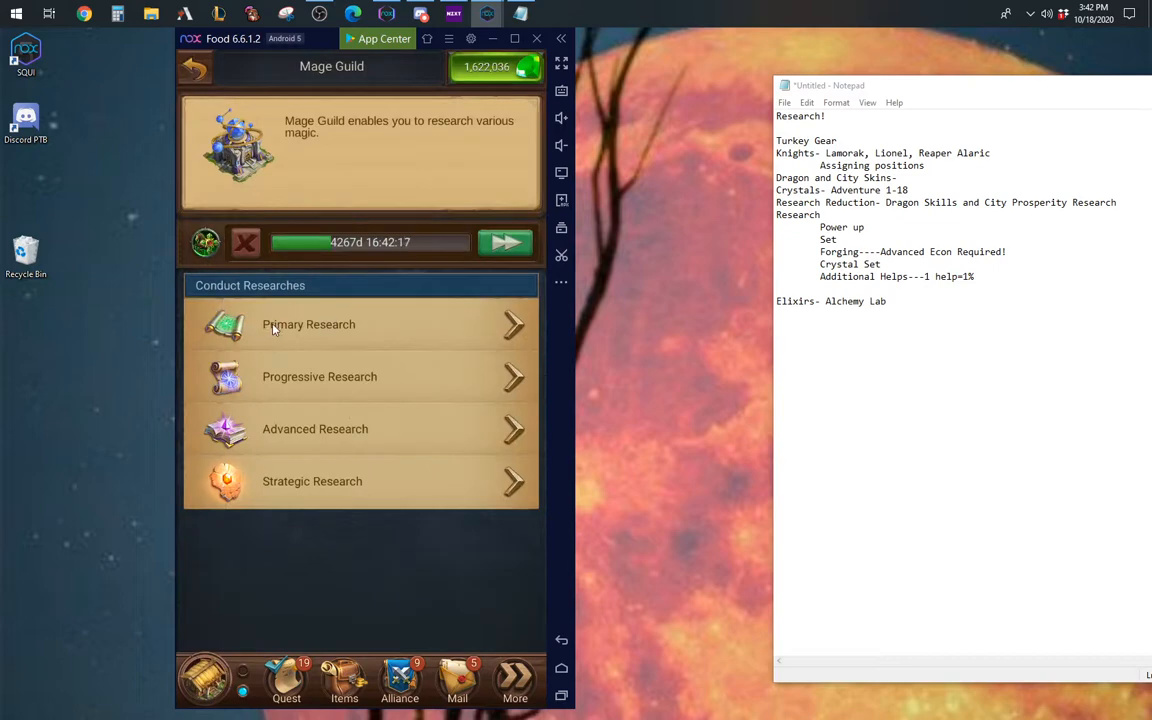
pyautogui.click(308, 324)
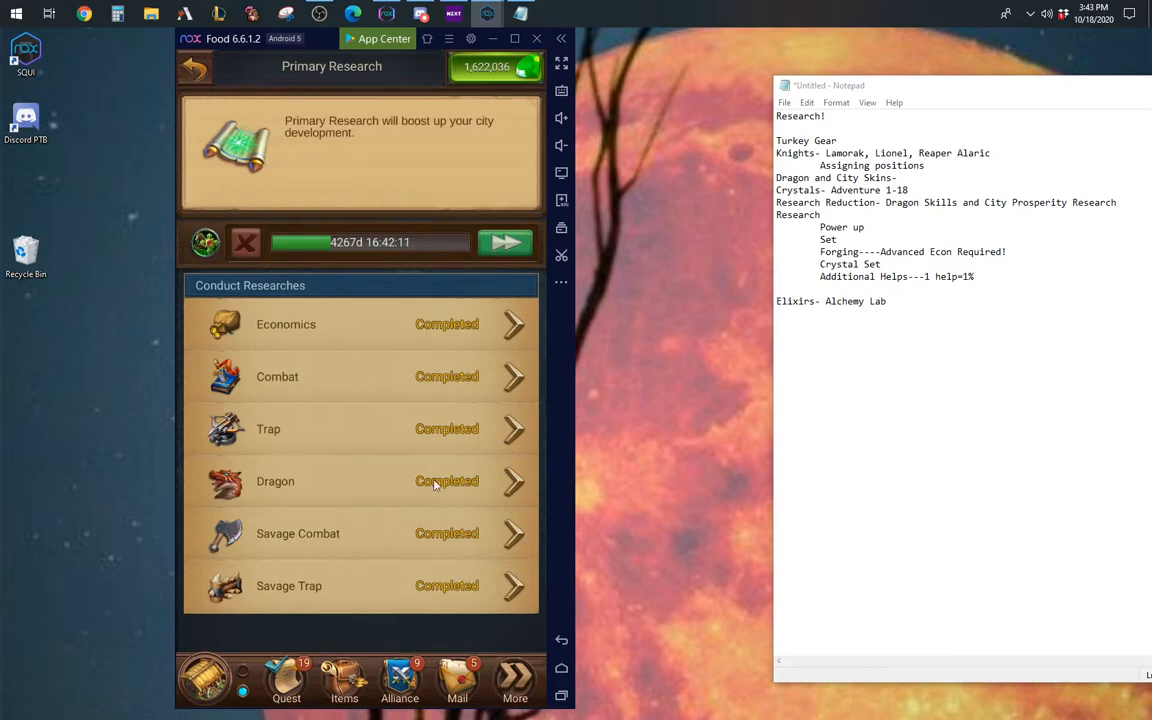
pyautogui.moveTo(448, 516)
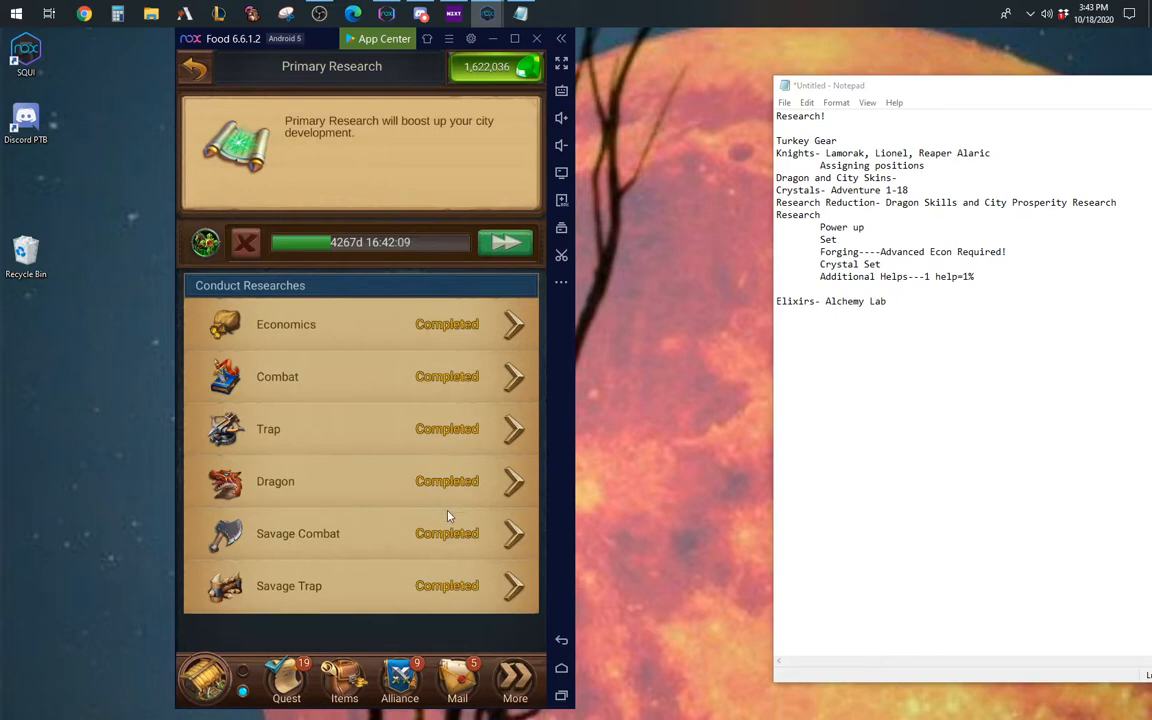
pyautogui.moveTo(284, 406)
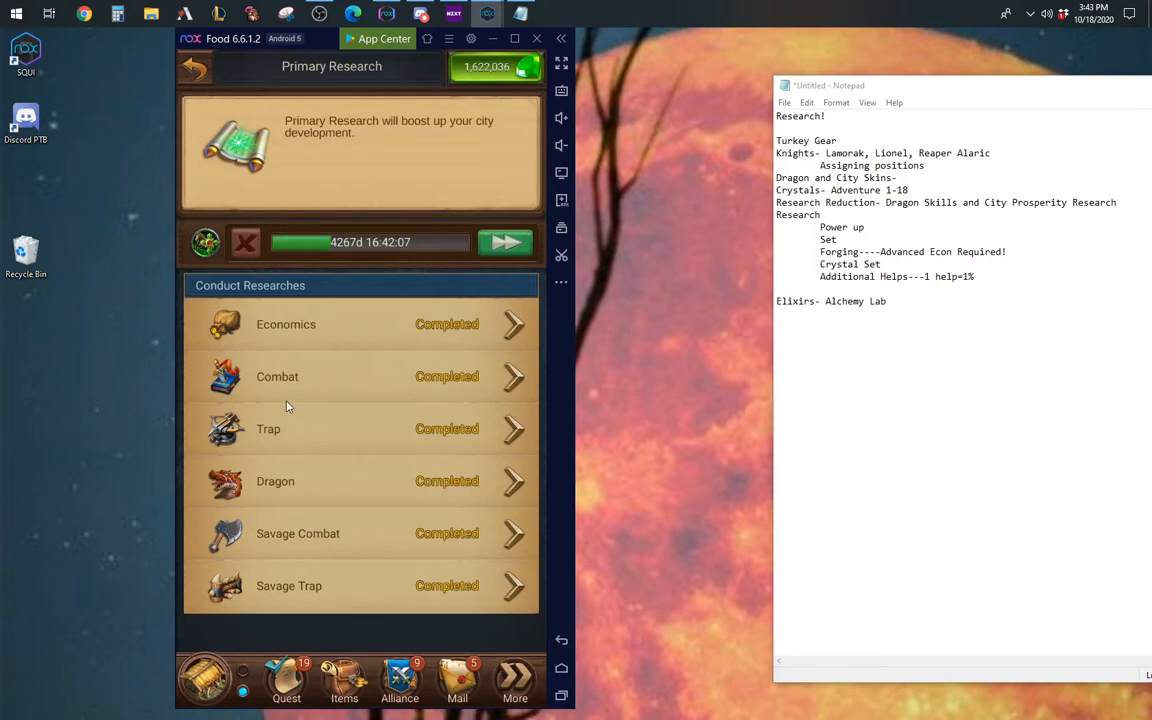
pyautogui.click(276, 376)
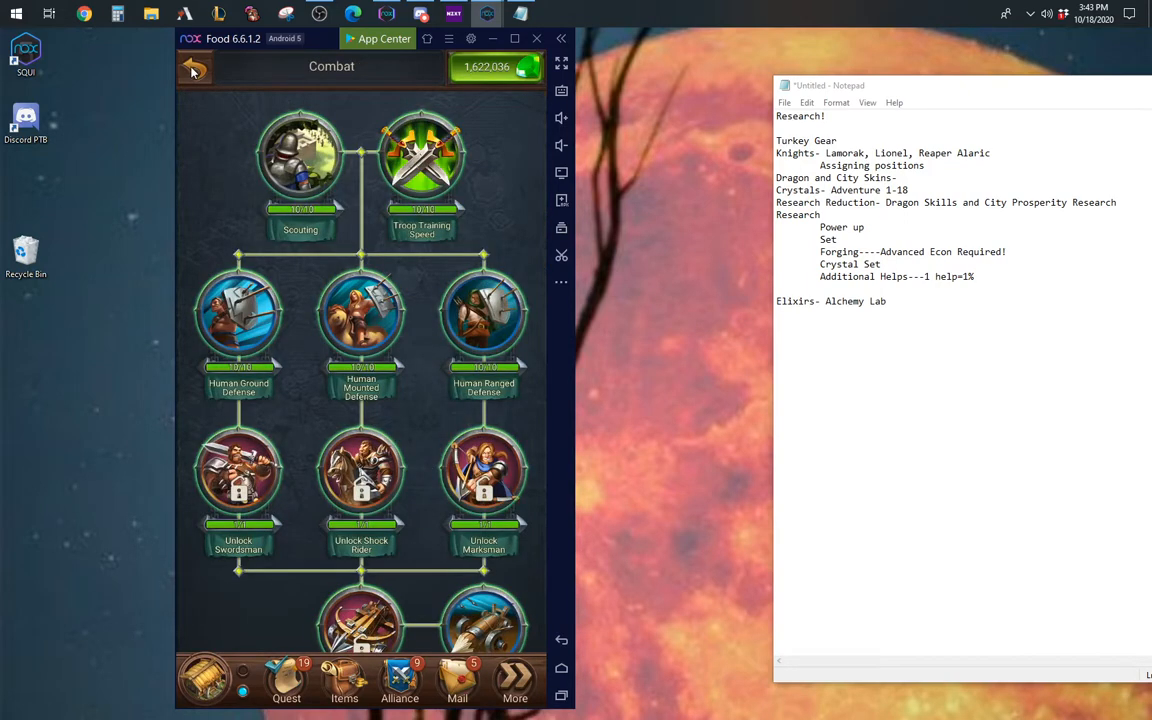
pyautogui.click(196, 68)
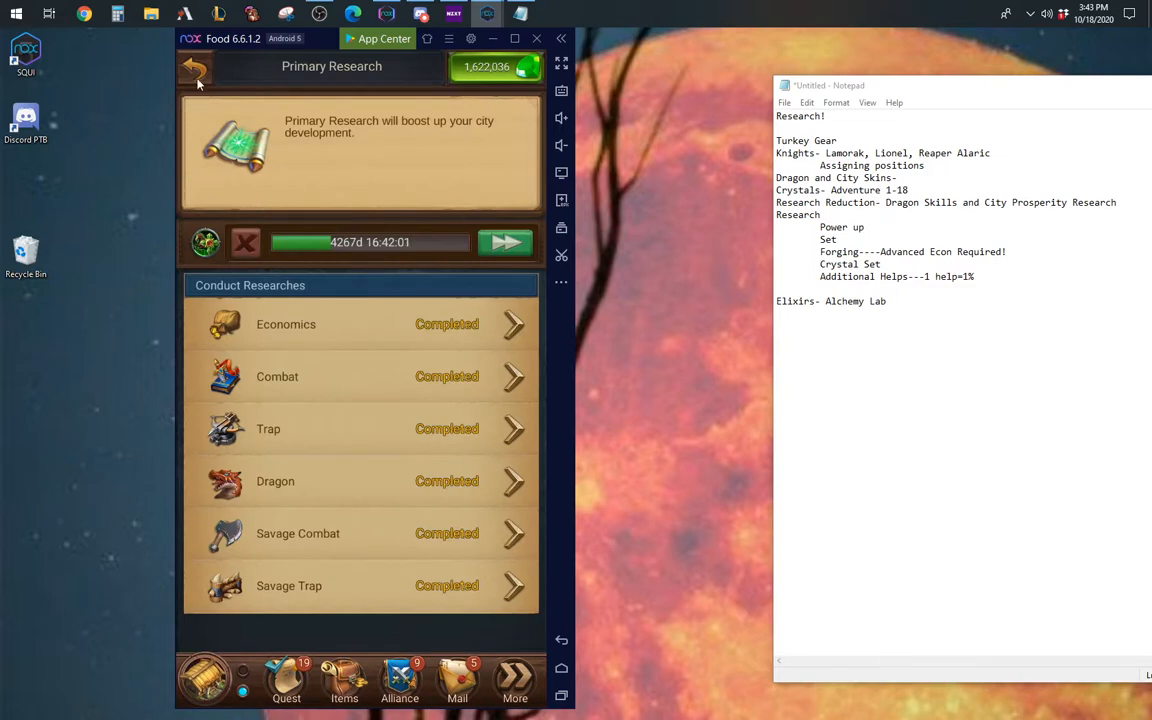
pyautogui.click(196, 66)
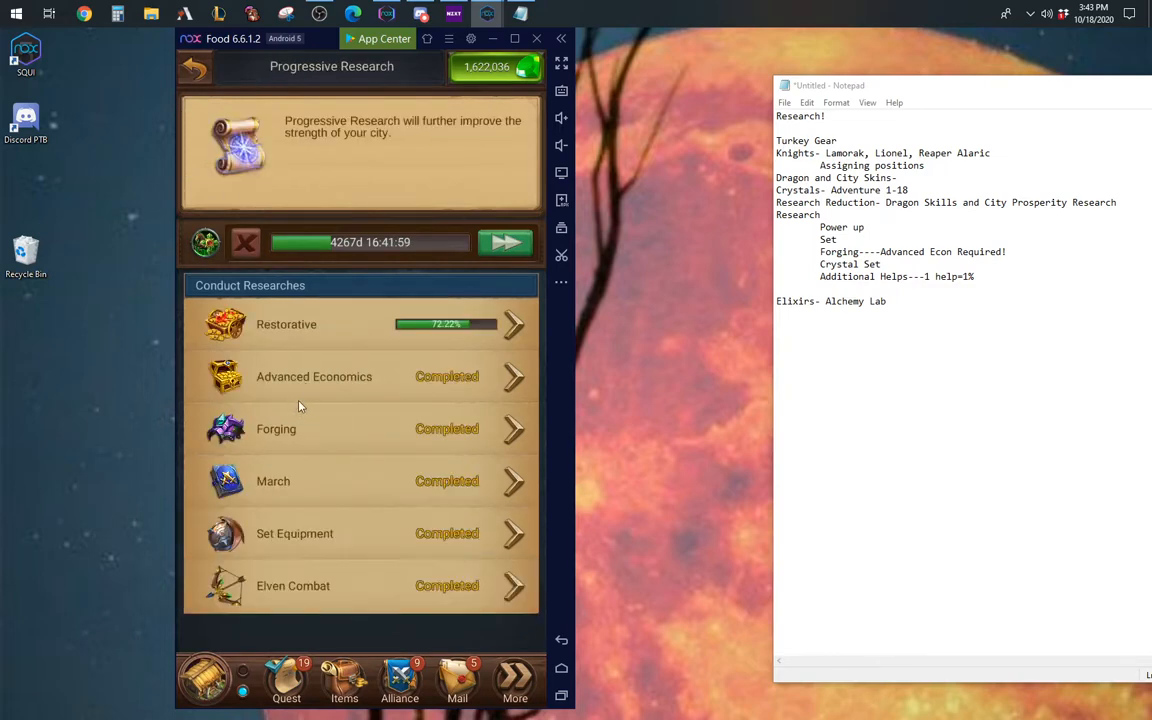
pyautogui.moveTo(364, 556)
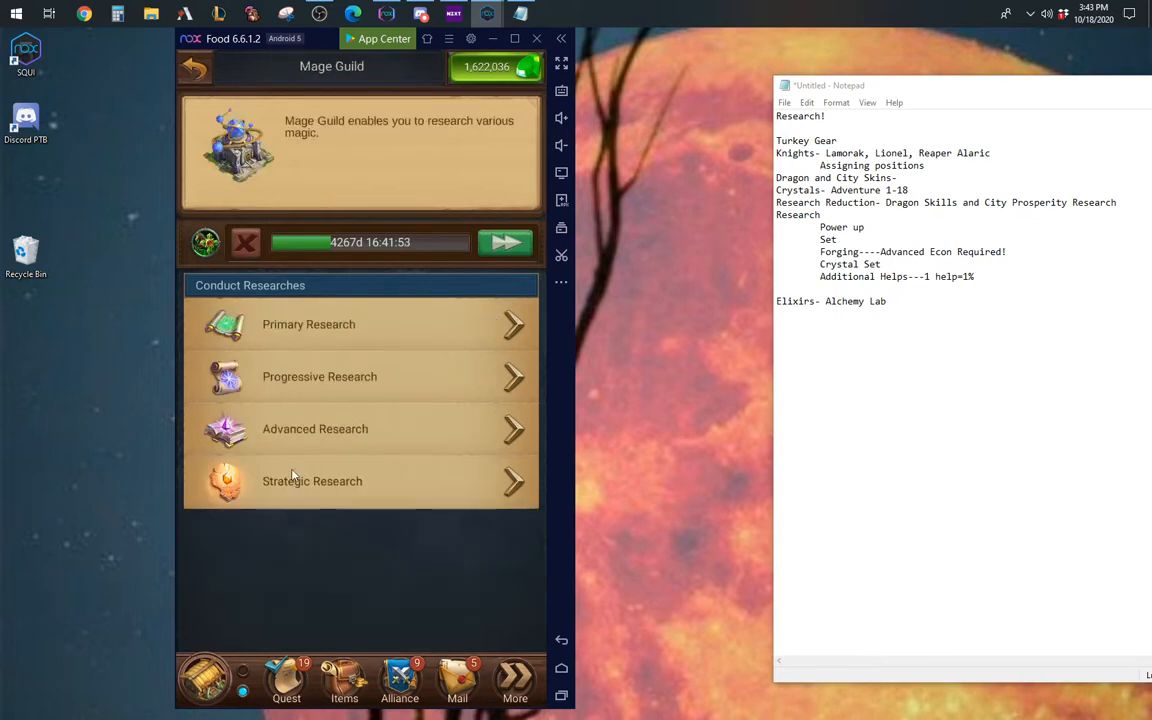
pyautogui.moveTo(344, 512)
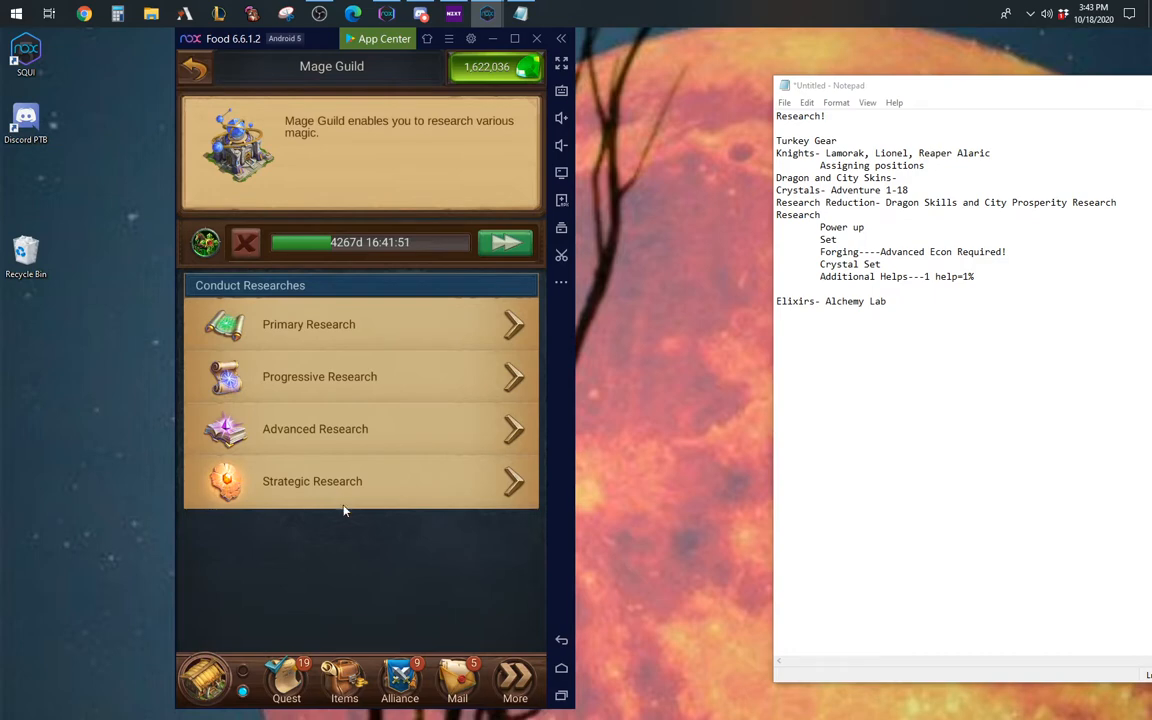
pyautogui.moveTo(372, 516)
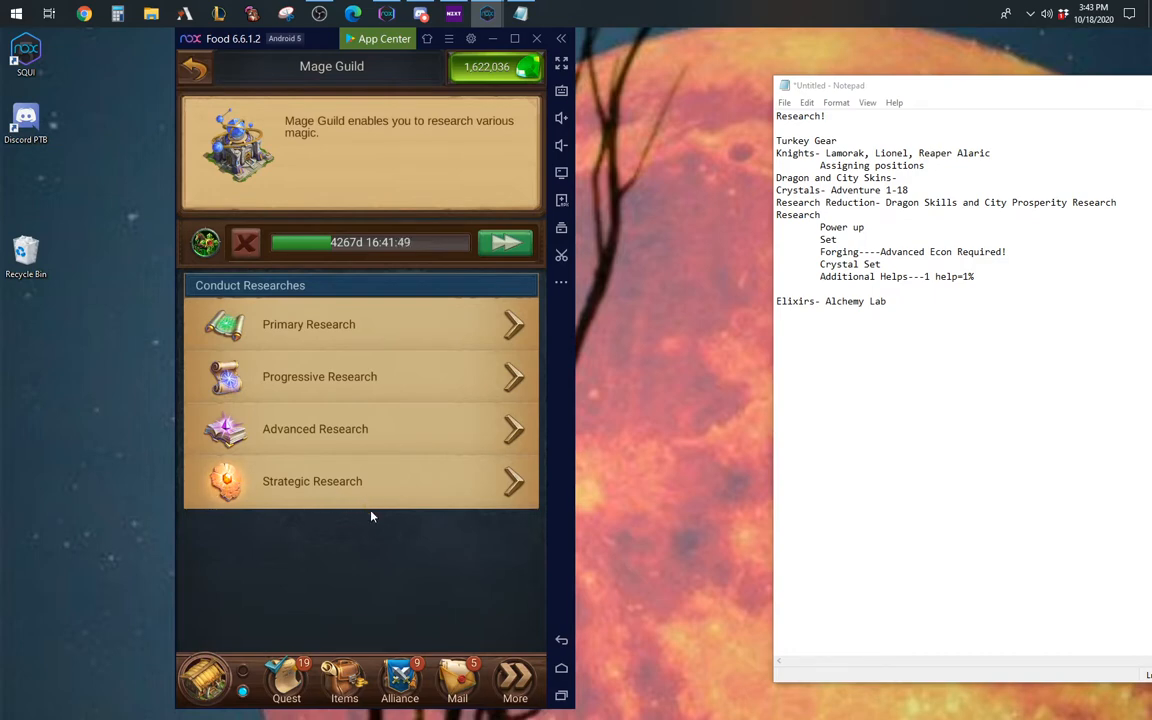
pyautogui.moveTo(220, 646)
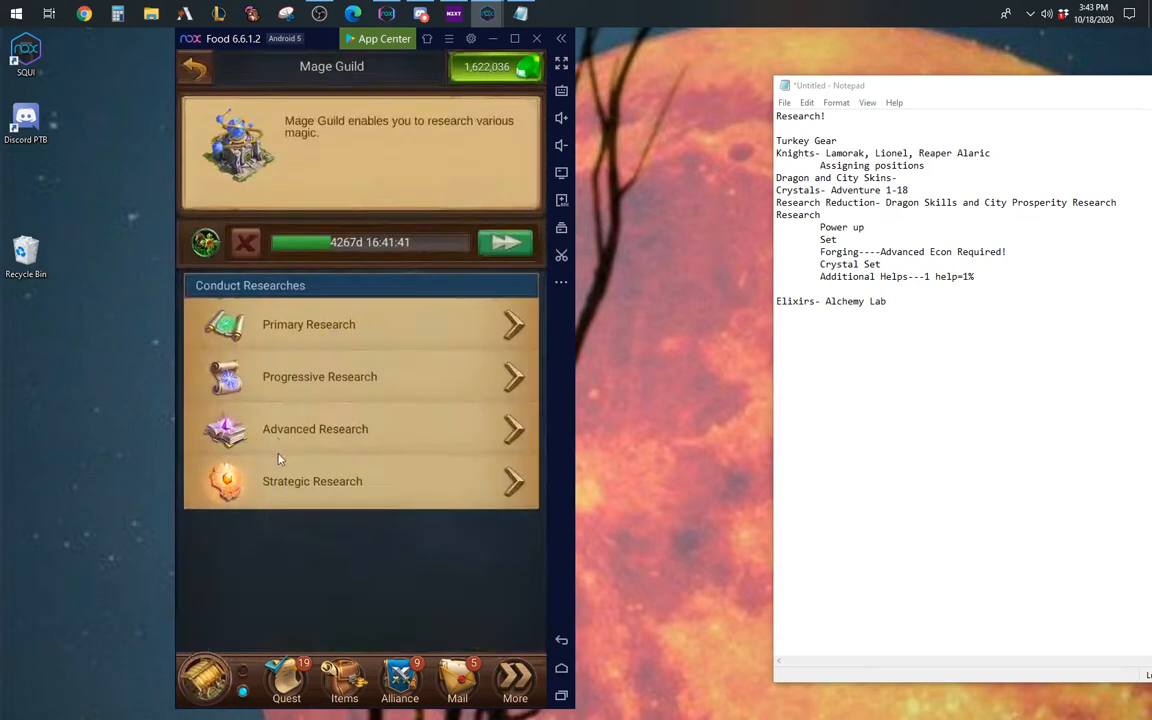
pyautogui.moveTo(316, 474)
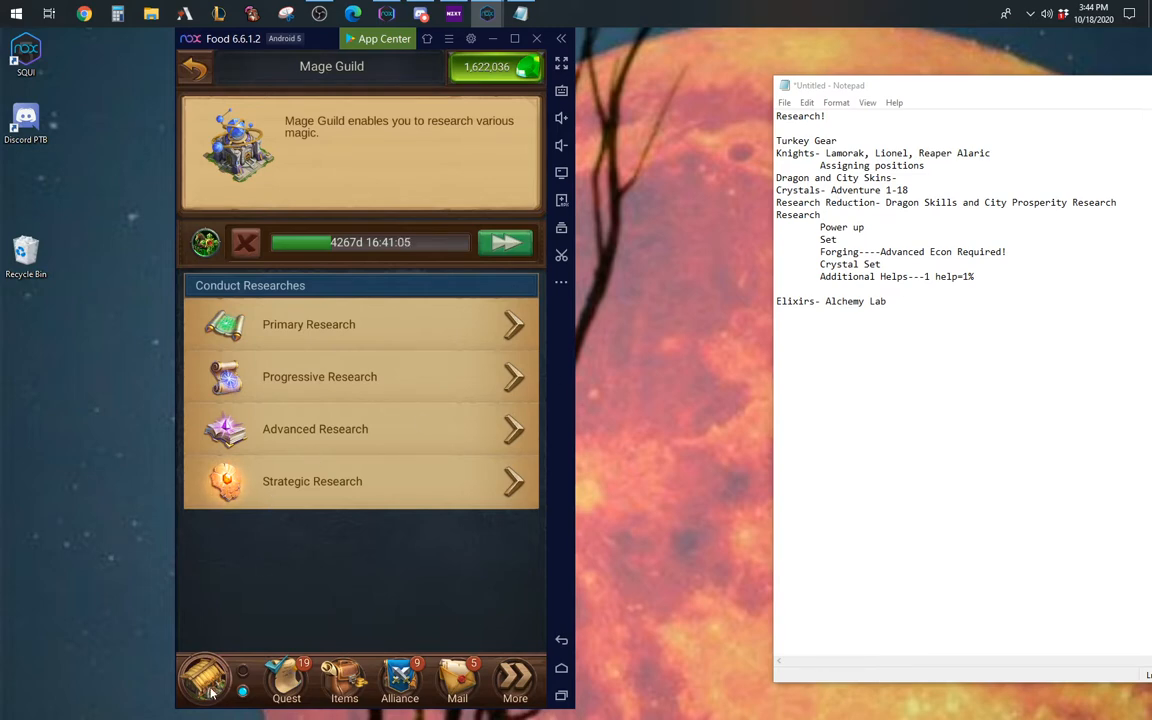
pyautogui.click(192, 68)
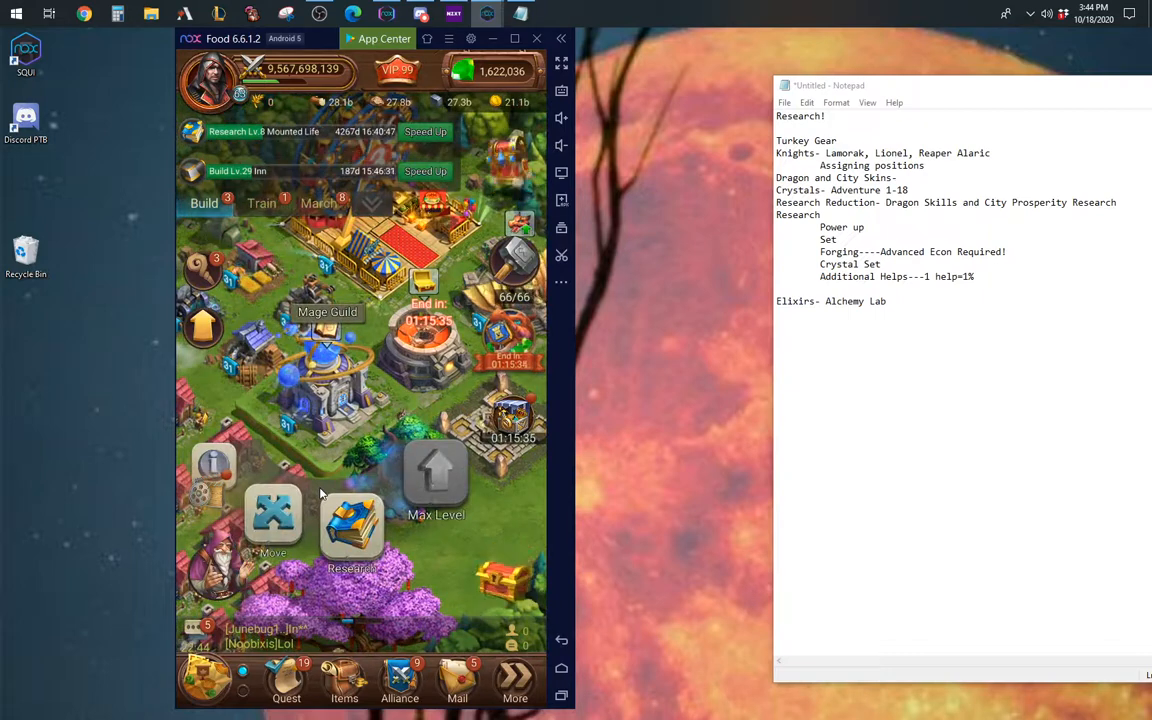
# Step: Review the City Prosperity tree under Advanced Research
pyautogui.click(352, 530)
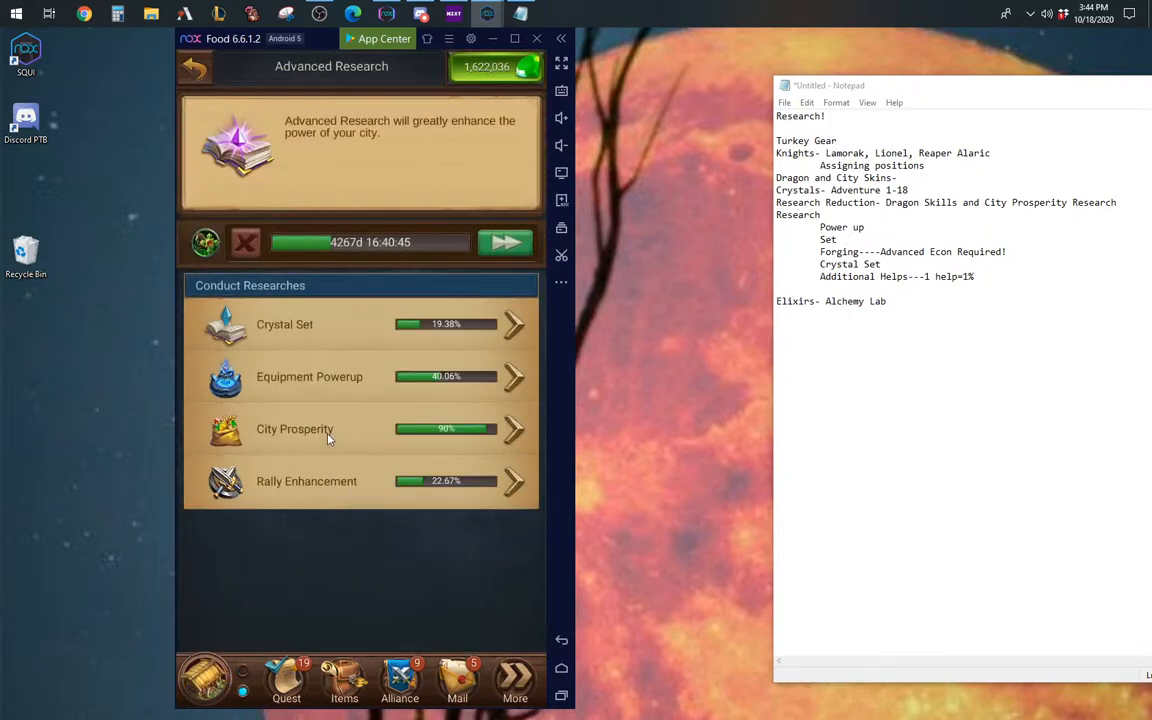
pyautogui.click(294, 428)
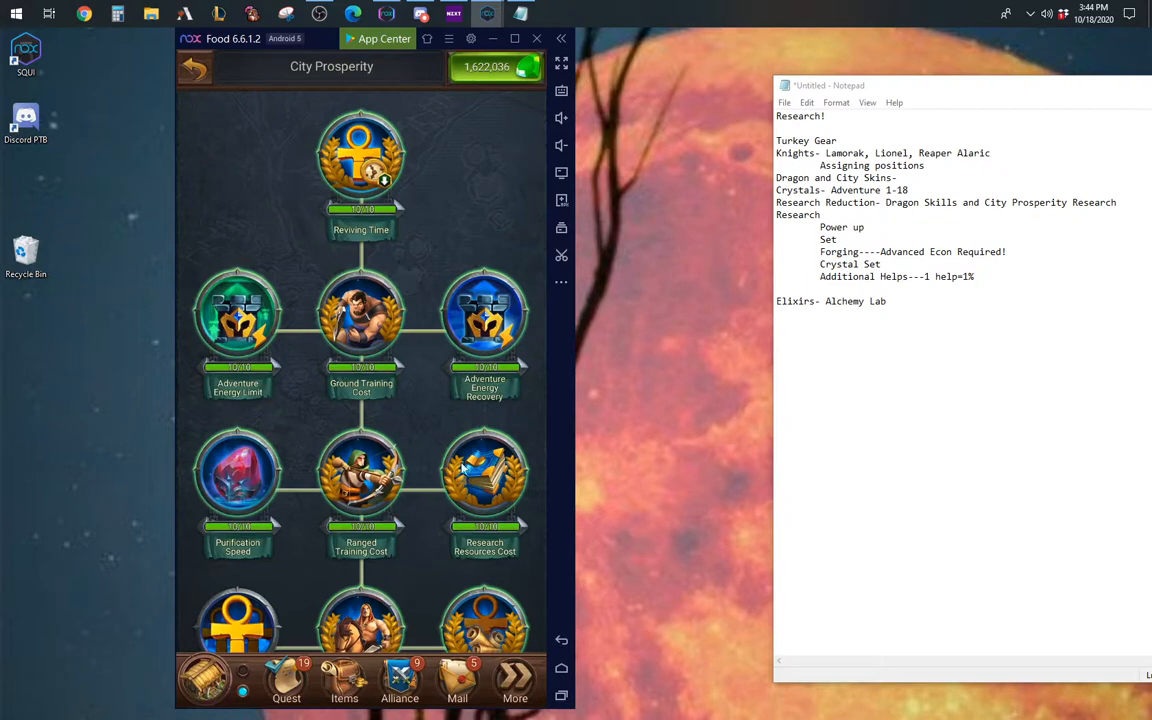
pyautogui.scroll(-3)
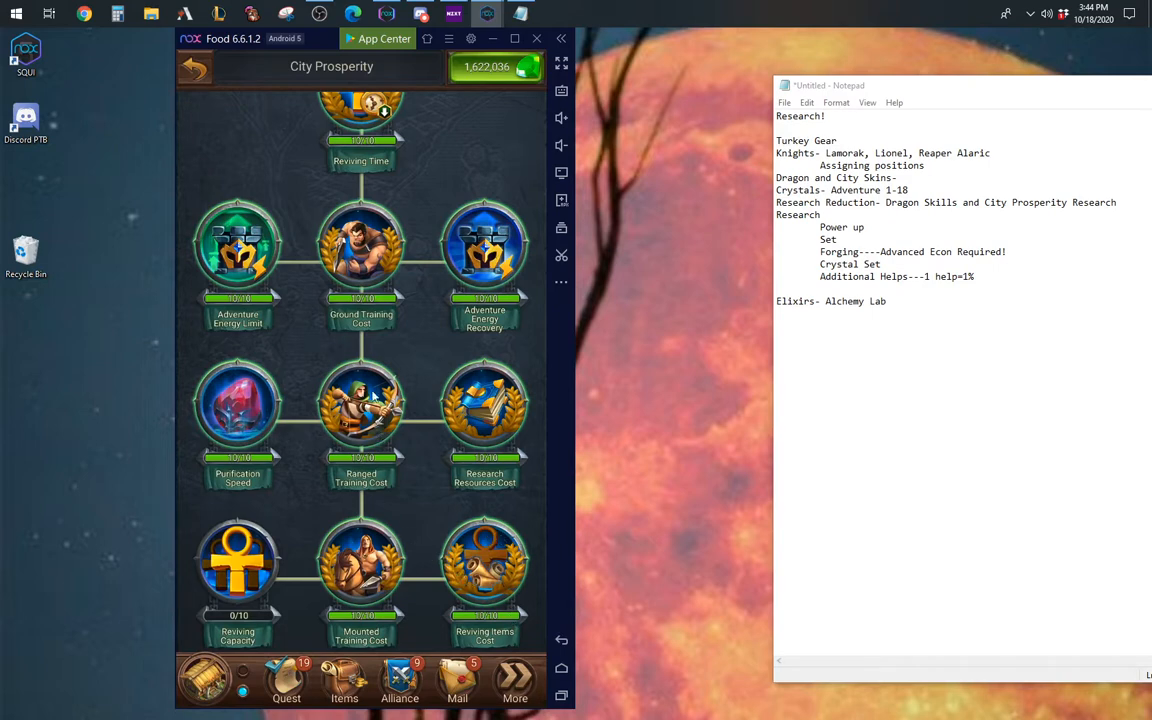
pyautogui.moveTo(284, 172)
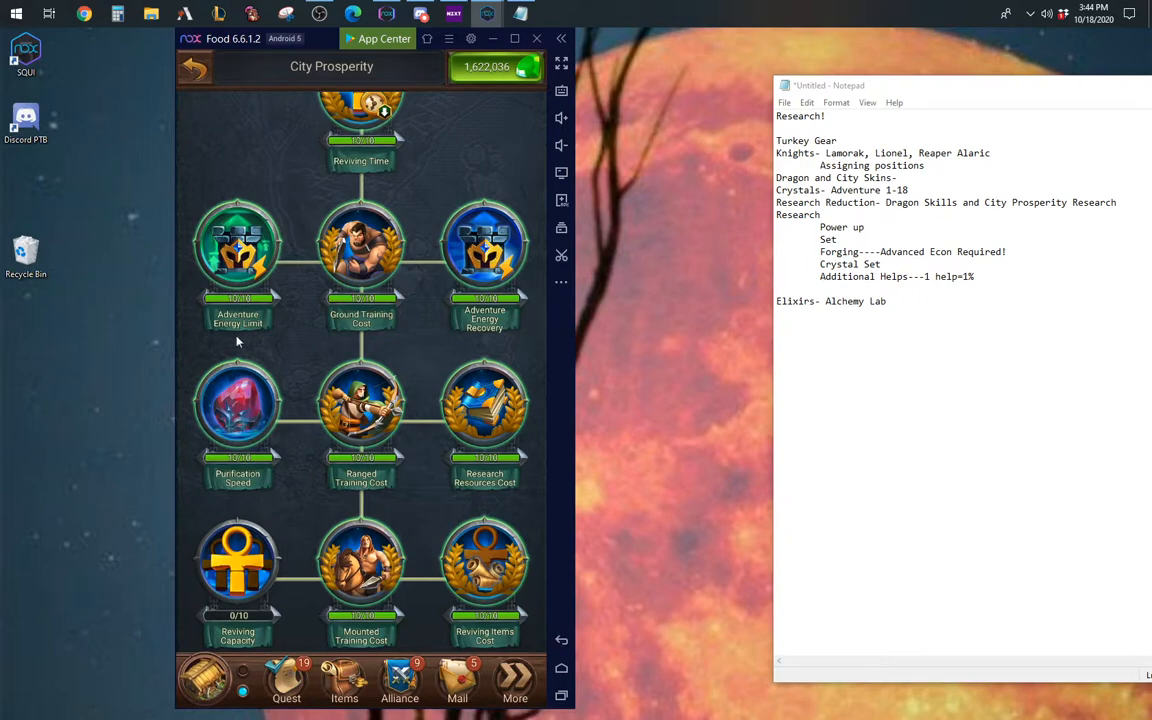
pyautogui.moveTo(244, 438)
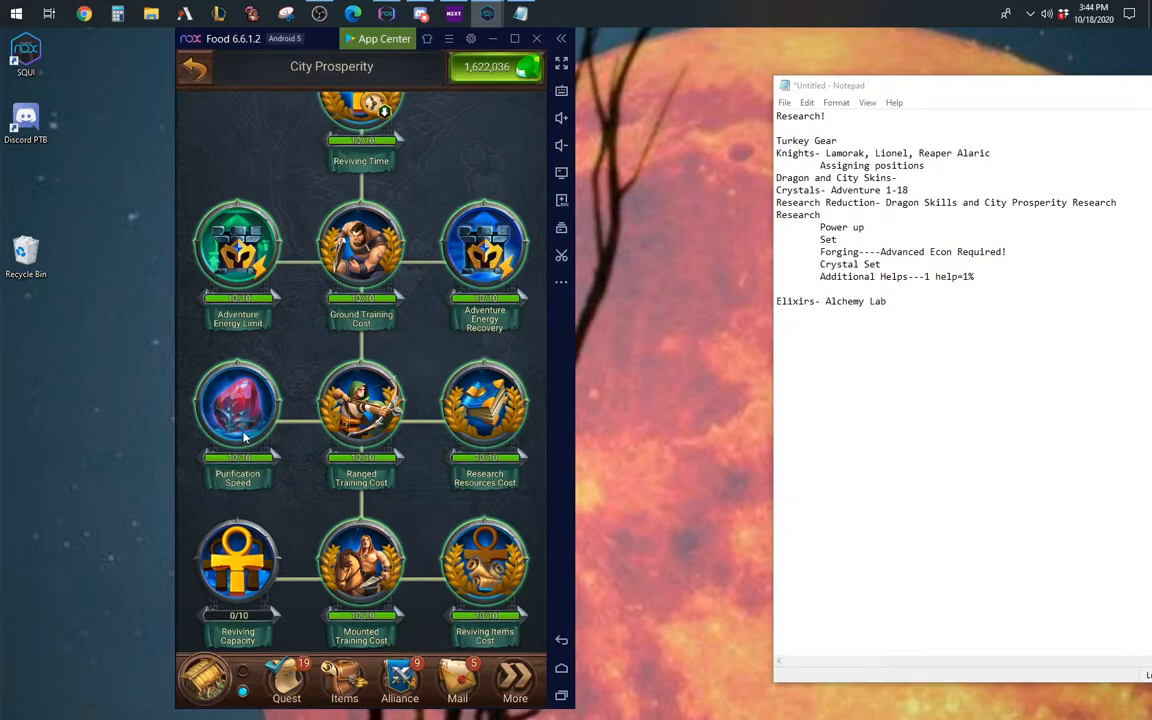
pyautogui.moveTo(252, 584)
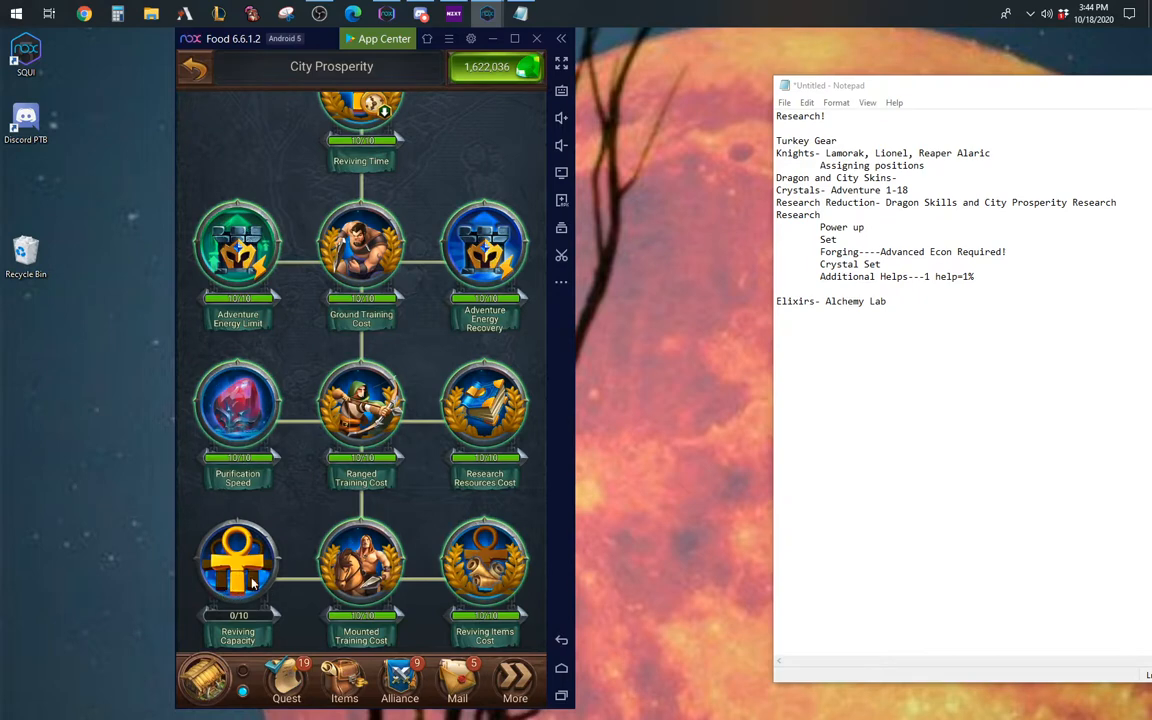
pyautogui.moveTo(328, 332)
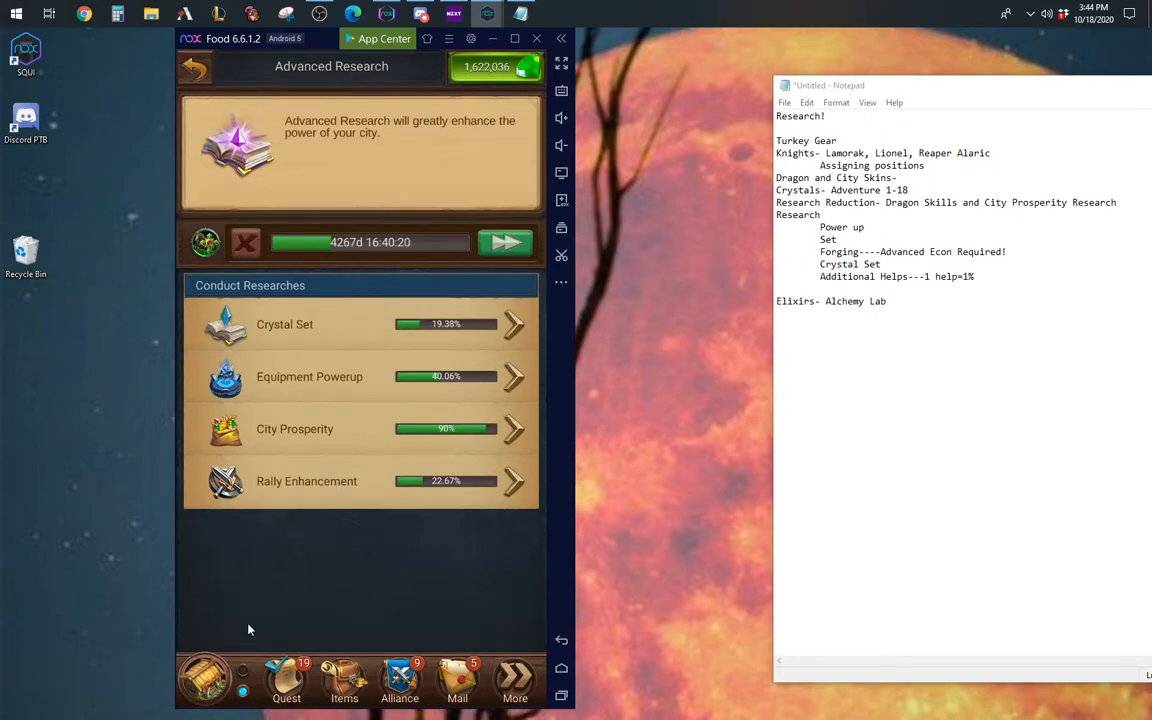
# Step: Return to the city and collect the Mystery Gift of 60-minute VIP
pyautogui.click(194, 66)
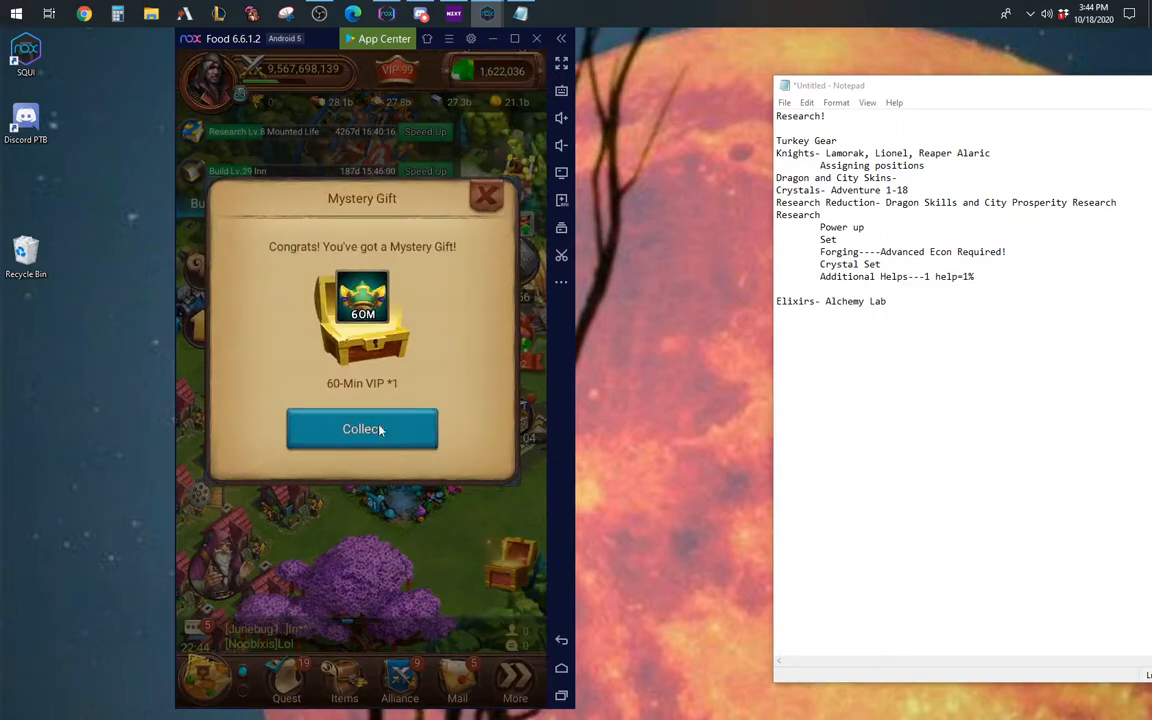
pyautogui.click(362, 428)
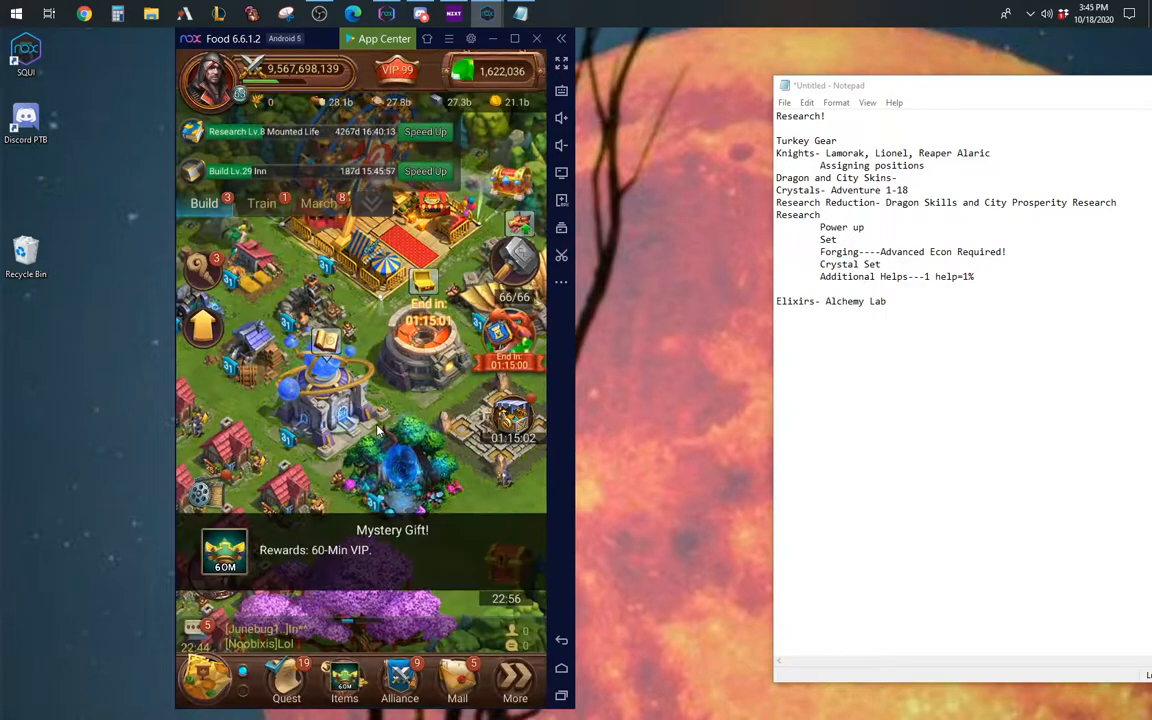